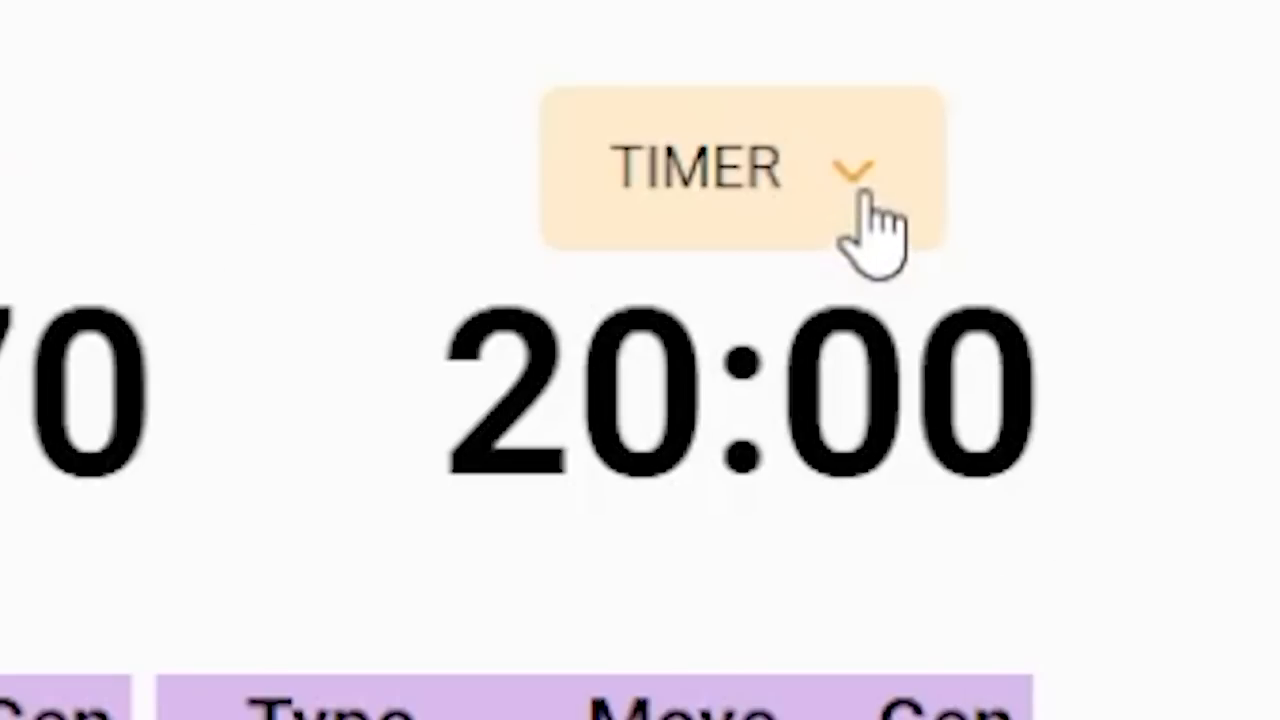
Step: Start the timed Pokémon Moves G–O quiz so the timer runs and Grass Knot can be entered
left_click(856, 170)
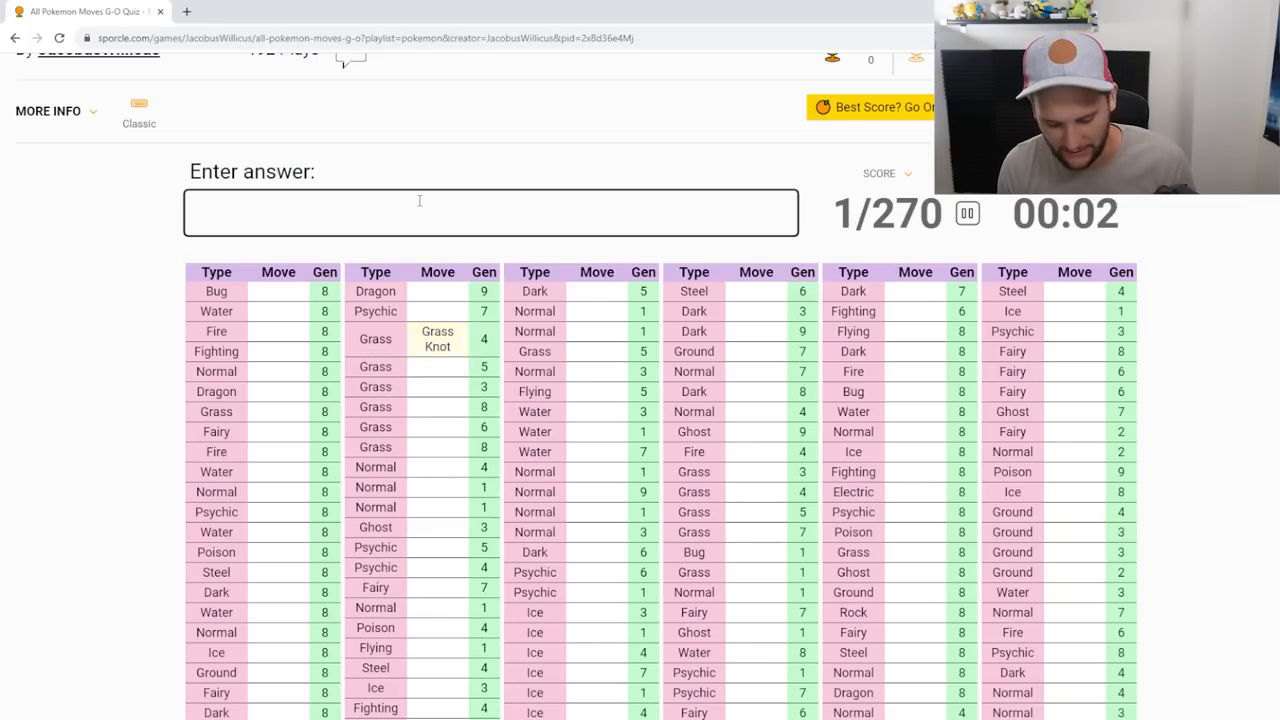
Step: Enter Grass Whistle, Grass Pledge, Grassy Terrain, Ice Beam and Ice Shard to reach 6/270
type("grass whis")
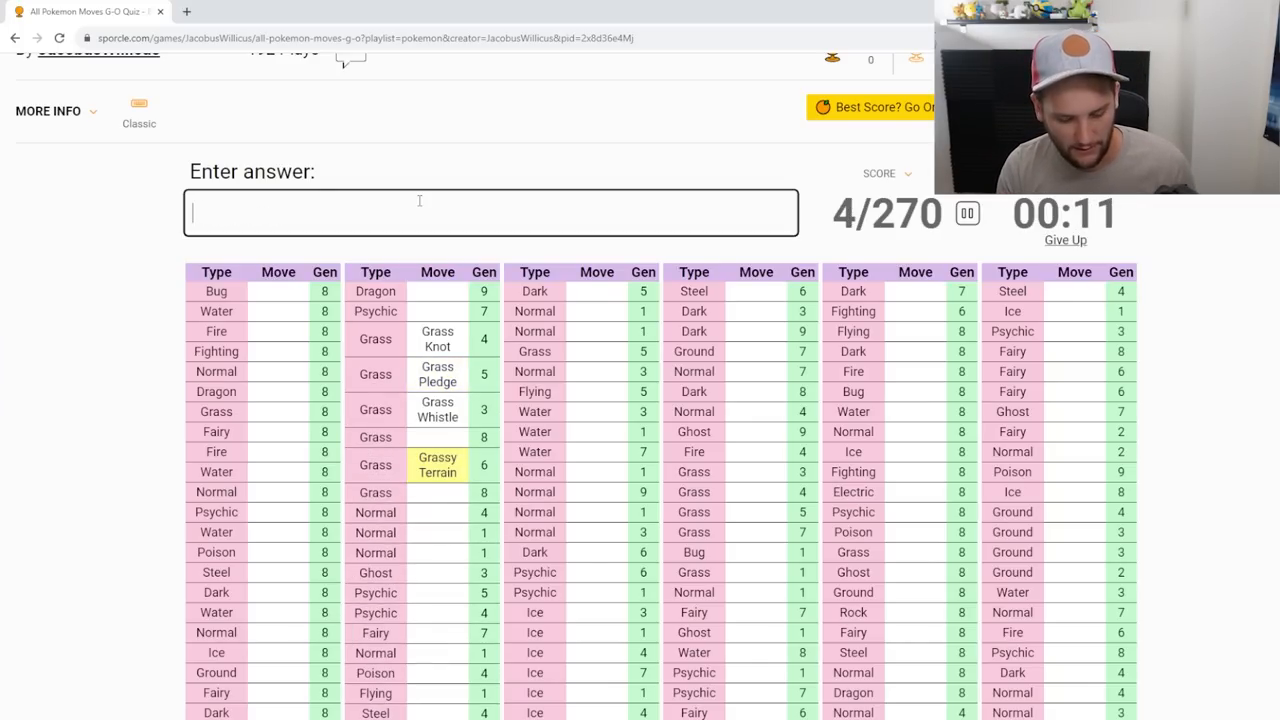
type("grass")
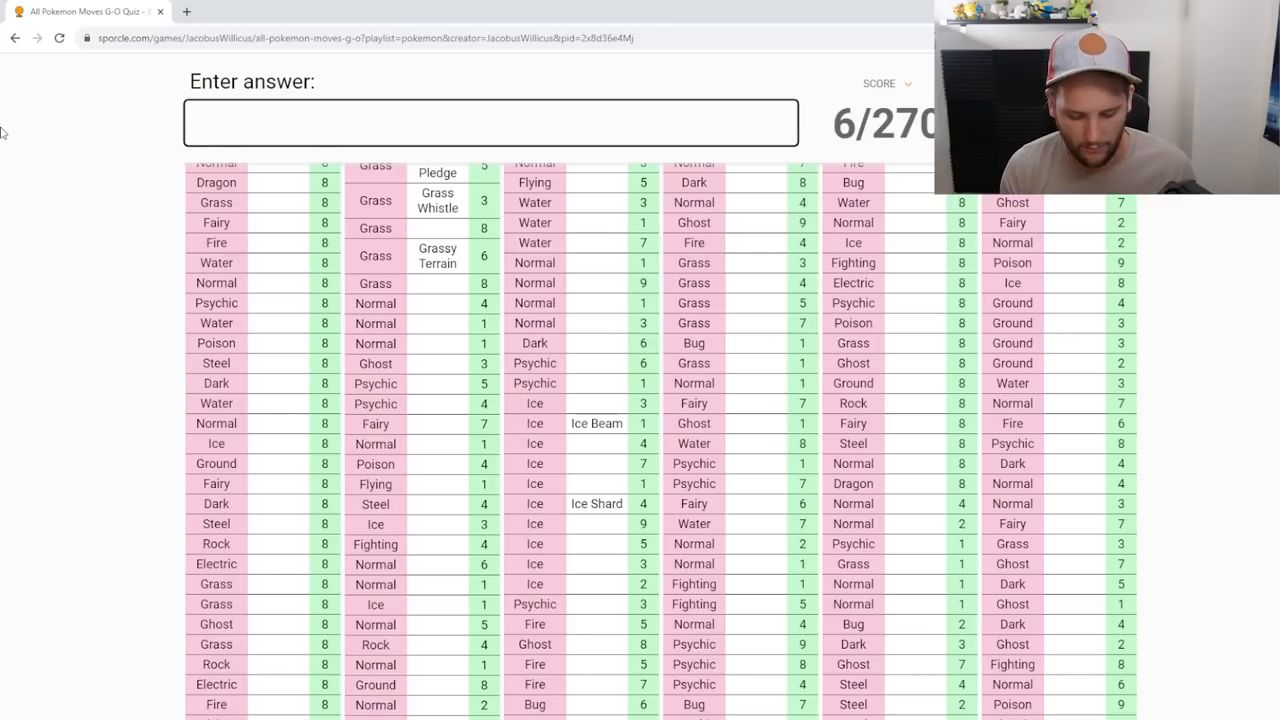
Step: Enter Icicle Crash, Icicle Spear, Icy Wind, Ice Fang, Ice Punch, Ice Spinner, then start on Giga moves, reaching 15/270
type("icic")
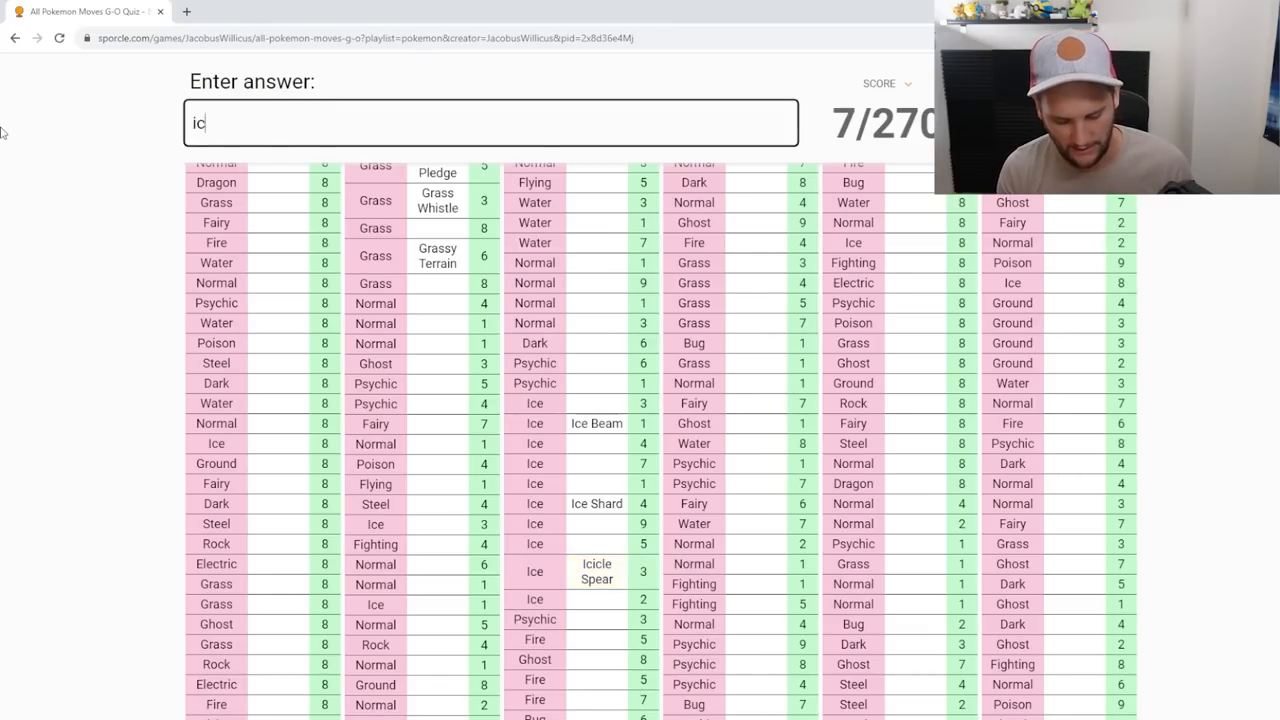
type("icle")
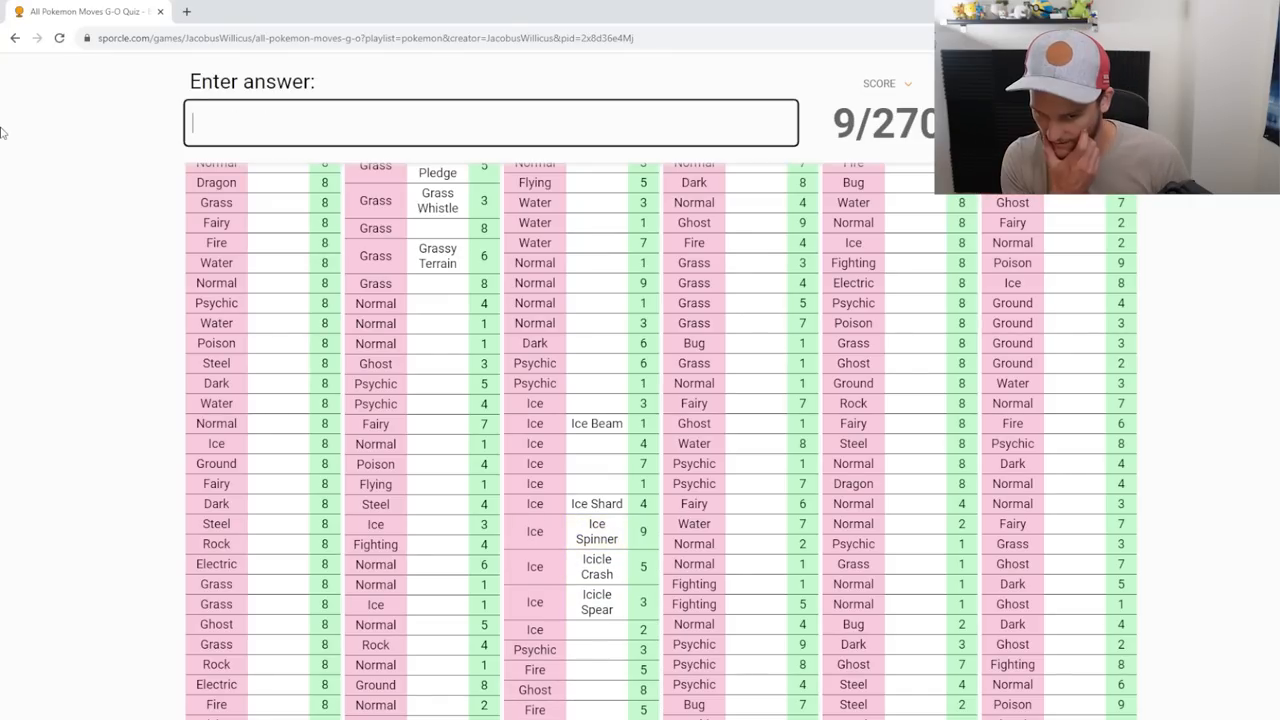
type("icy")
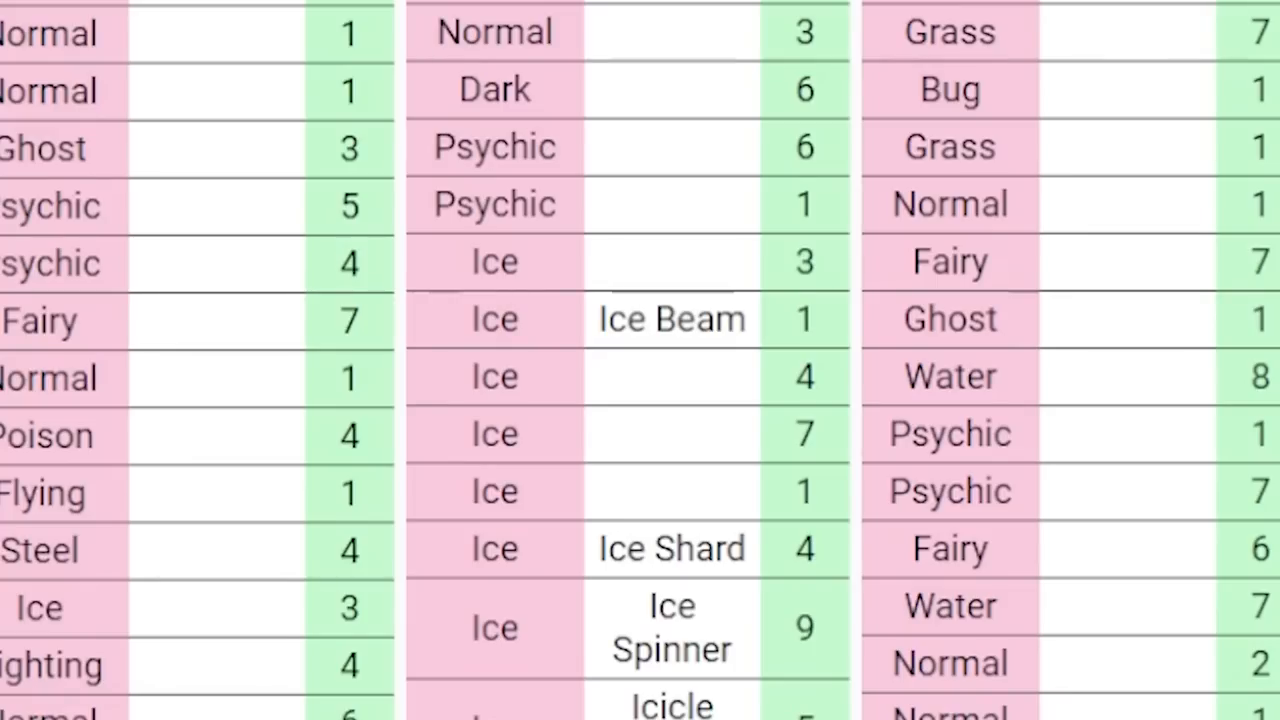
mouse_move(724, 270)
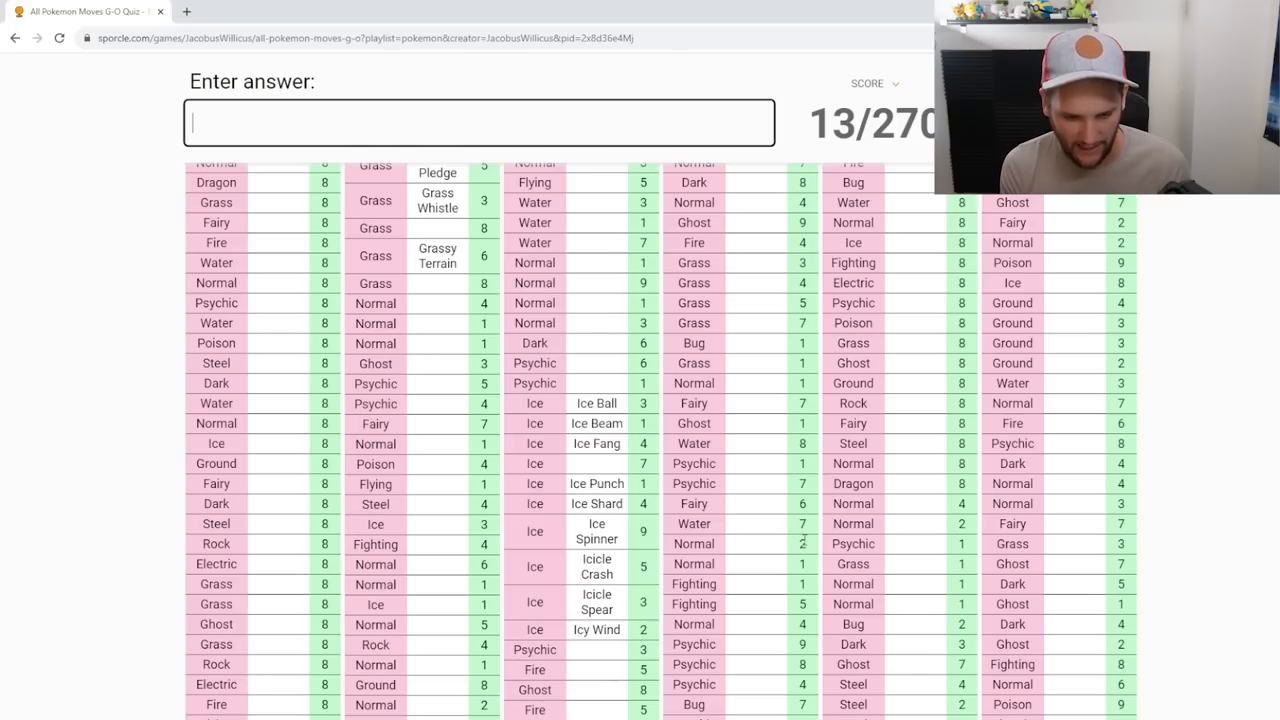
type("ice")
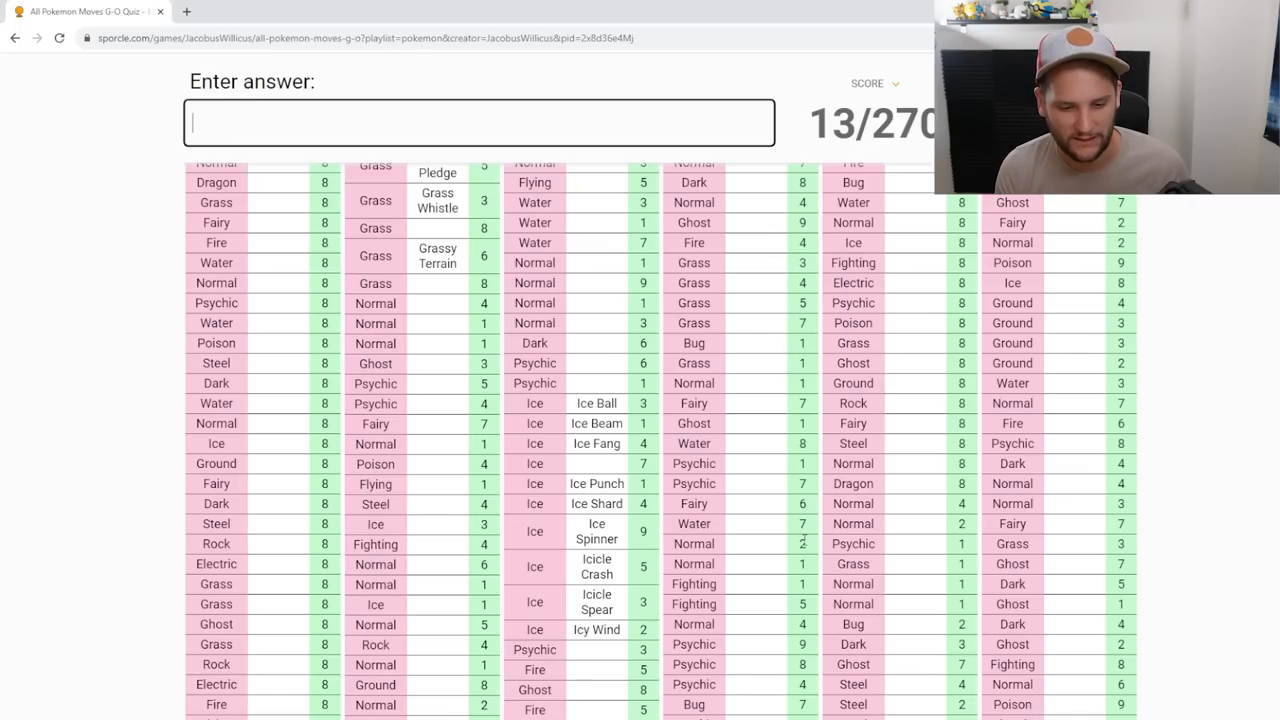
type("icy i")
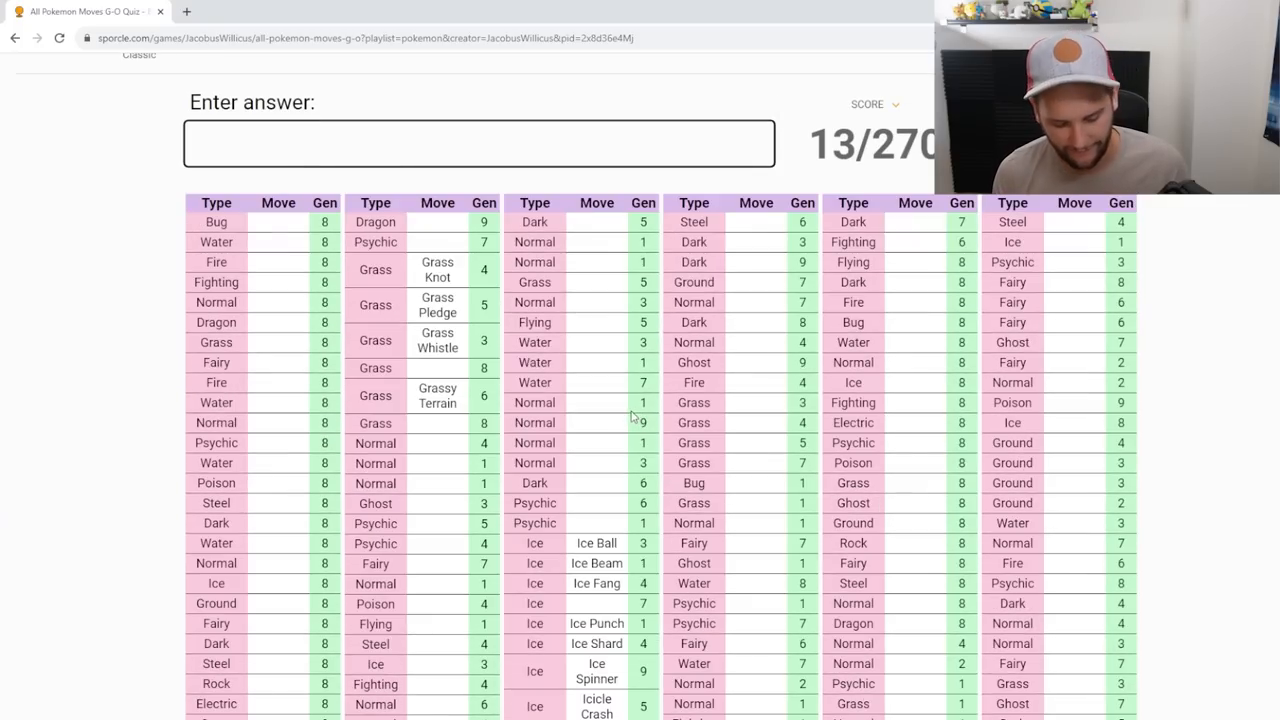
type("g")
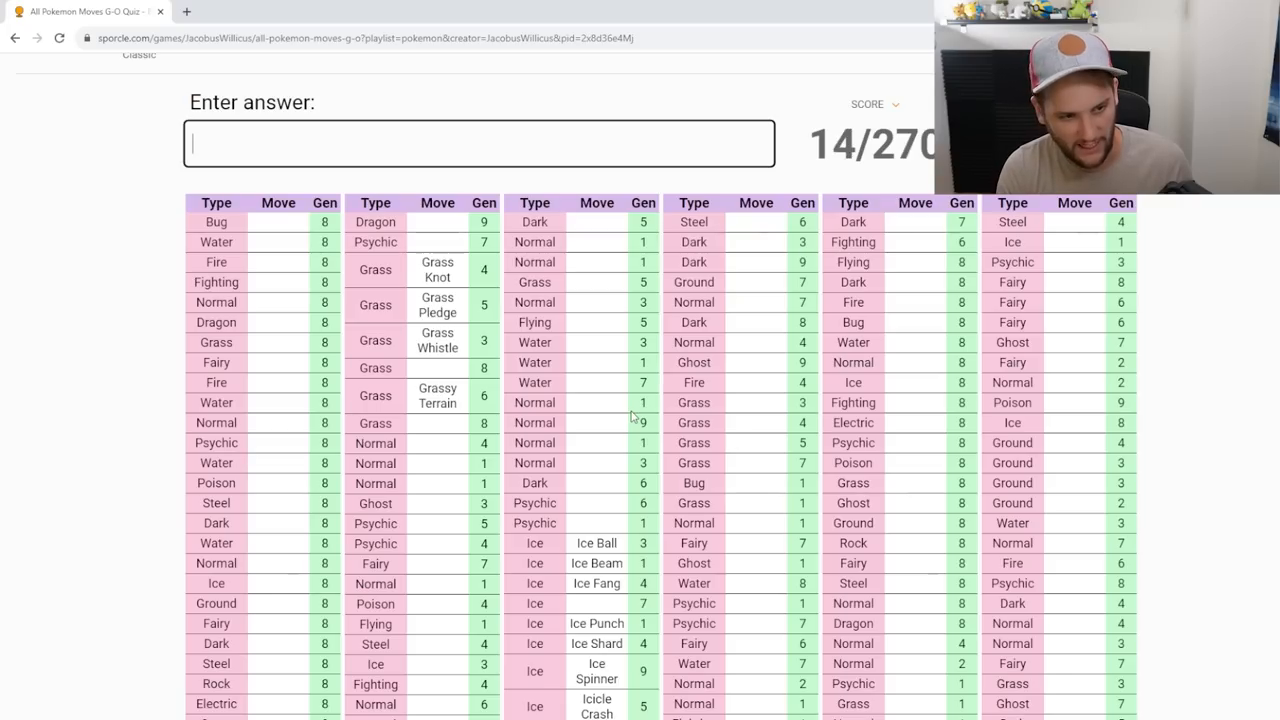
type("gig")
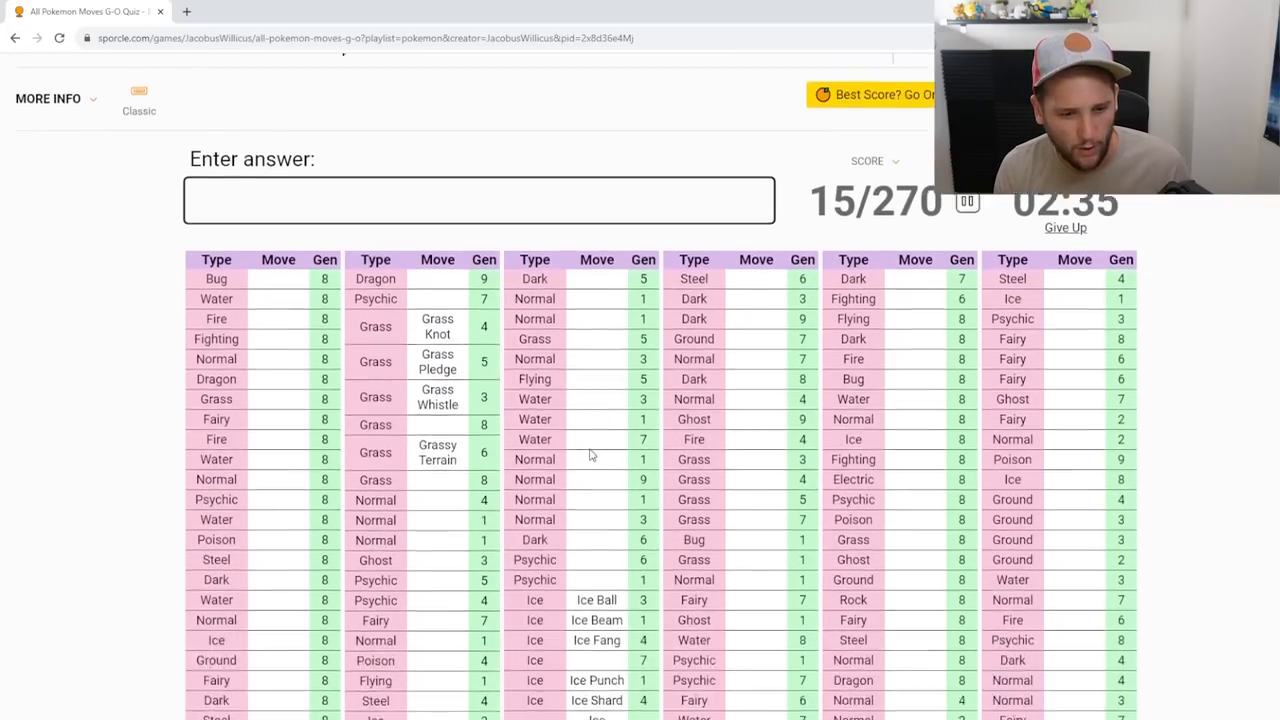
Step: Enter Guillotine, Hypnosis and Hyperspace Hole while scrolling the grid, reaching about 21/270
scroll("down", 3)
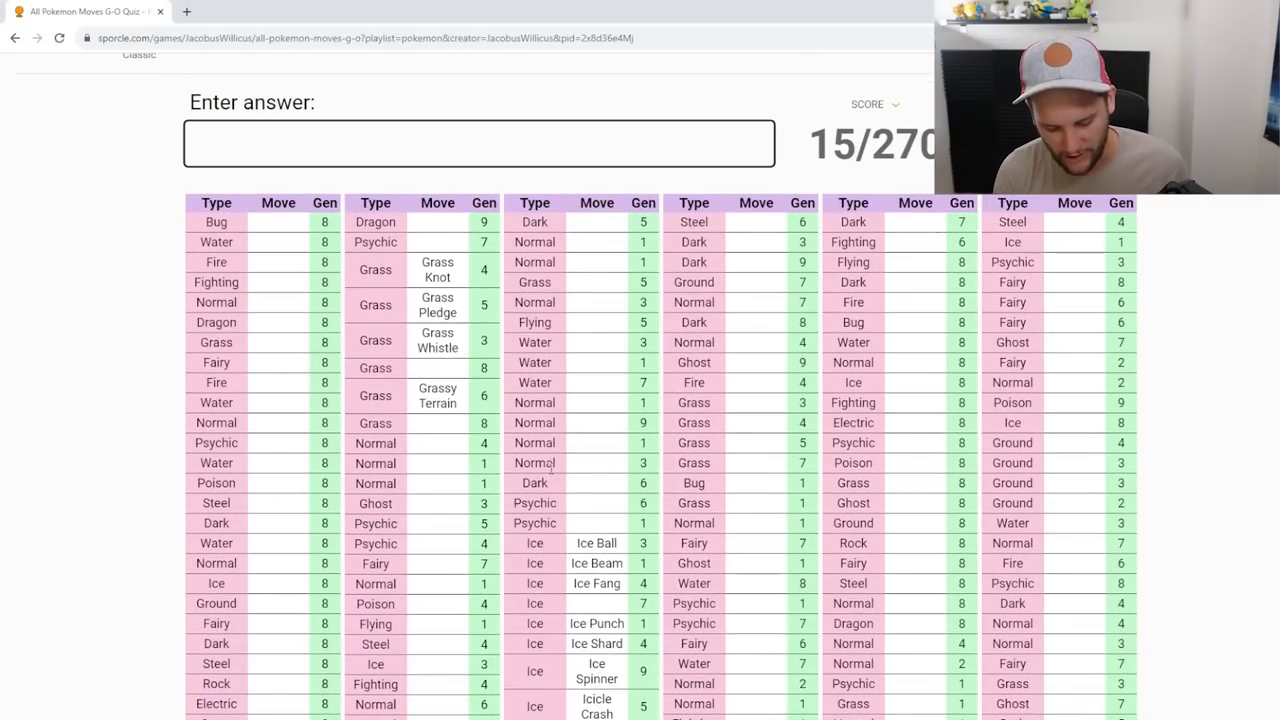
type("guillot")
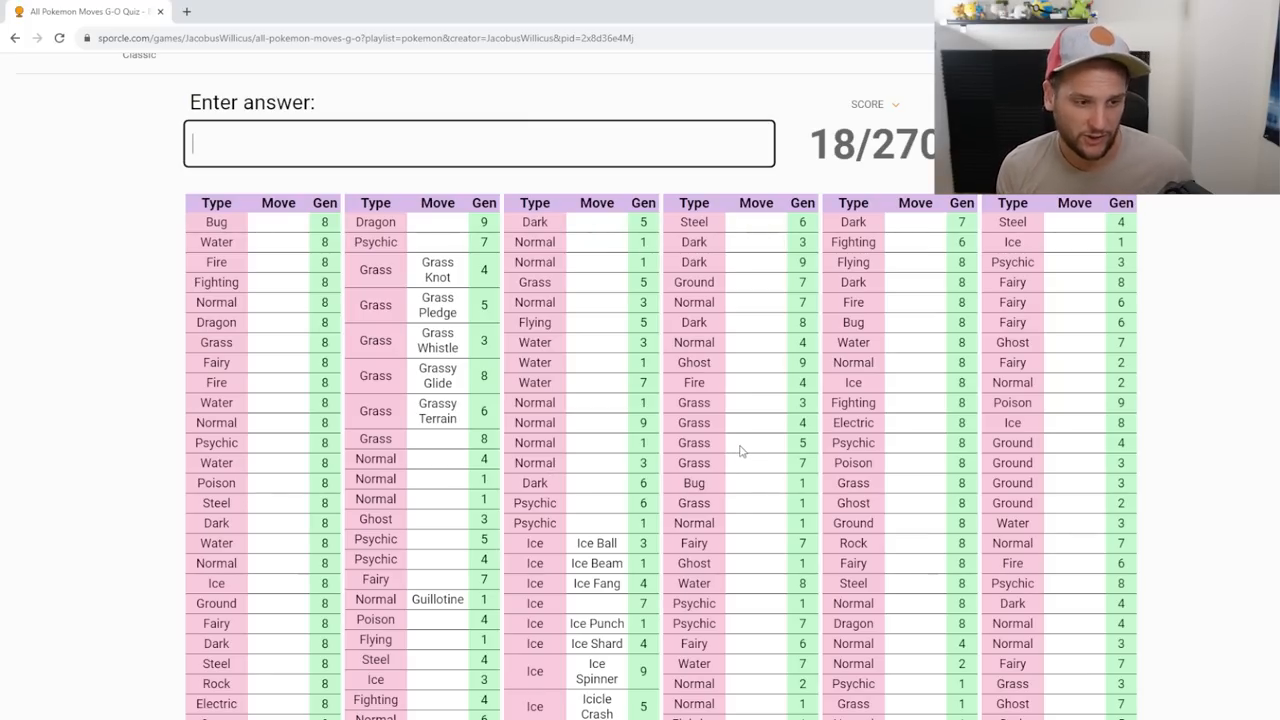
type("hypnosi")
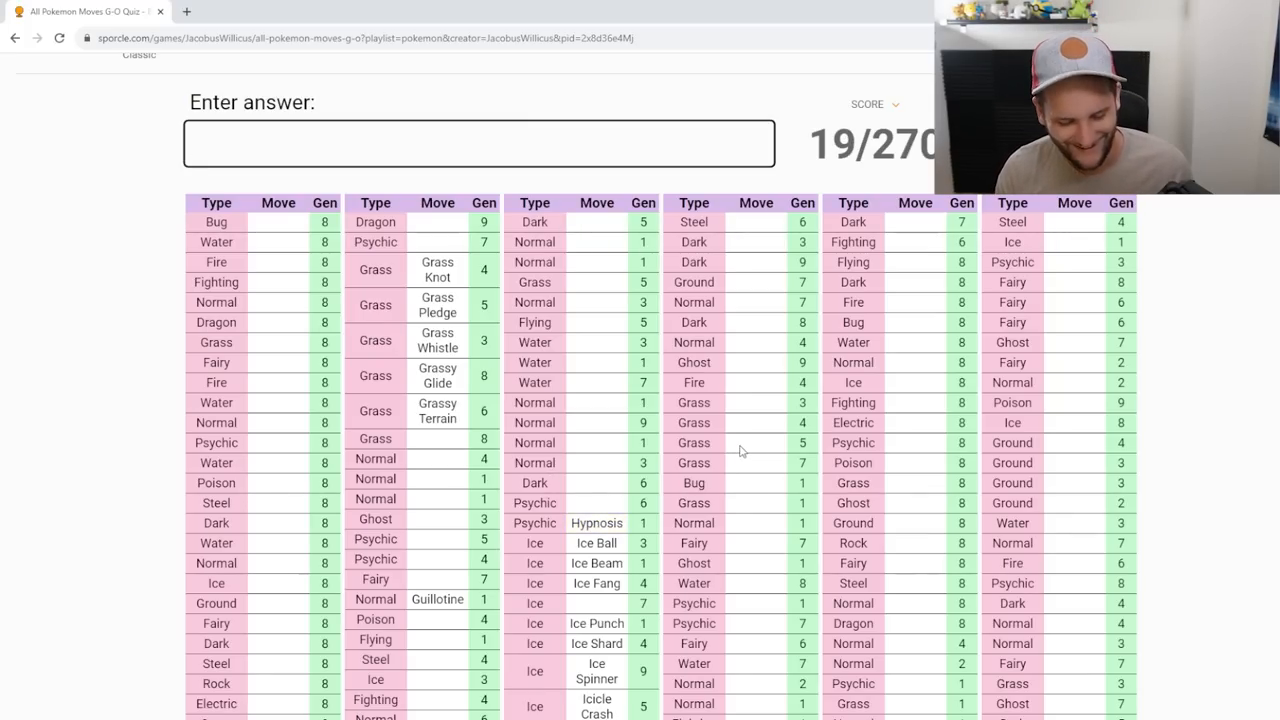
type("hyperspace")
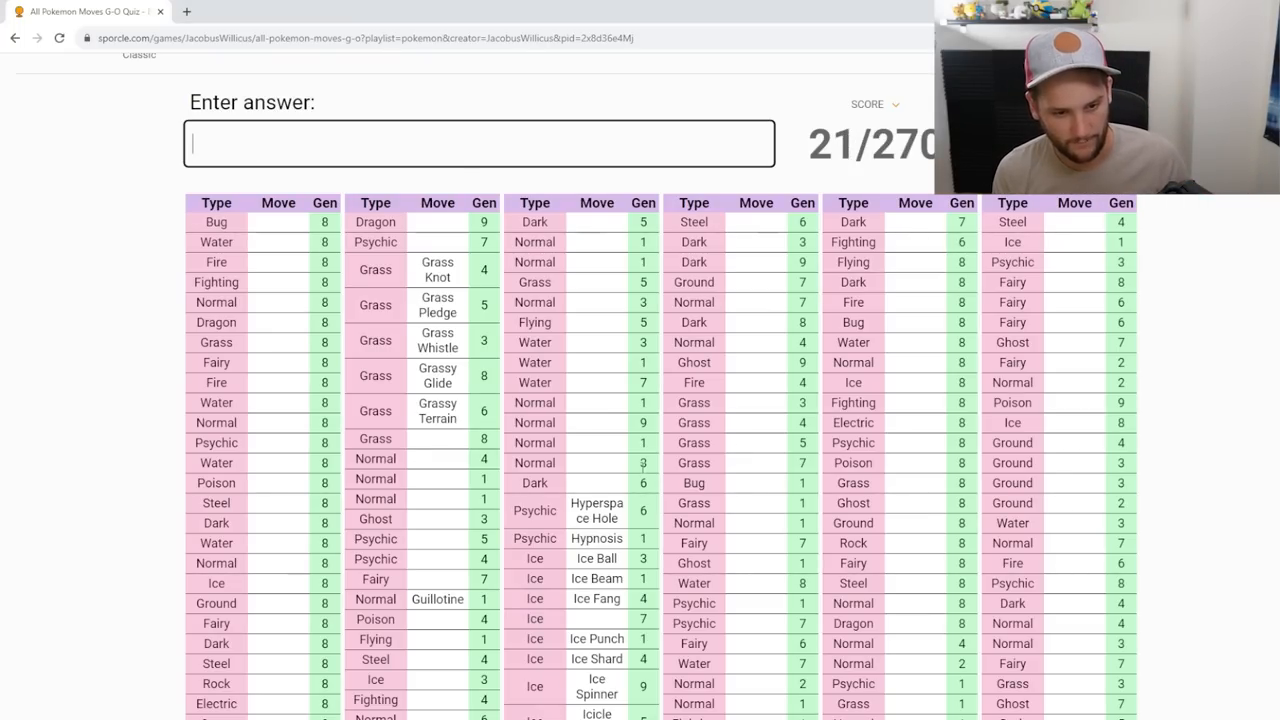
scroll("down", 3)
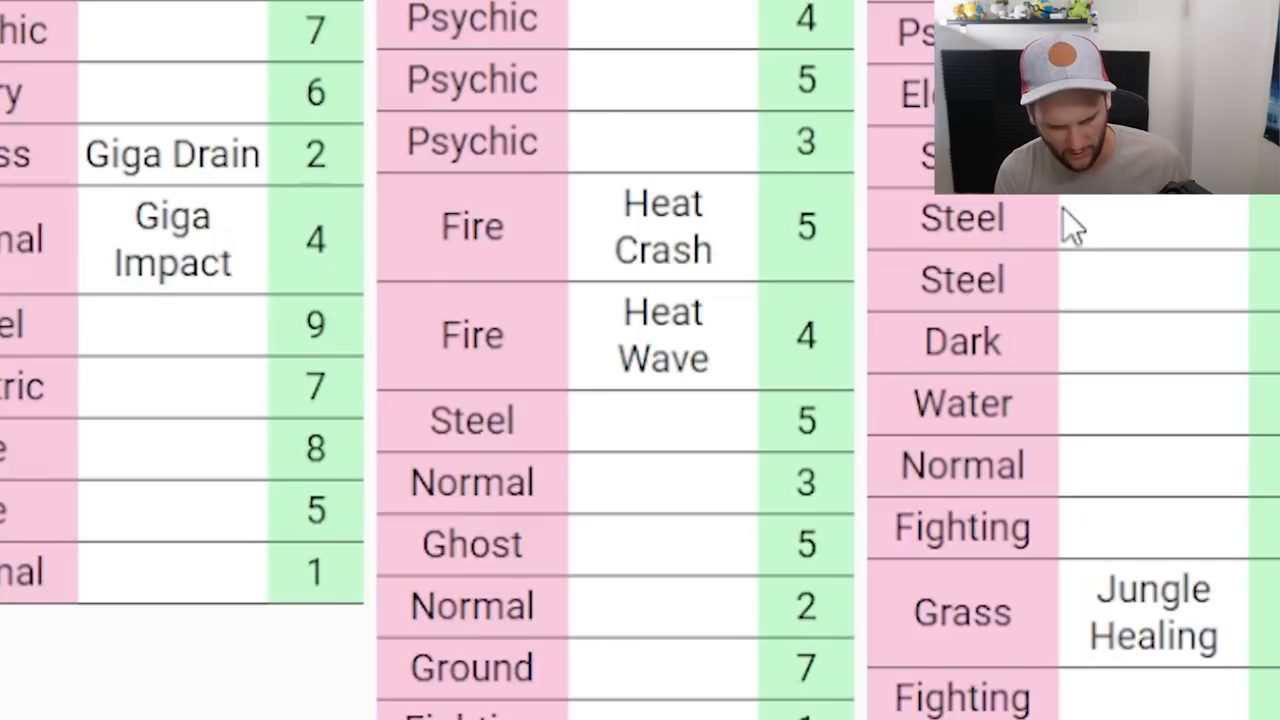
mouse_move(656, 450)
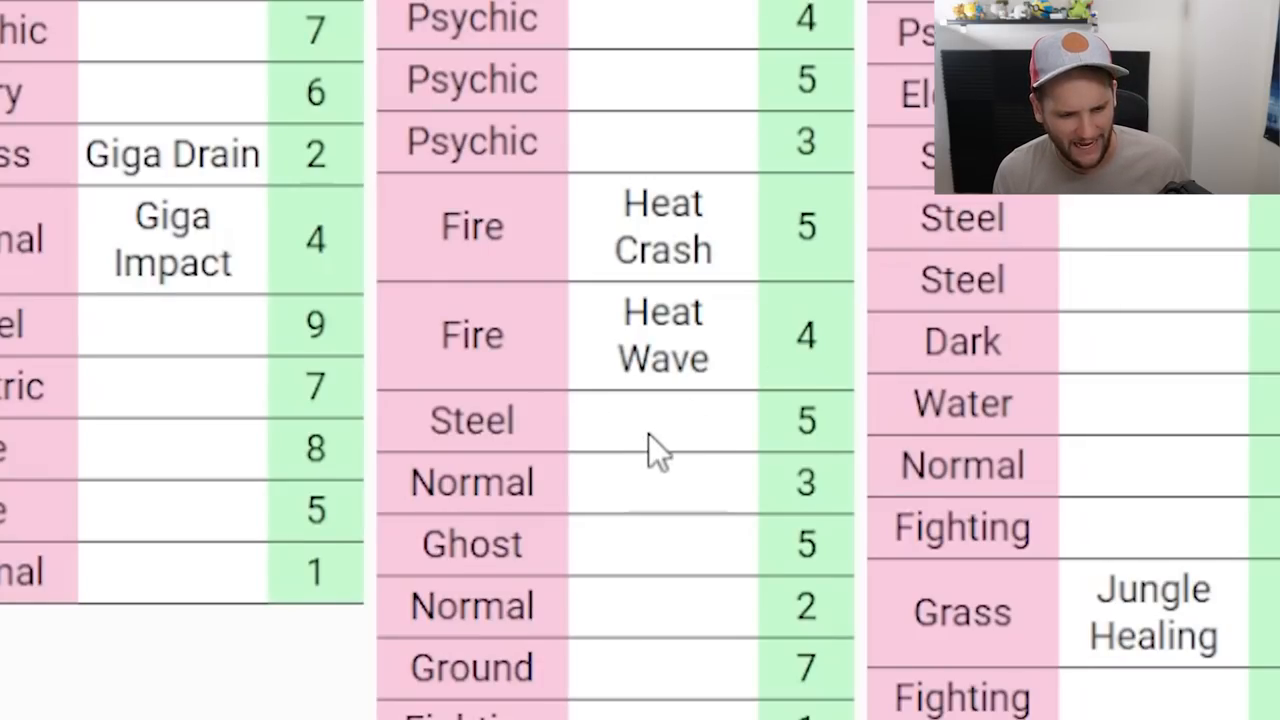
mouse_move(670, 450)
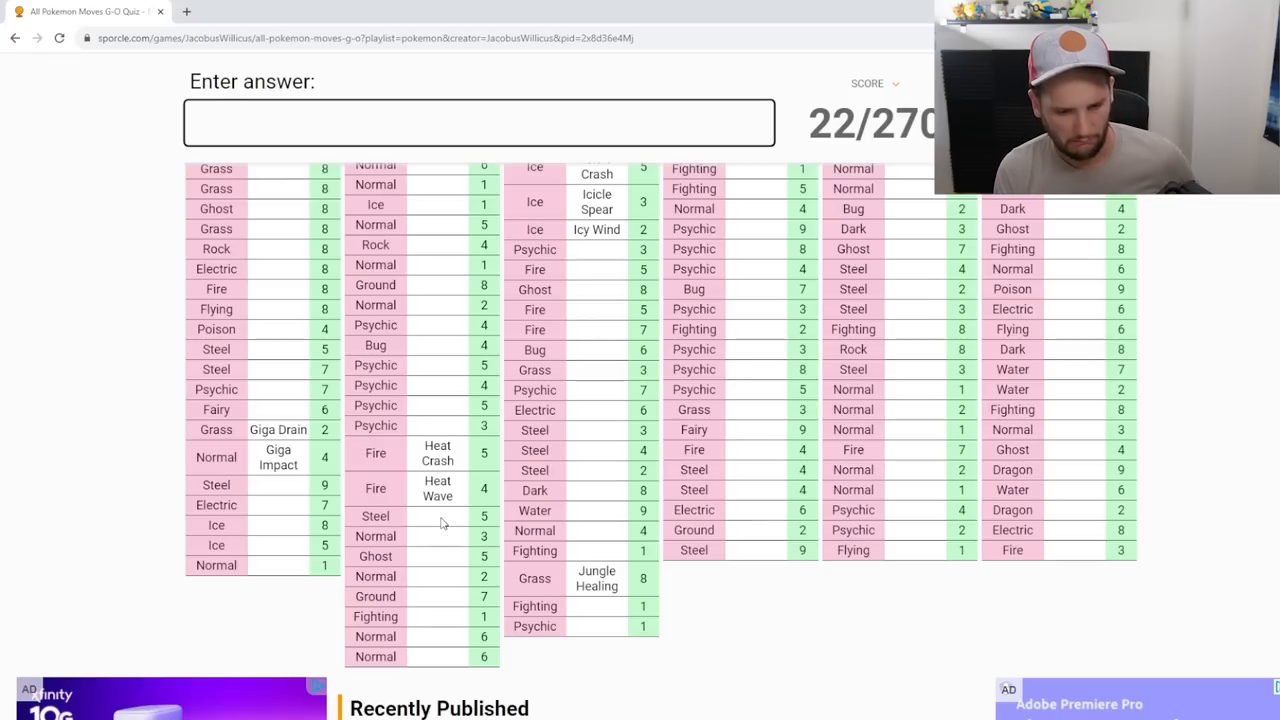
Step: Try Healing Wish, Lunar Dance, High Horsepower, Hold Hands and Happy Birthday guesses, erasing misses
type("healing")
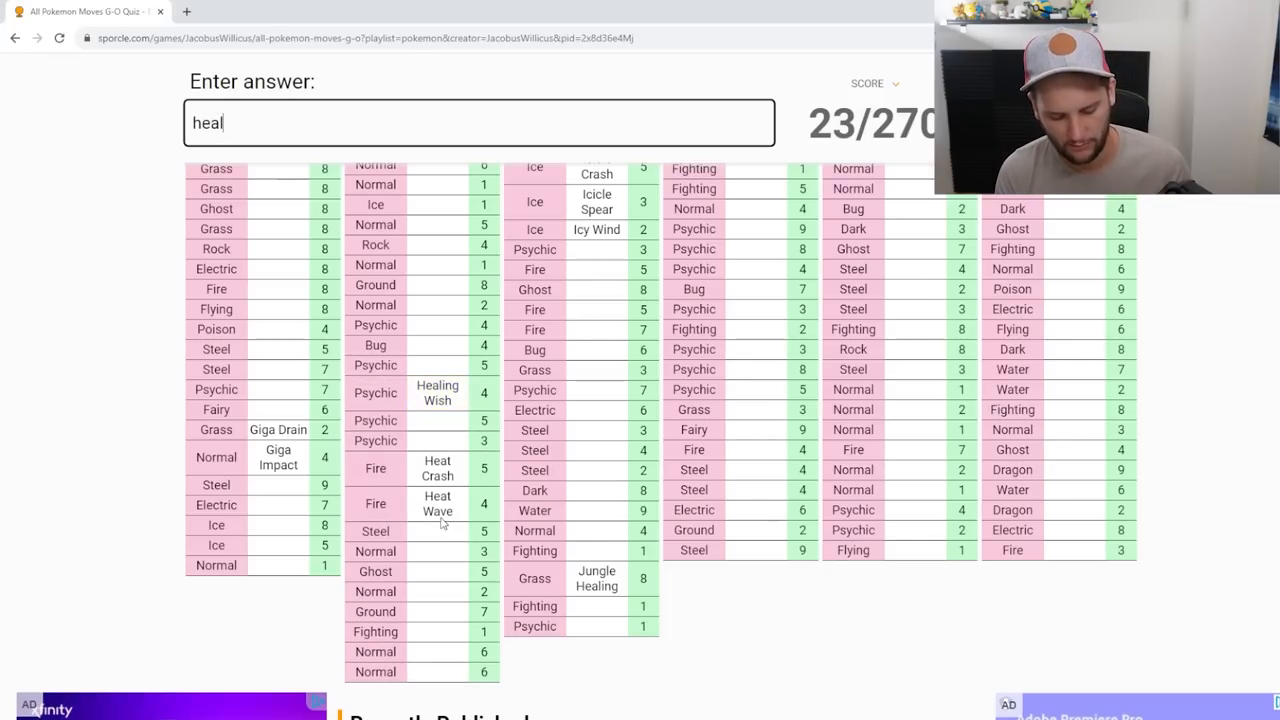
type("klunar d")
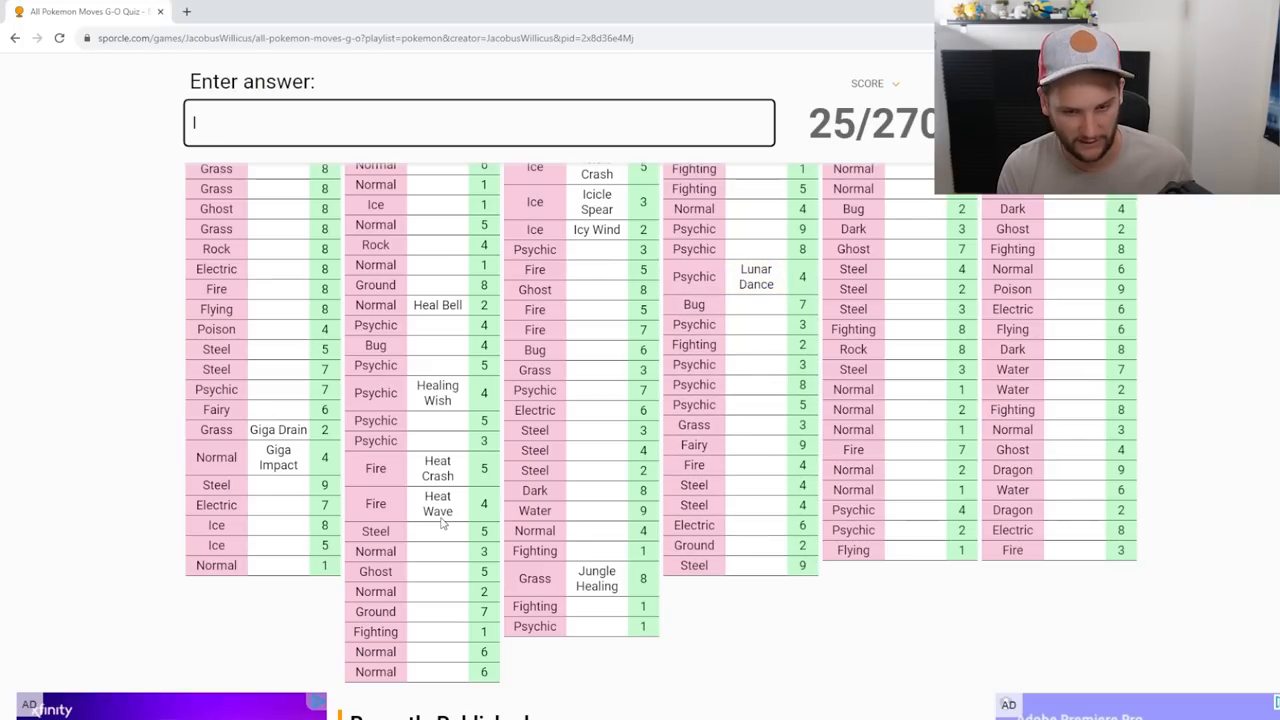
type("high ho")
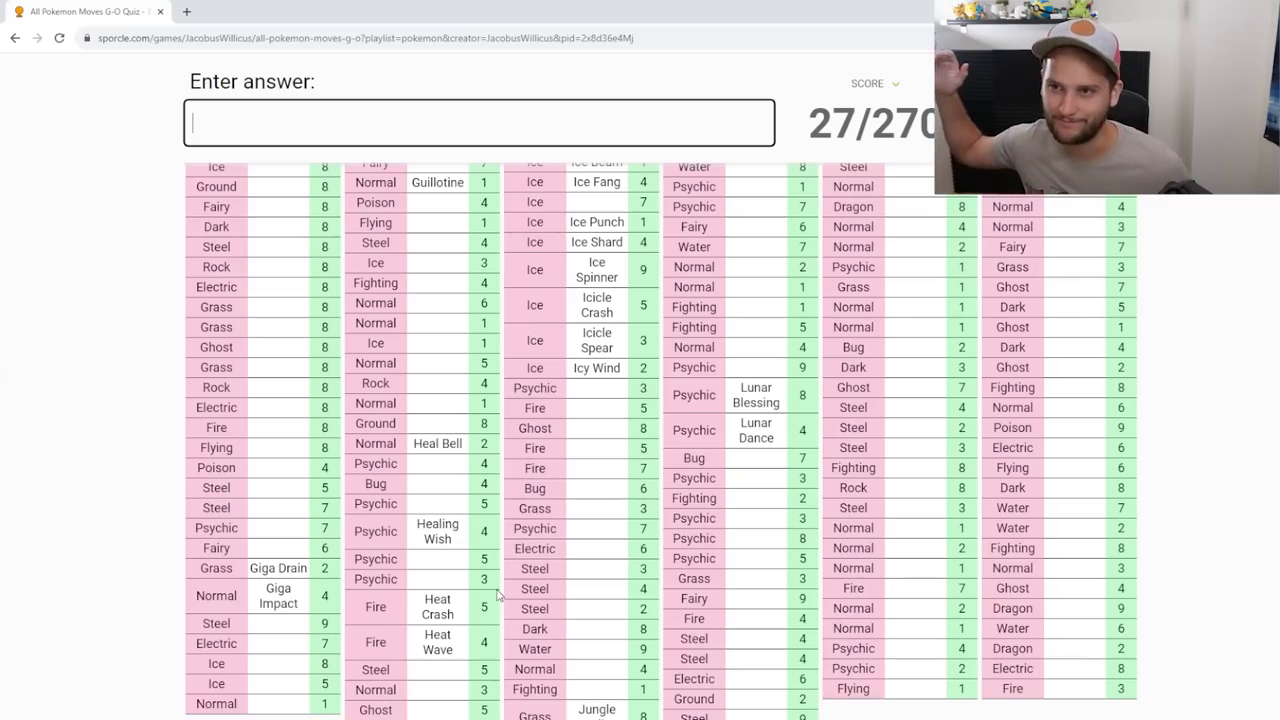
type("he")
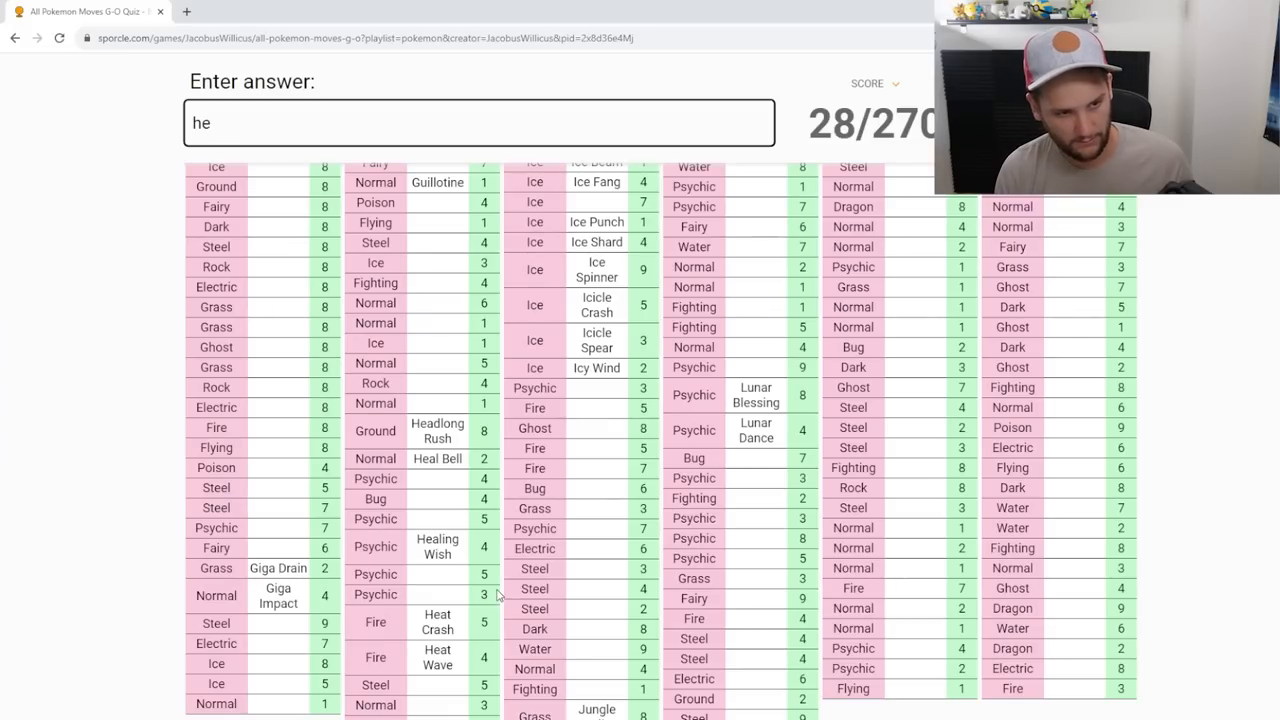
type("old ha")
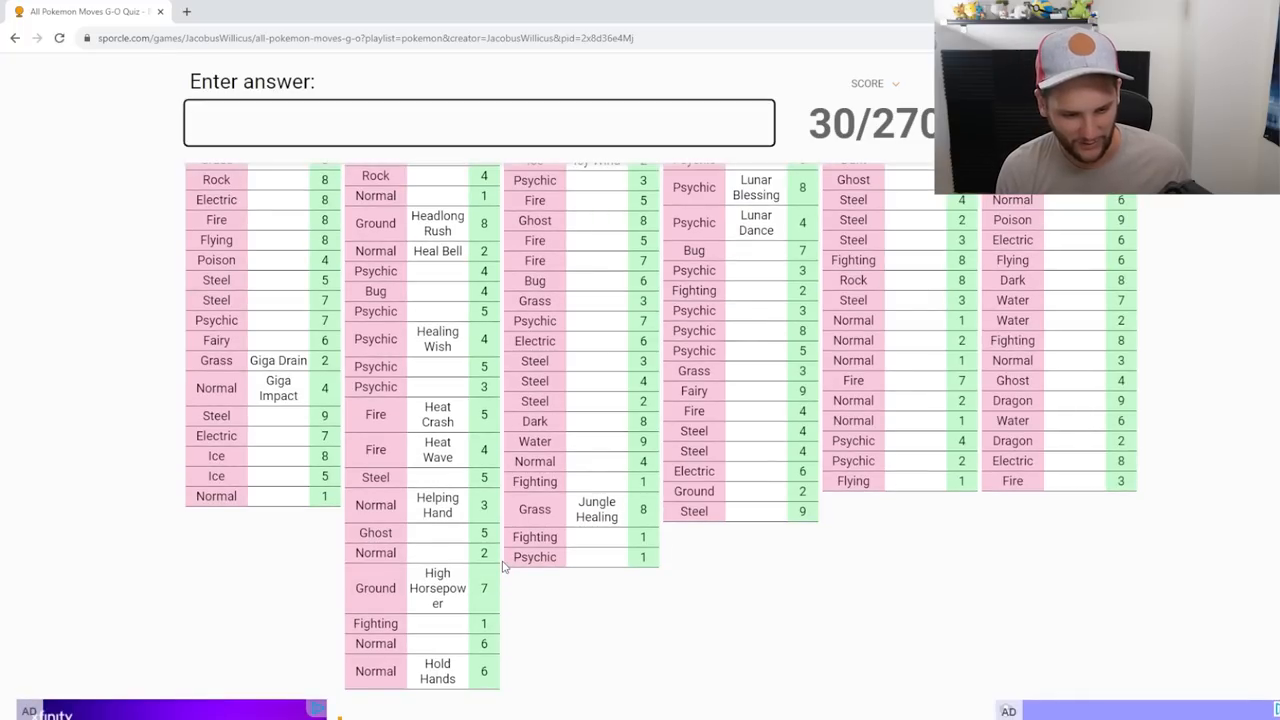
type("happy birthda")
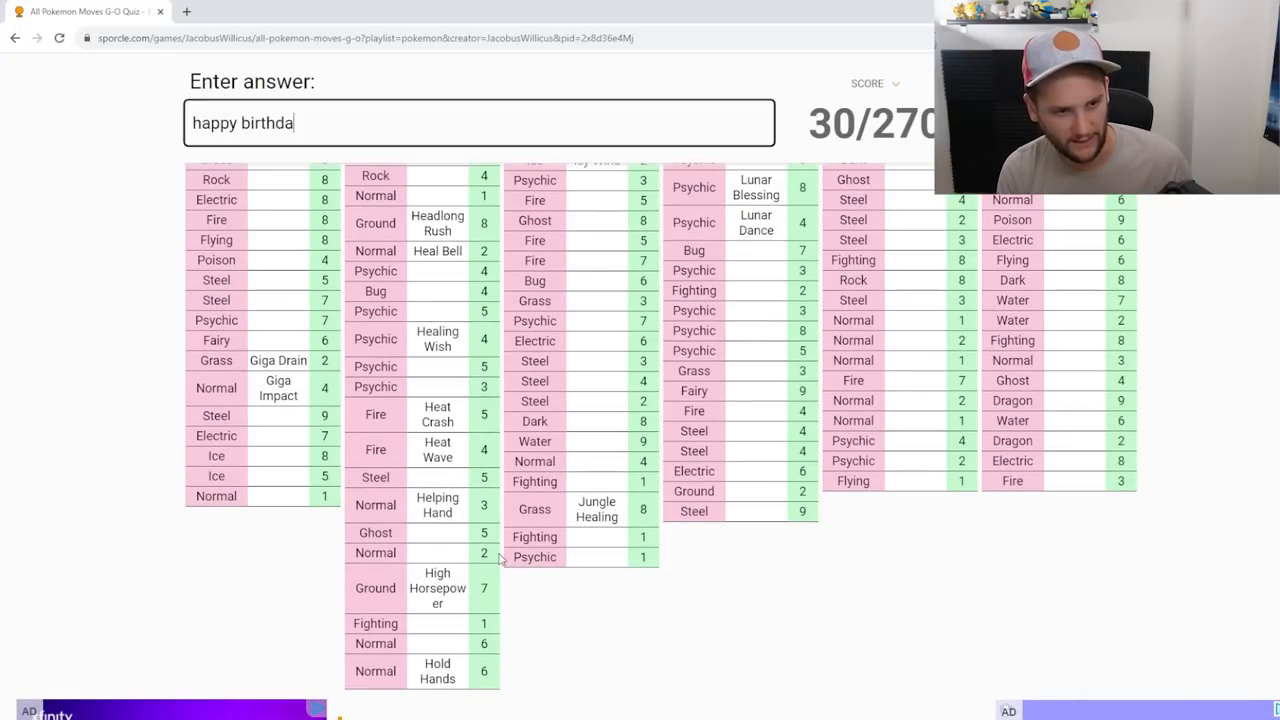
key("Backspace")
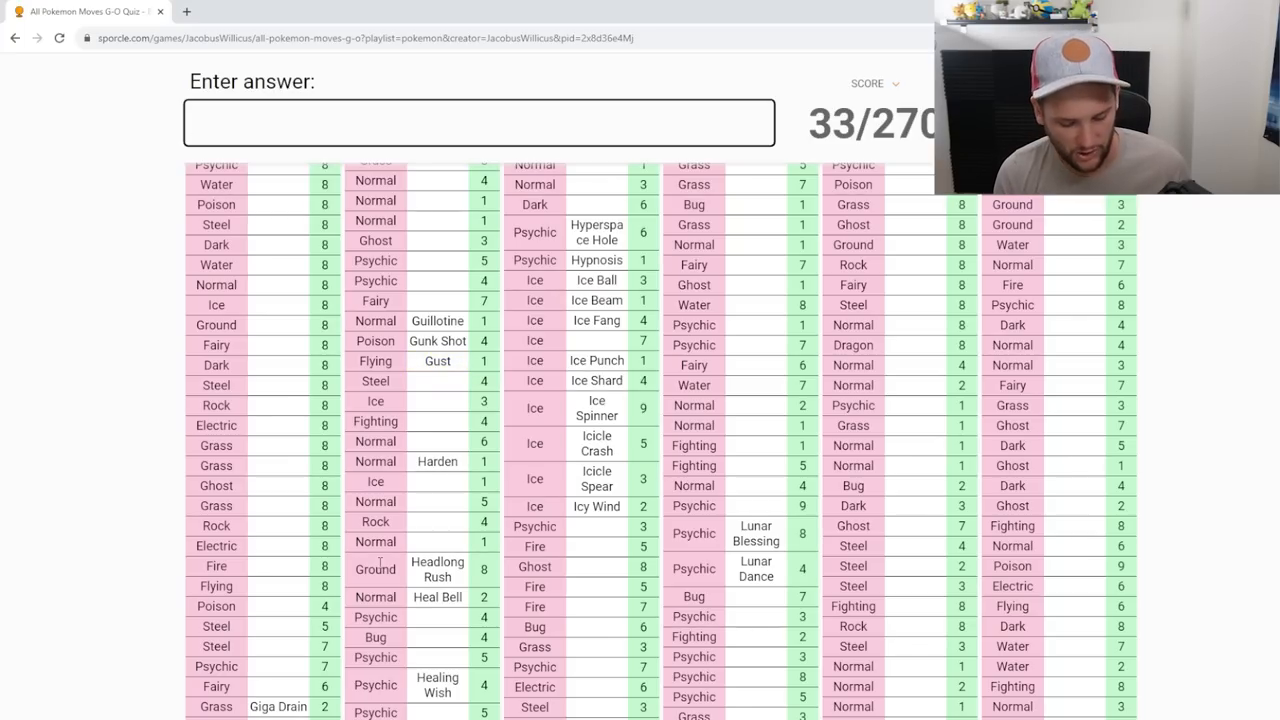
Step: Enter Gyro Ball, Hail, Headbutt, Heal Bell, Heal Block and Heal Order, bringing the score to 41/270
type("Gyro Ball")
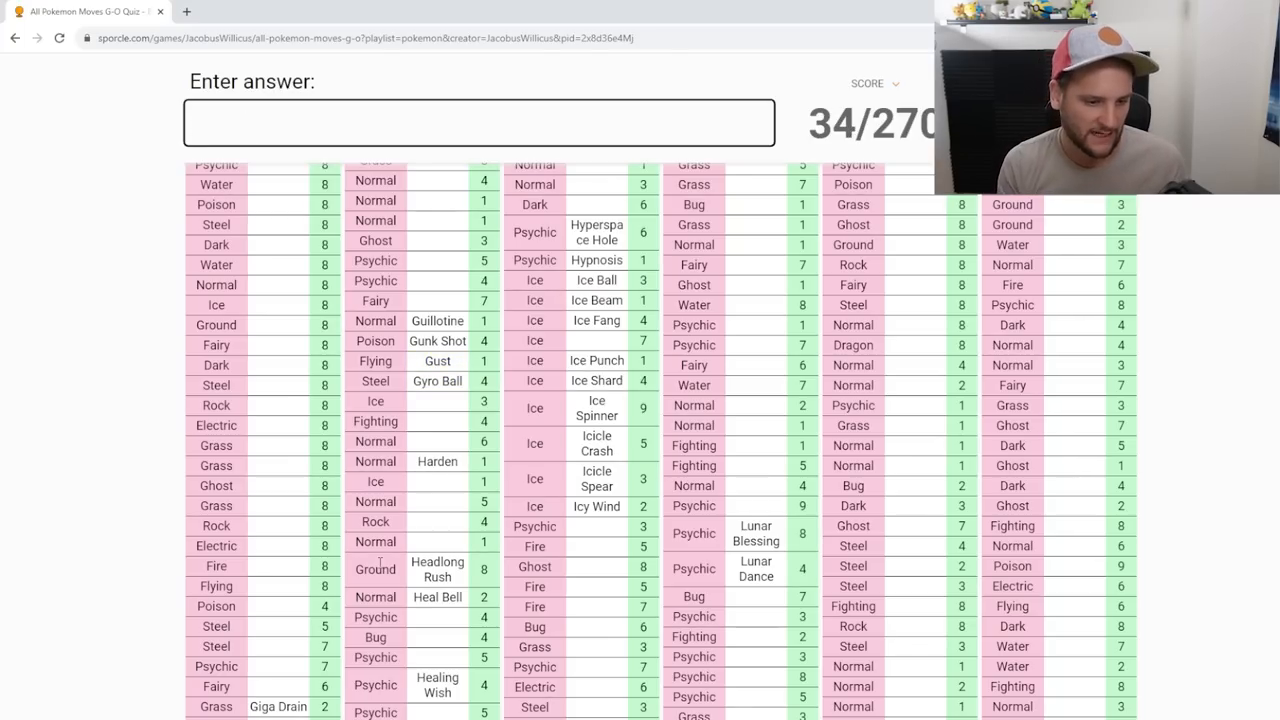
type("Hail")
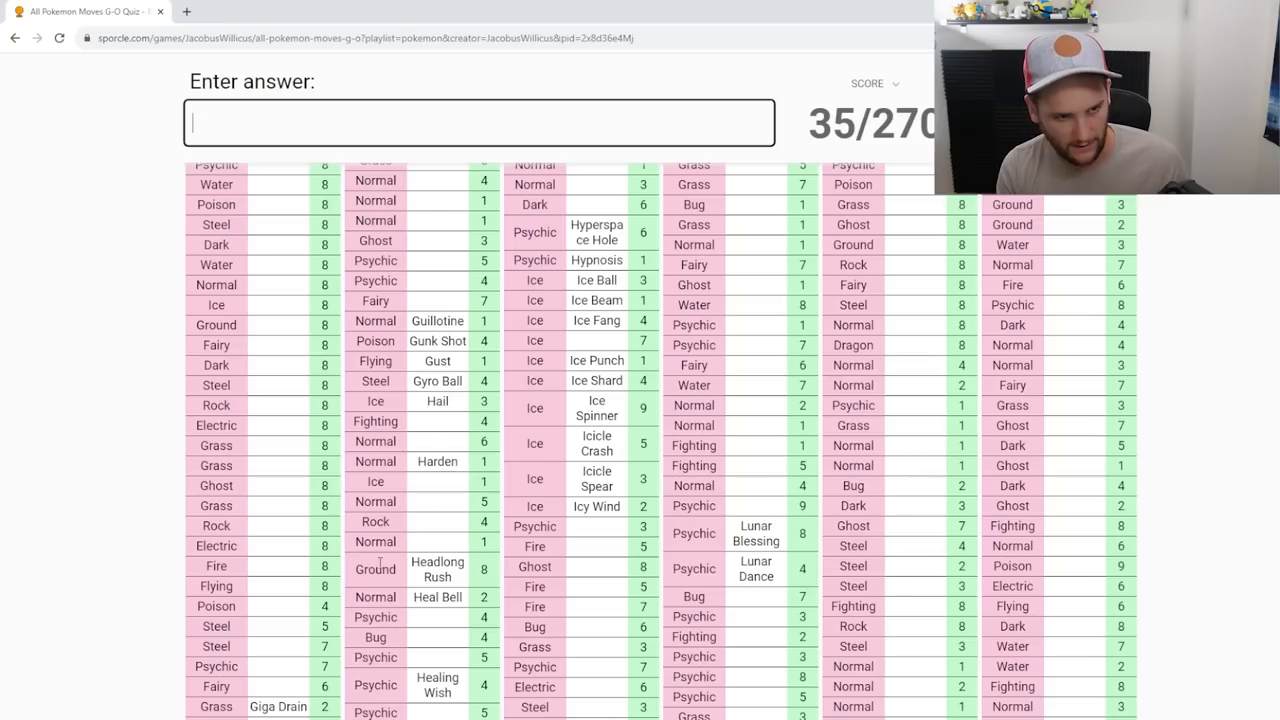
type("Headbutt")
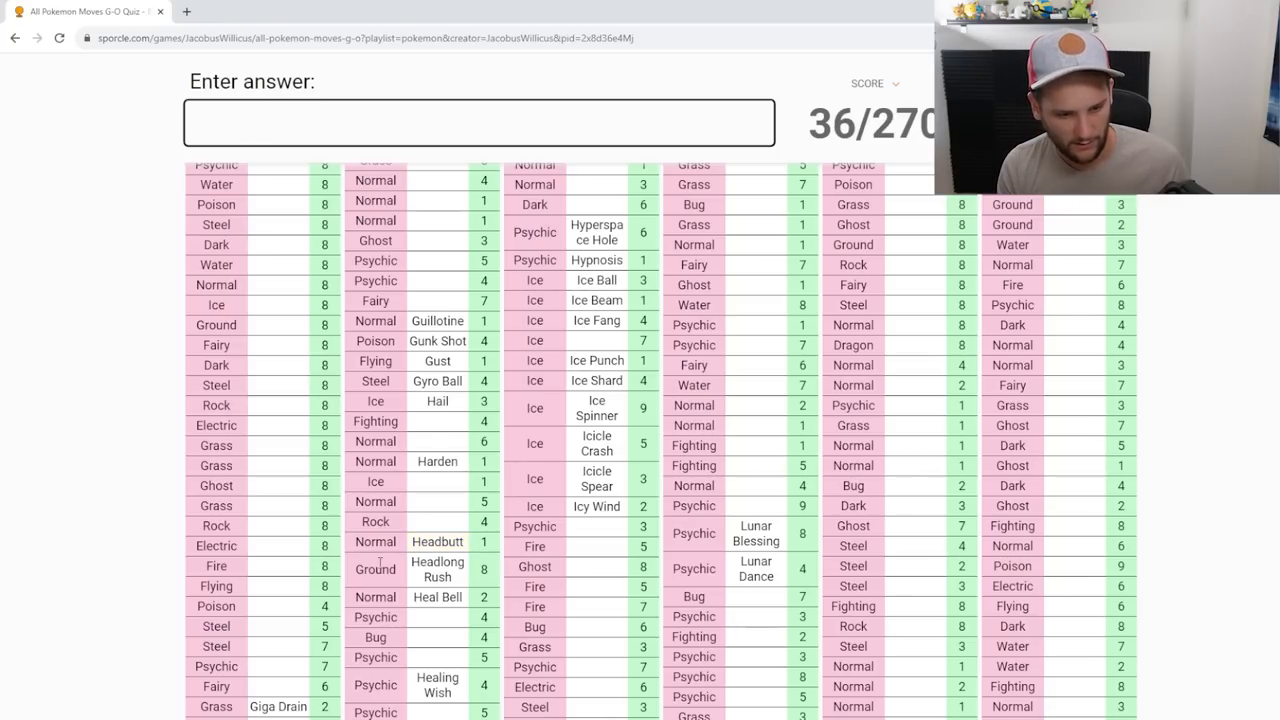
type("bead s")
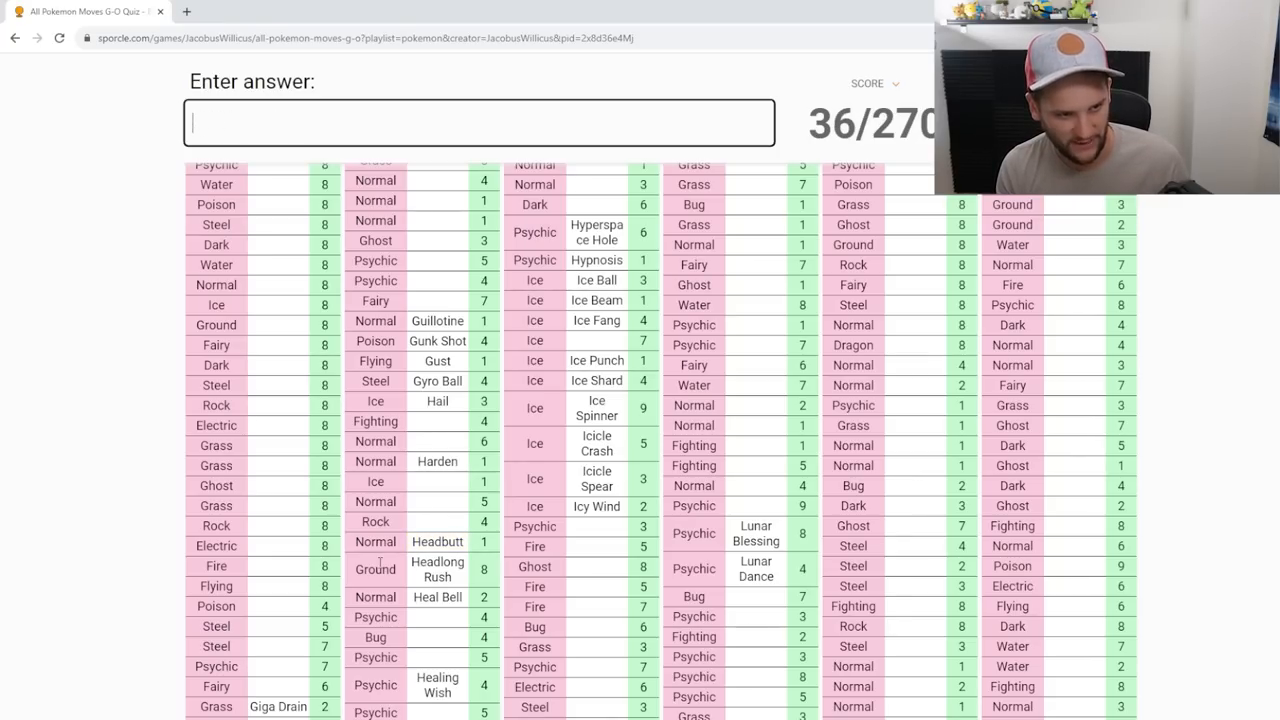
type("head")
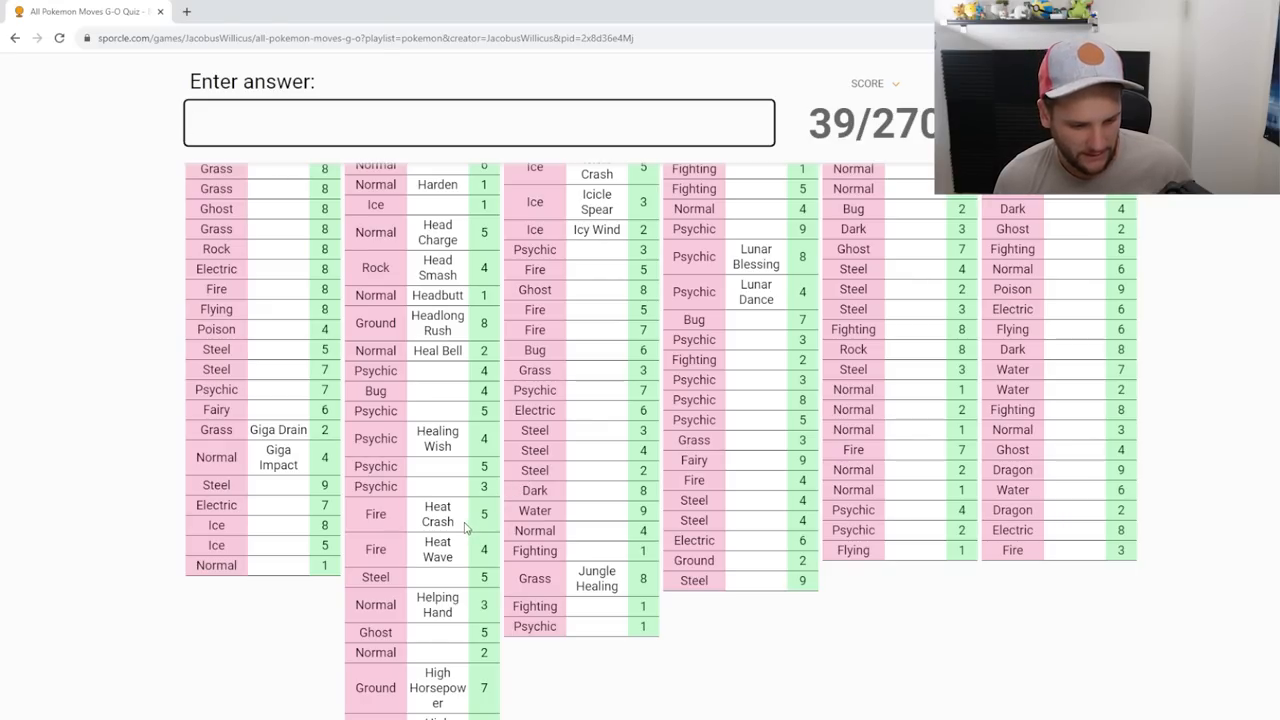
mouse_move(424, 640)
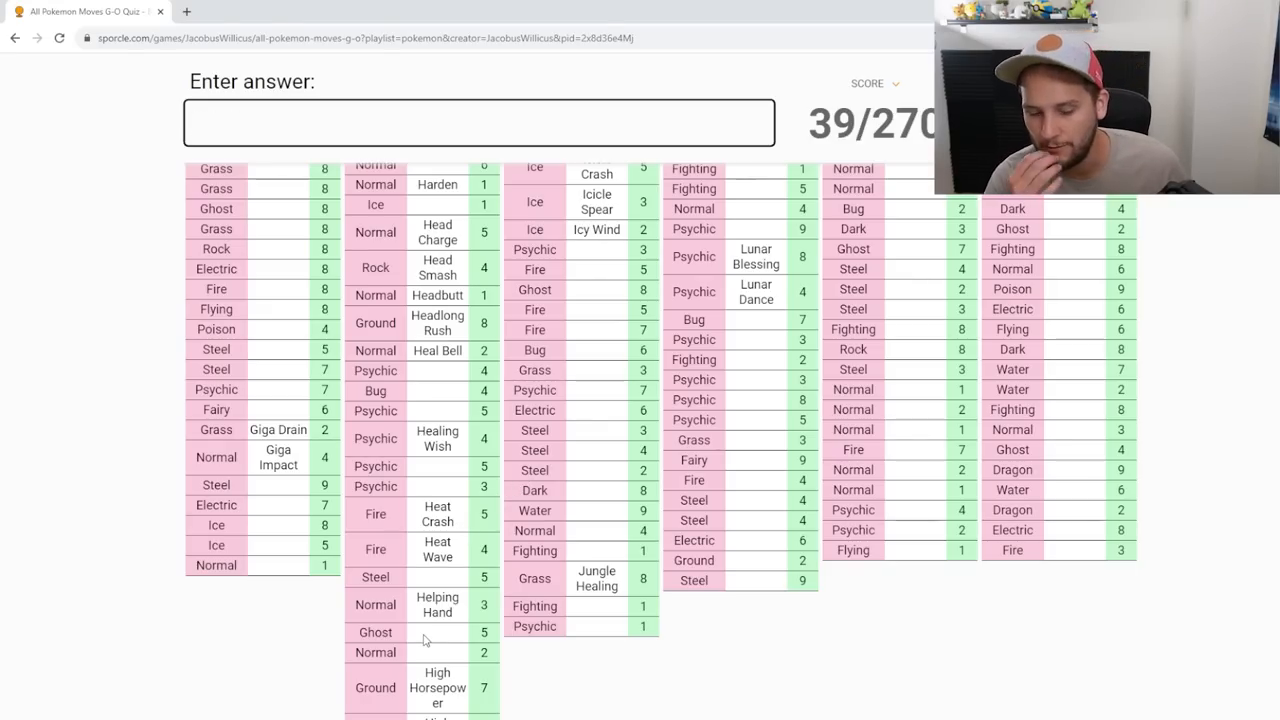
type("healing order")
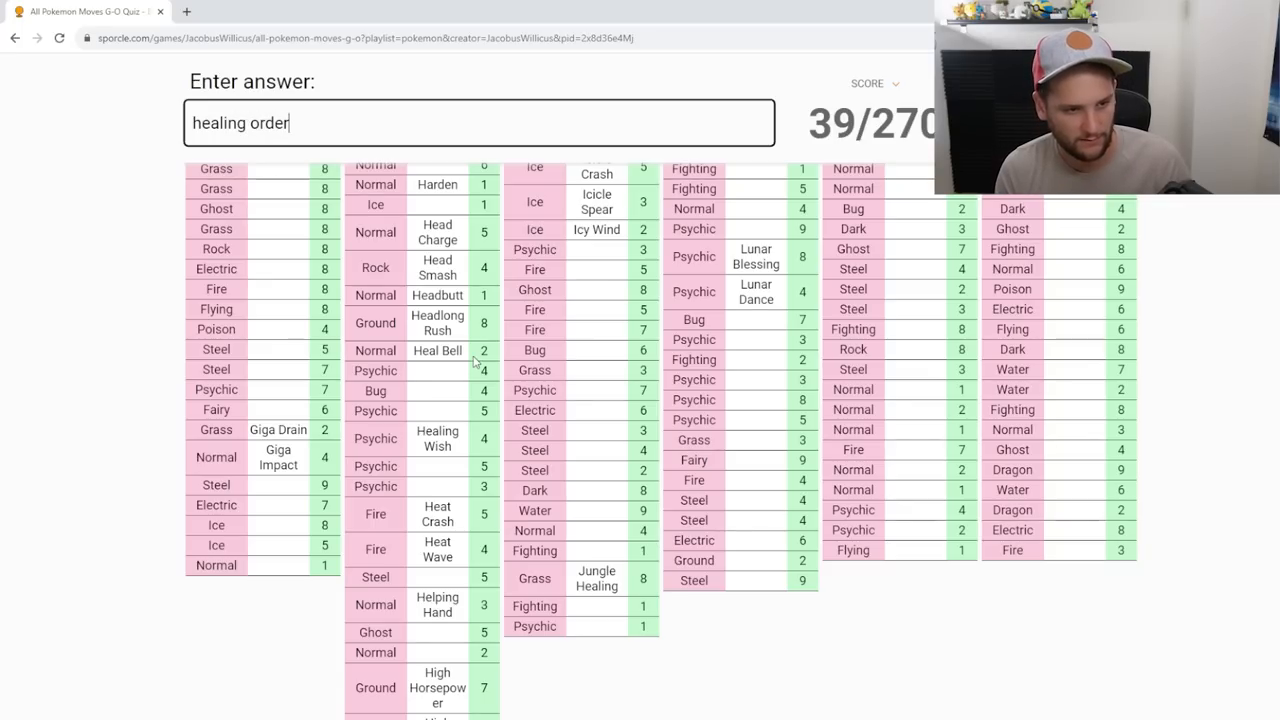
key("Backspace")
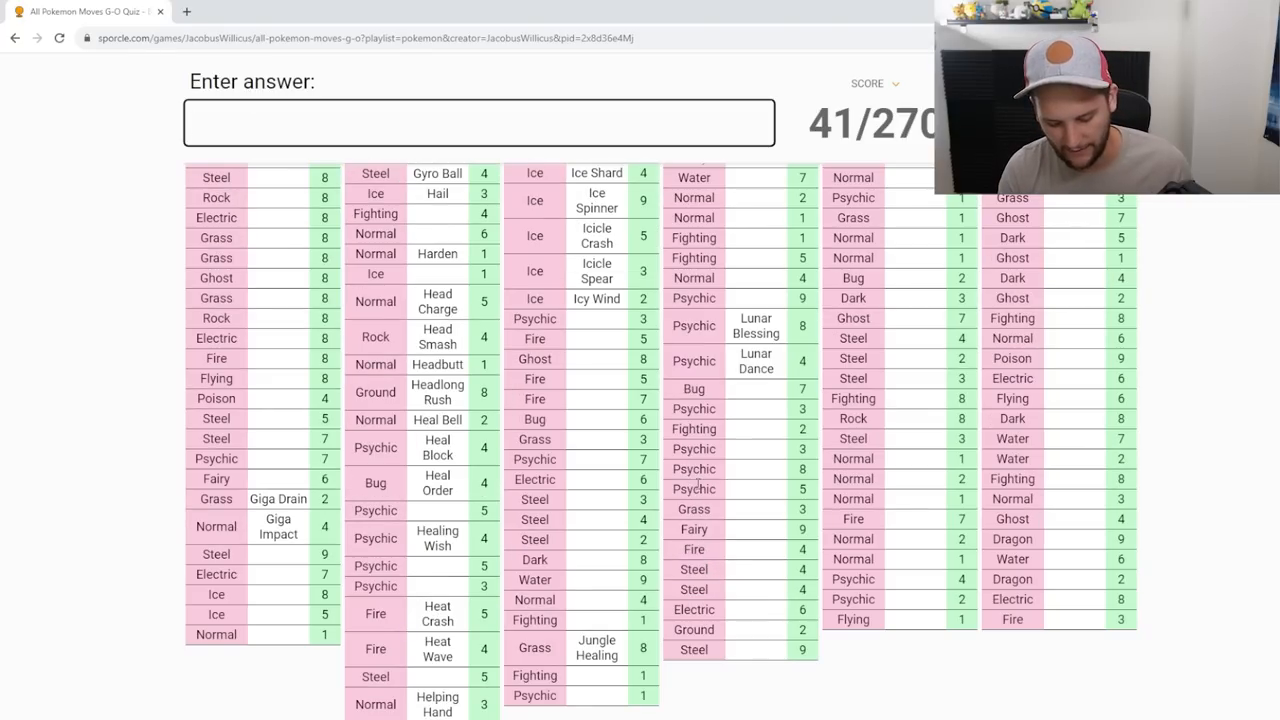
Step: Enter Kinesis, Karate Chop, Low Kick/Sweep guesses, Lovely Kiss, Light Screen and Light of Ruin
type("Kinesis")
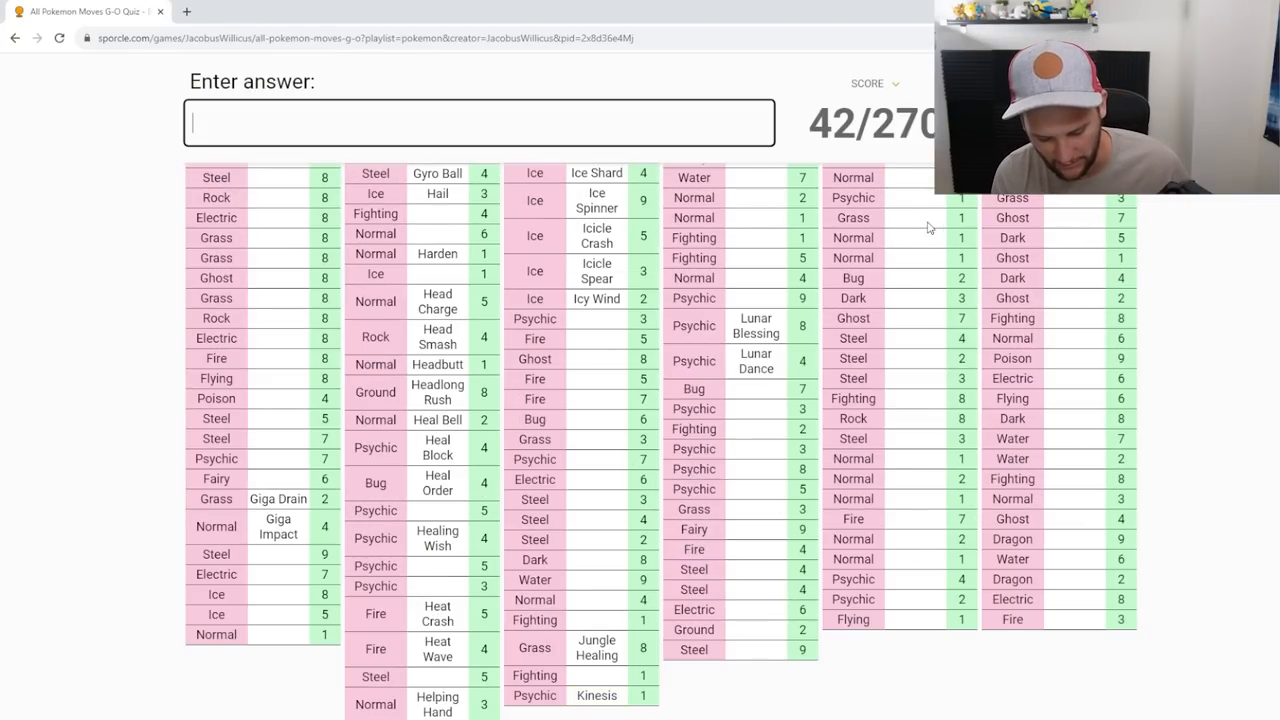
type("Karate Chop")
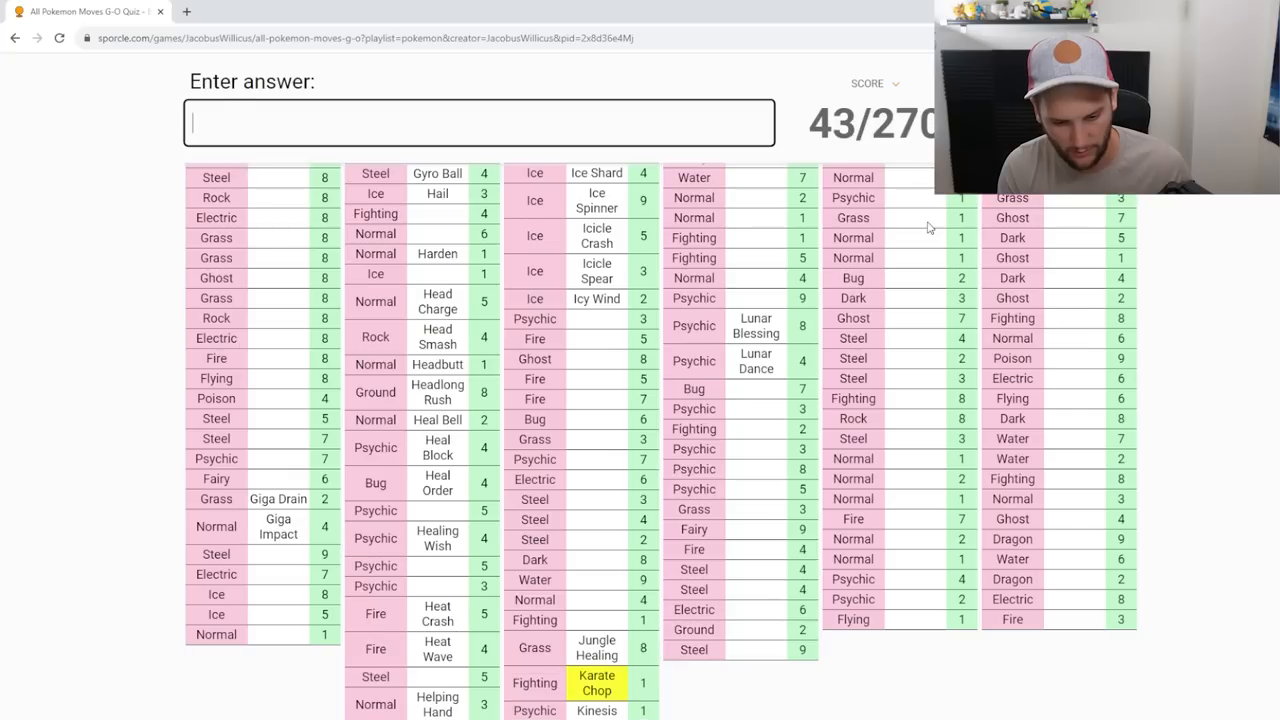
type("low")
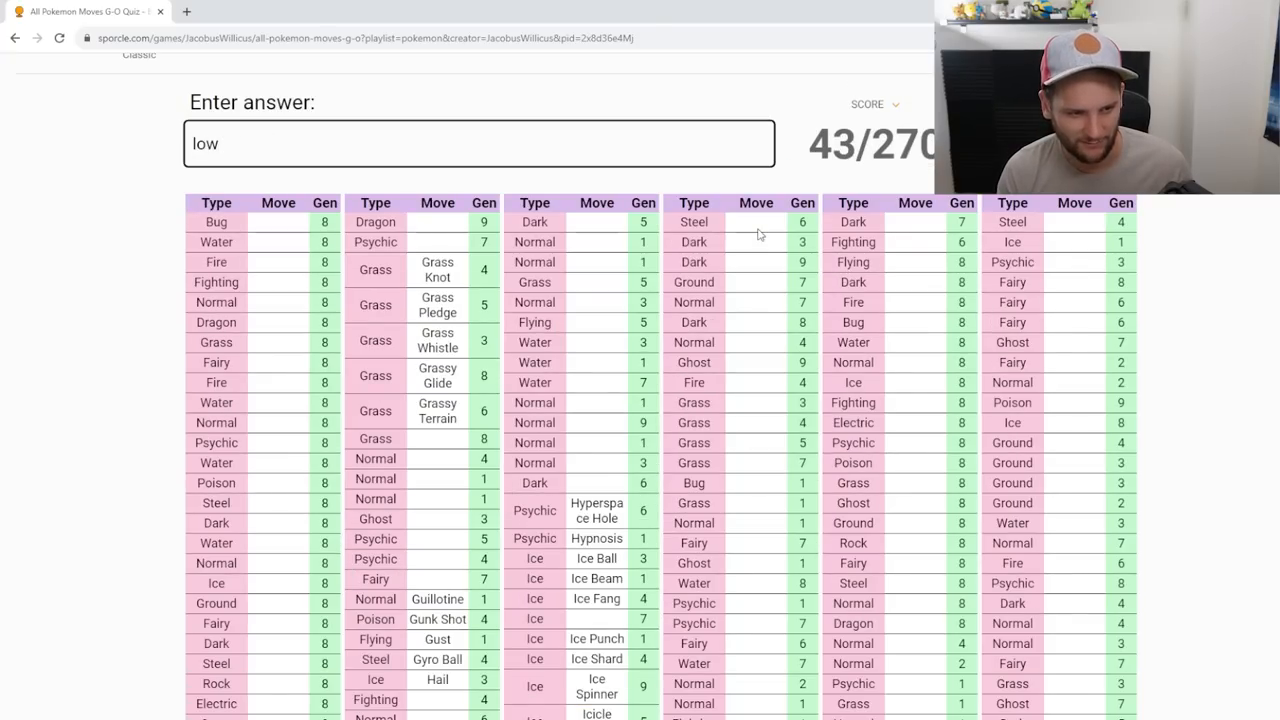
type("low")
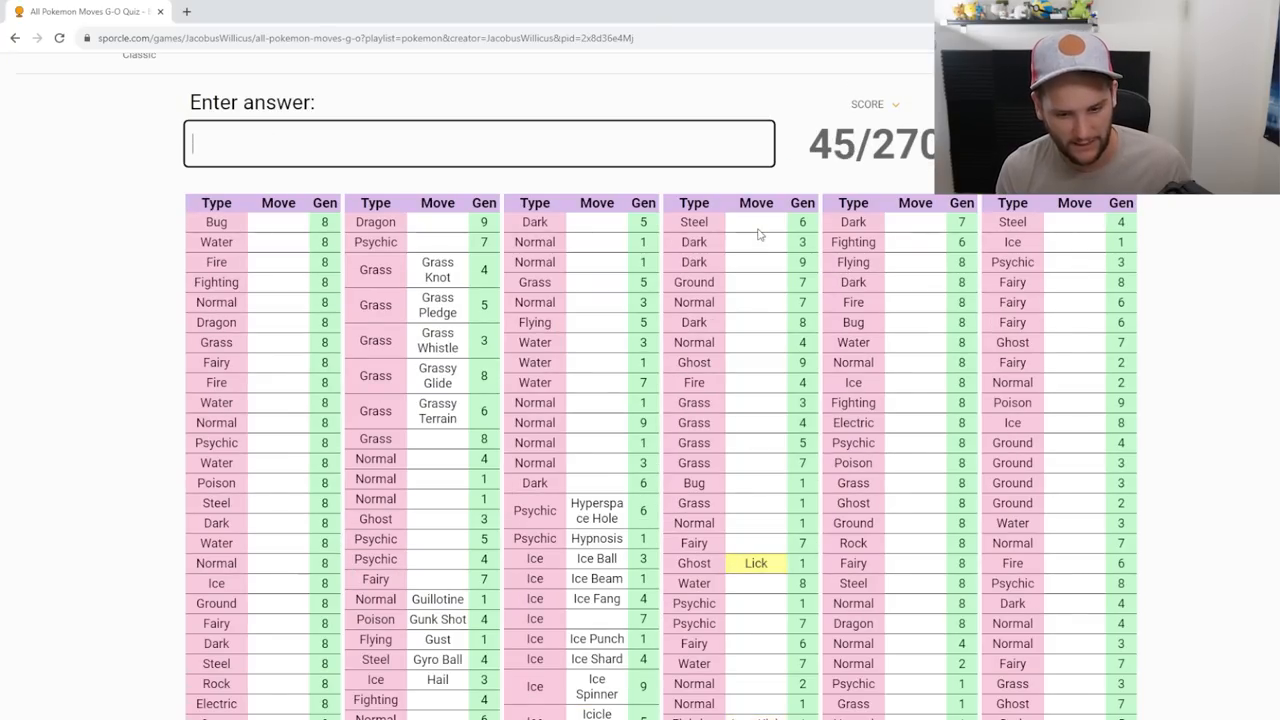
type("Lovely Kiss")
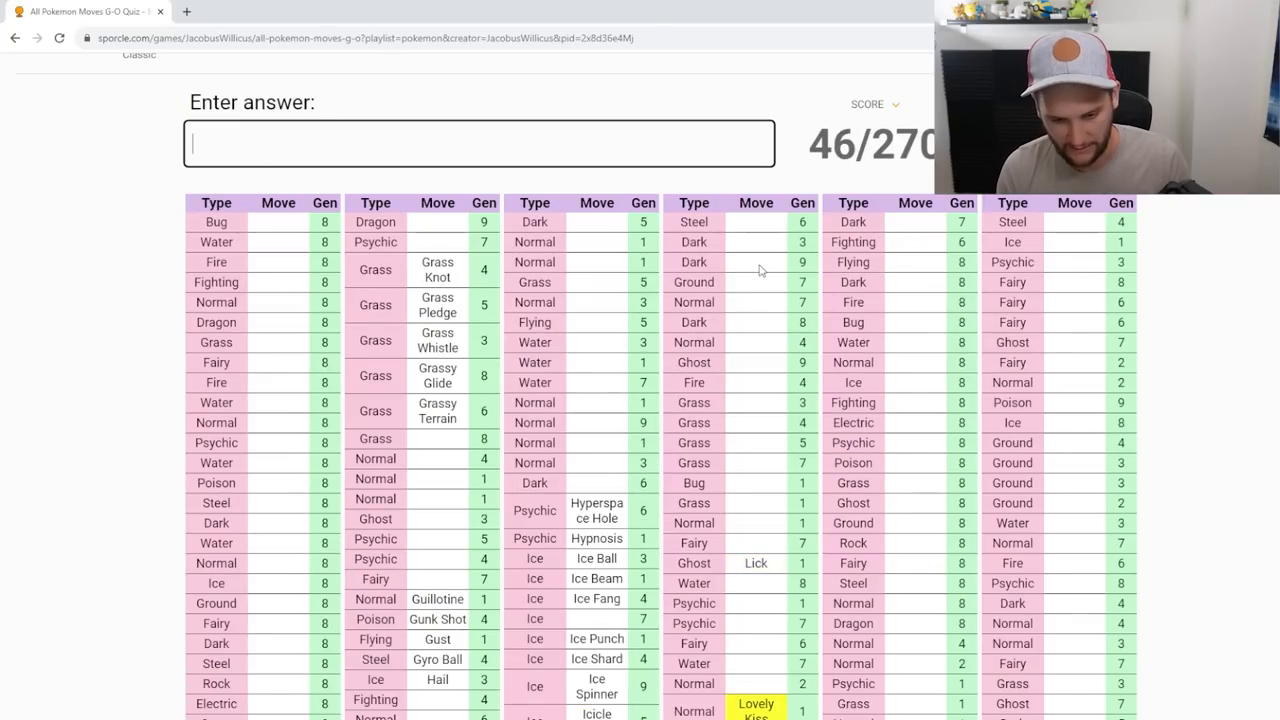
scroll("down", 3)
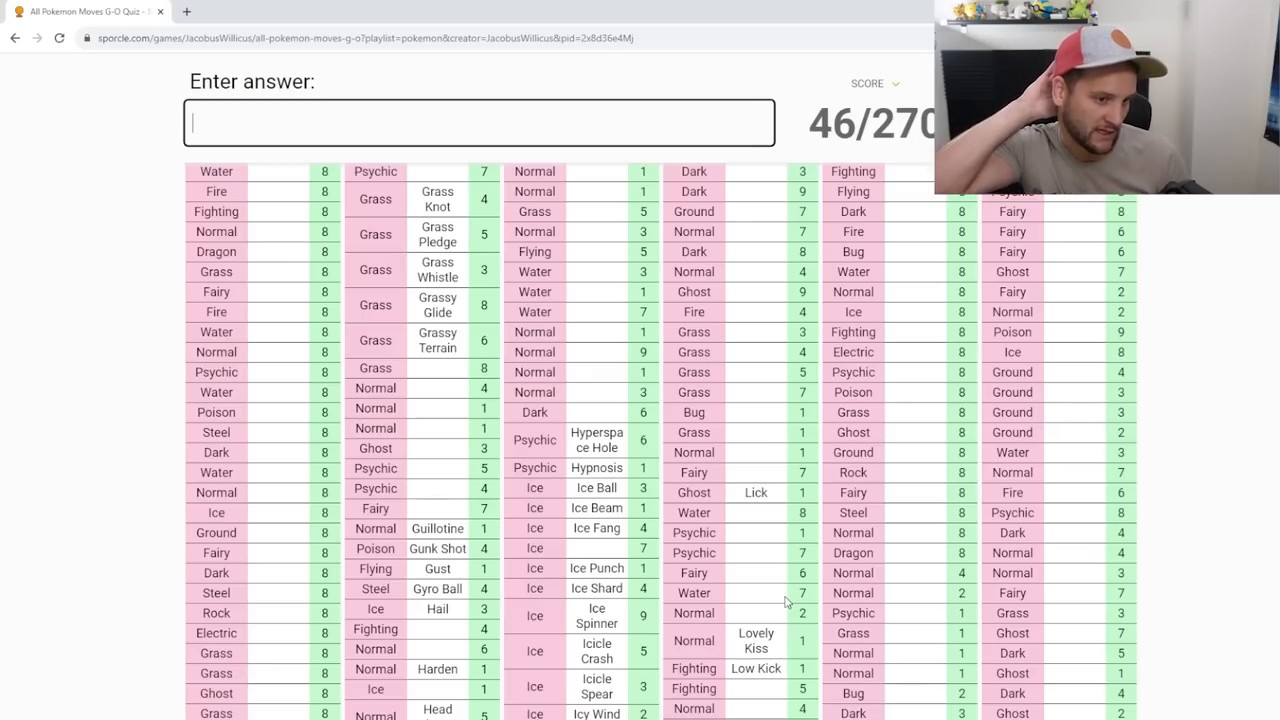
type("light s")
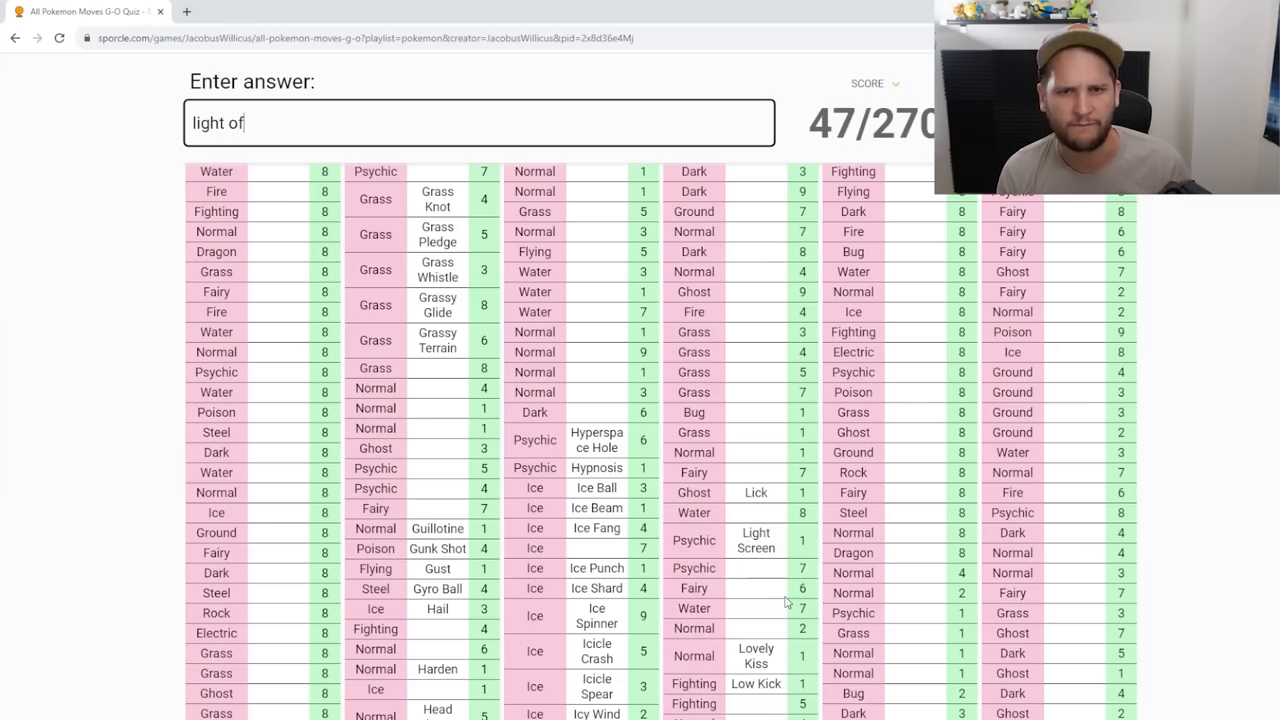
key("enter")
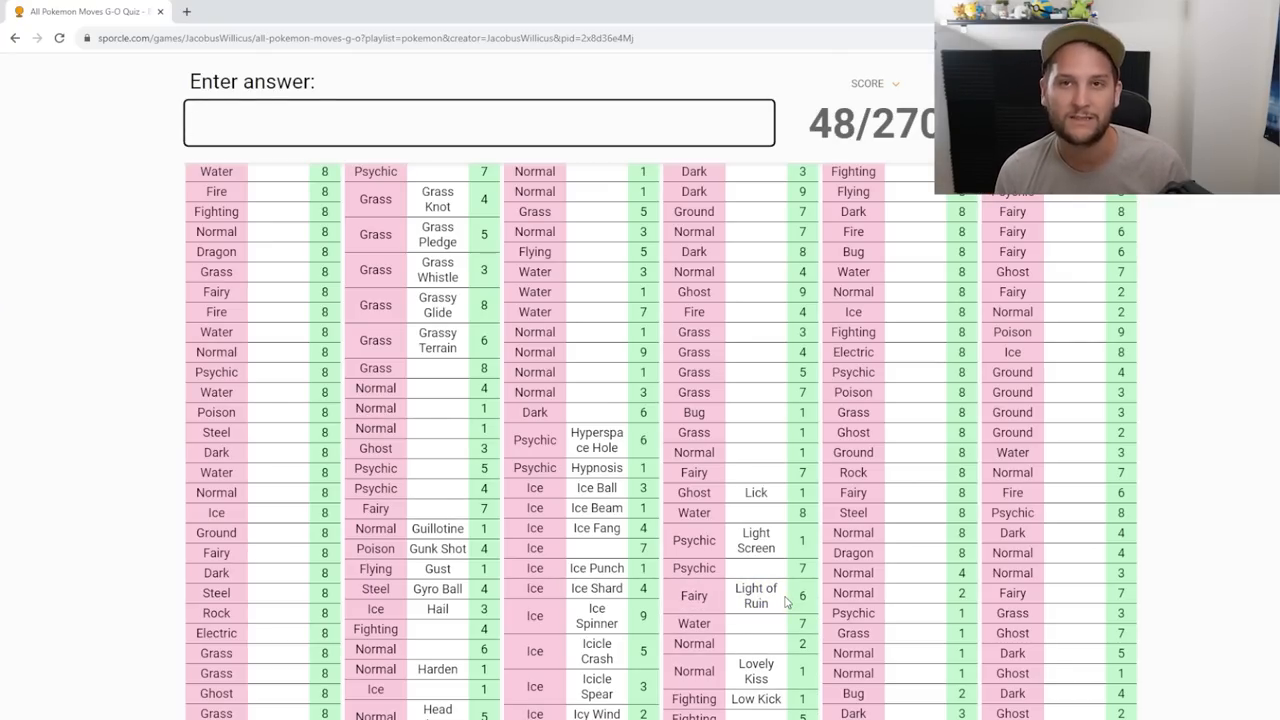
type("ligh")
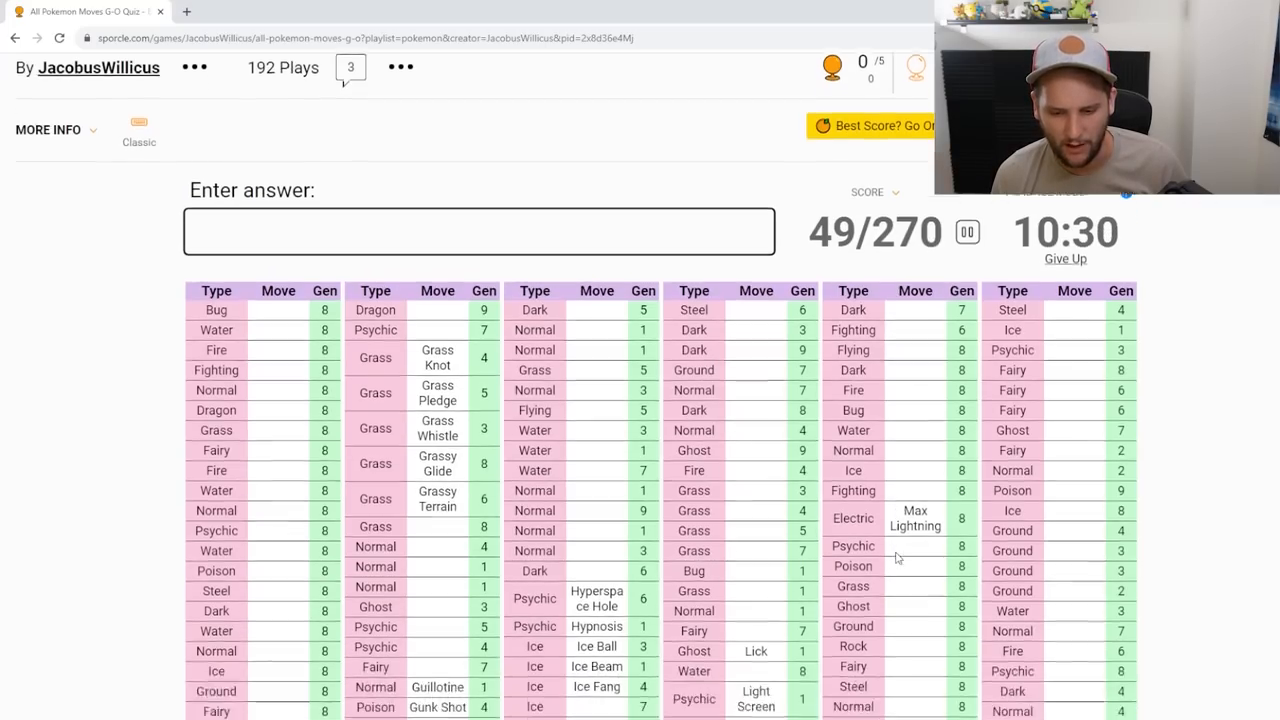
Step: Enter Max Airstream, Max Darkness, Max Flare, Max Flutterby, Max Geyser, Max Strike and Max Guard, reaching 58/270
type("a")
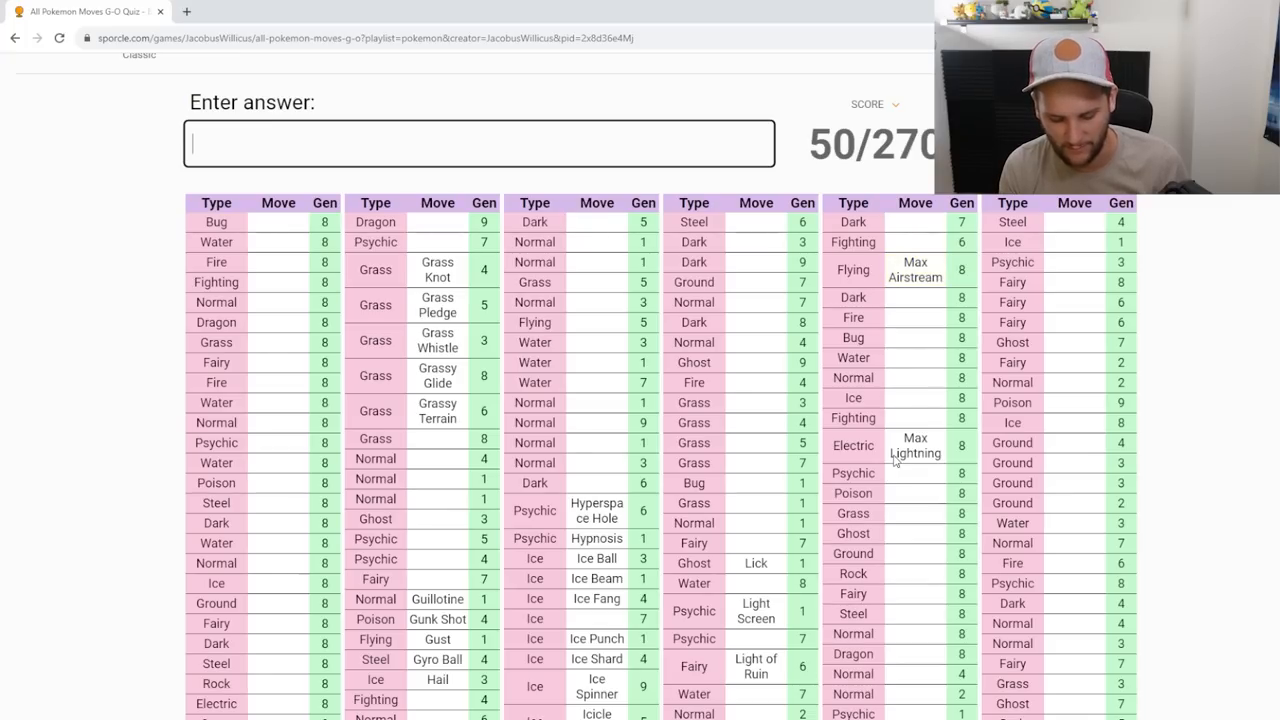
type("Max Darkness")
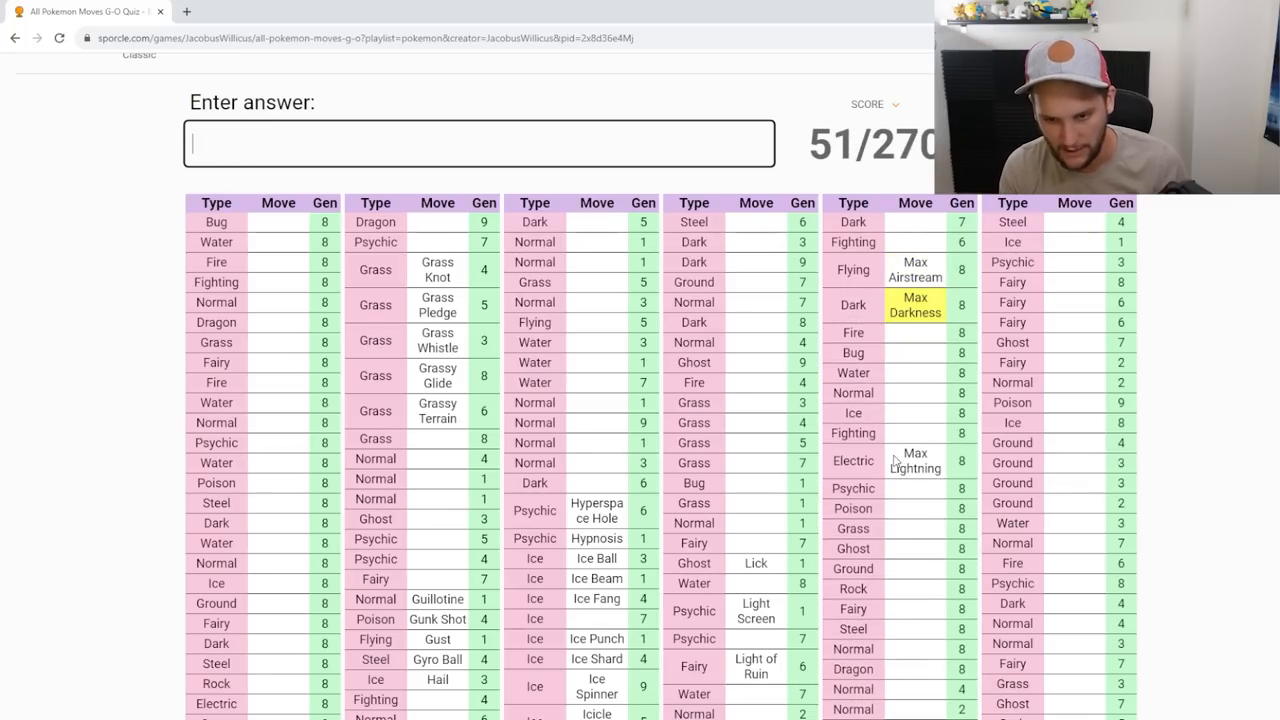
type("cen")
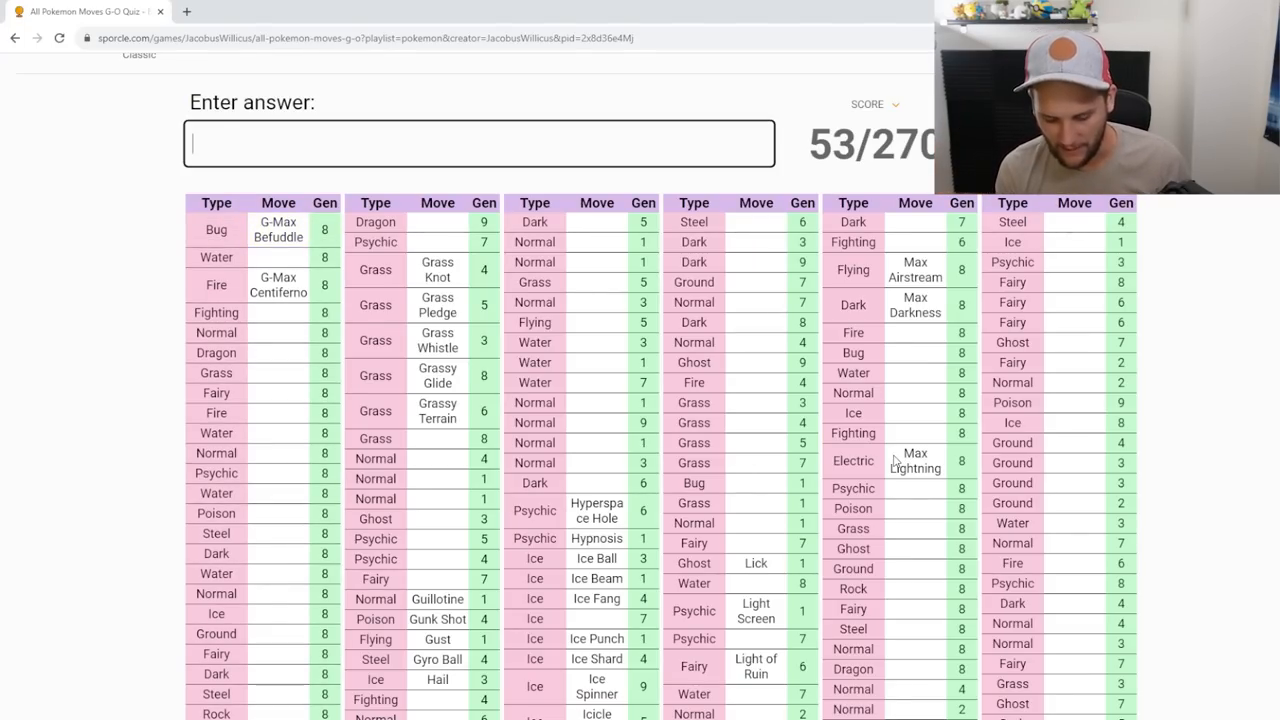
type("flar")
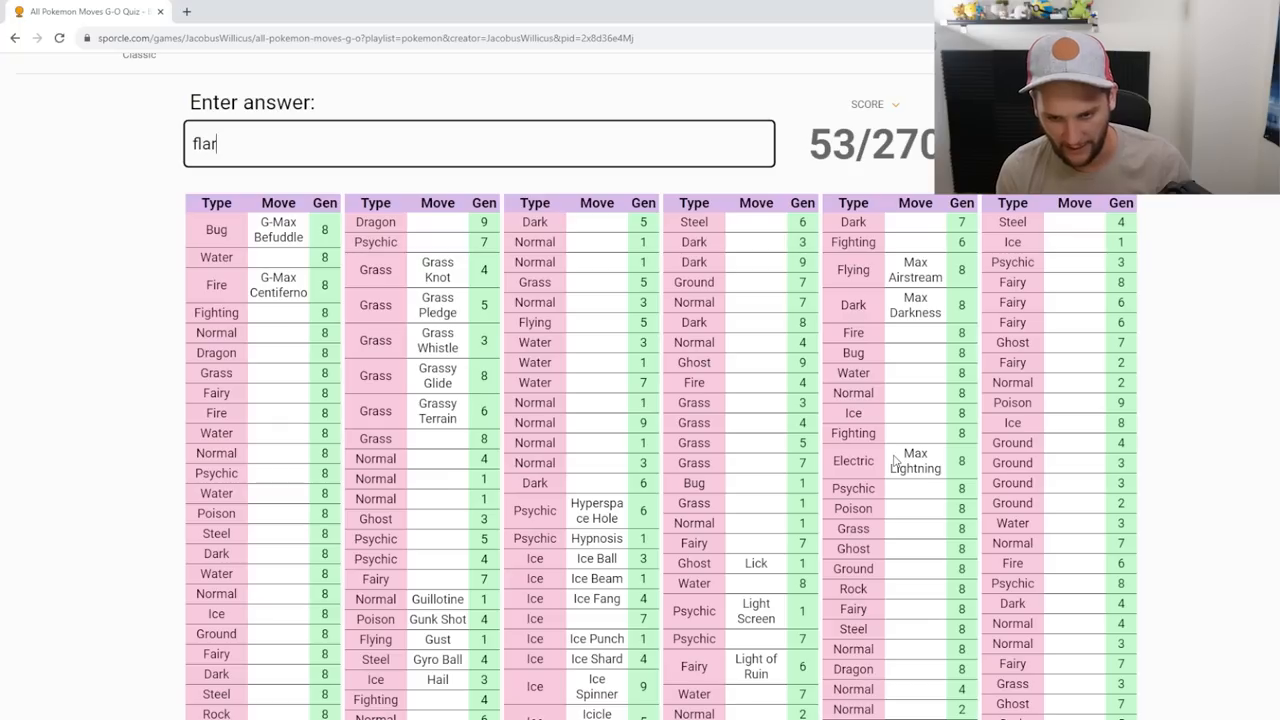
type("fl;ut")
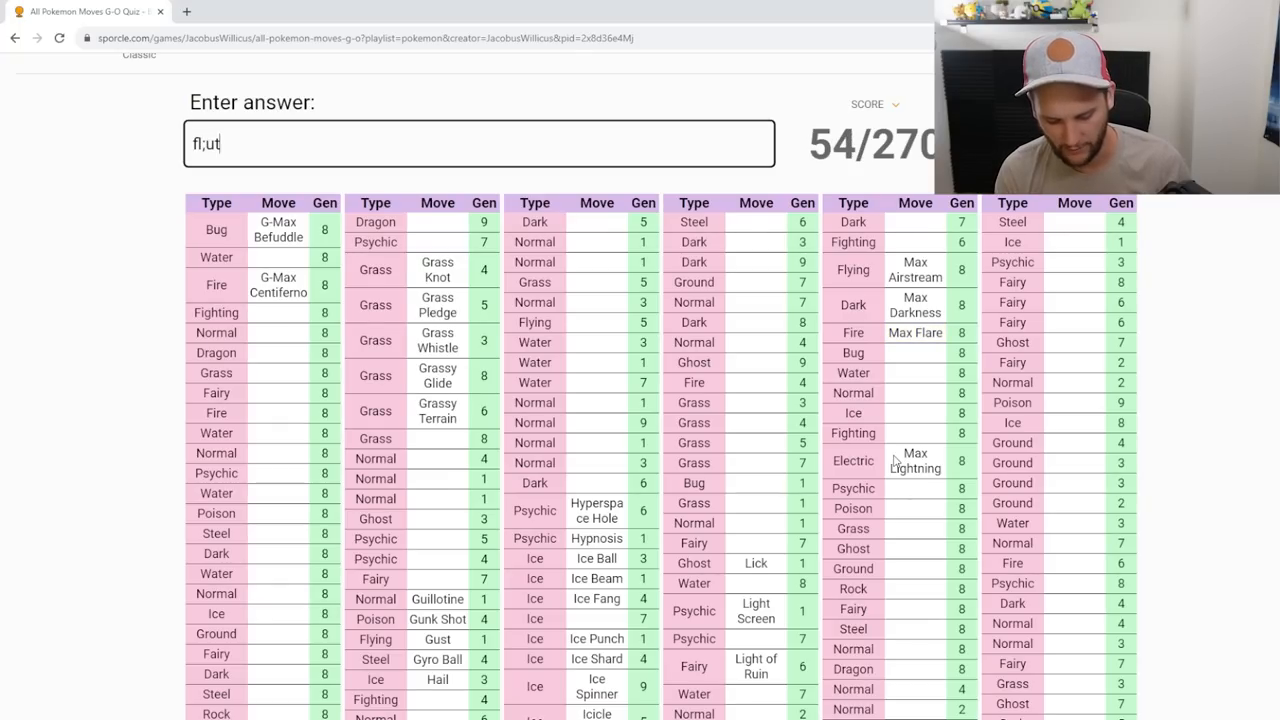
key("Backspace")
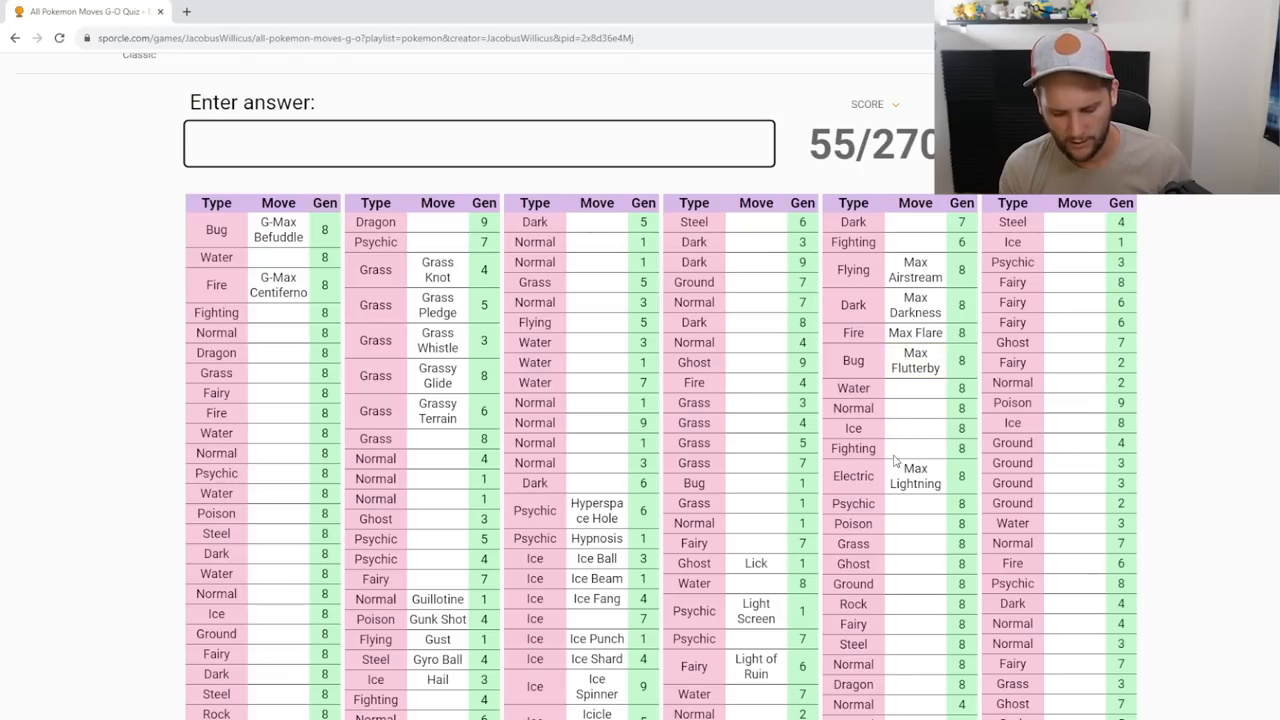
type("Max Geyser")
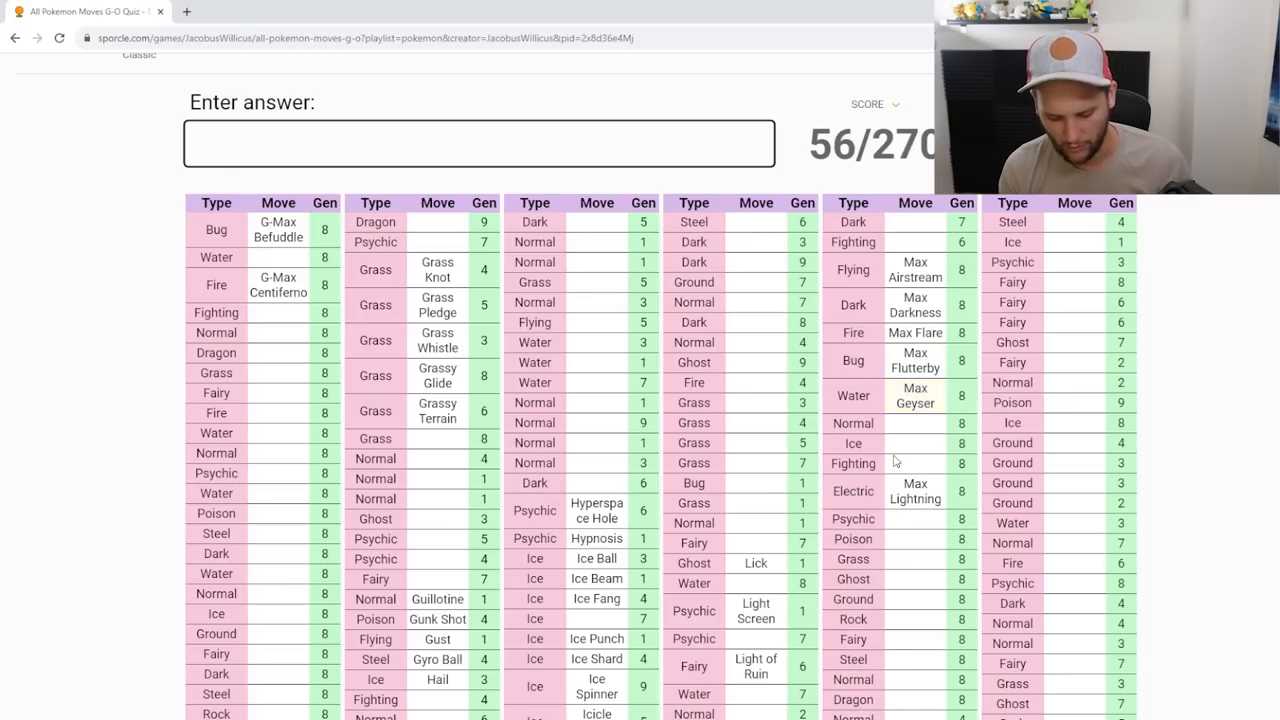
type("max strike")
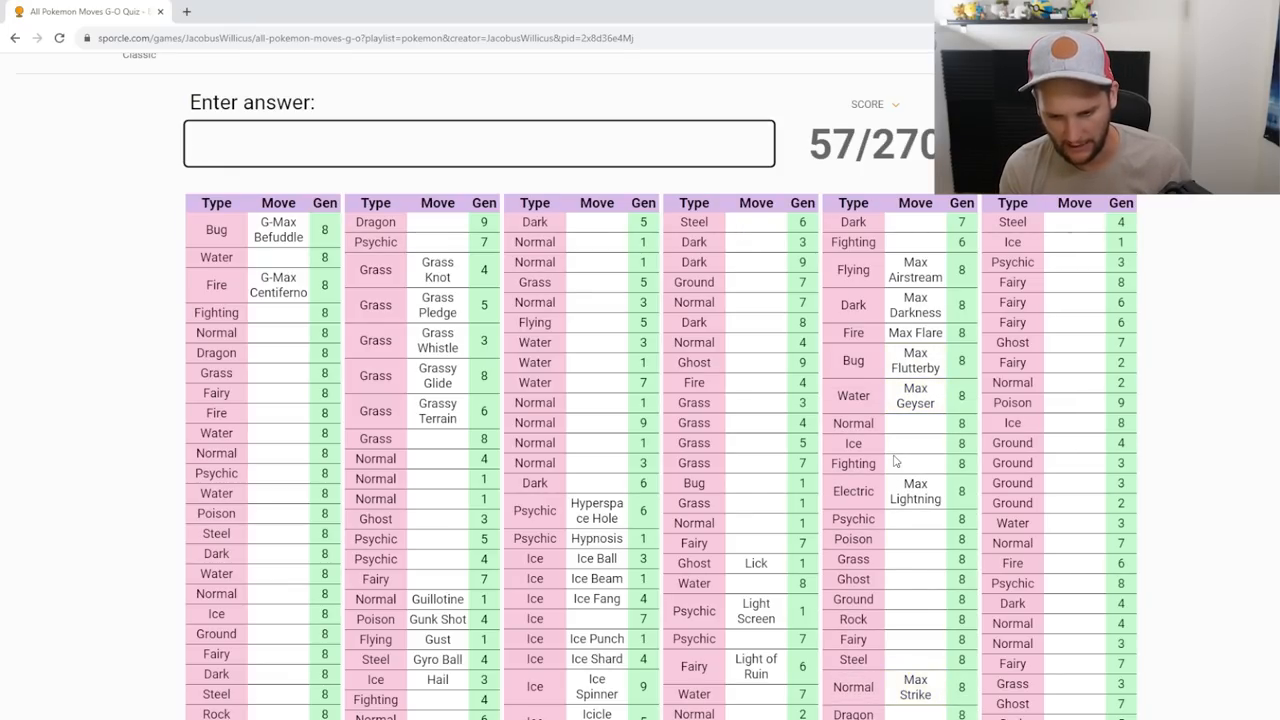
type("Max Guard")
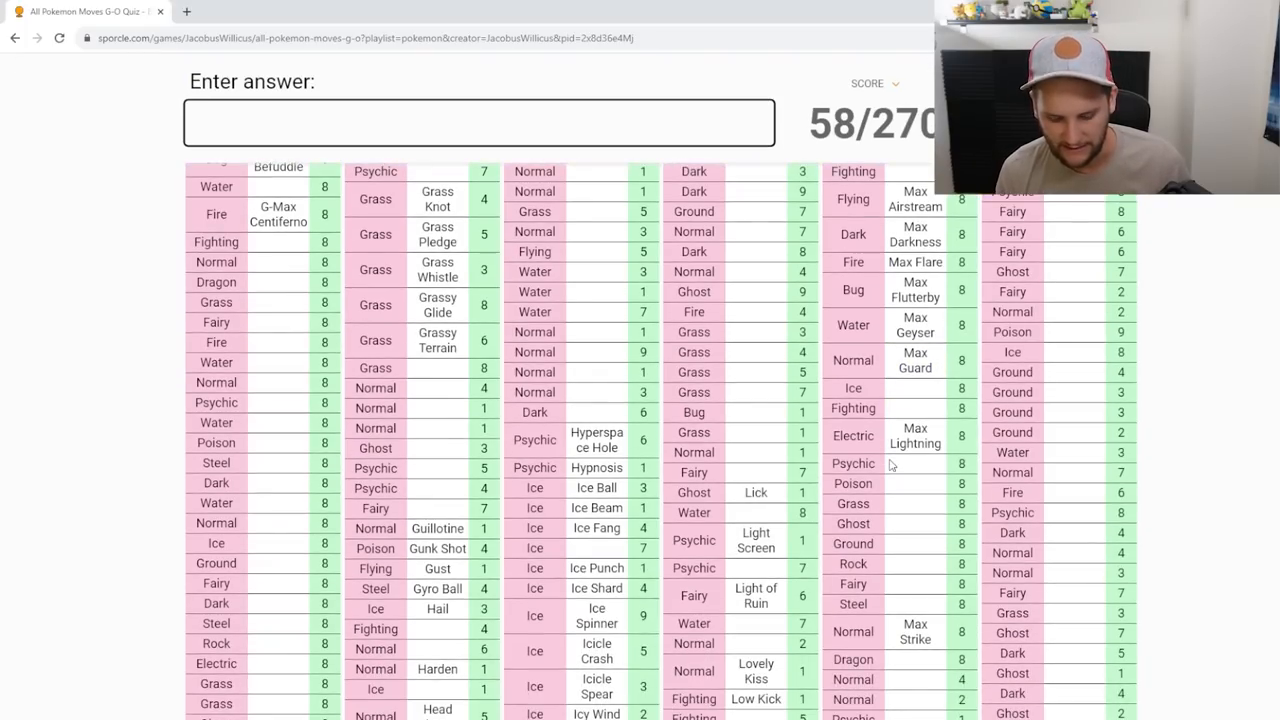
Step: Enter Max Hailstorm, Max Ooze, Max Mindstorm, Max Overgrowth, Max Steelspike and Max Starfall
type("hailstor")
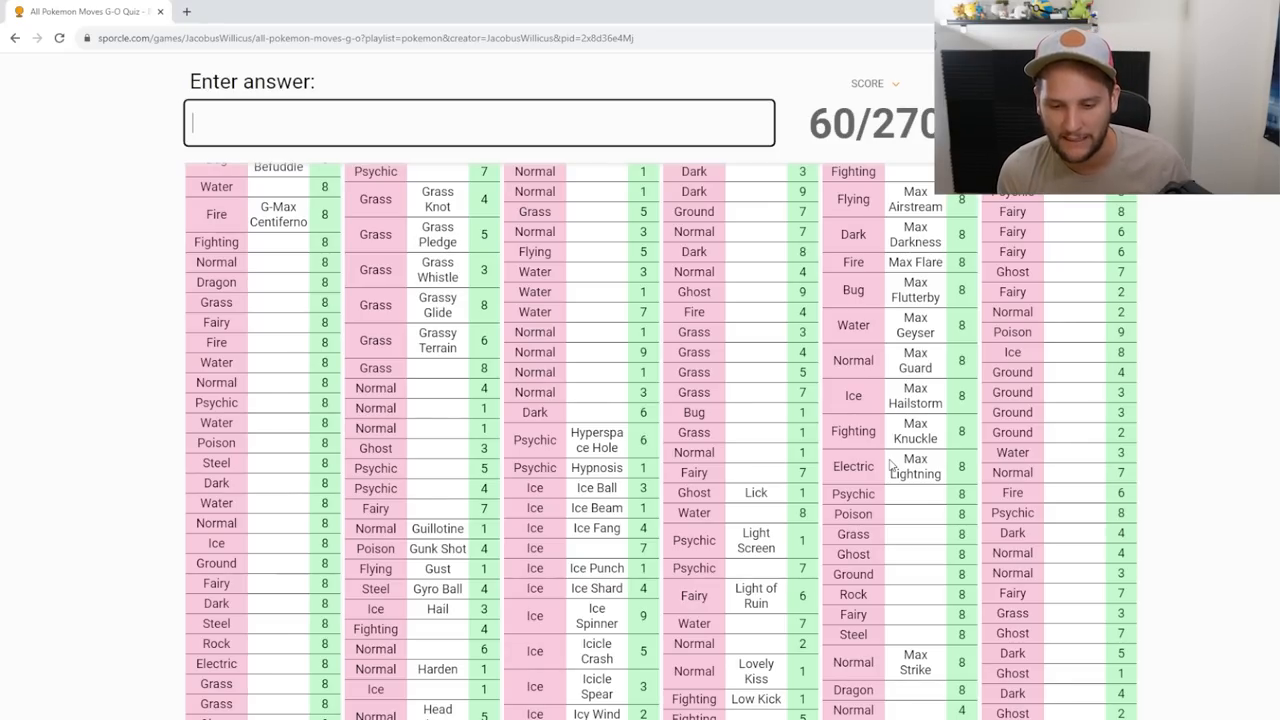
type("Max Ooze")
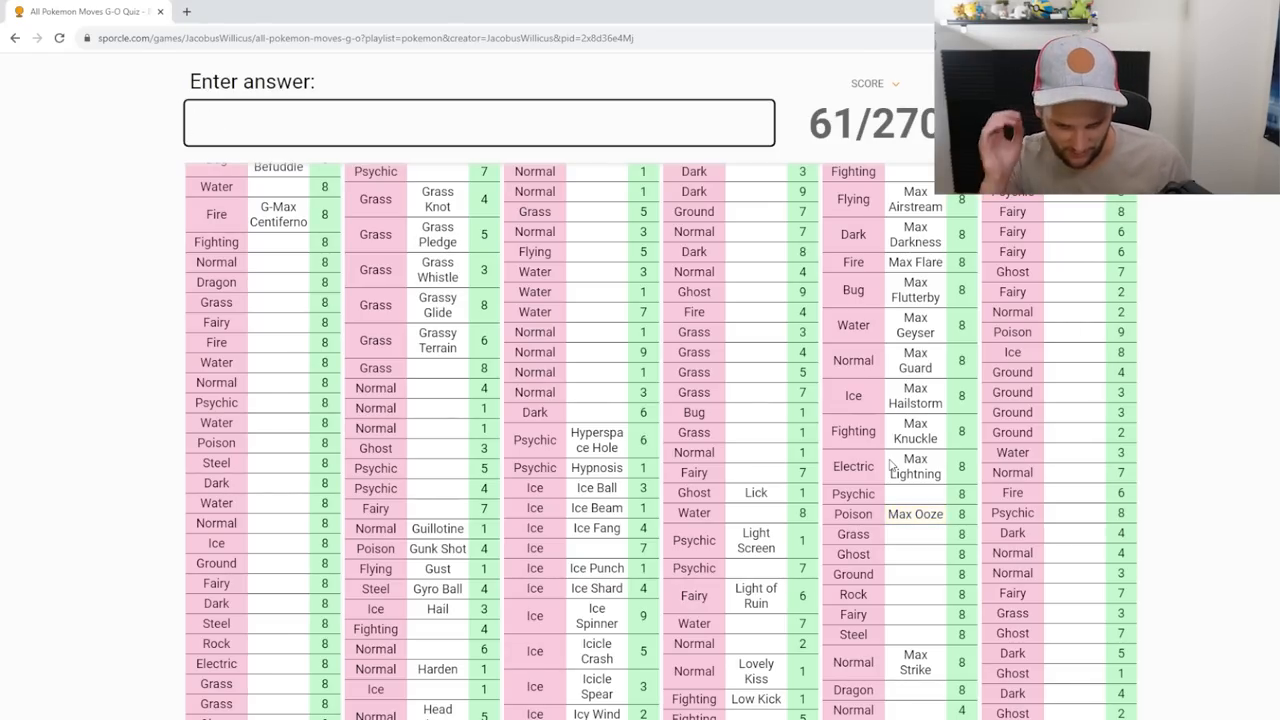
type("b")
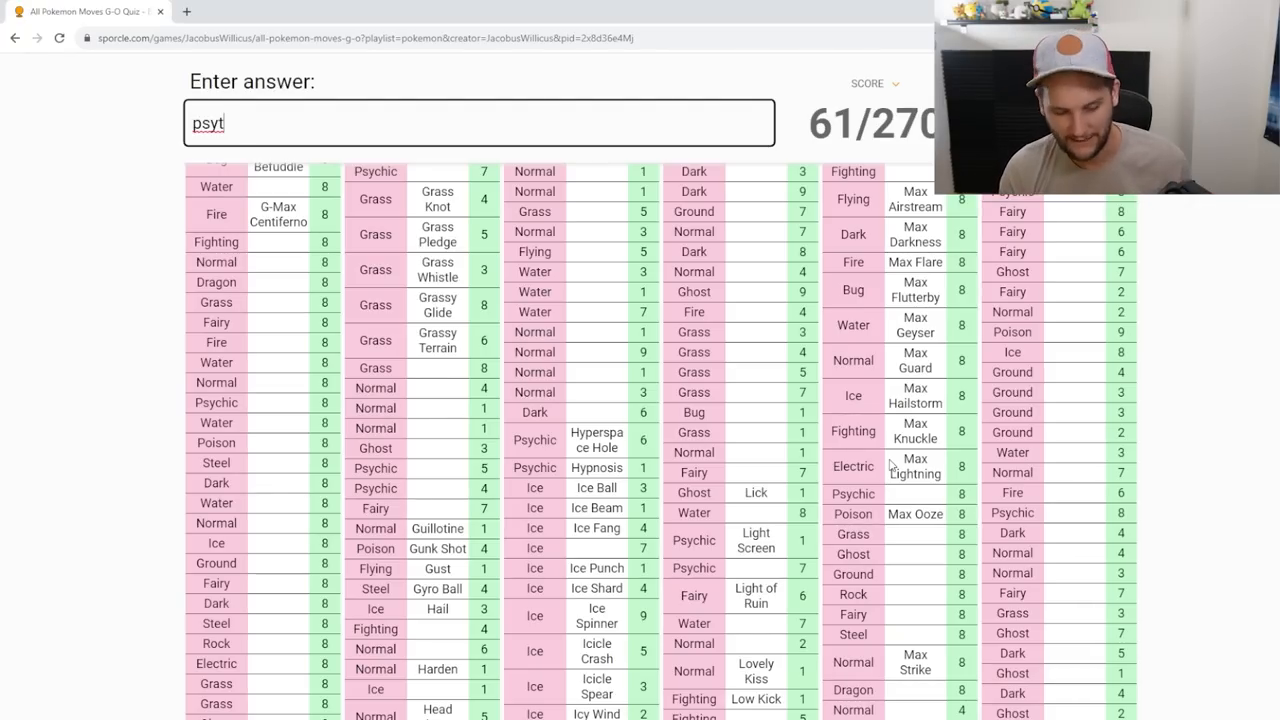
type("mindstor")
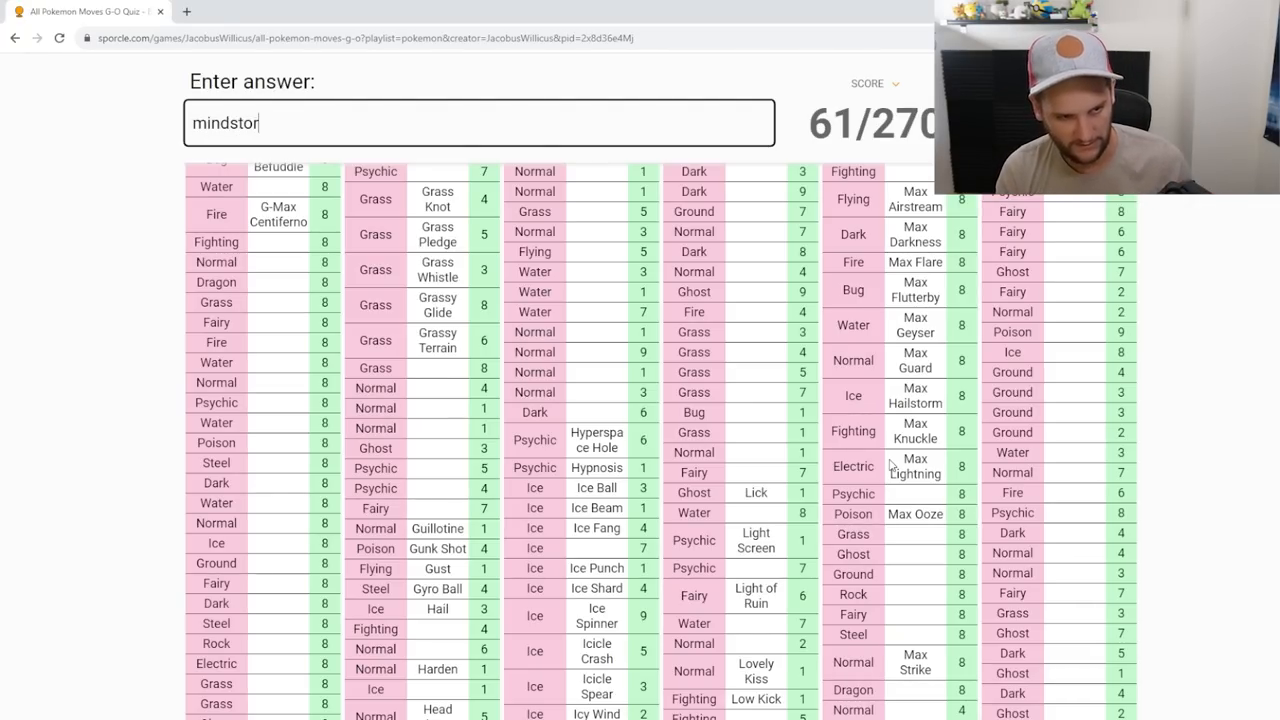
type("overgrowth")
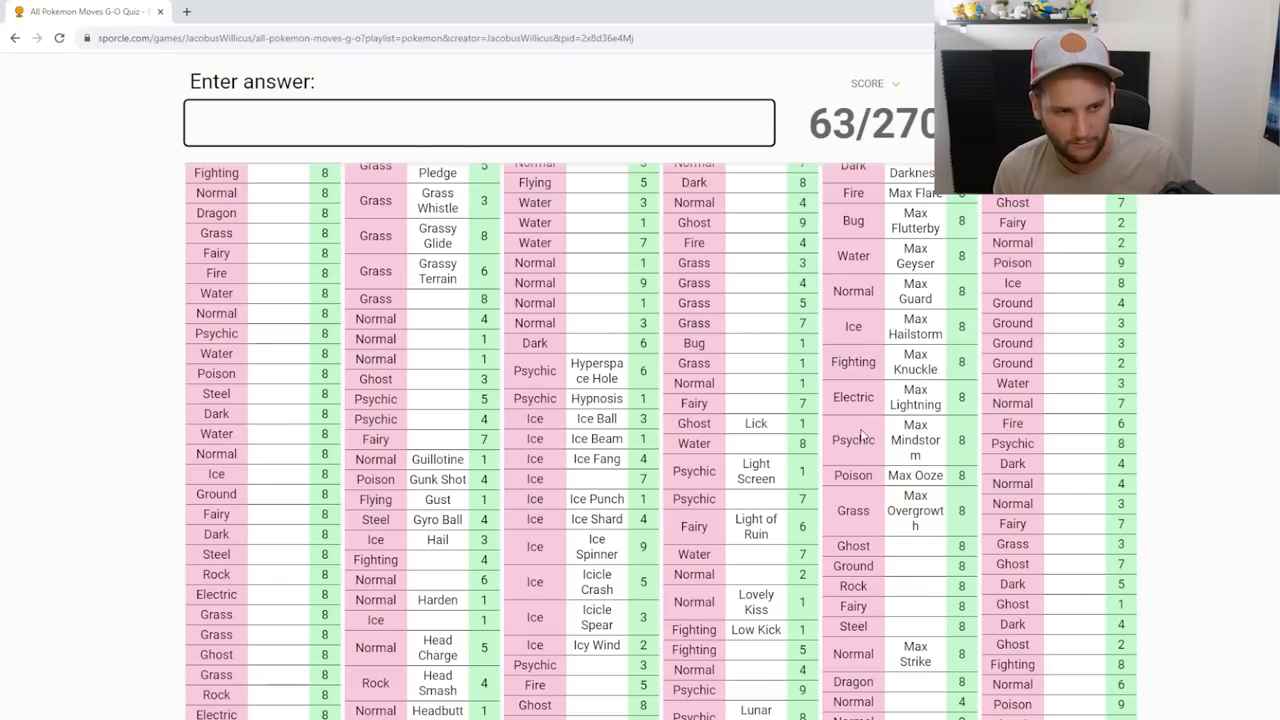
type("stee")
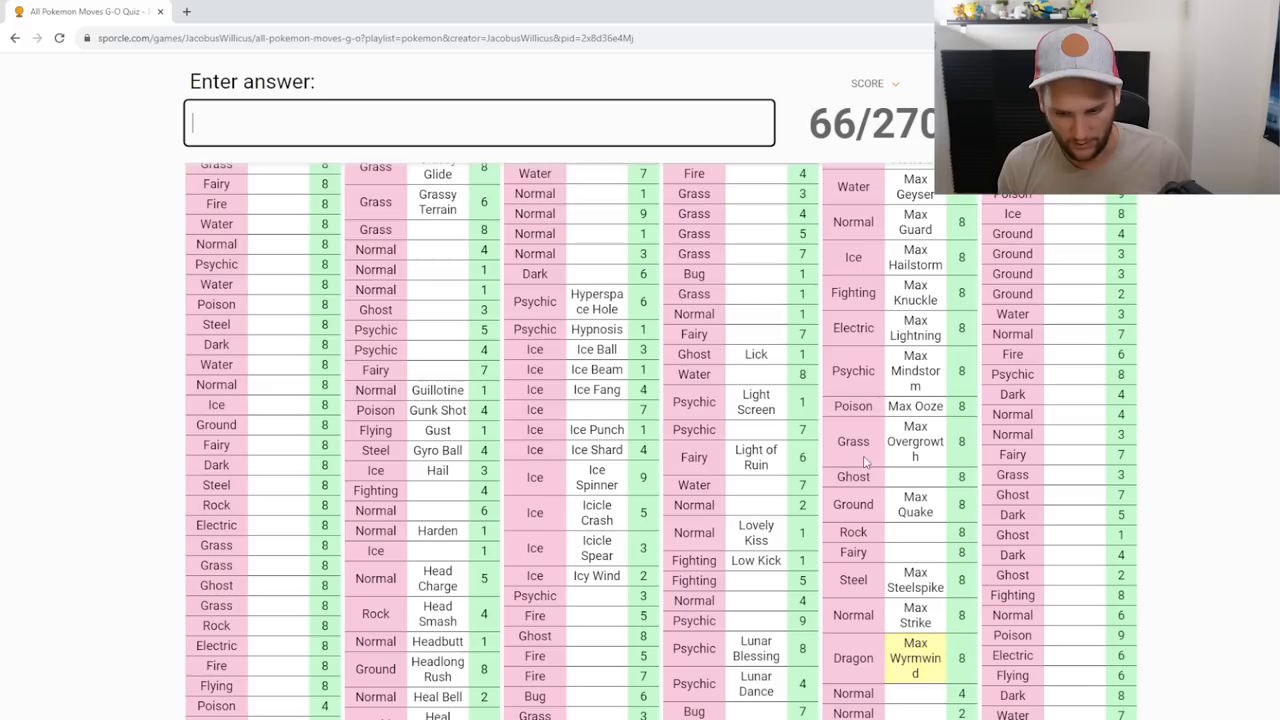
type("starfal")
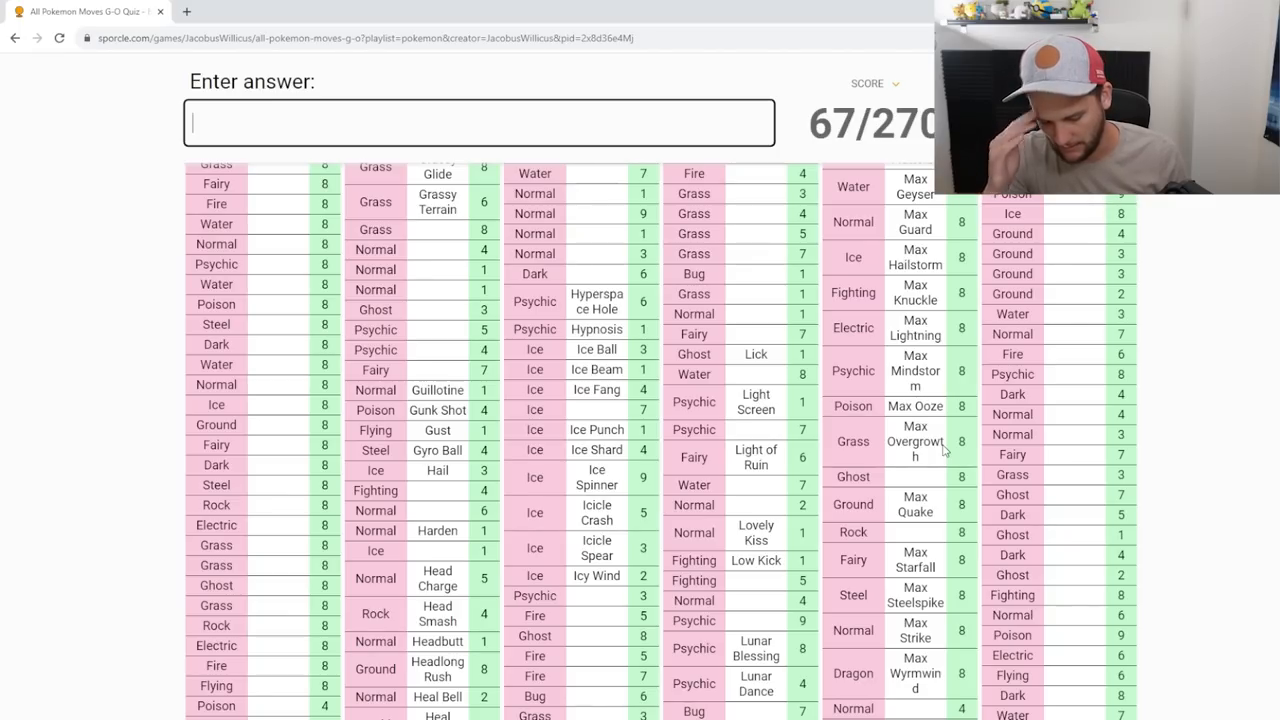
Step: Enter Max Phantasm, G-Max Volcalith and Stonesurge/boulder guesses, reaching 69/270
type("phanta")
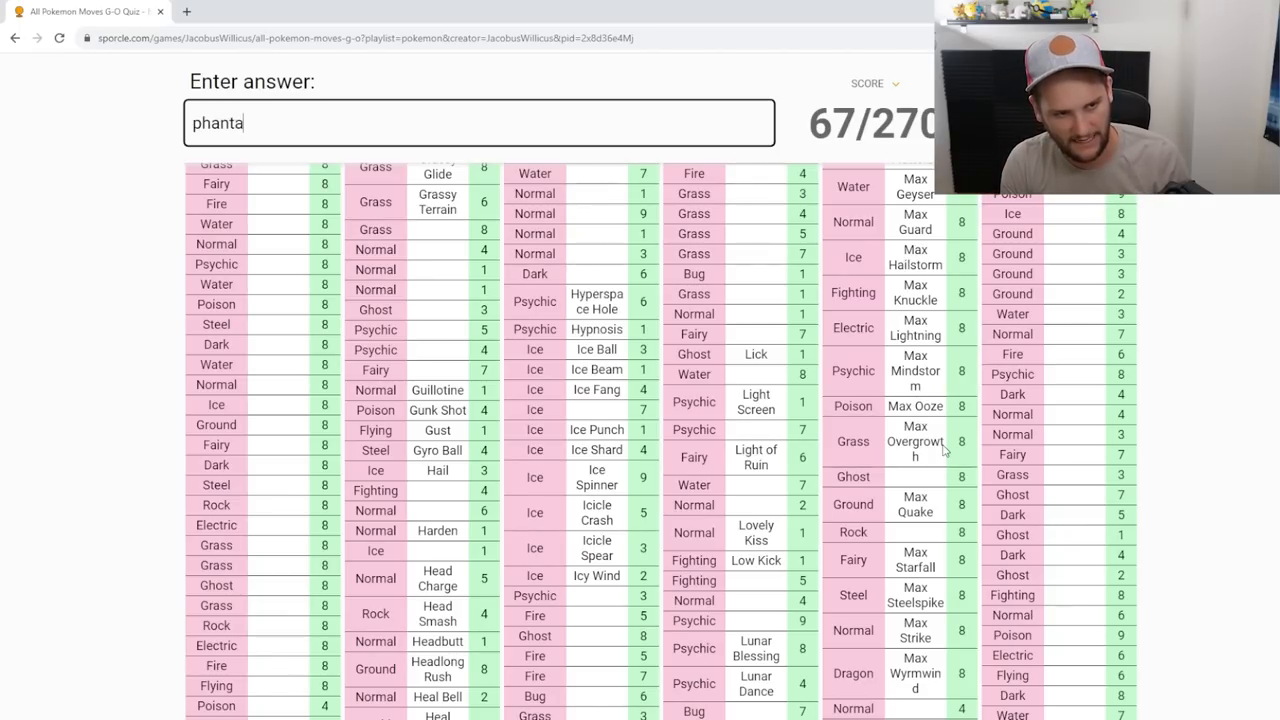
type("vo")
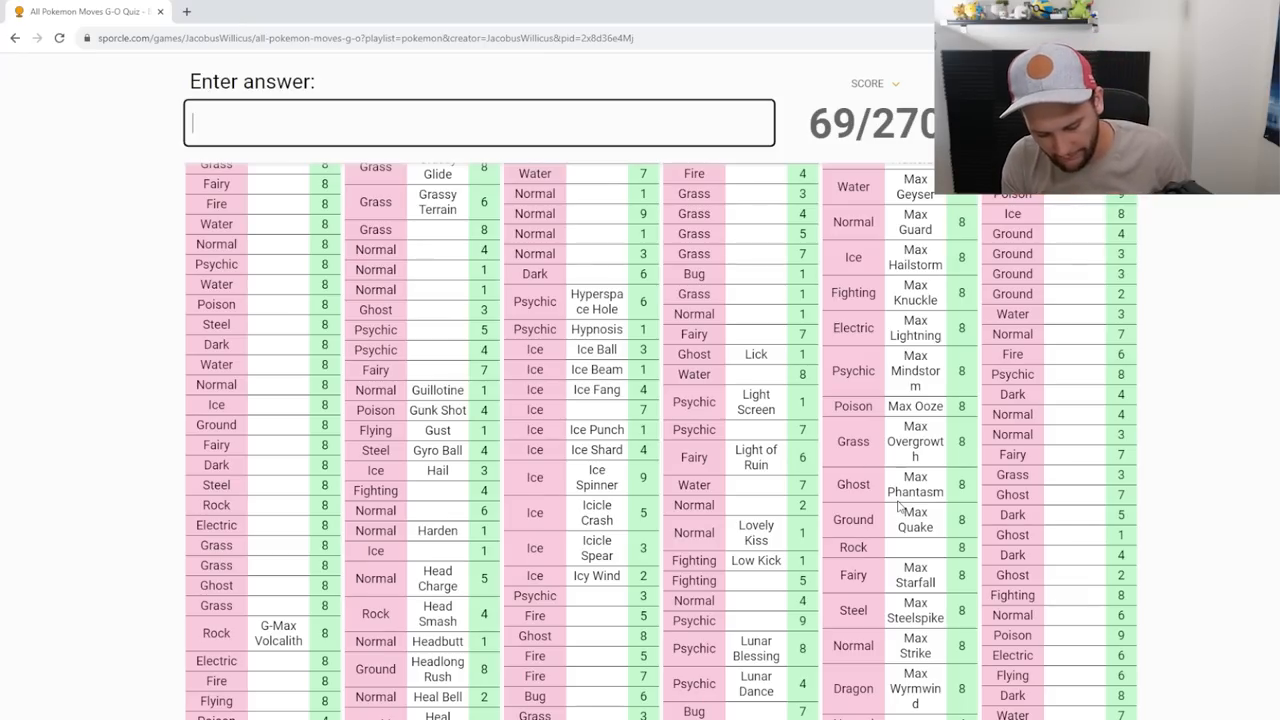
type("stone")
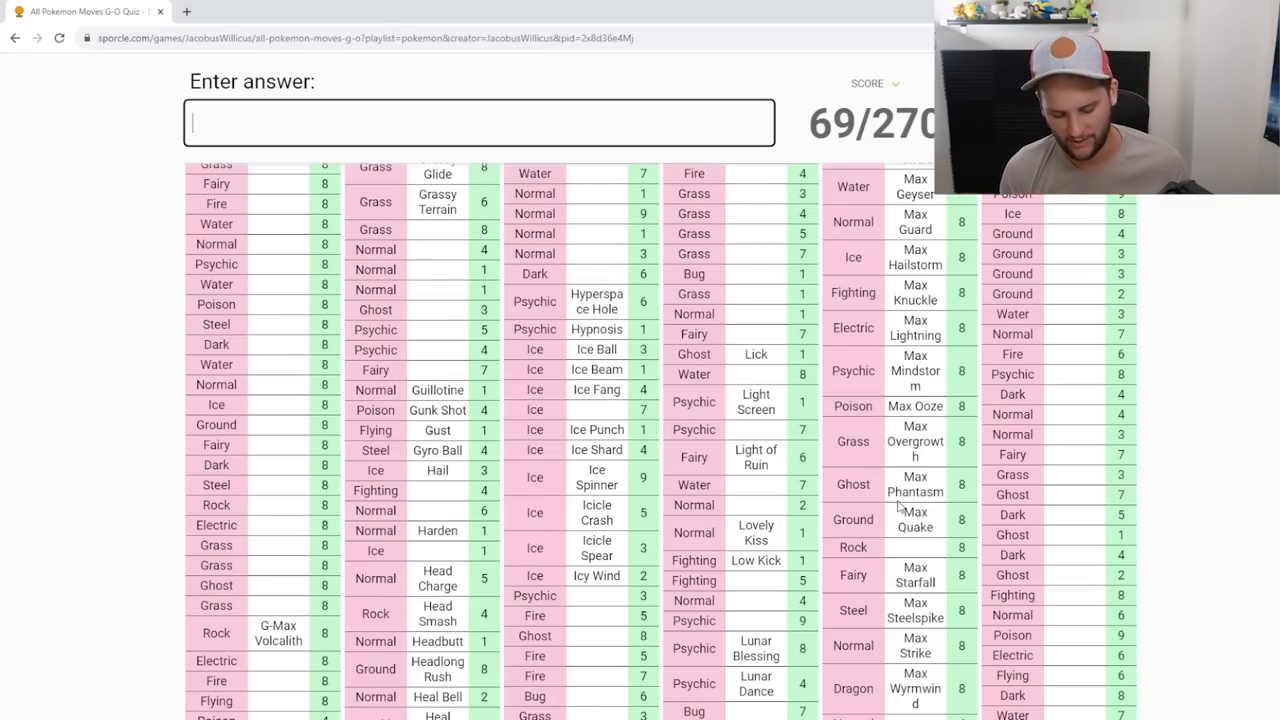
type("s")
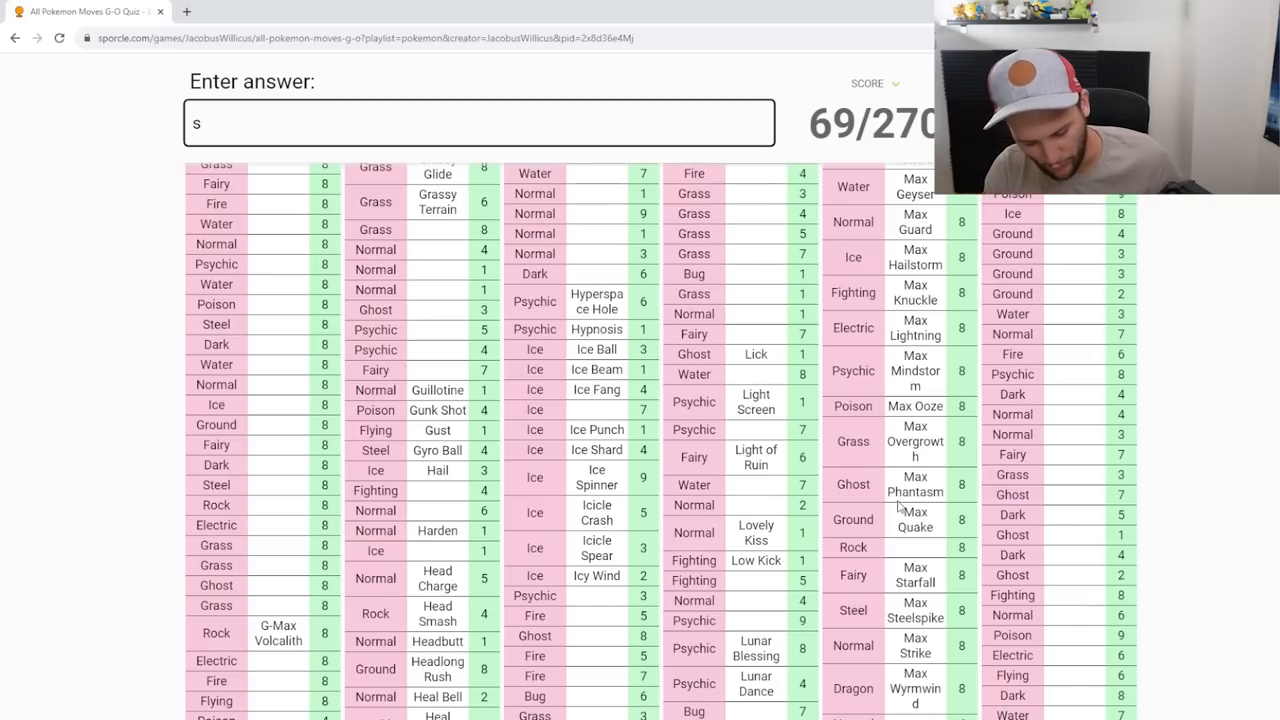
type("boulder")
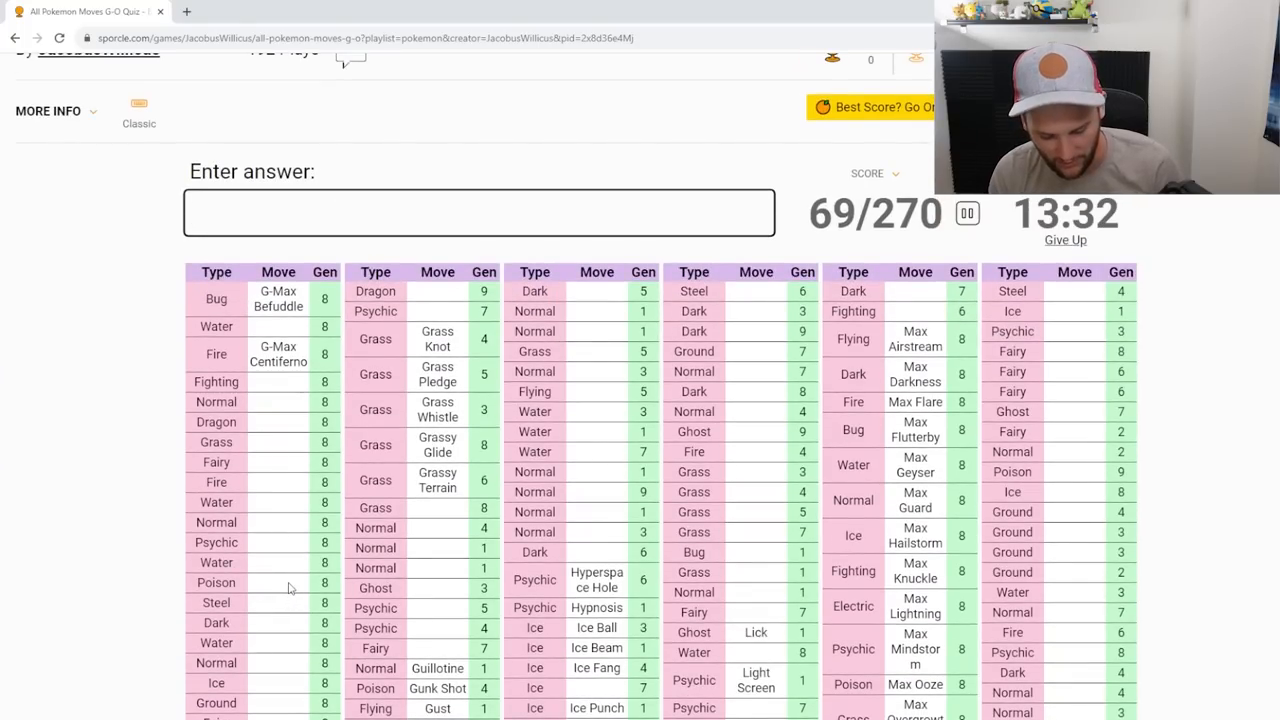
Step: Try Pikavolt and Bubble/Foam guesses, then enter G-Max Resonance and G-Max Wildfire, reaching 73/270
type("pikavolt")
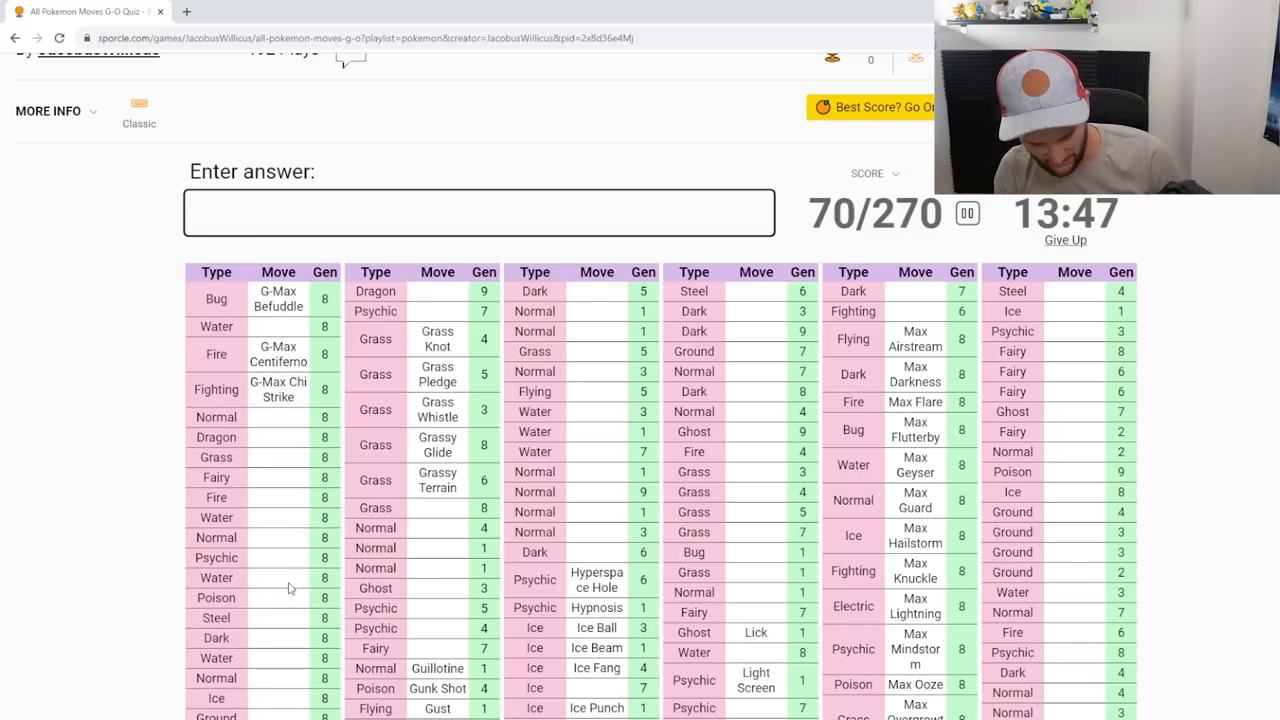
type("bubblesoa")
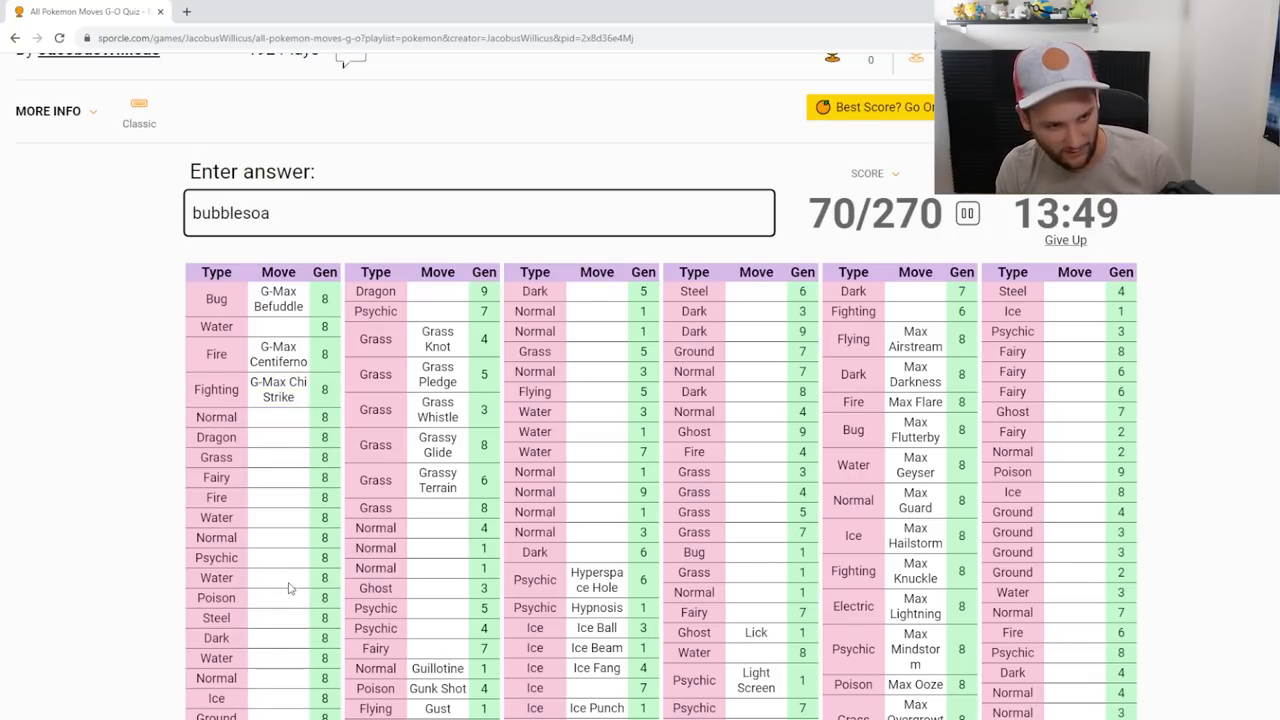
type("foa")
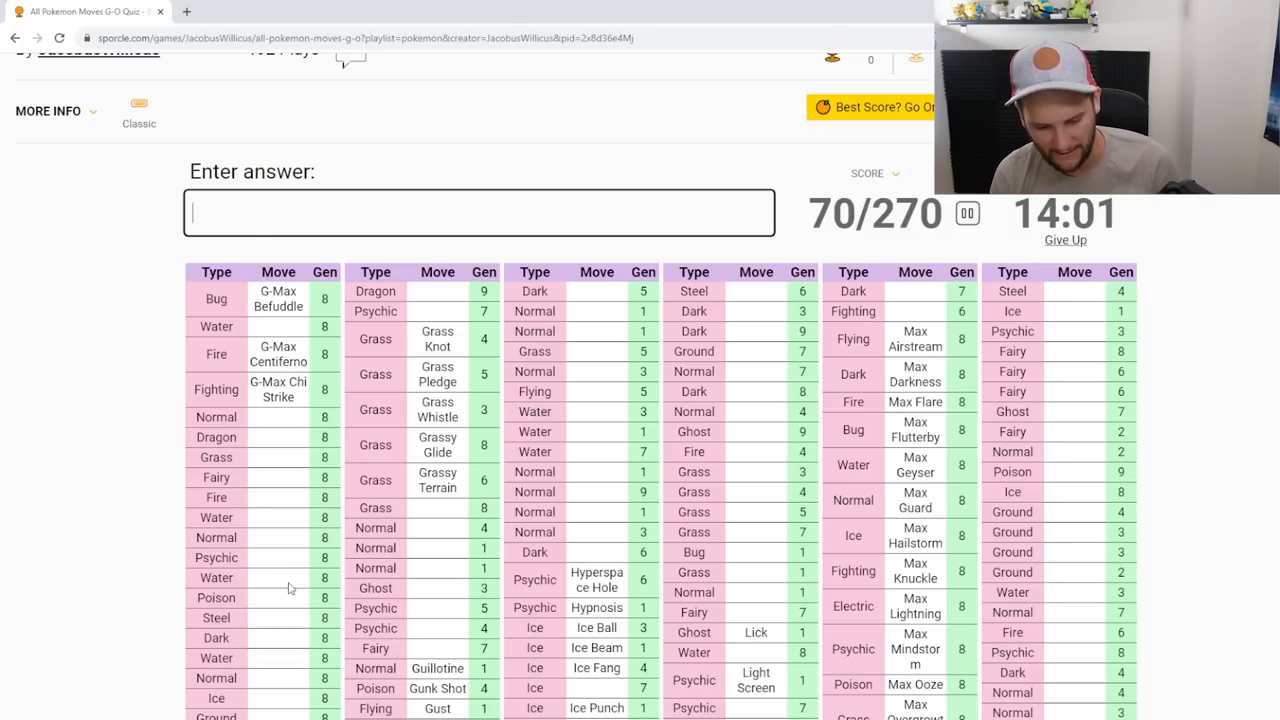
type("G-Max Resonance")
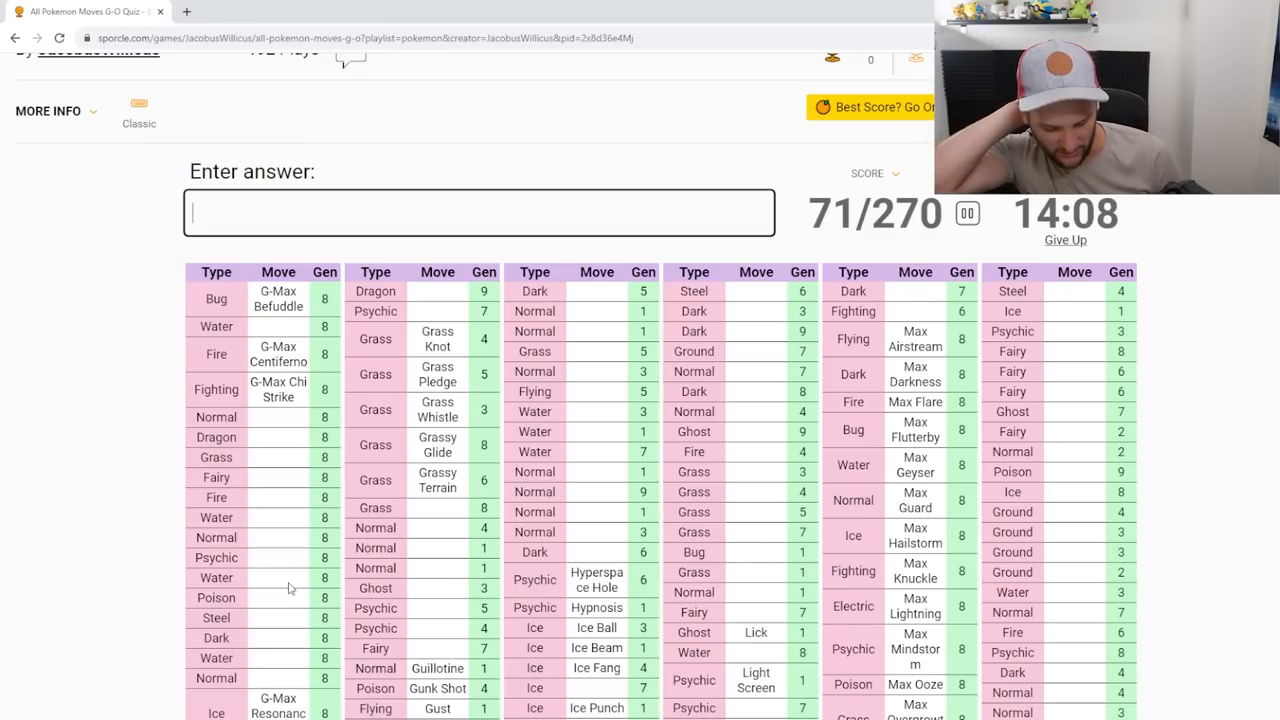
type("wild")
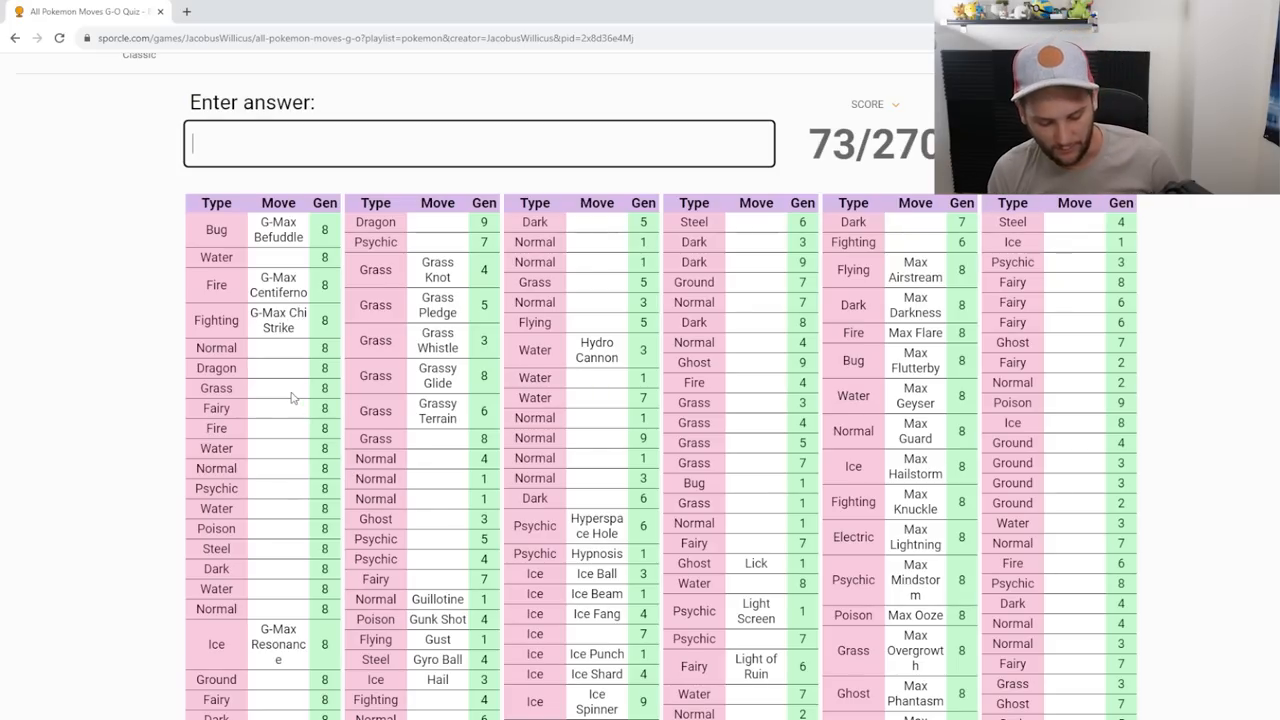
Step: Enter G-Max Depletion, G-Max Finale, Max Rockfall, Low Sweep and Octazooka, reaching 78/270
type("G-Max Depletion")
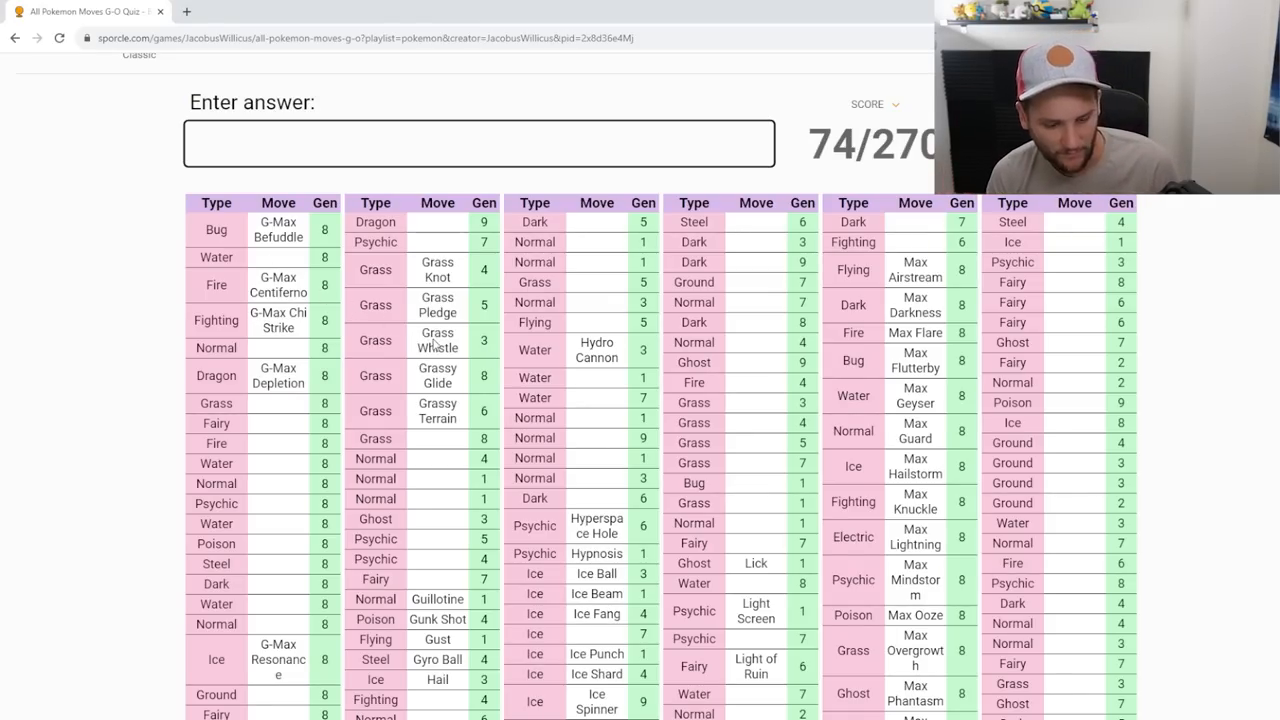
type("snipping shot")
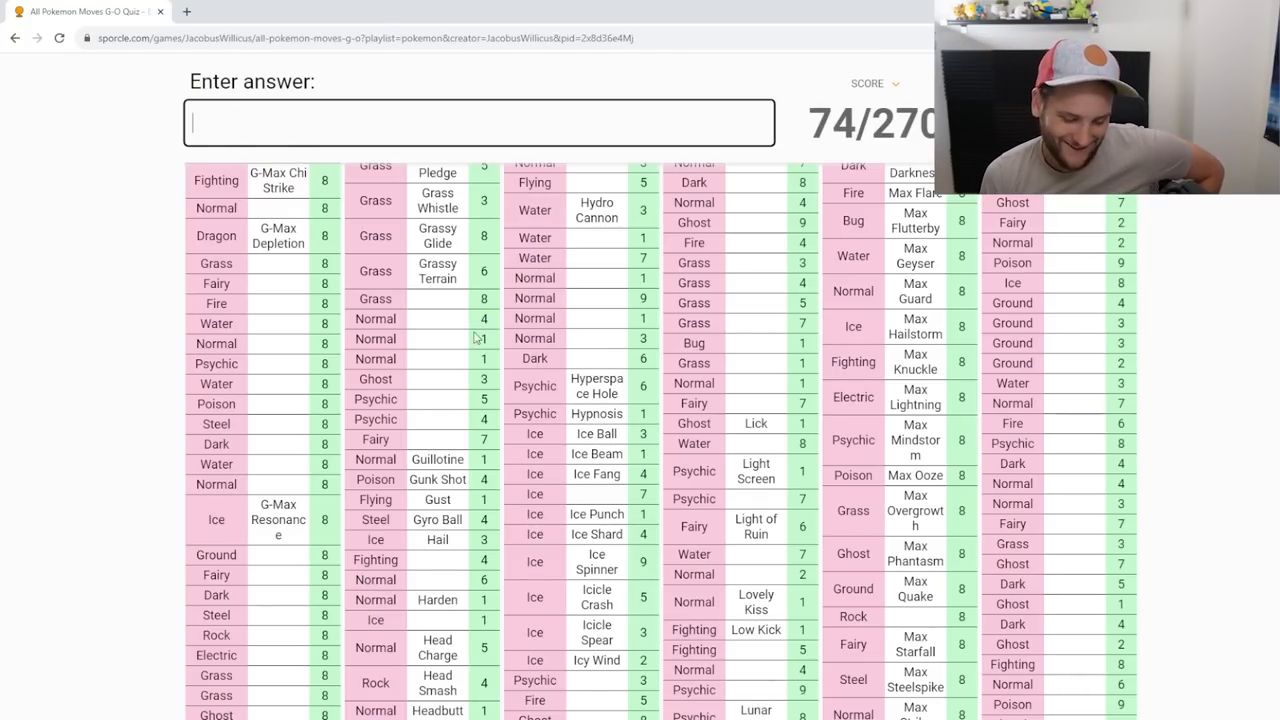
scroll("down", 3)
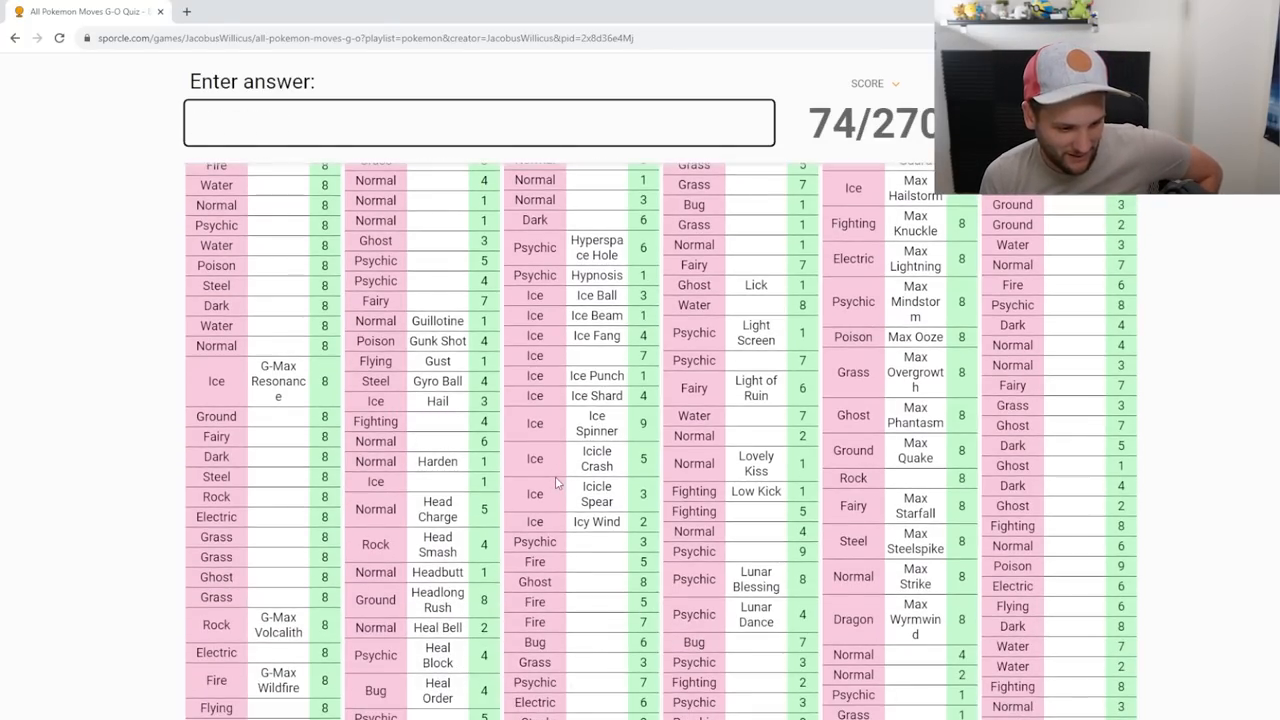
type("final")
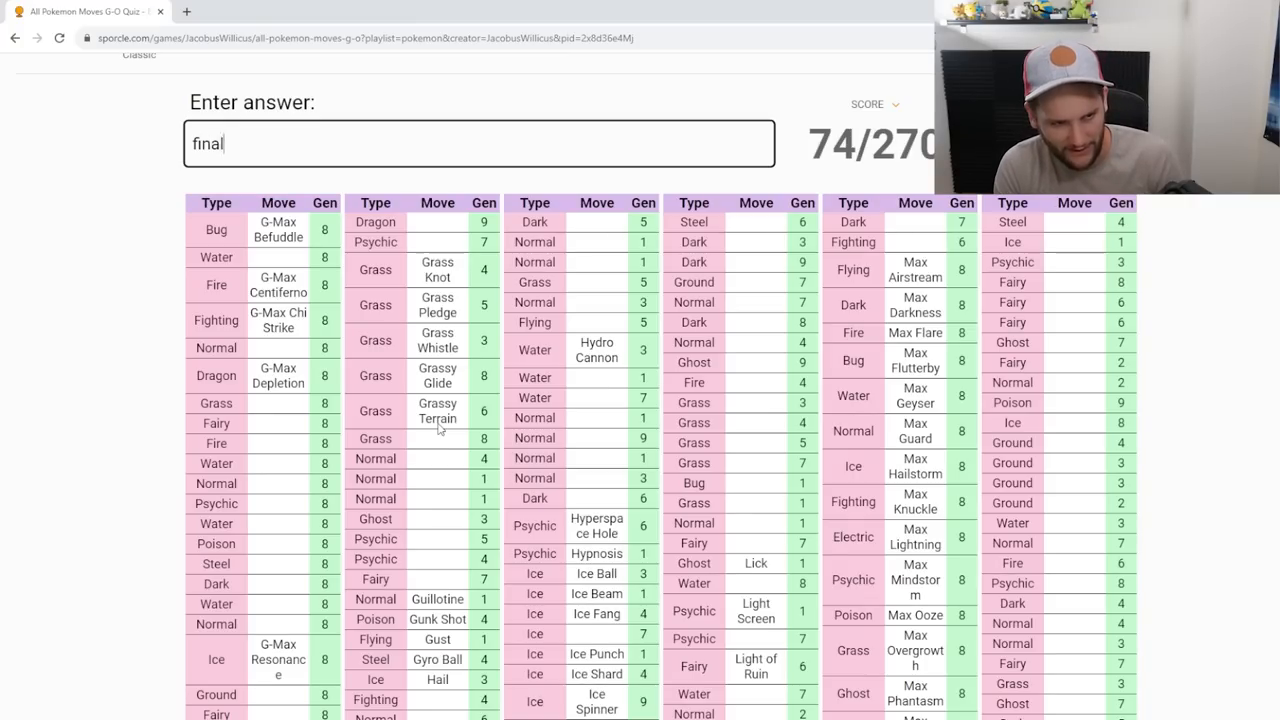
key("Enter")
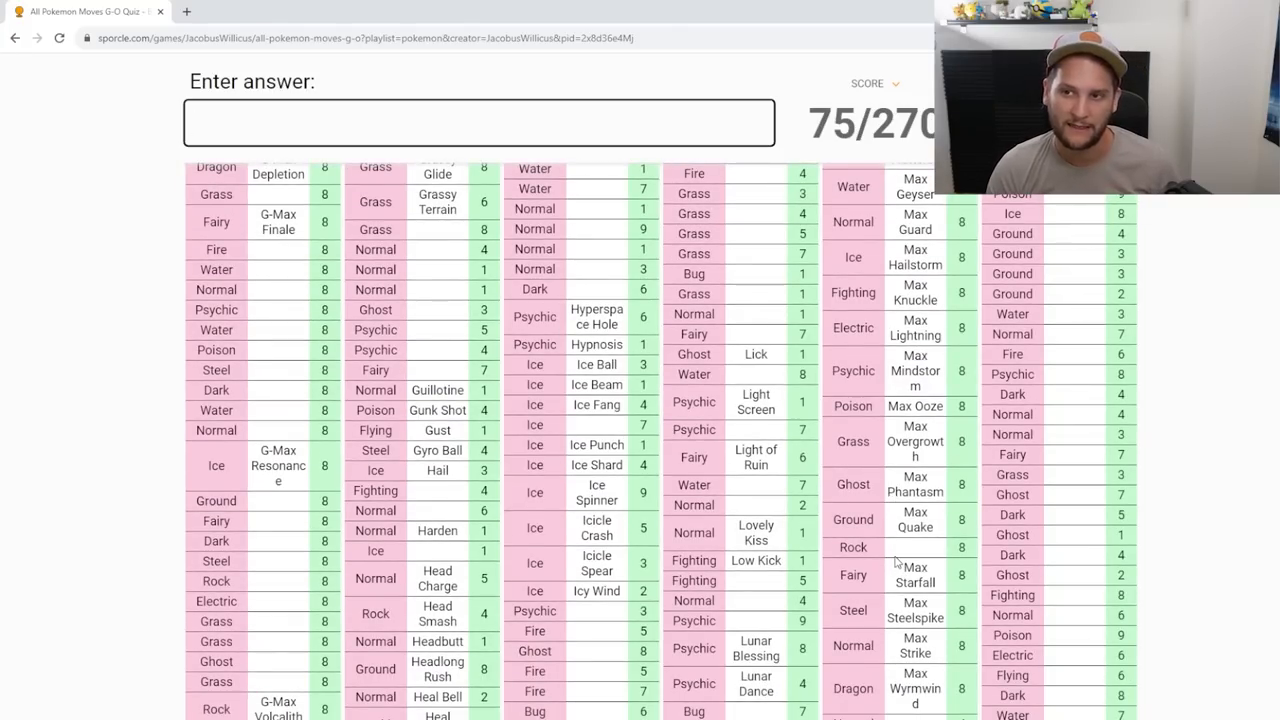
type("rock")
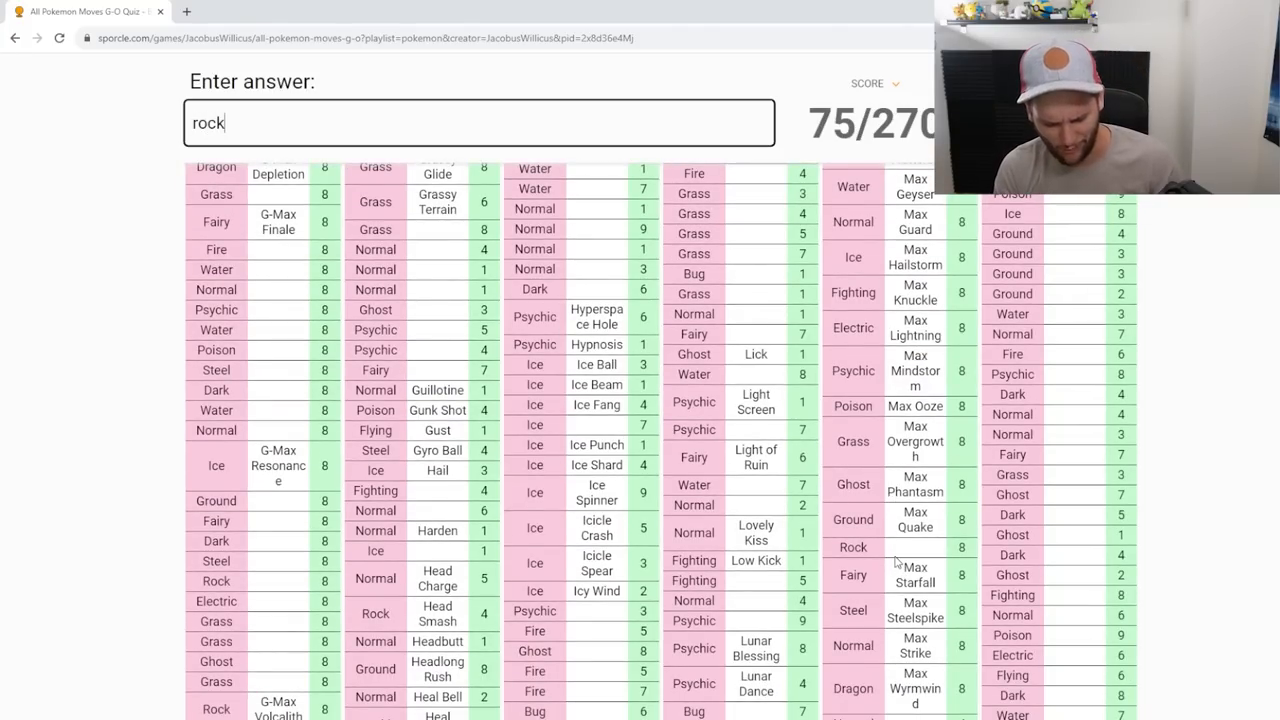
type("low sw")
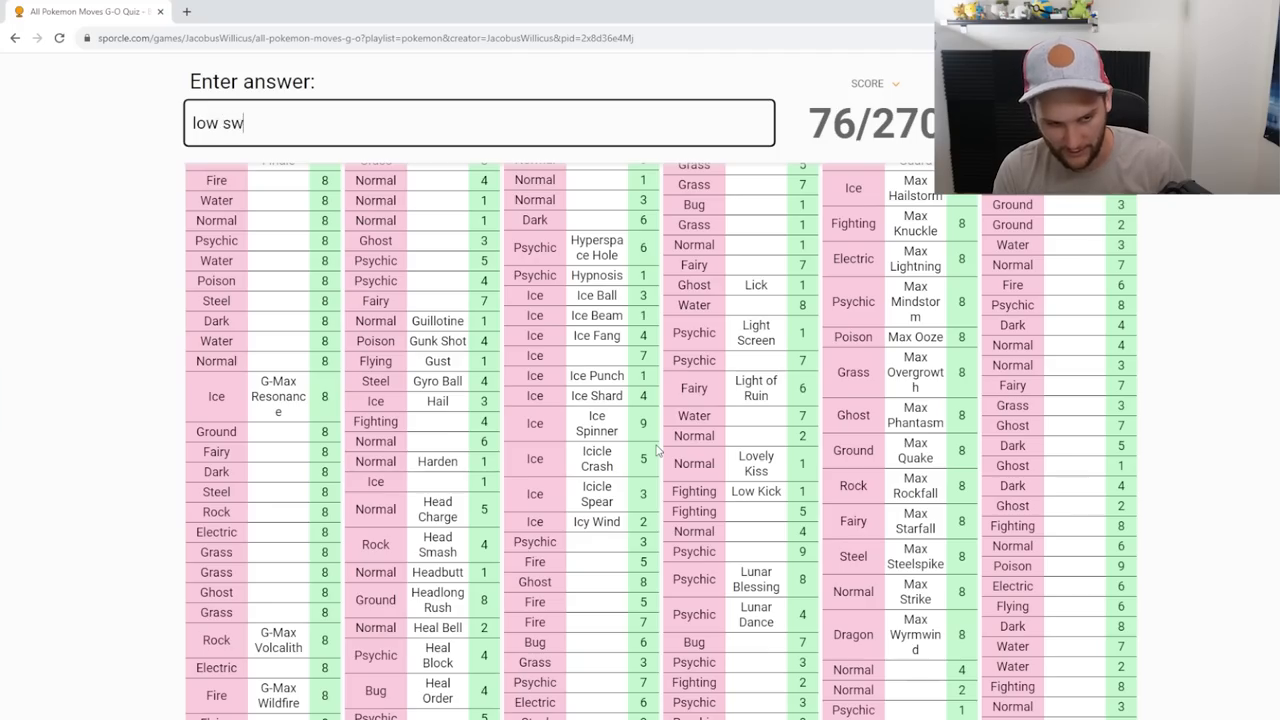
key("enter")
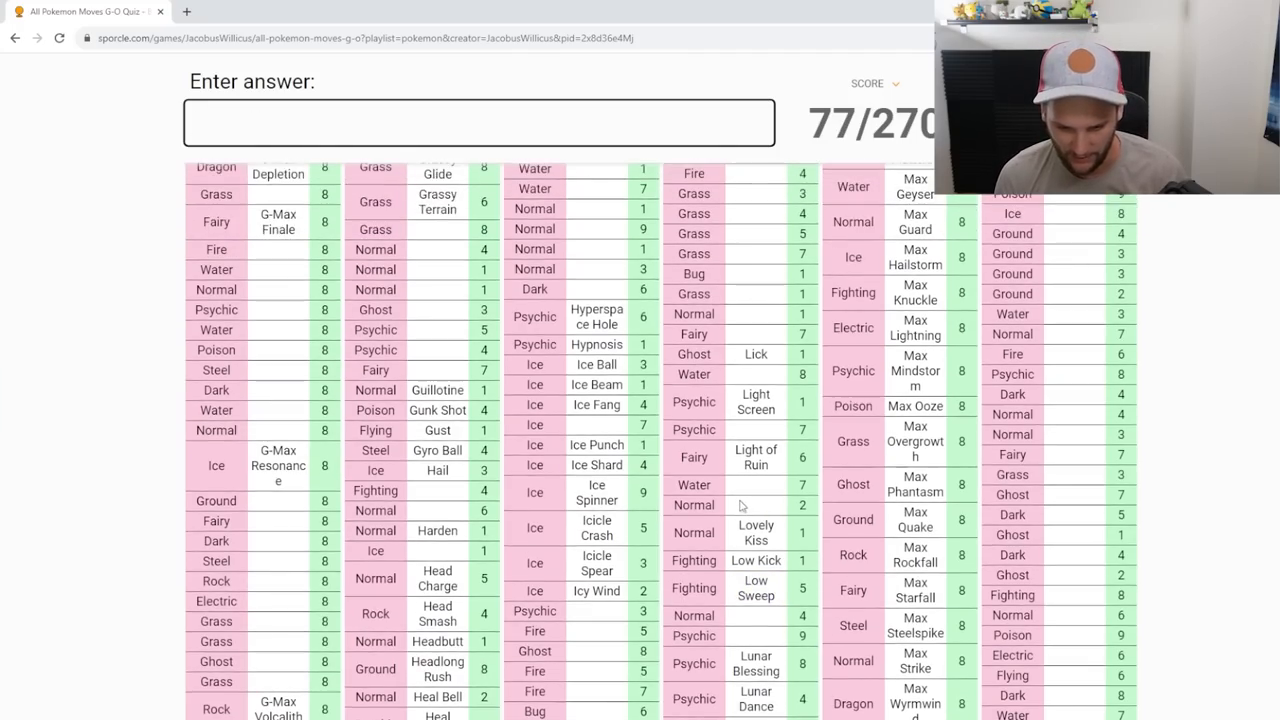
type("Octazooka")
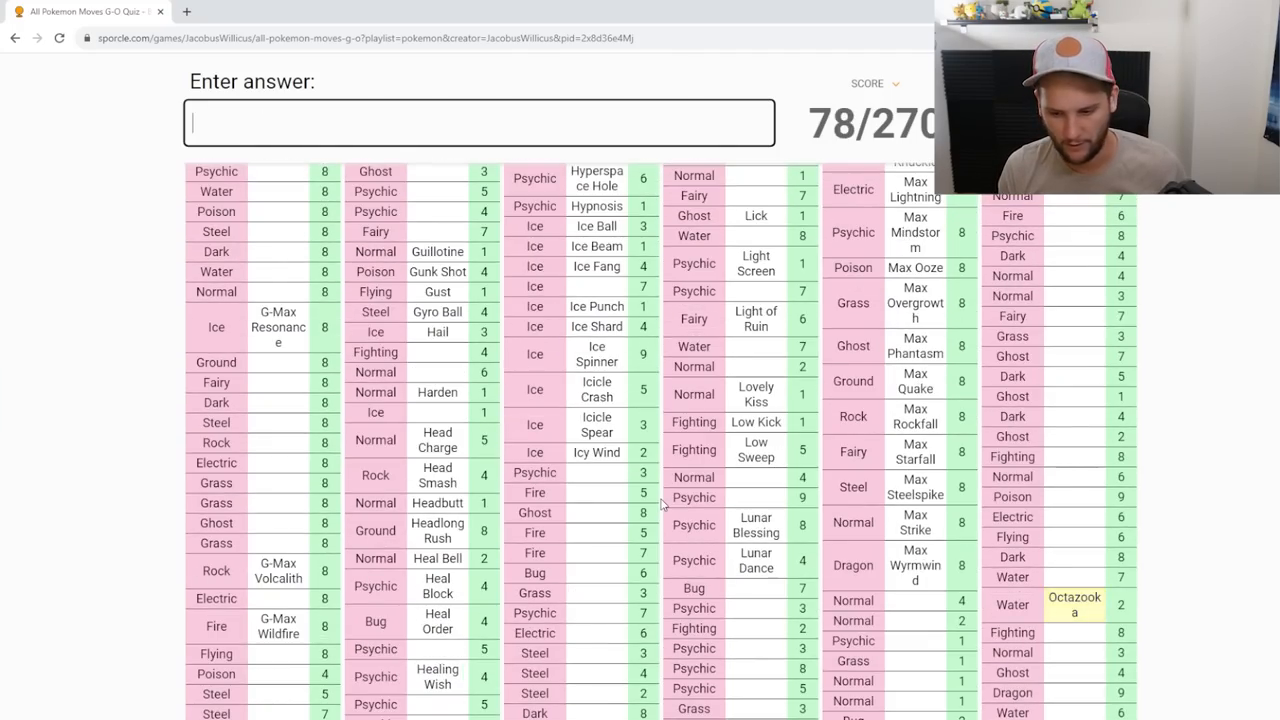
Step: Enter Origin Pulse, Overdrive, Overheat, Ominous Wind, Octolock and Odor Sleuth, reaching 84/270
scroll("down", 3)
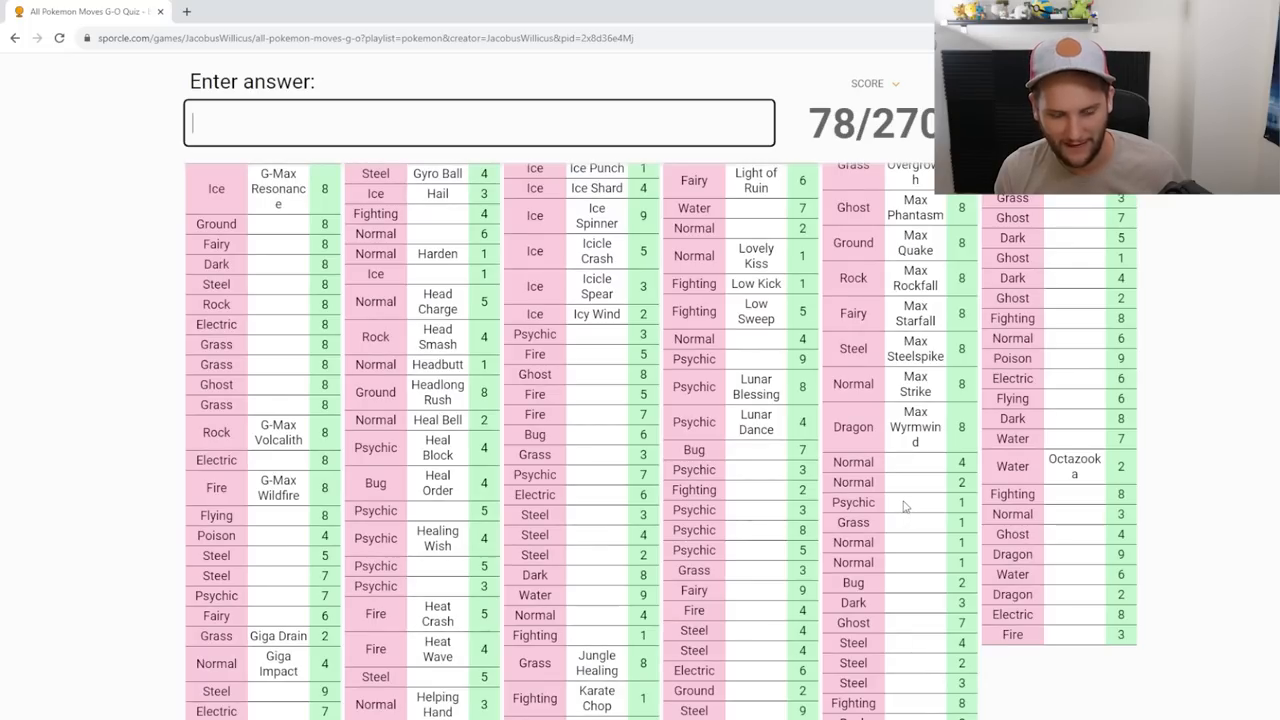
type("origin pu")
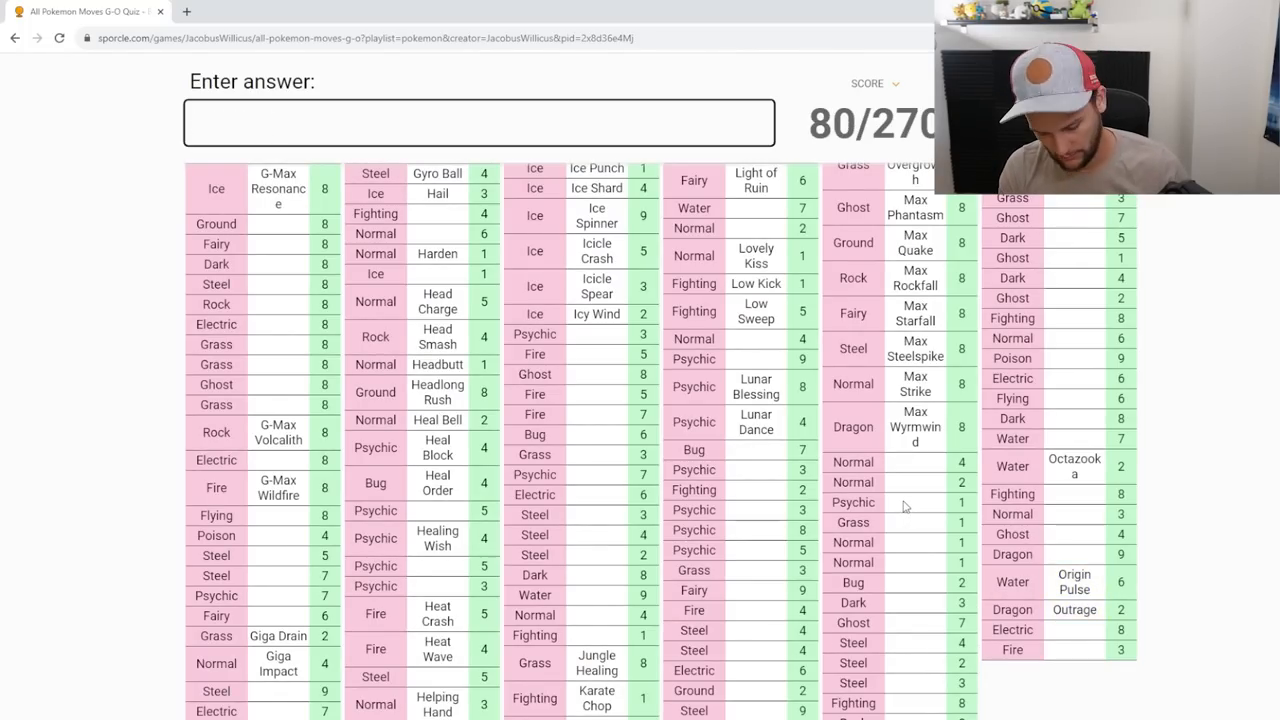
type("Overdrive")
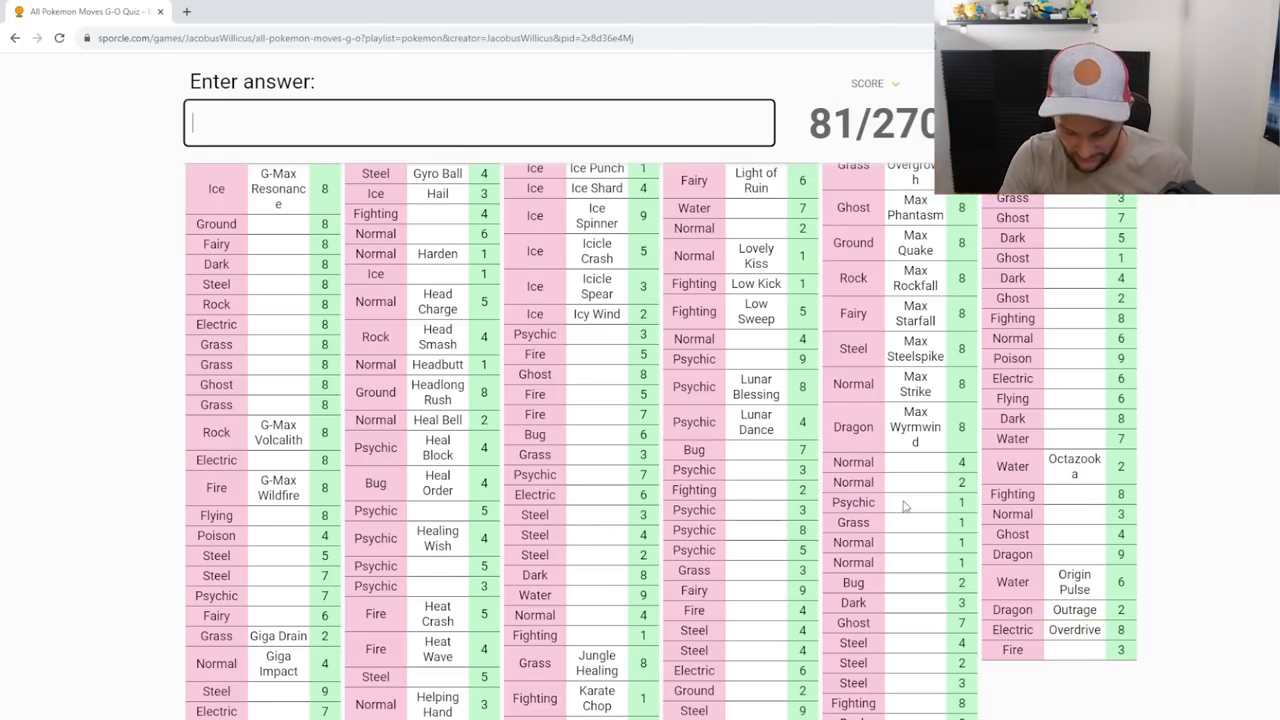
type("Overheat")
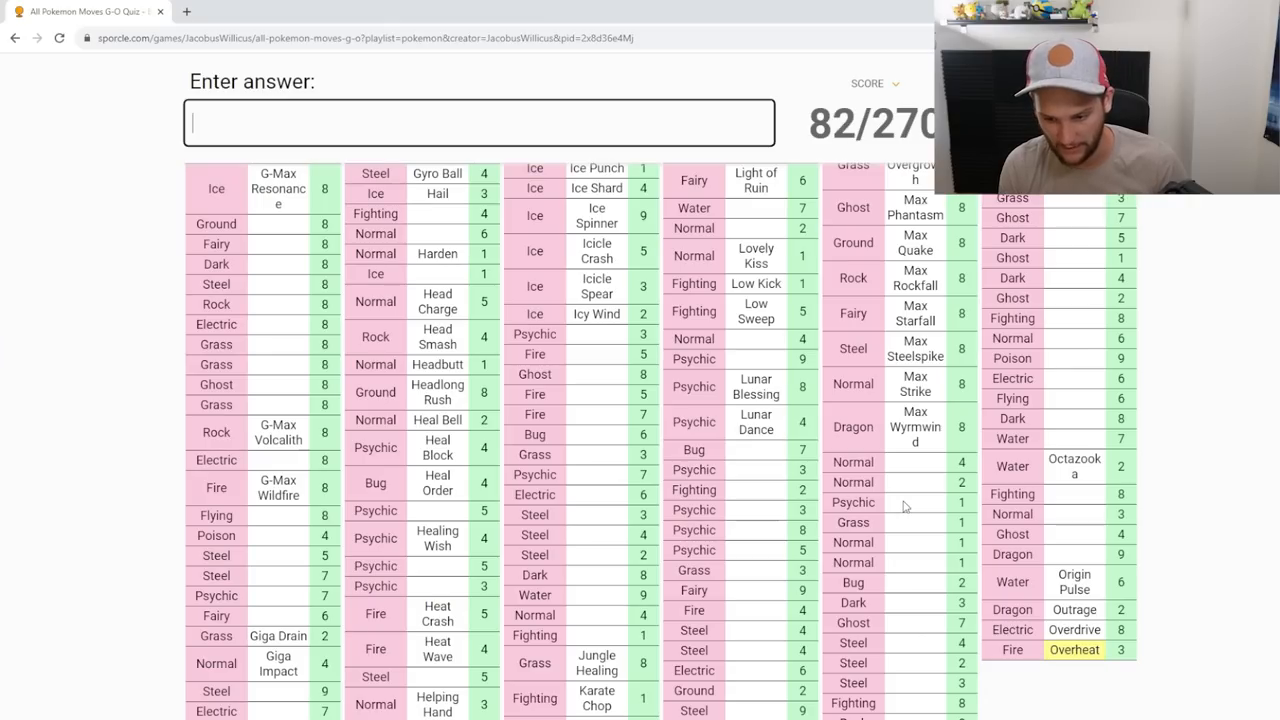
type("o")
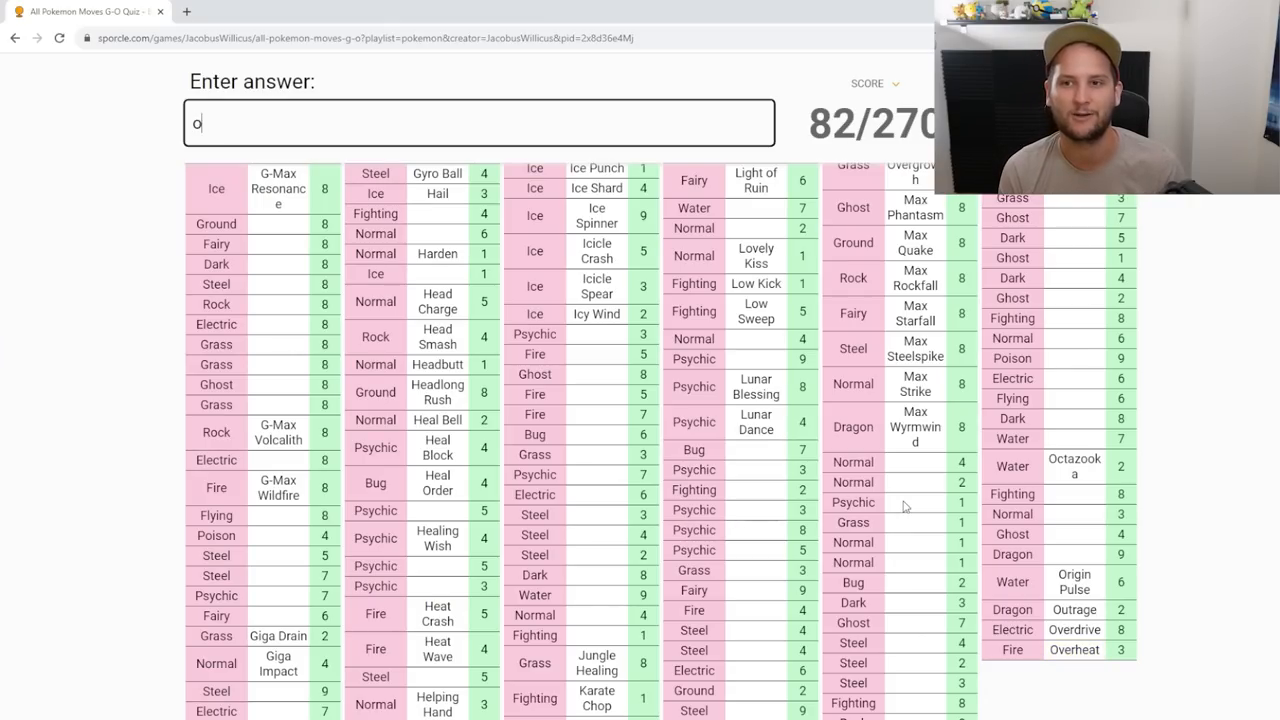
type("richu")
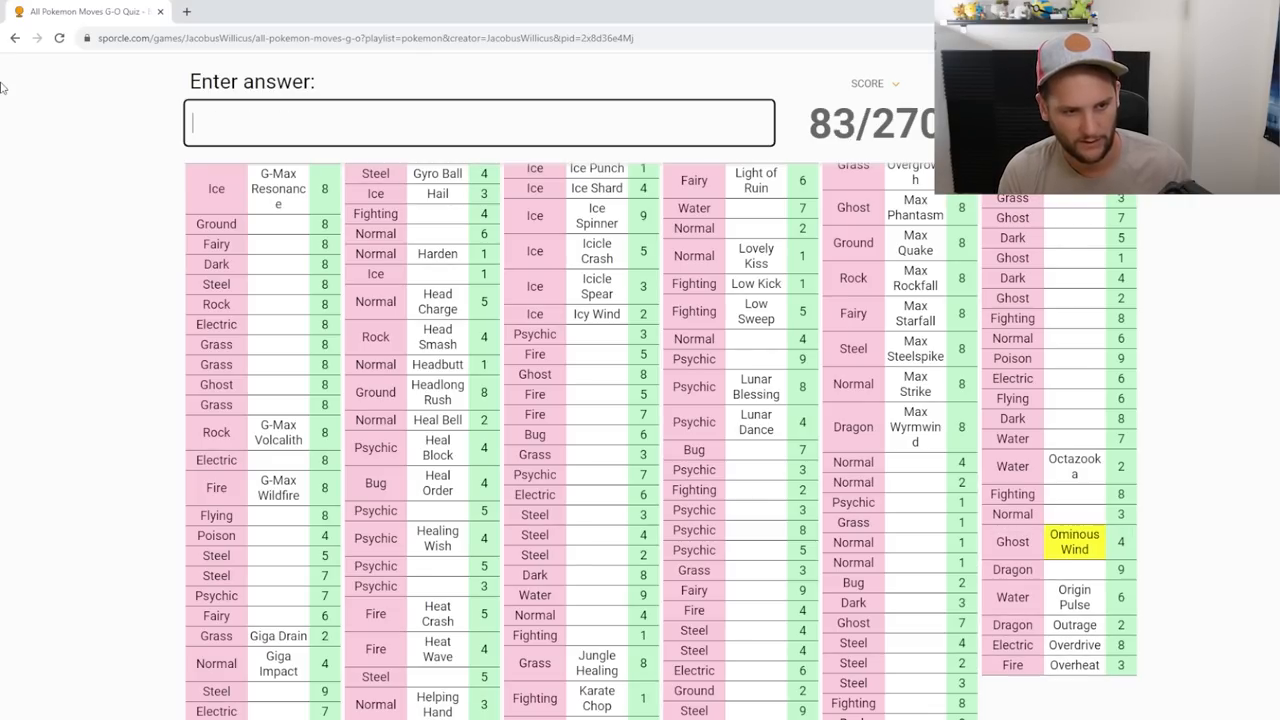
type("octaz")
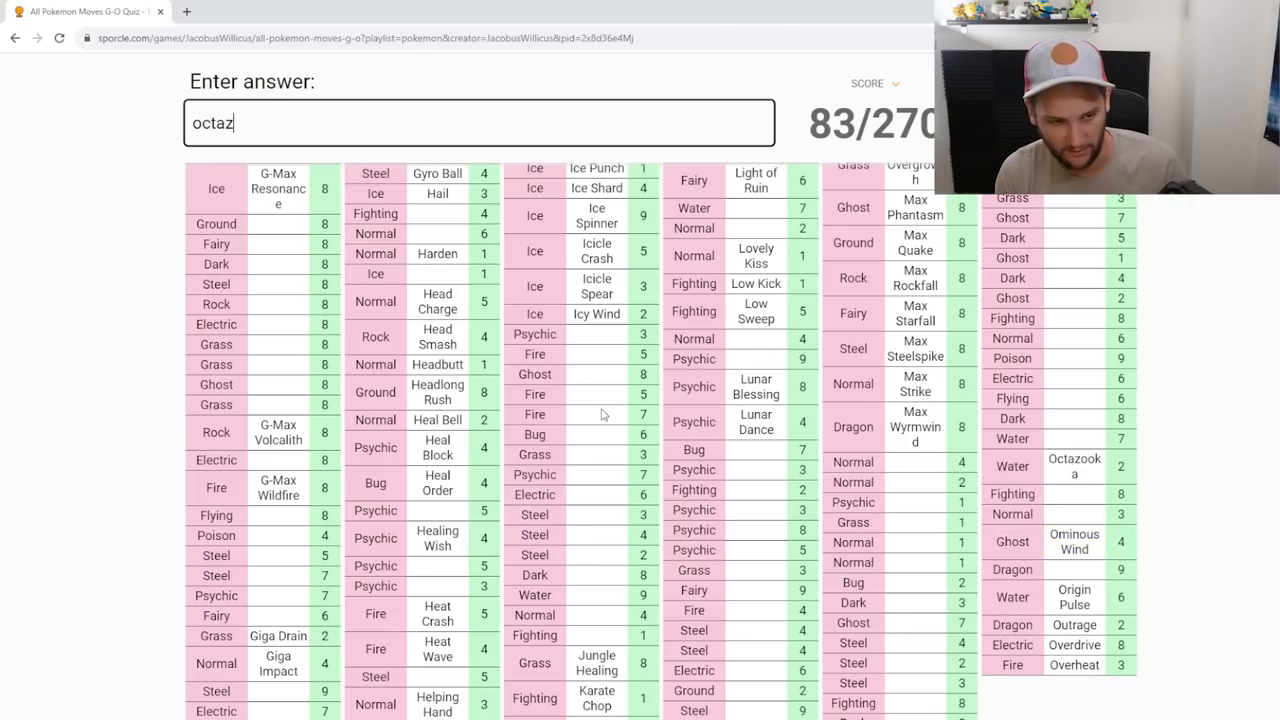
type("octolock")
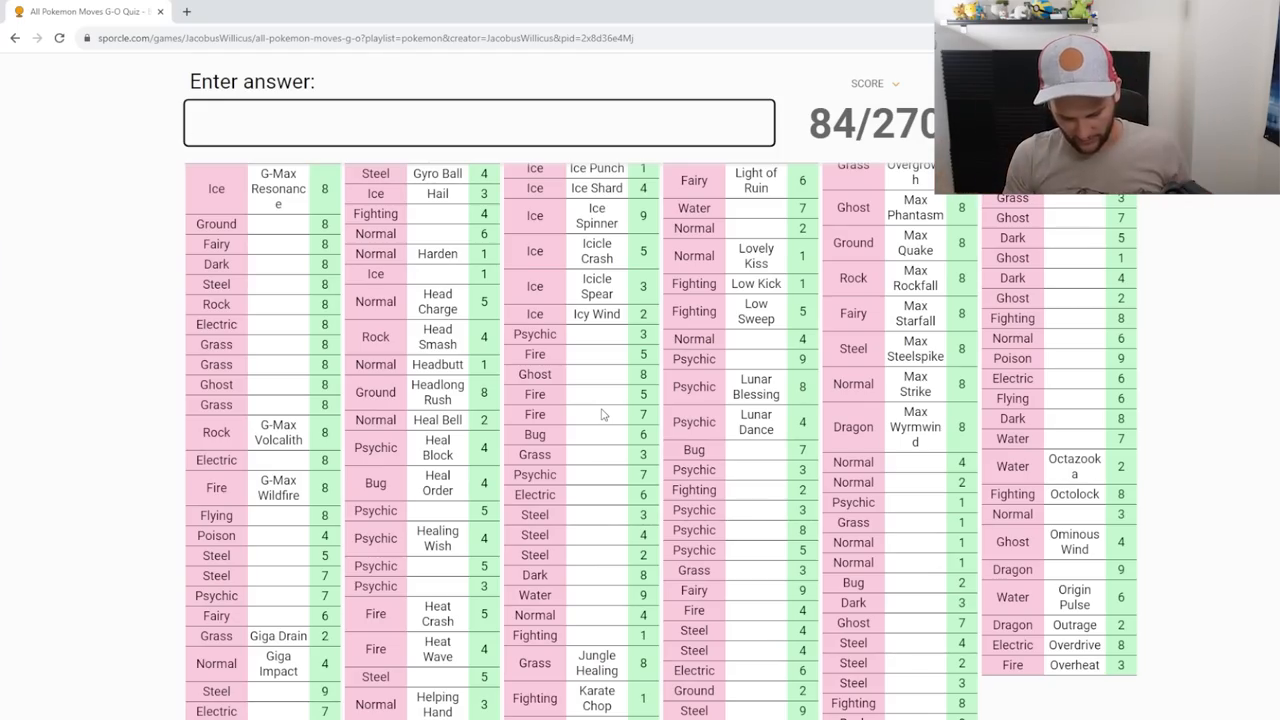
type("Odor Sleuth")
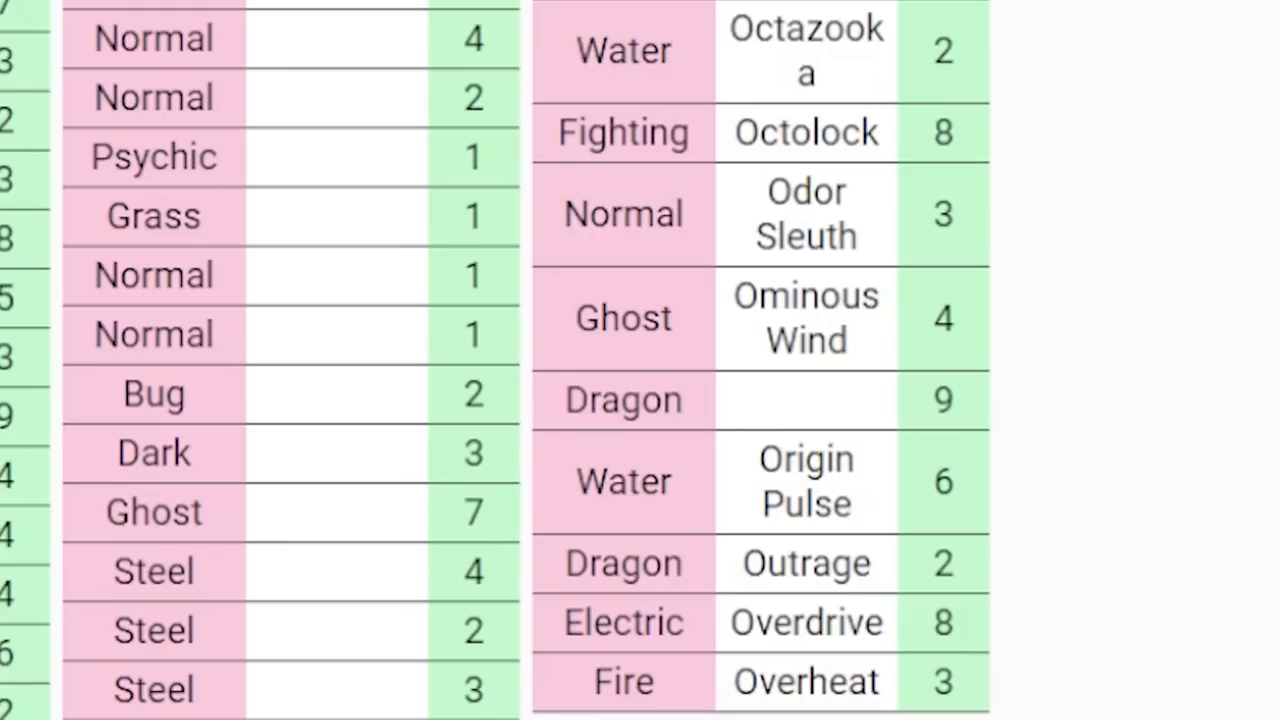
mouse_move(716, 410)
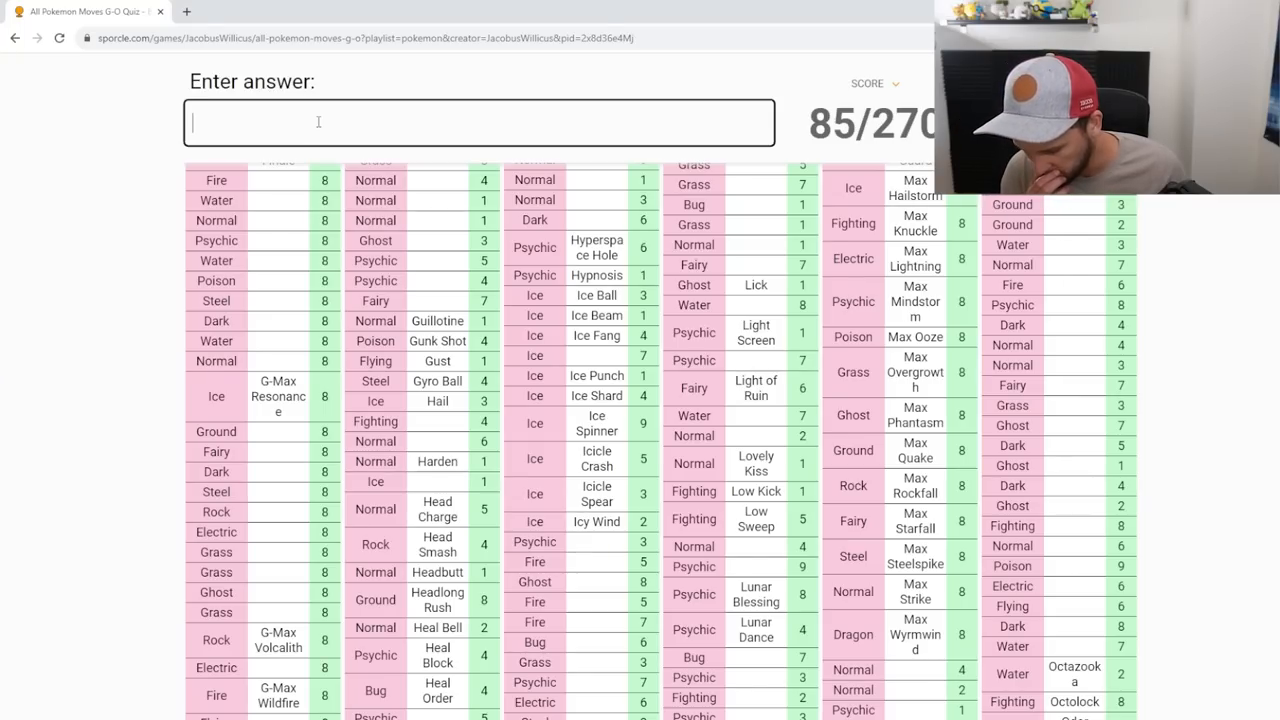
Step: Answer Nightmare, Nibble and No Retreat in the quiz
type("night")
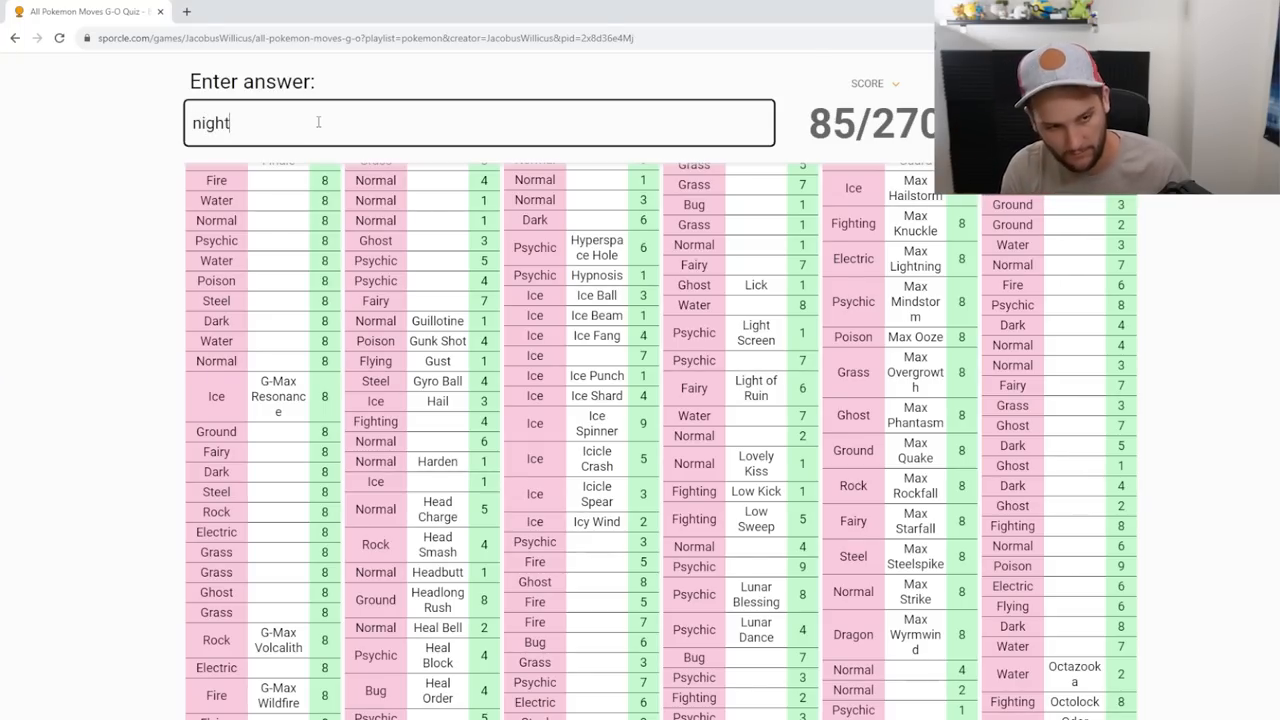
type("nibble")
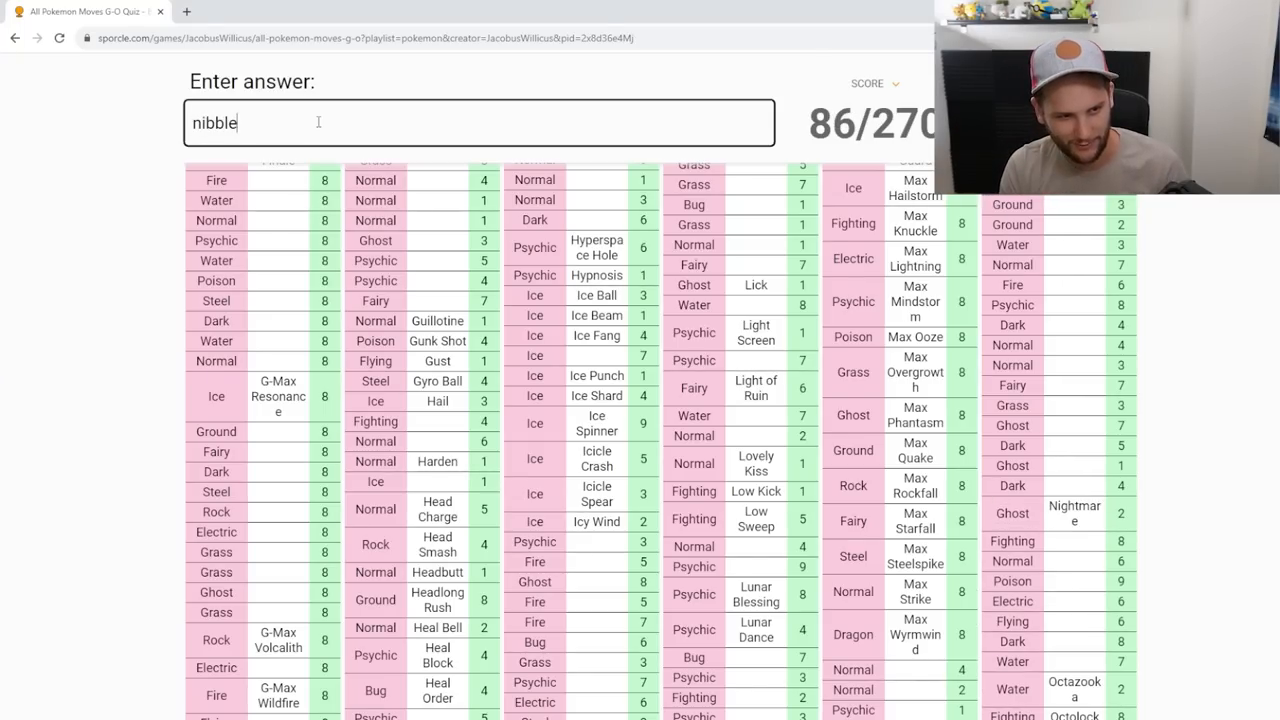
type("nibble")
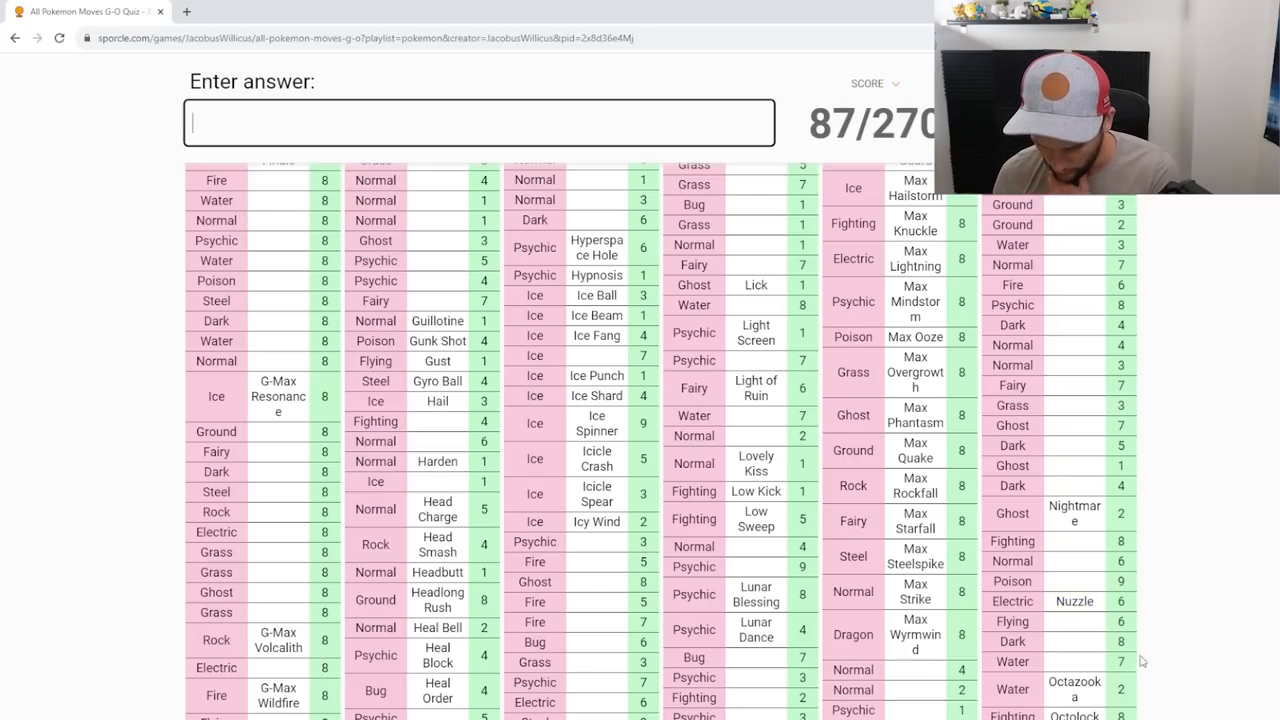
mouse_move(1068, 672)
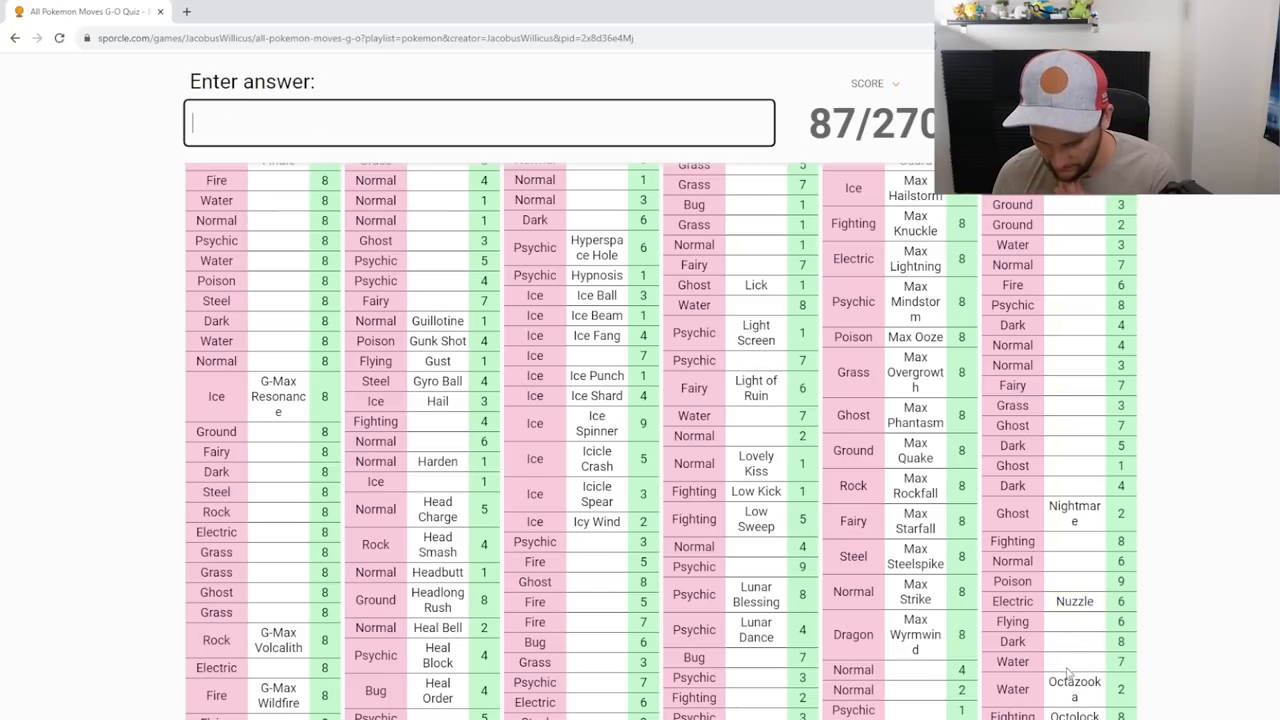
type("No Retreat")
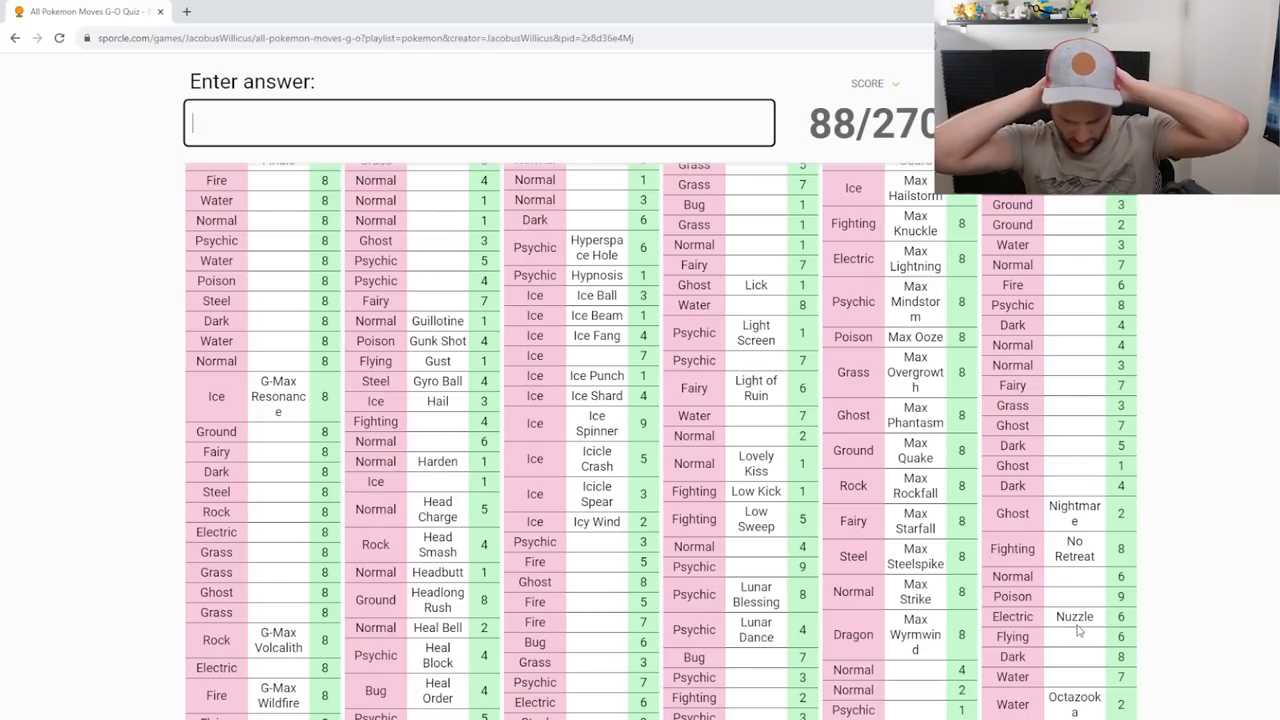
Step: Answer Noxious Torque, Noble Roar, Oblivion Wing and Obstruct, reaching 93/270
type("bixi")
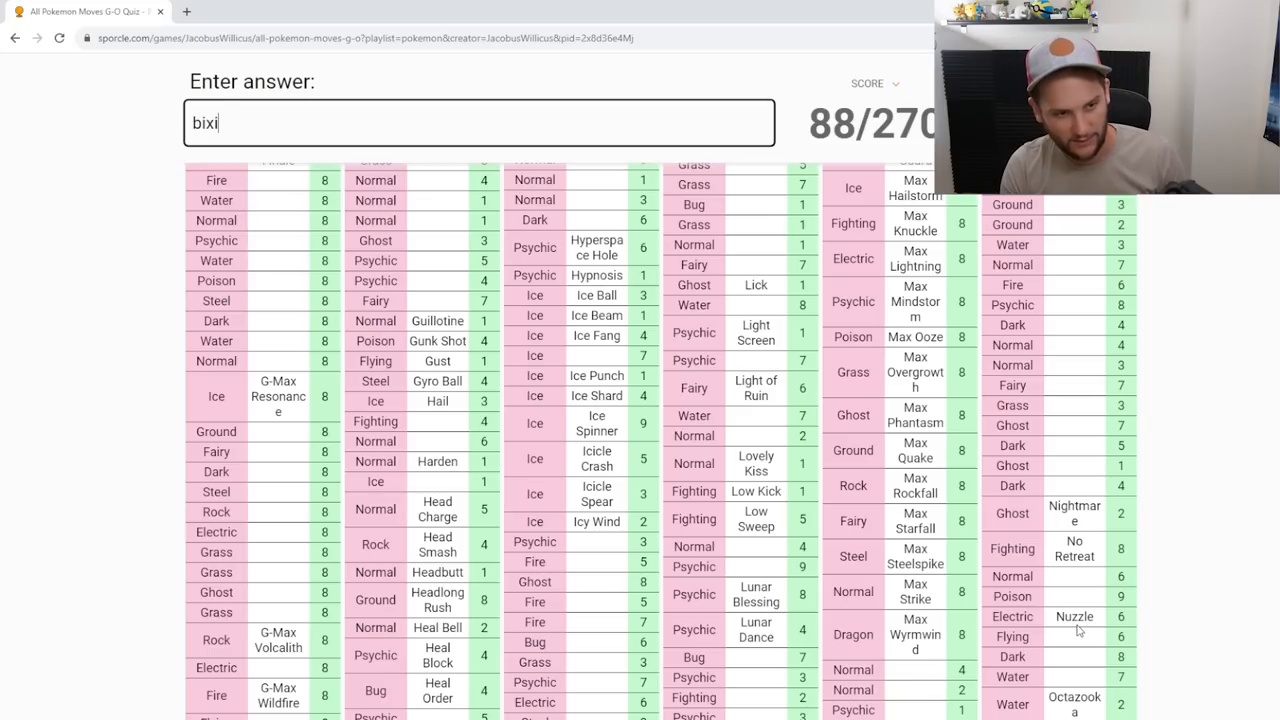
type("noxiou")
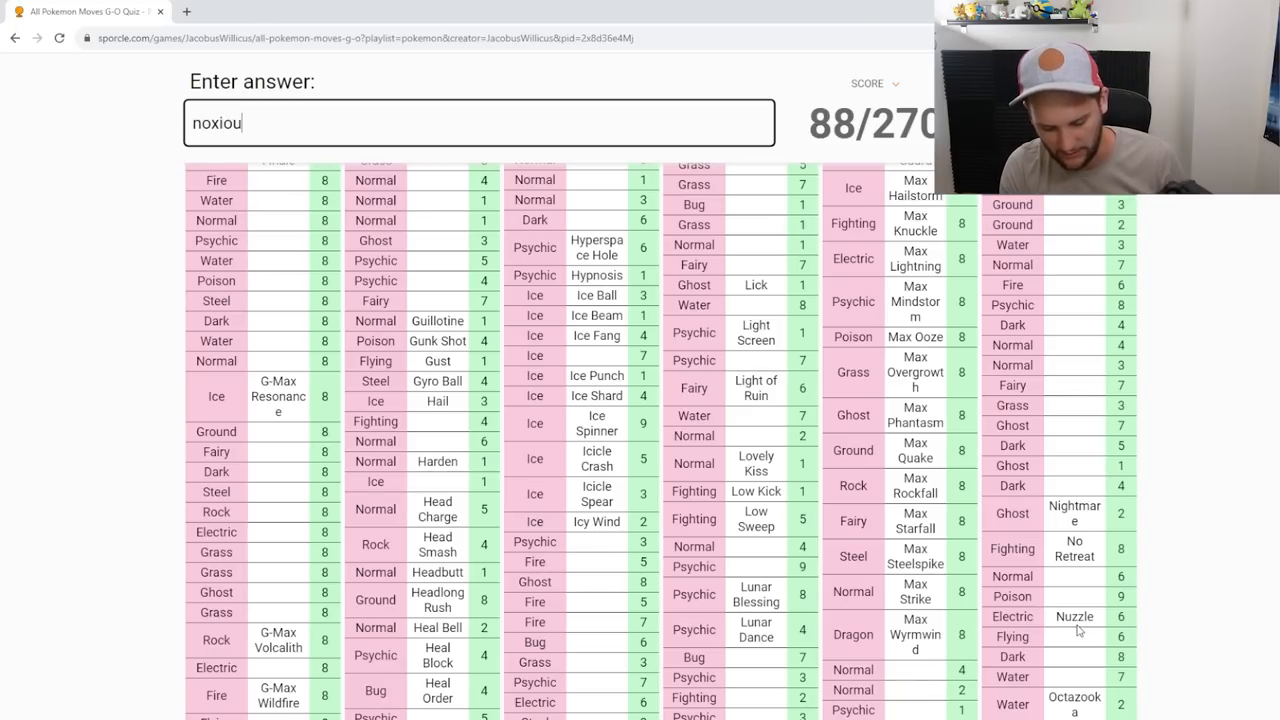
type("noble r")
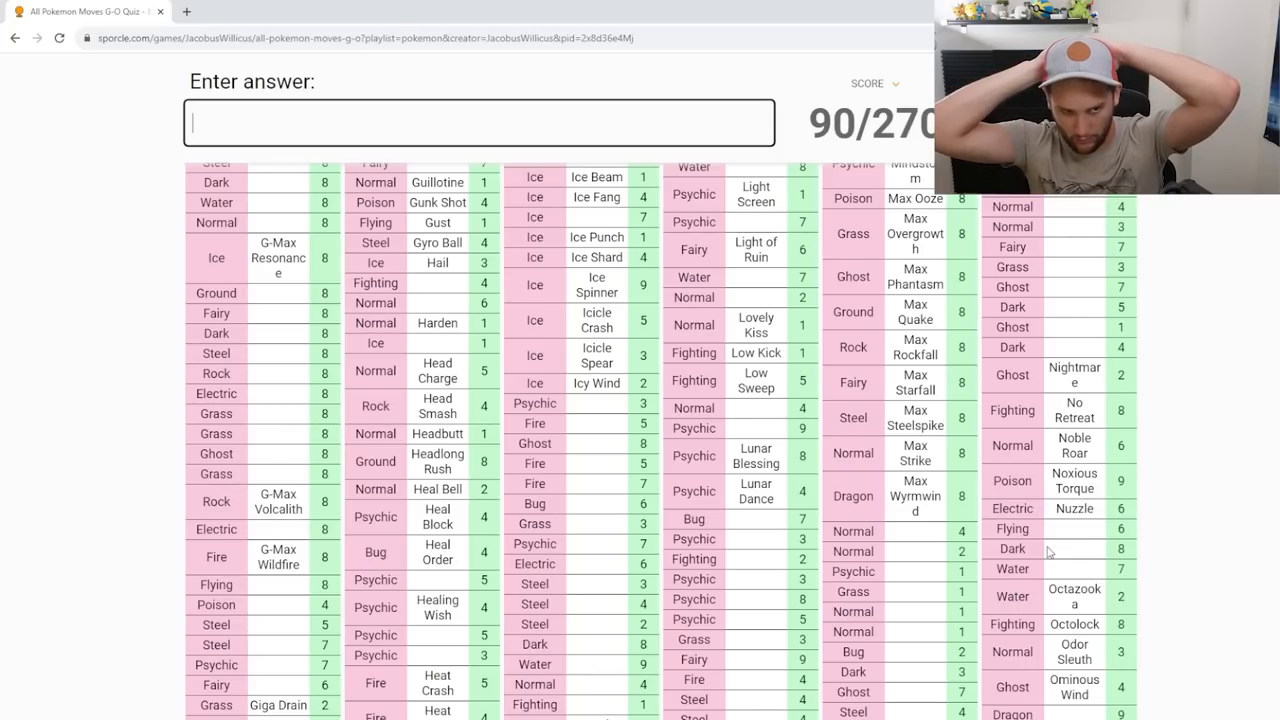
type("oblivion")
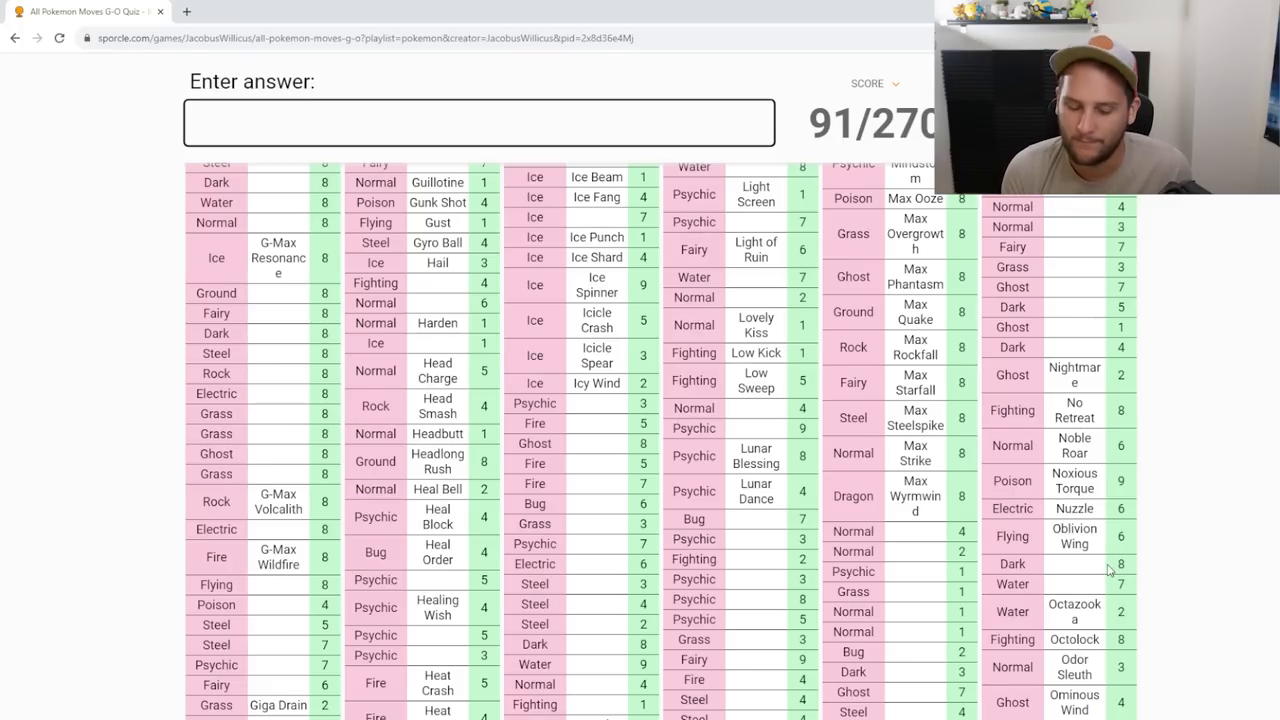
type("Obstruct")
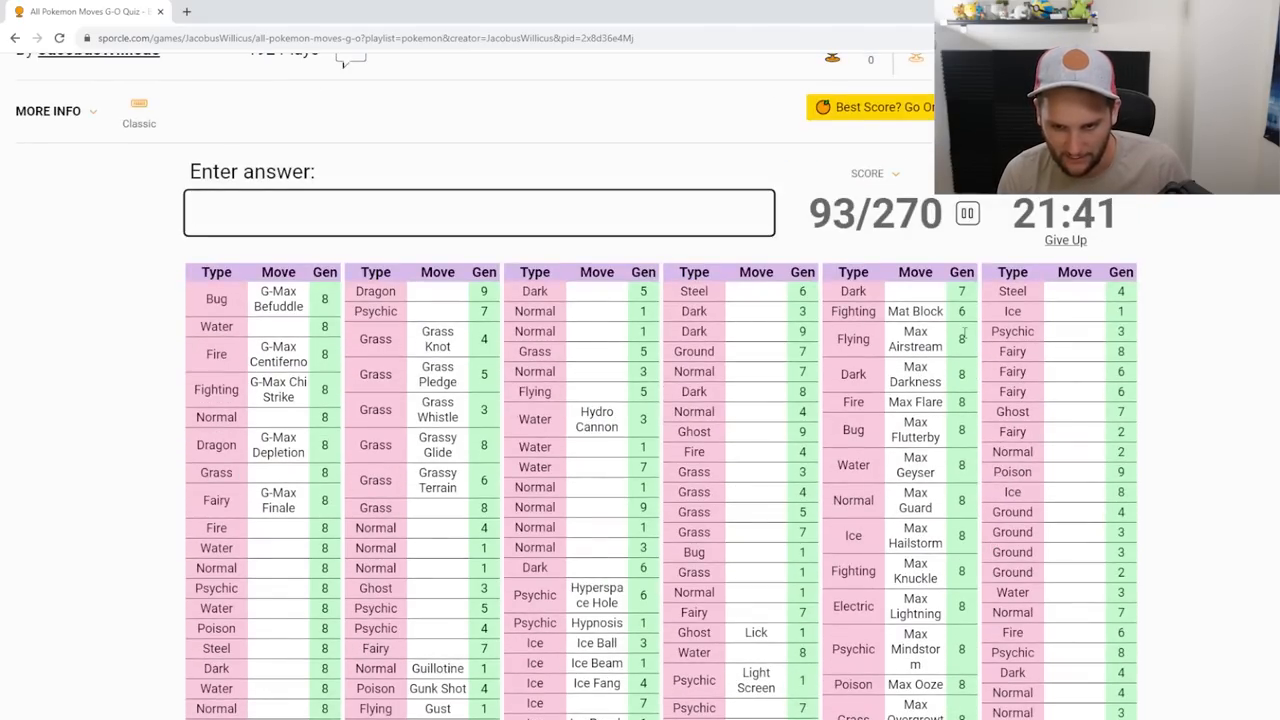
Step: Answer Magnet Rise, Magnetic Flux and other Magnet/Magma moves in the quiz
scroll("down", 3)
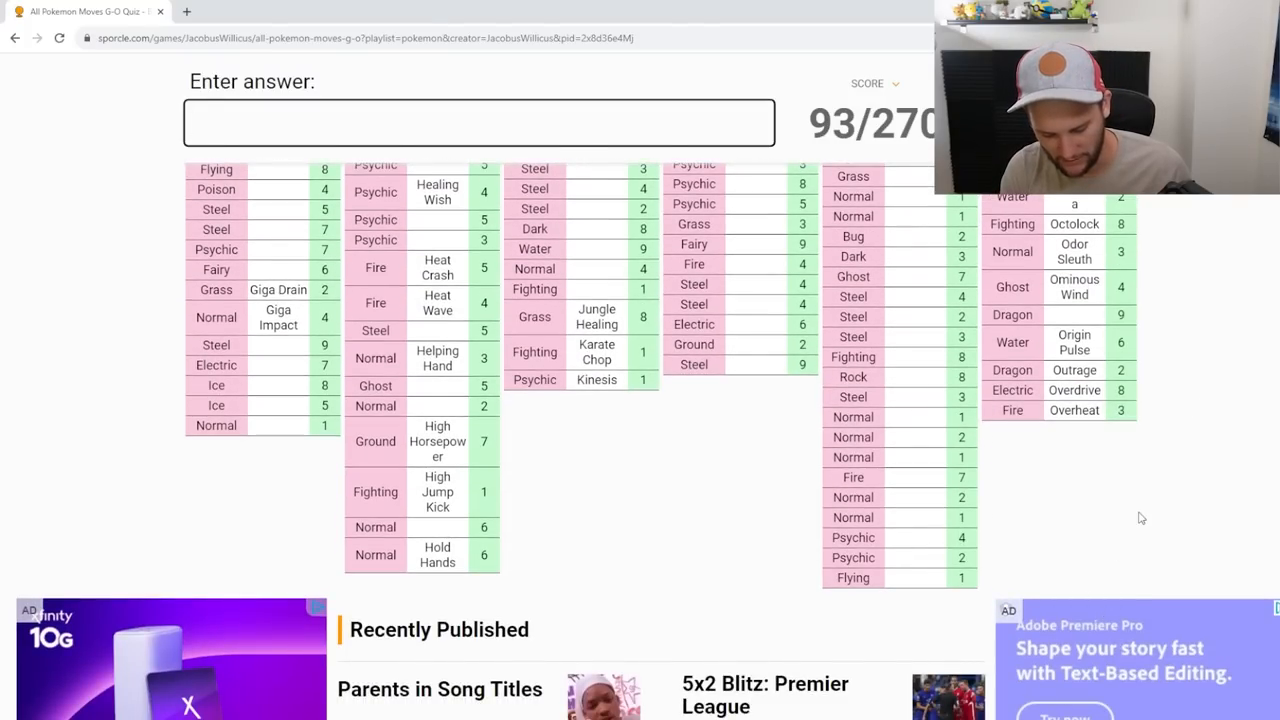
type("Magnet Rise")
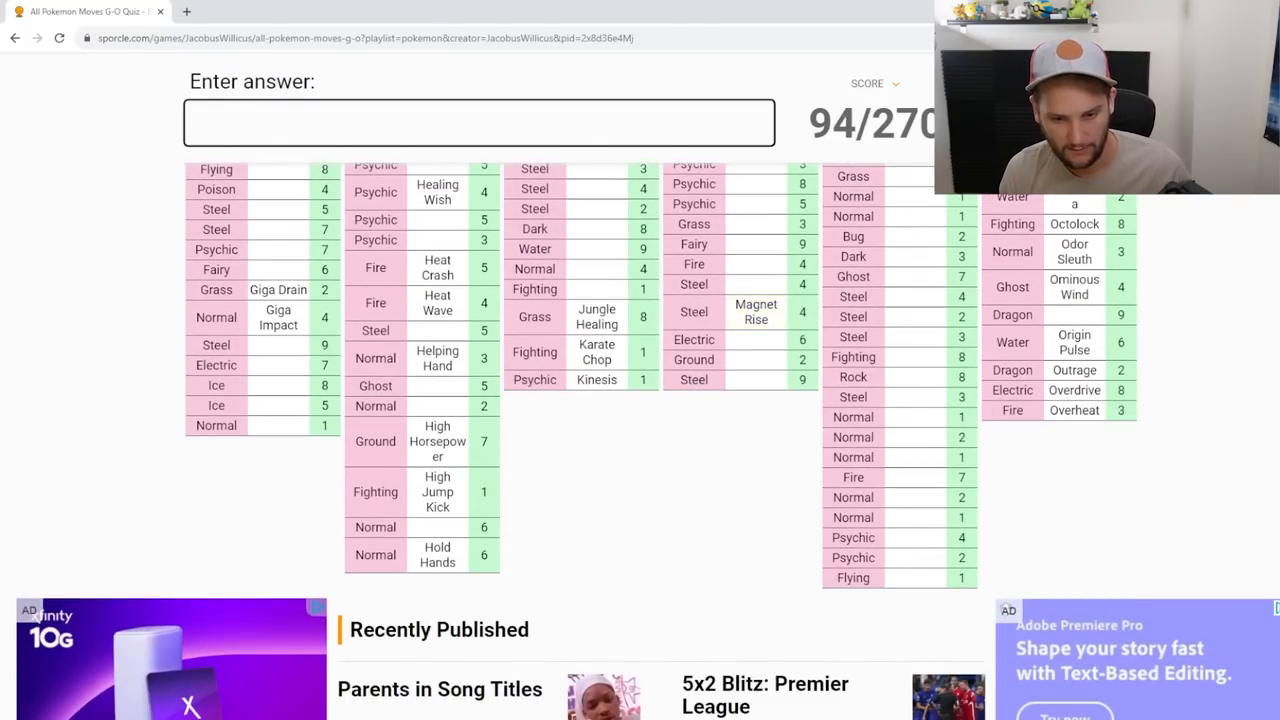
type("magnet")
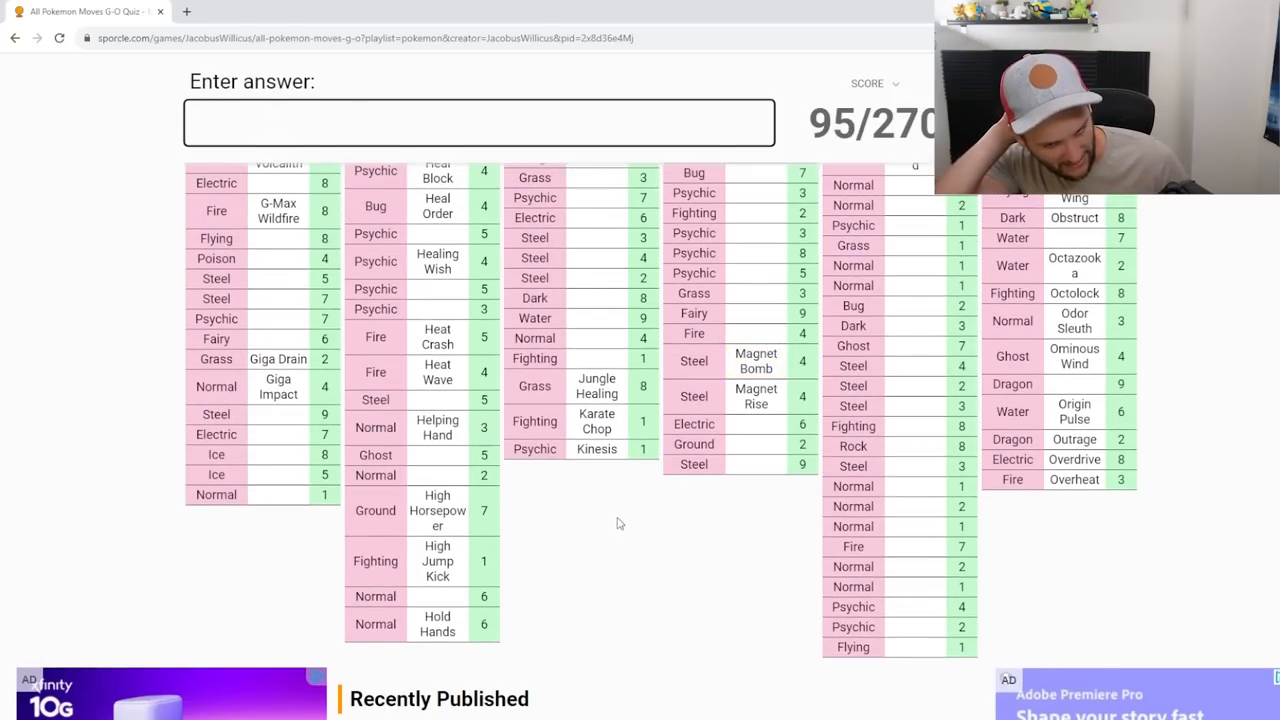
type("magne")
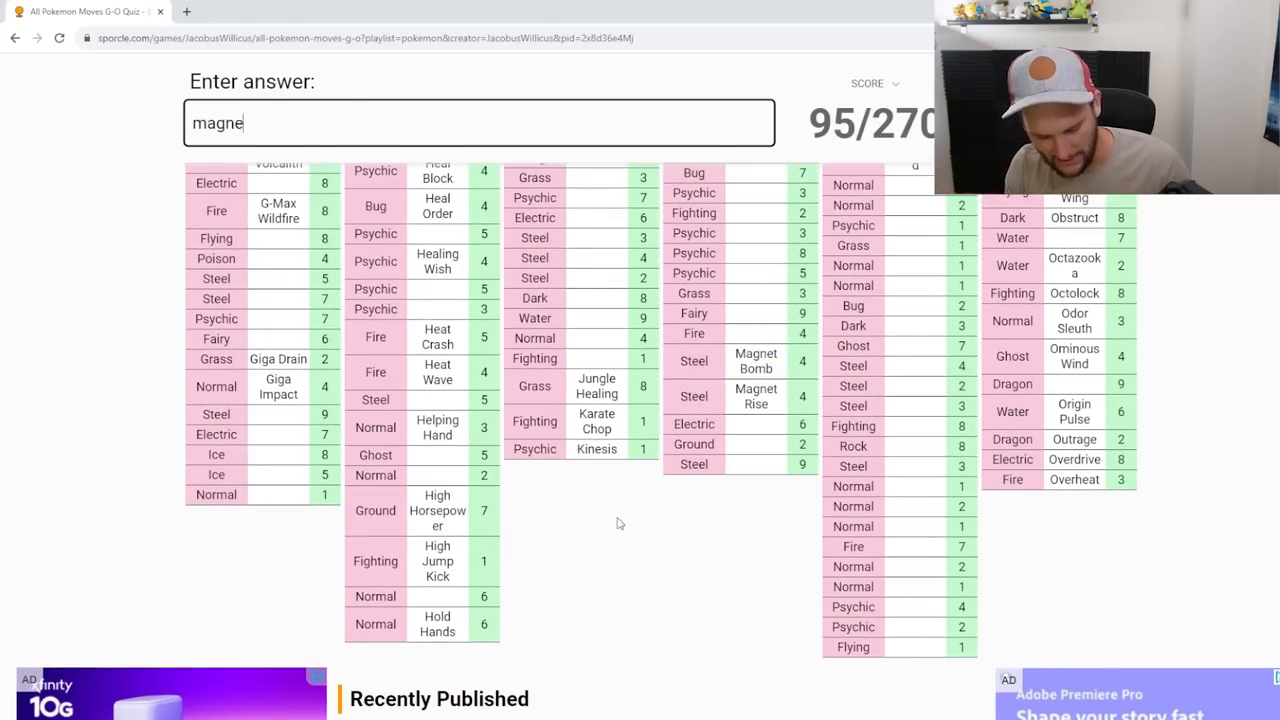
type("magnetic flux")
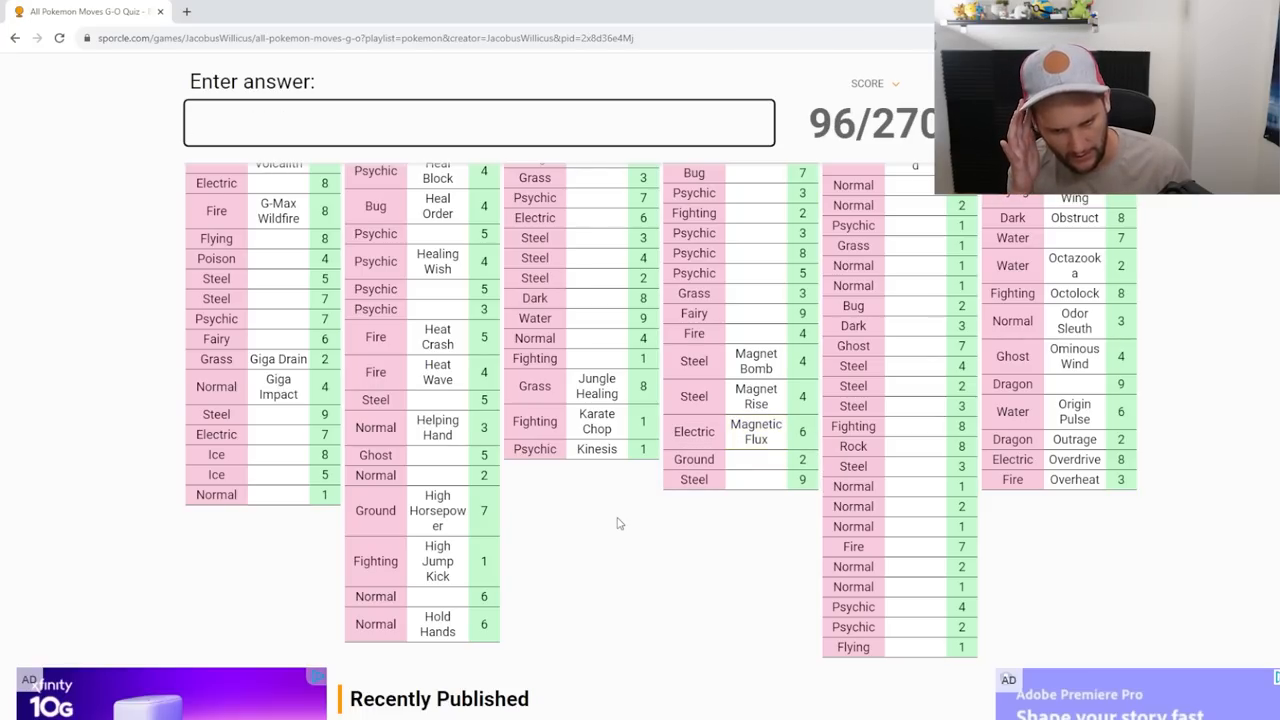
type("magn")
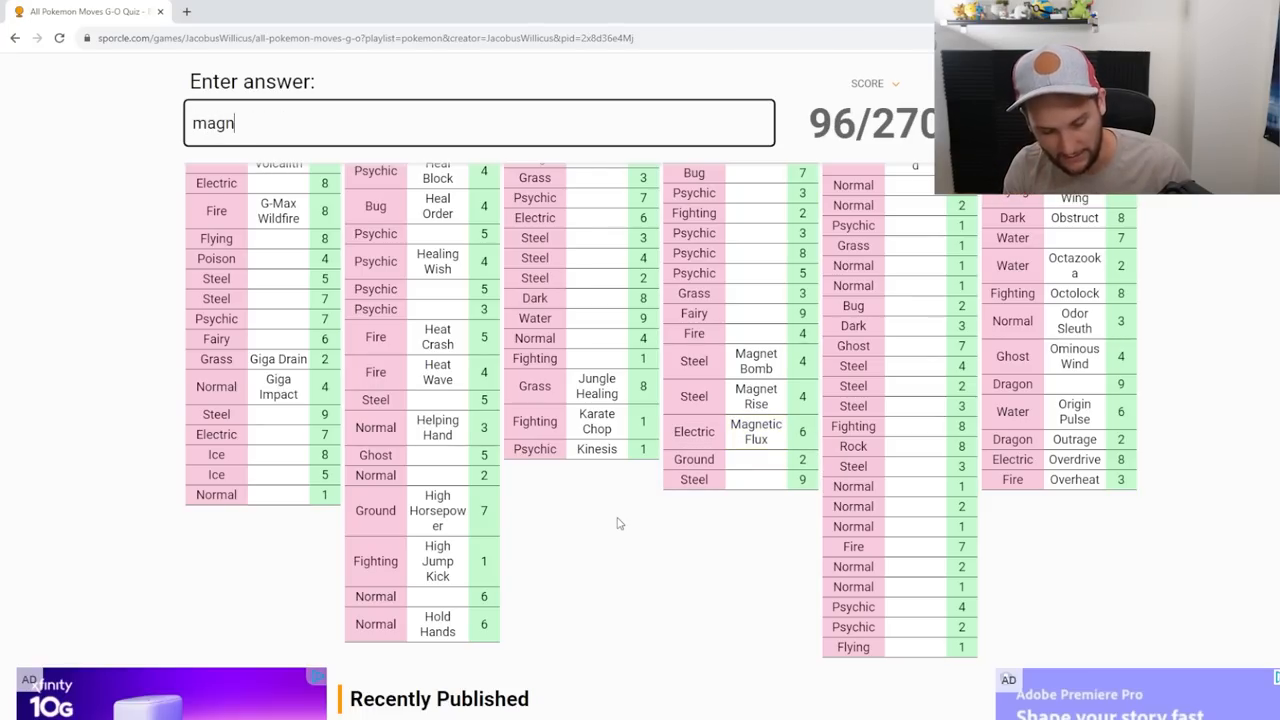
type("a")
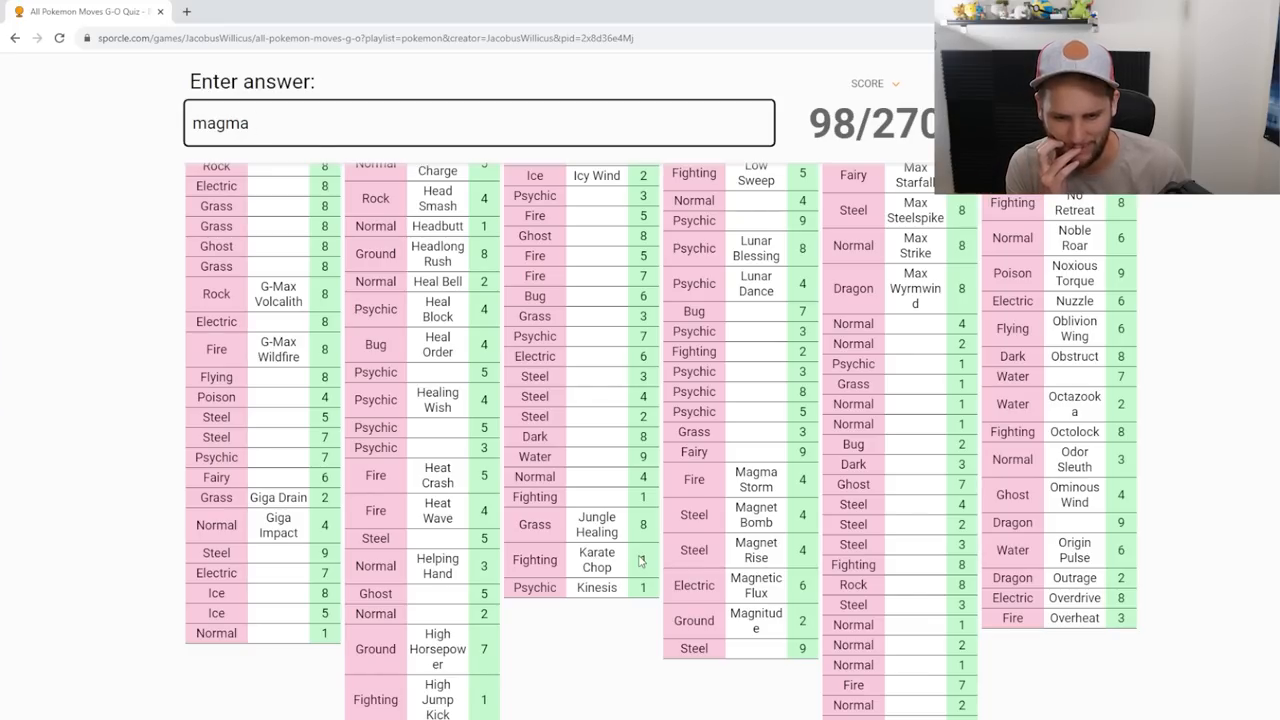
Step: Answer Meteor Mash, Metronome, Mega and Metal Sound moves, reaching 109/270
type("mete")
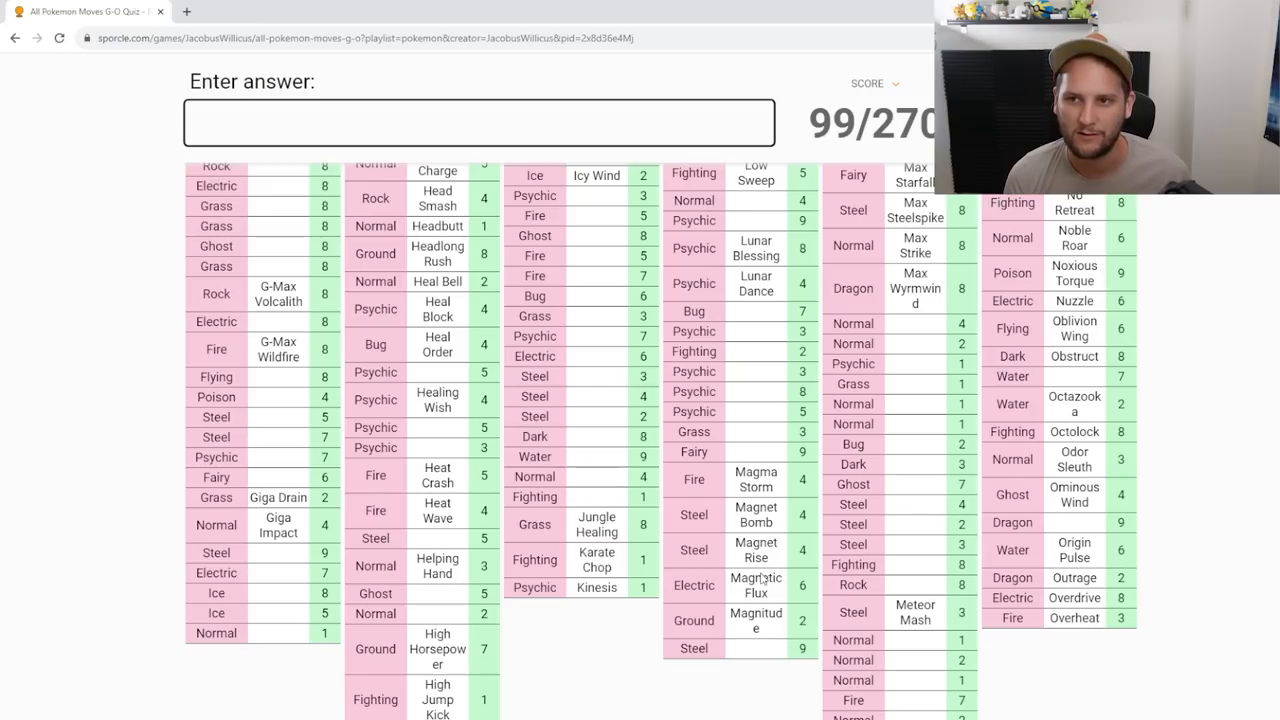
type("m")
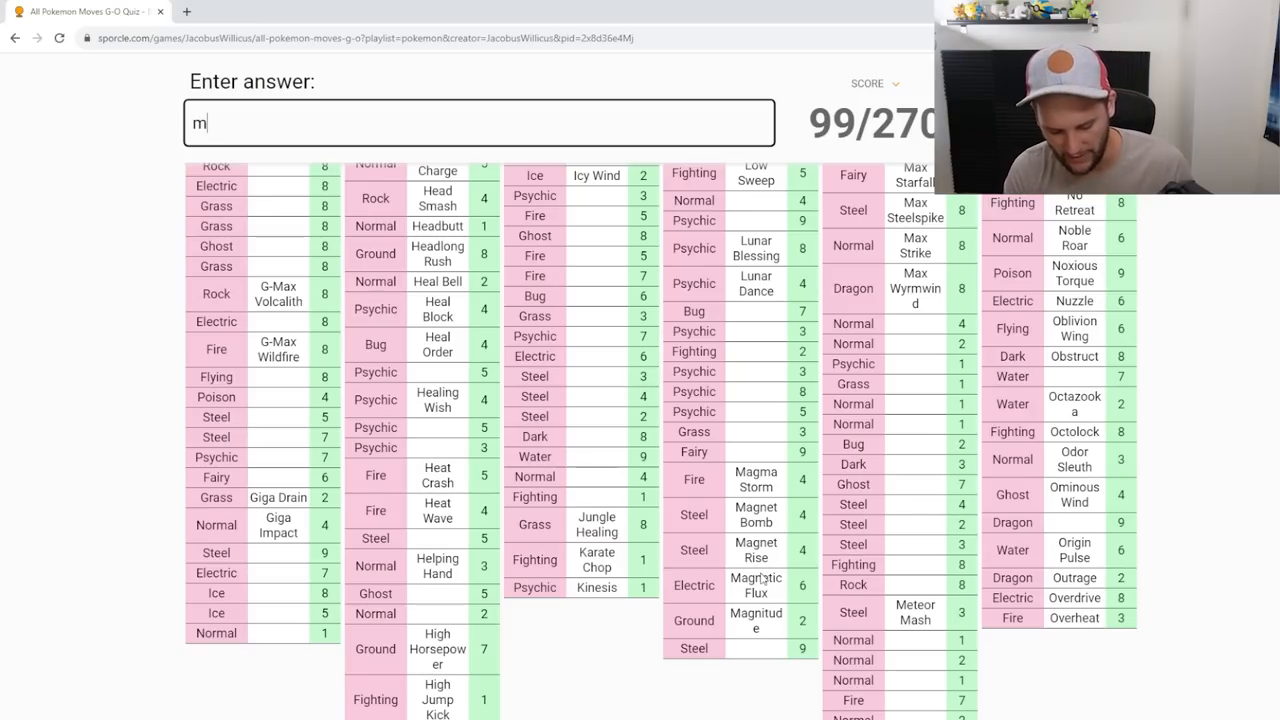
type("etrono")
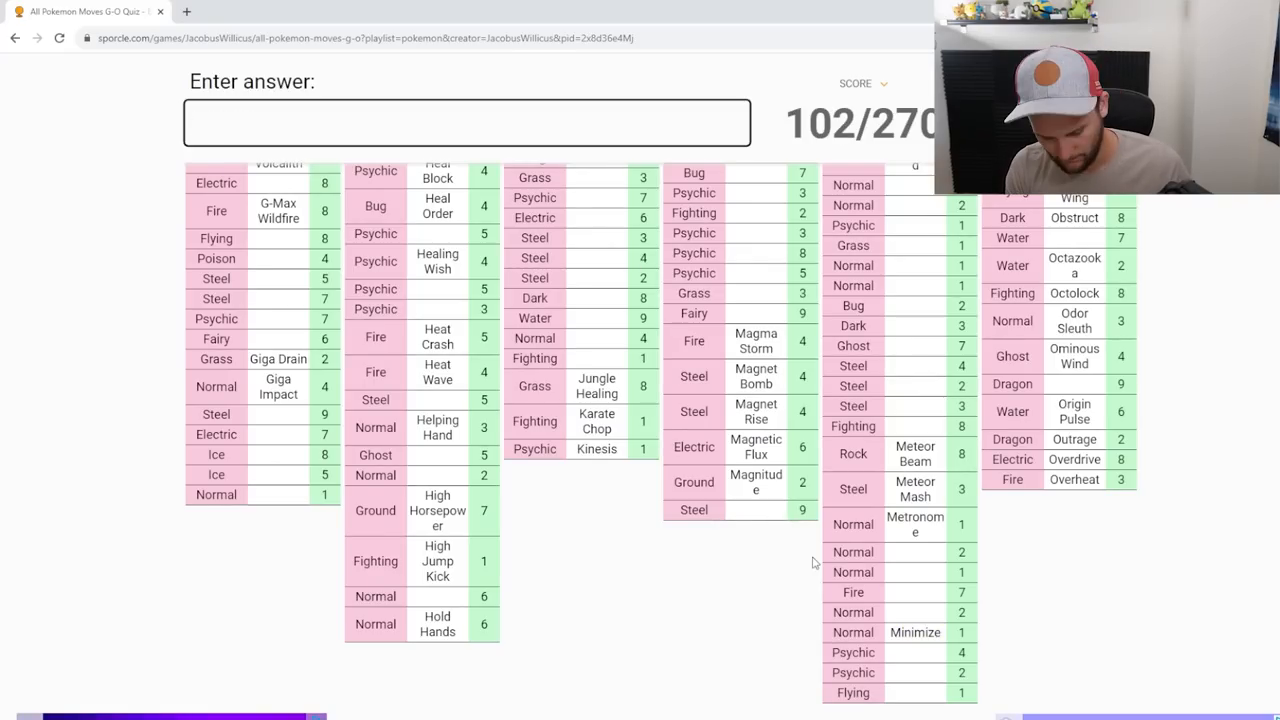
type("me")
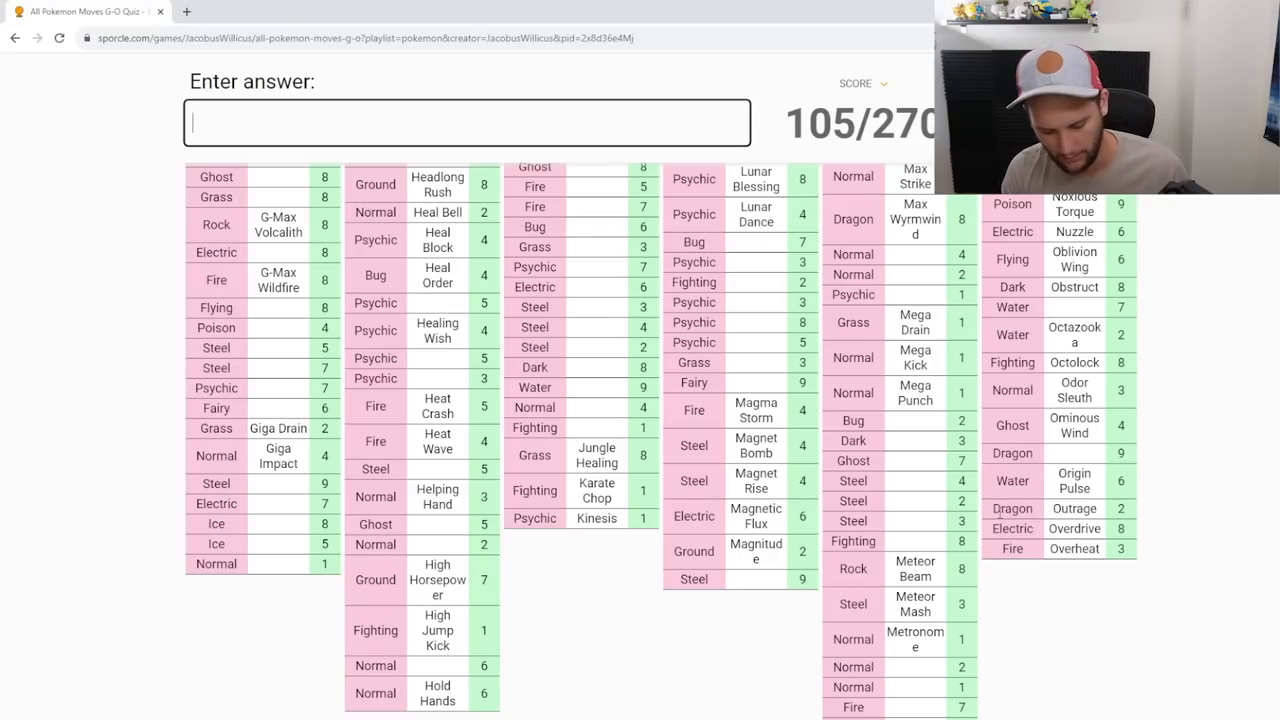
type("metal s")
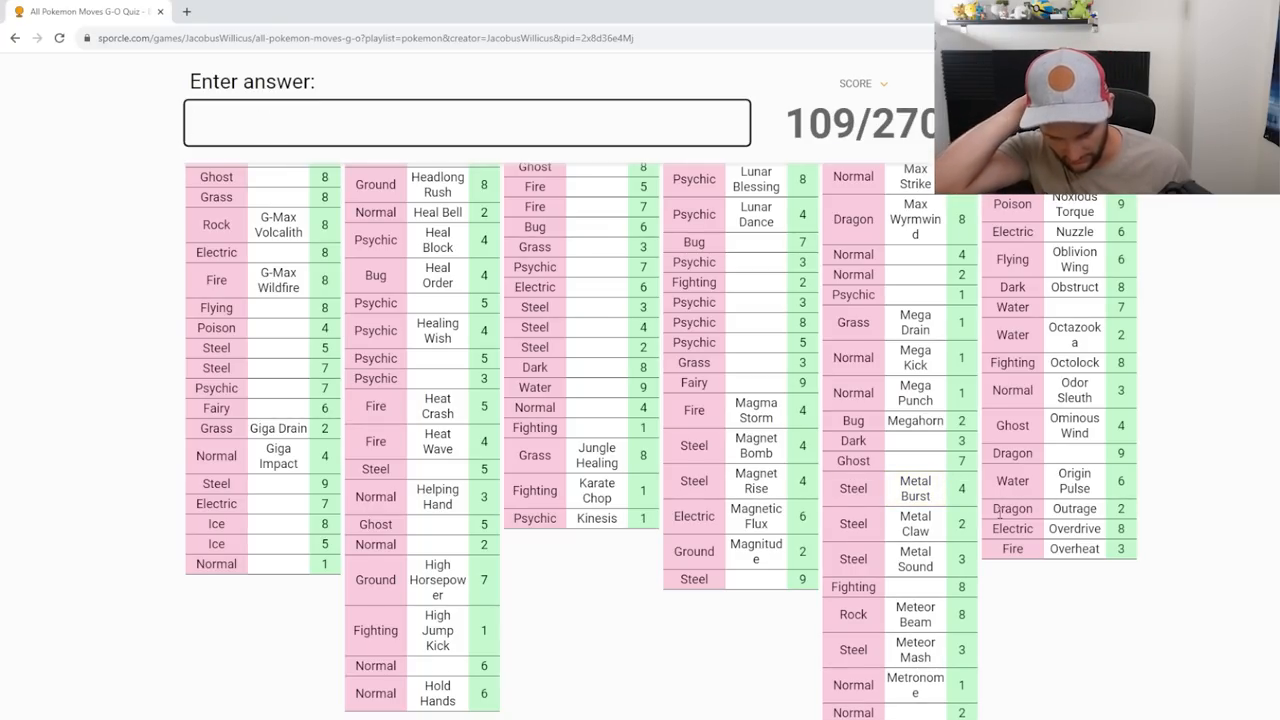
Step: Try Maximum and Overdrive, answer Meditate and Growth, lifting the score to 113/270
type("maximum")
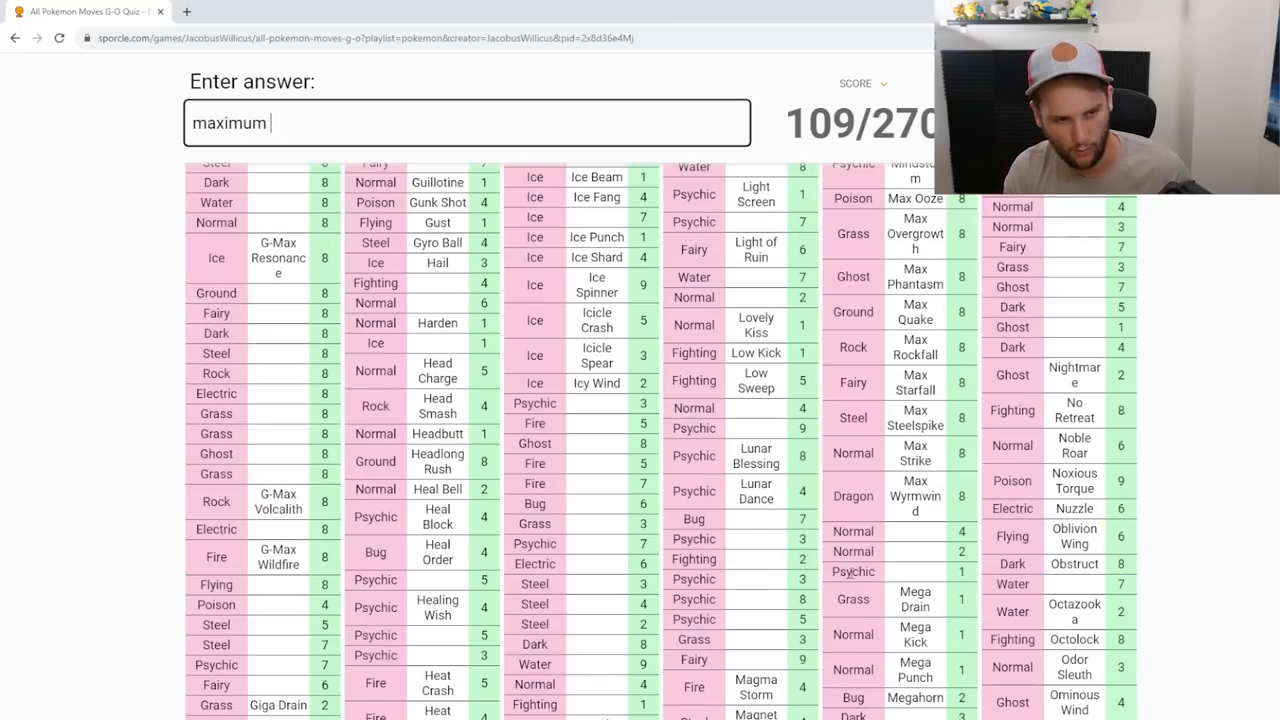
type("overdrive")
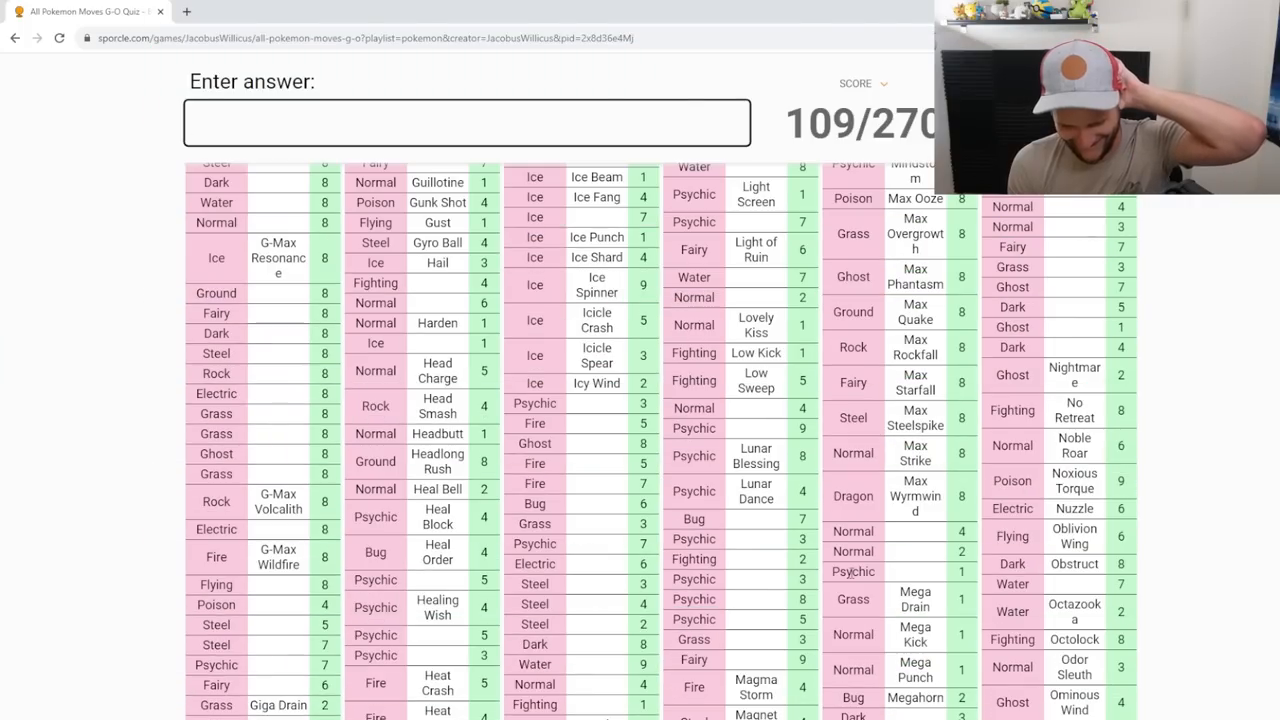
type("Meditate")
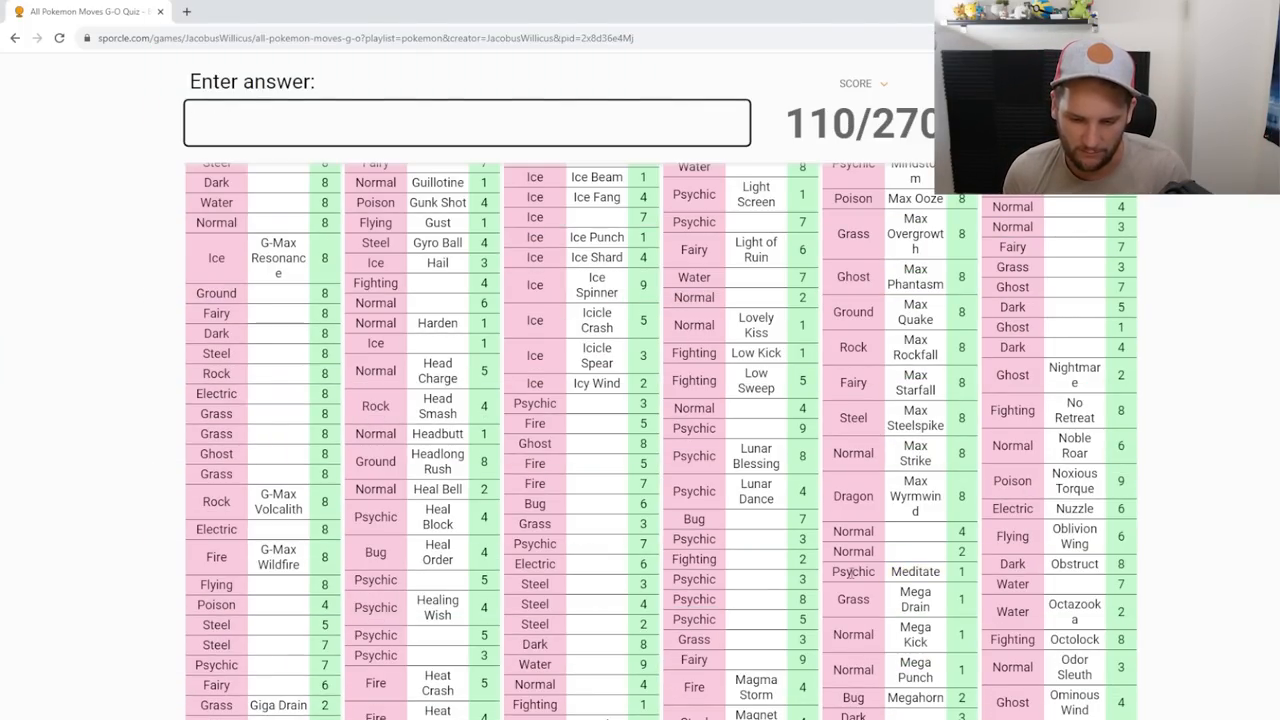
scroll("down", 3)
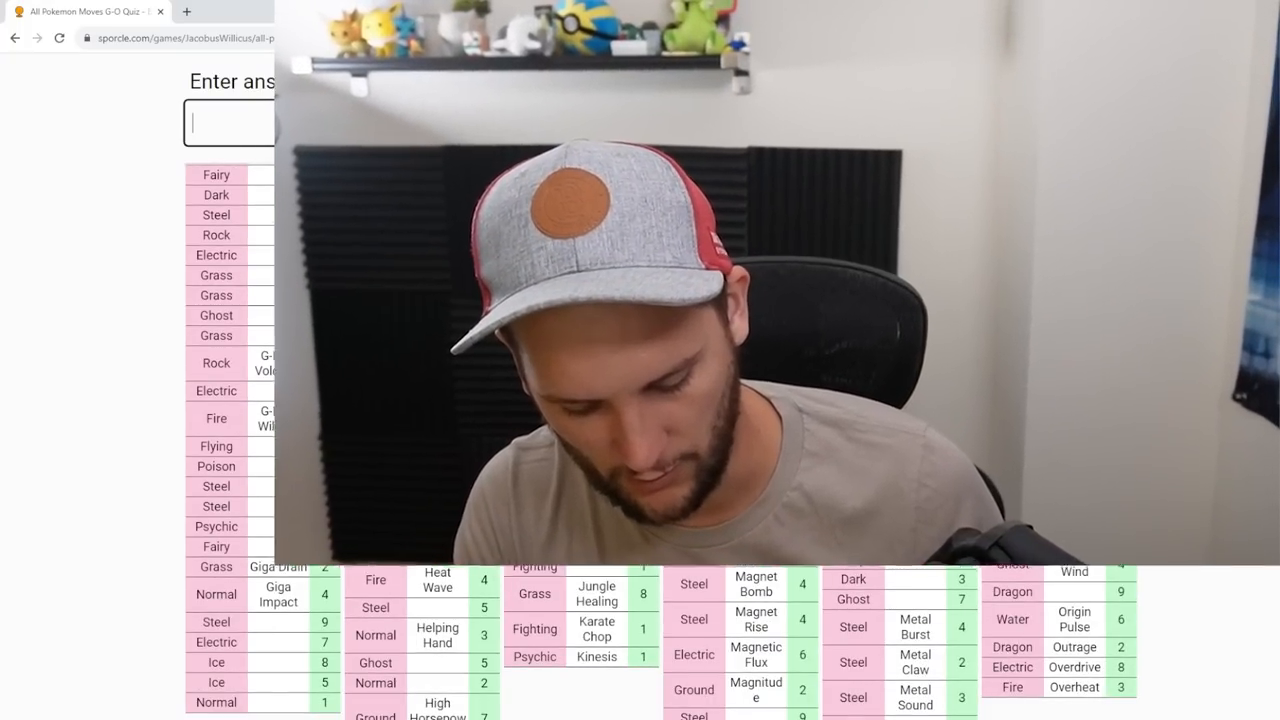
type("gra")
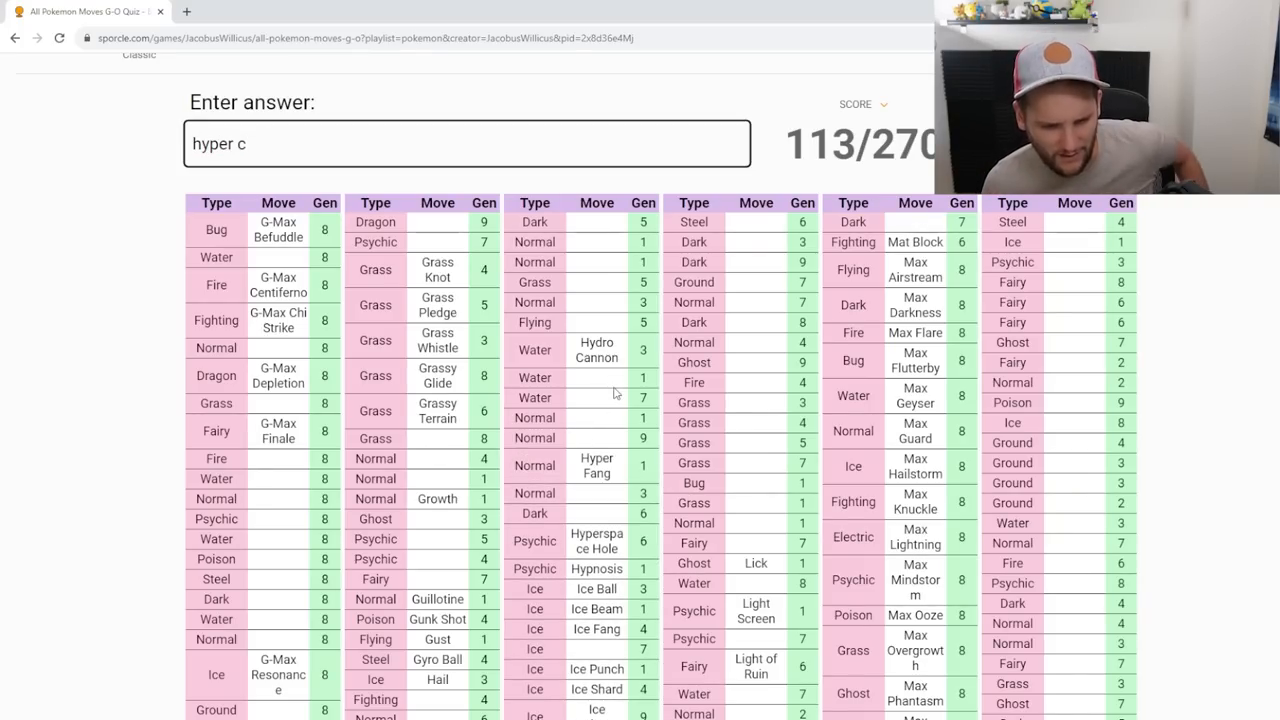
Step: Answer Hydro Pump, Hyper Beam and Hyper Drill, correcting a wrong Hyper guess, reaching 117/270
type("hydro pum")
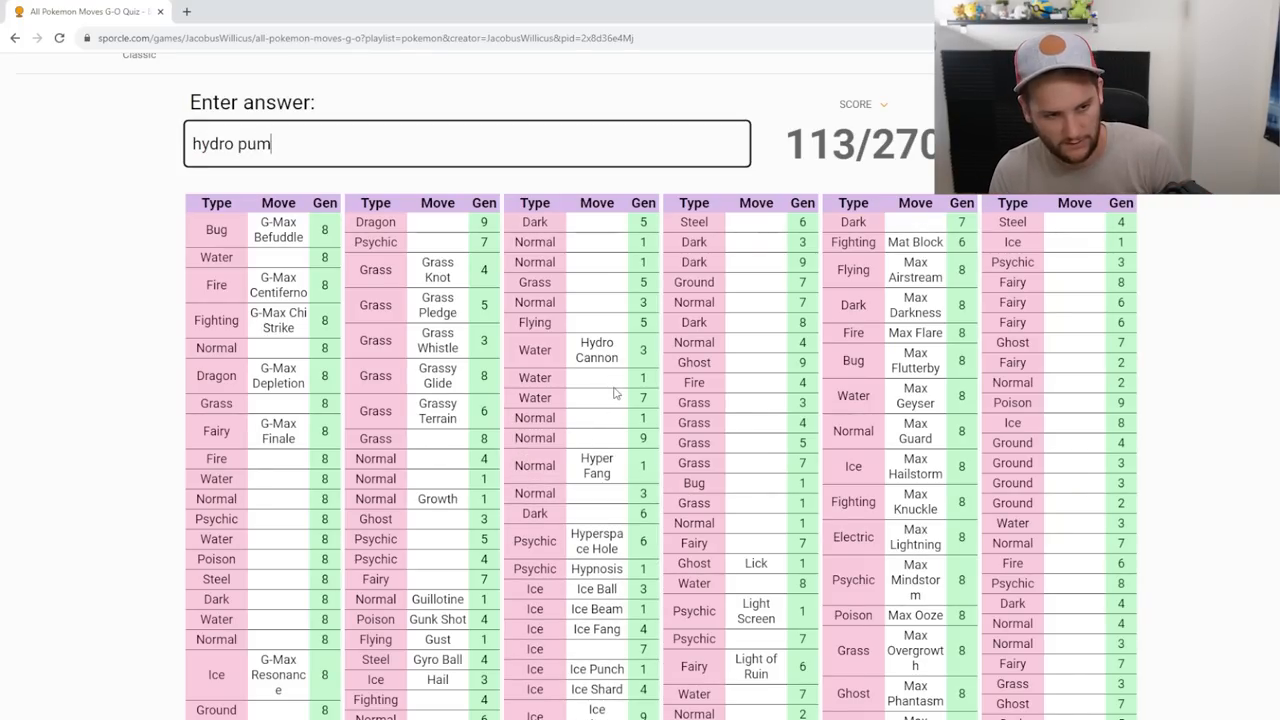
type("hyper bea")
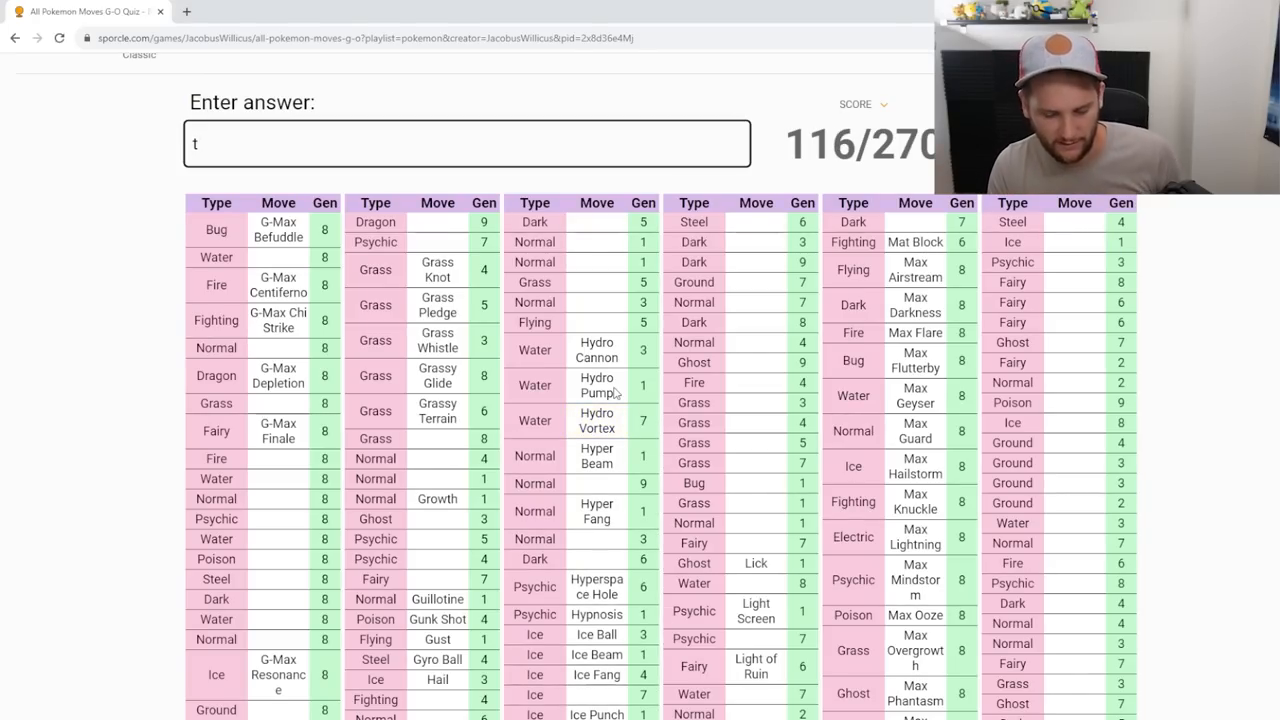
type("hyp")
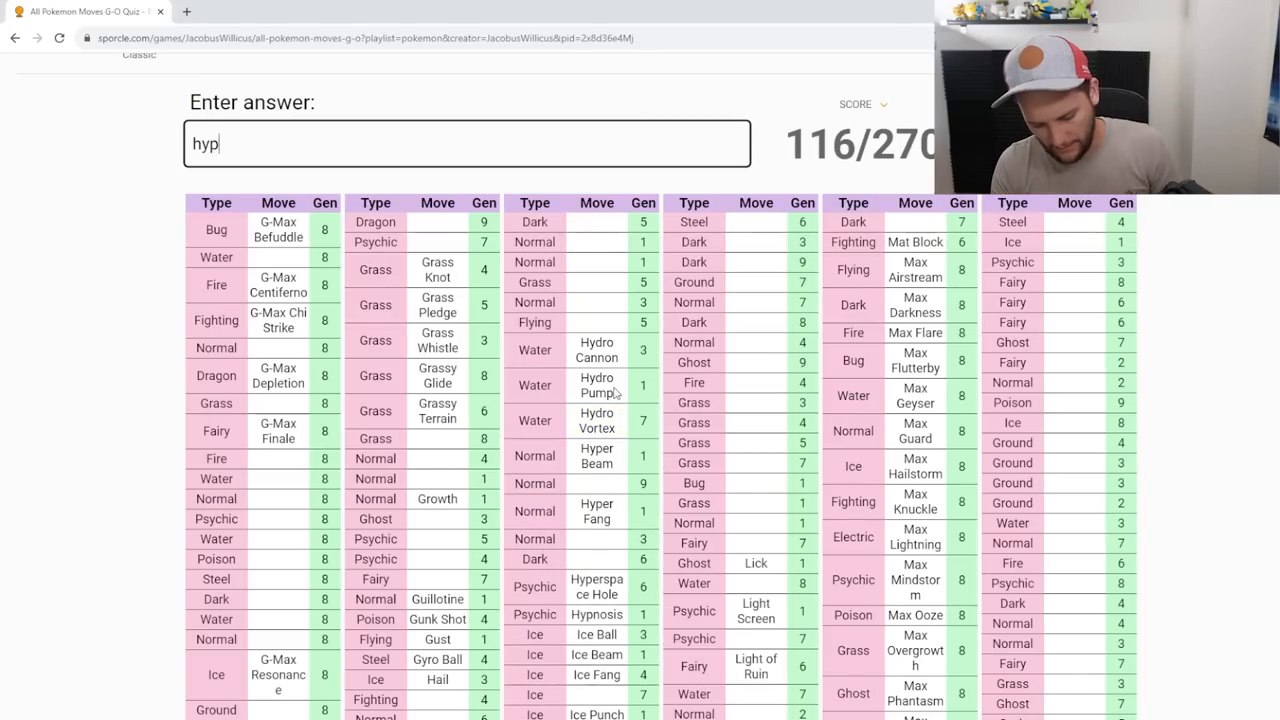
type("ersonic strike")
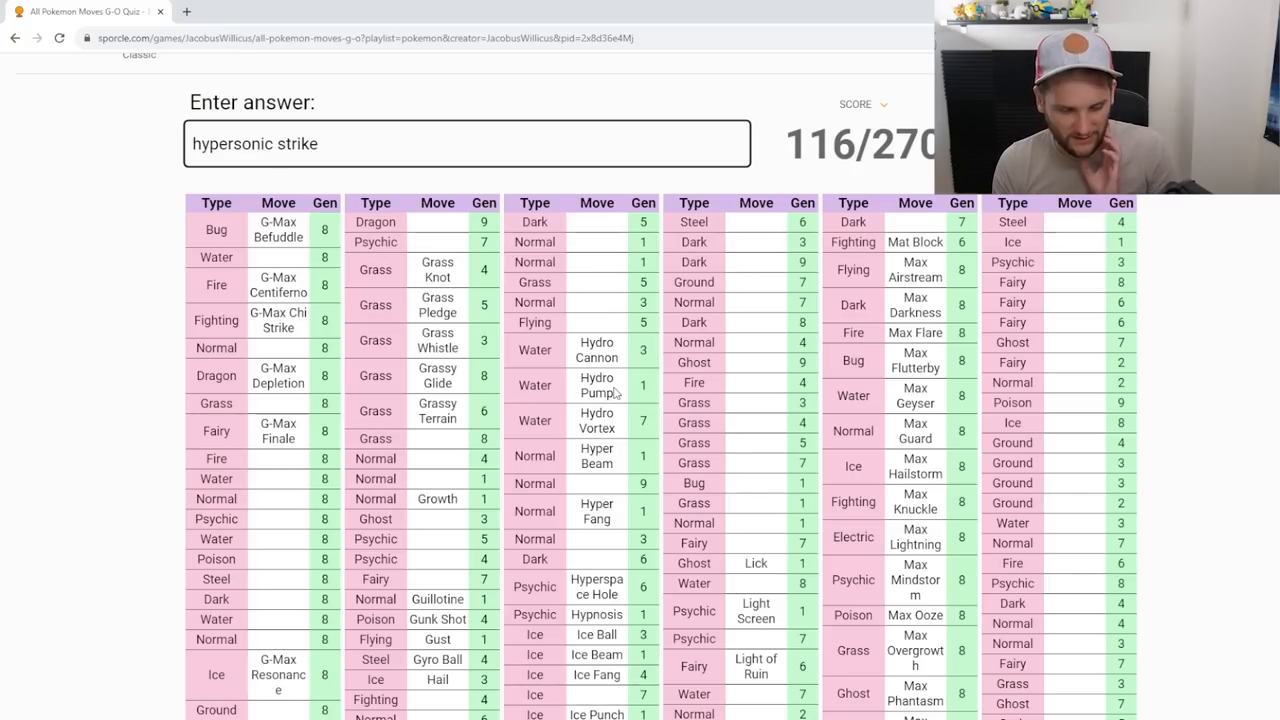
key("Backspace")
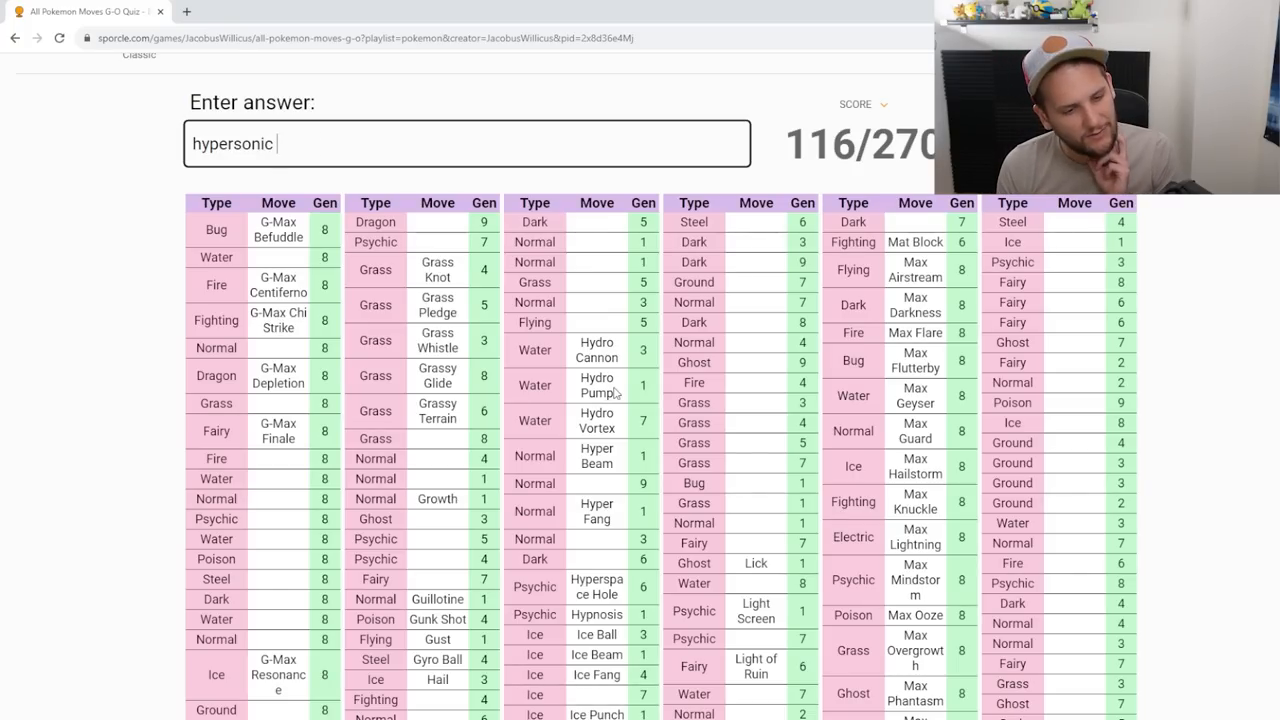
type("hyper d")
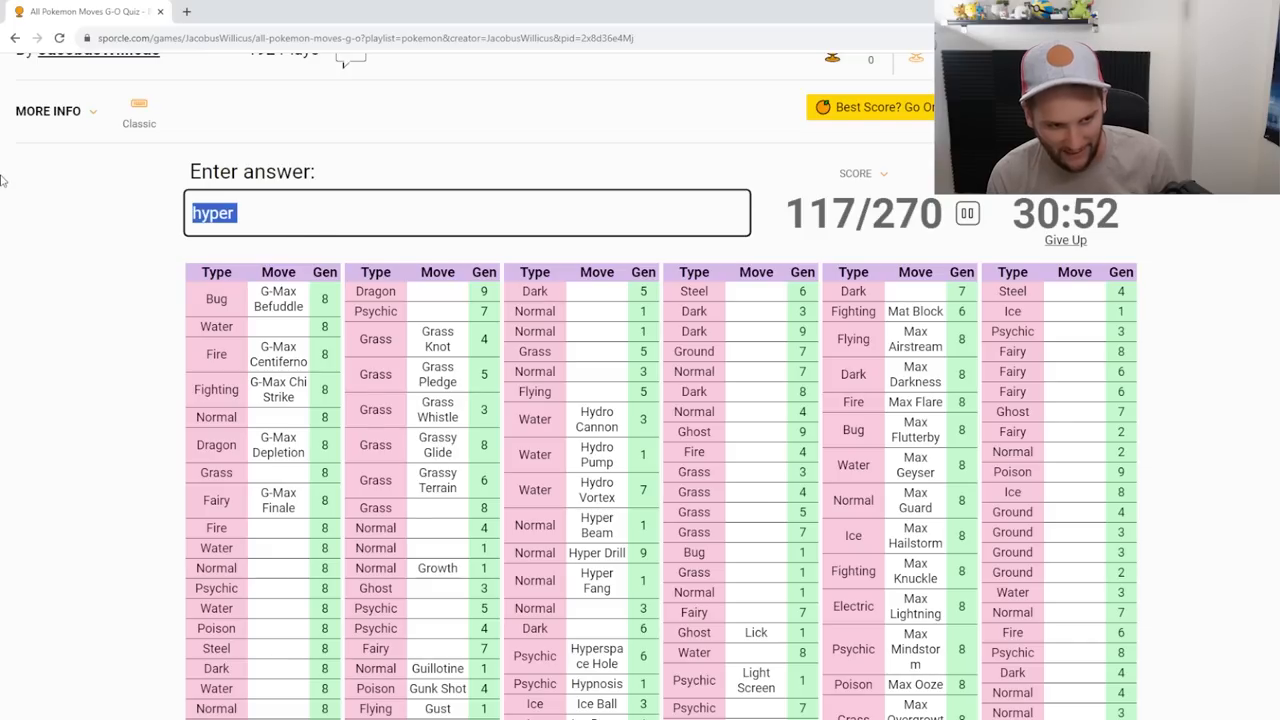
Step: Answer Leaf Blade, Leafage and Leech Life, backspacing wrong leaf guesses, reaching 122/270
type("leaf bla")
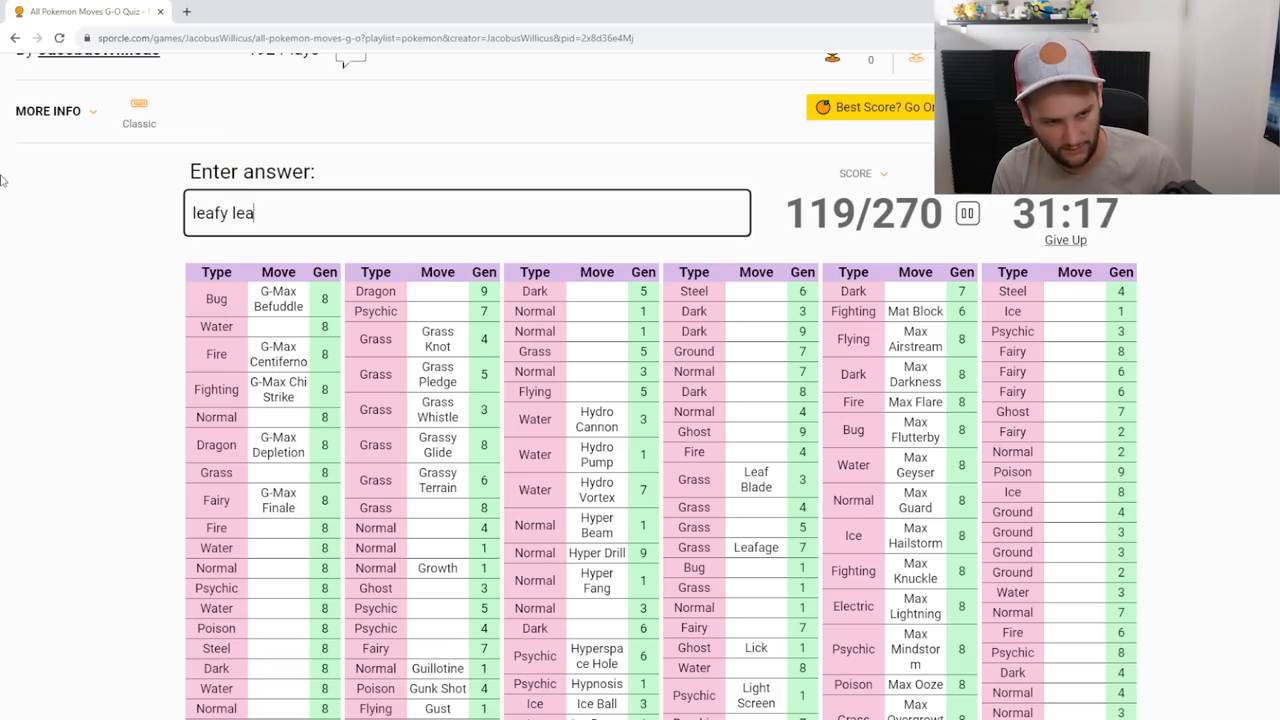
type("leaf b")
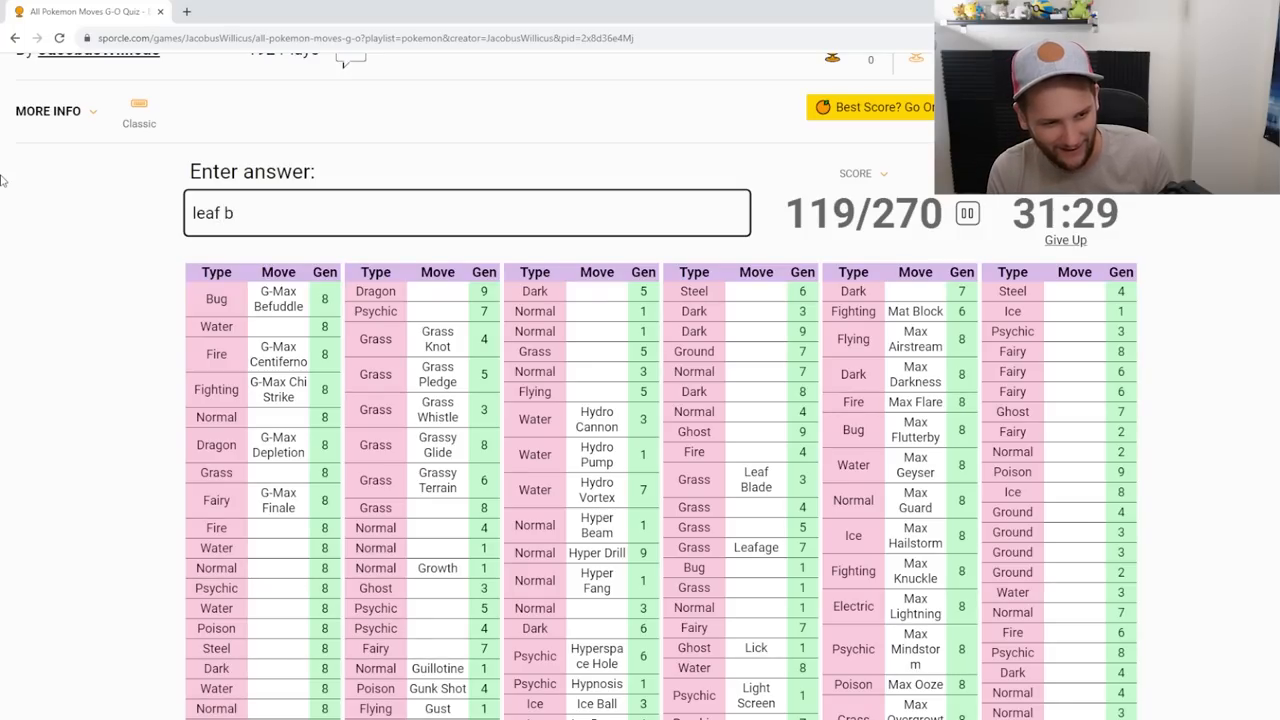
key("Backspace")
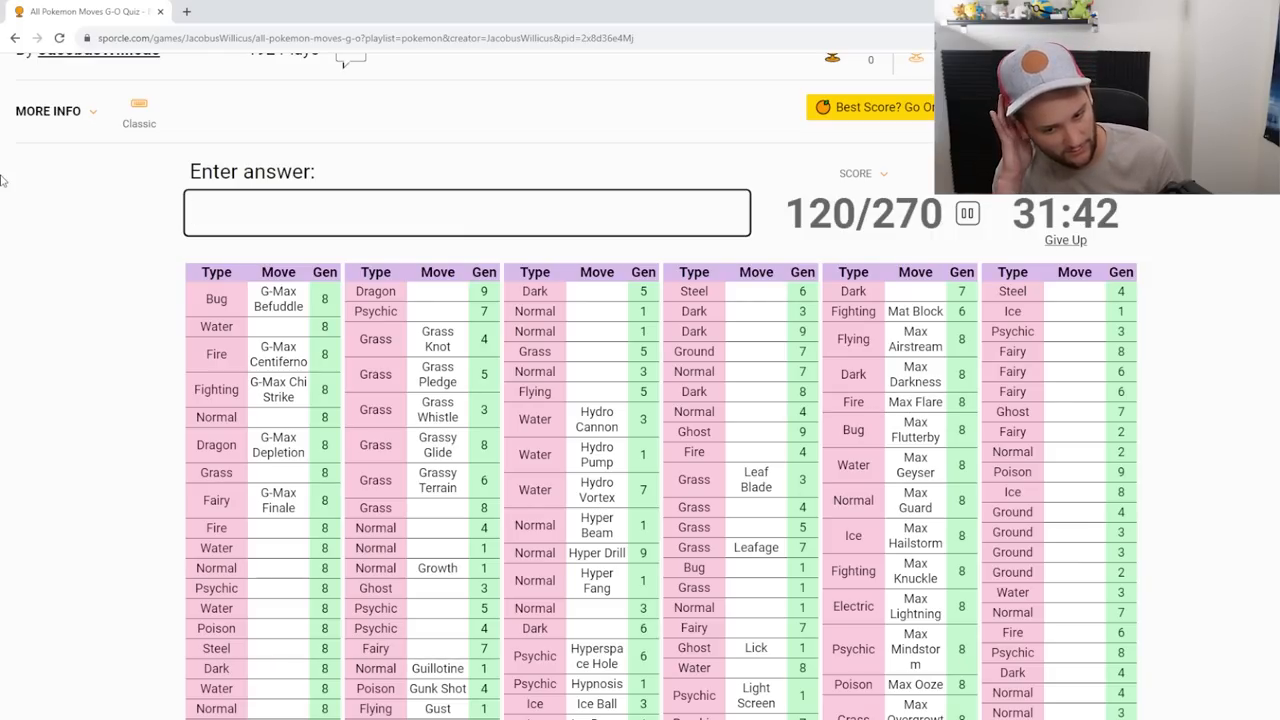
type("leaf cut")
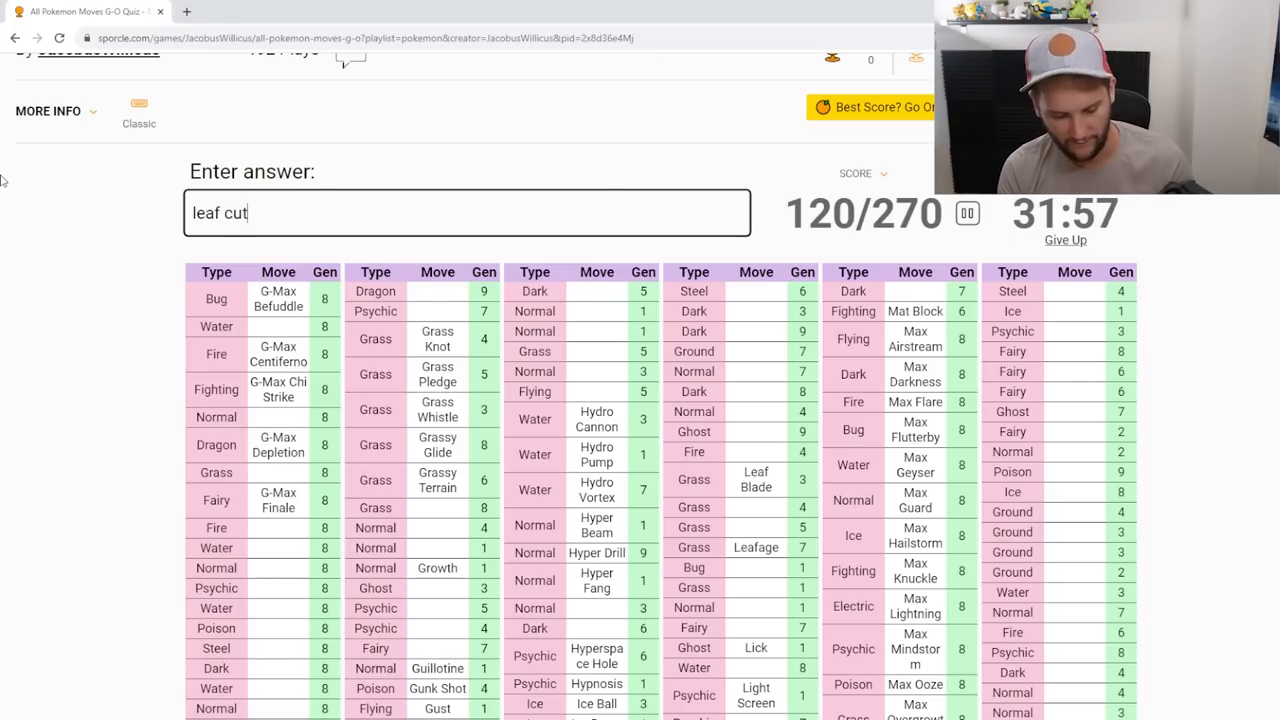
key("Backspace")
type("lee")
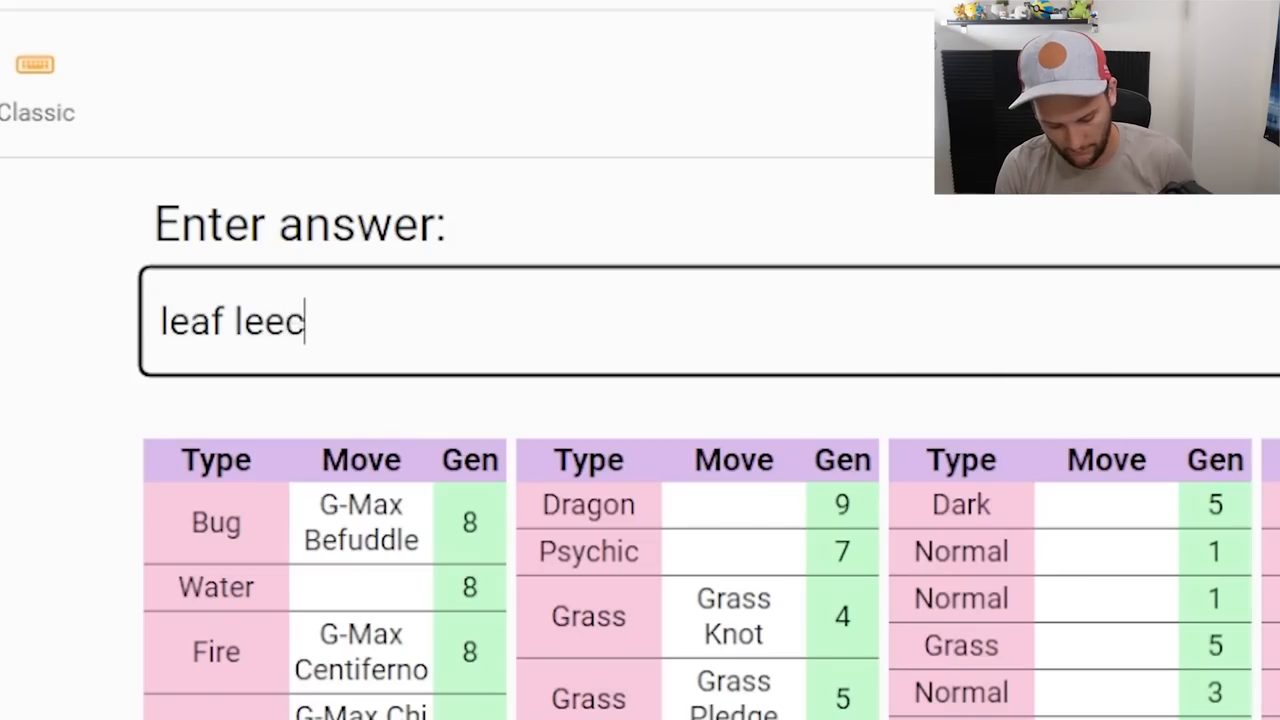
key("Backspace")
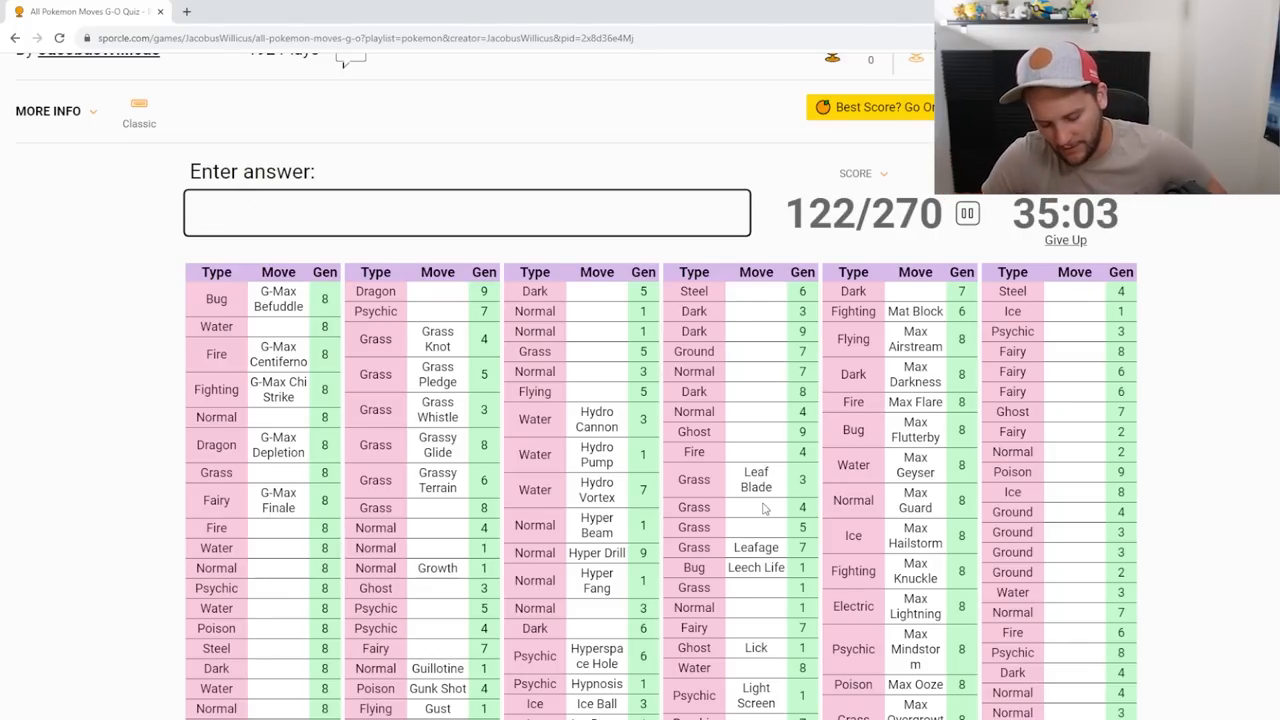
Step: Answer Leaf Tornado, Leech Seed and Leer in the quiz
type("Leaf Tornado")
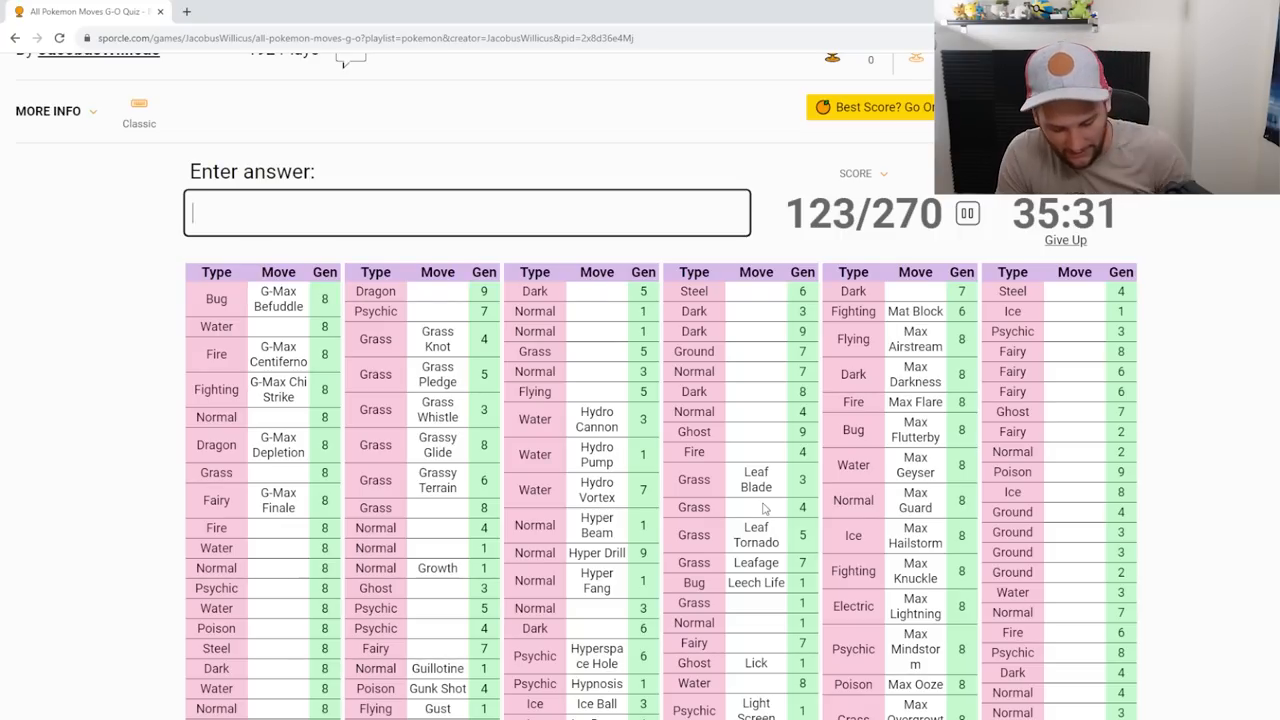
type("le")
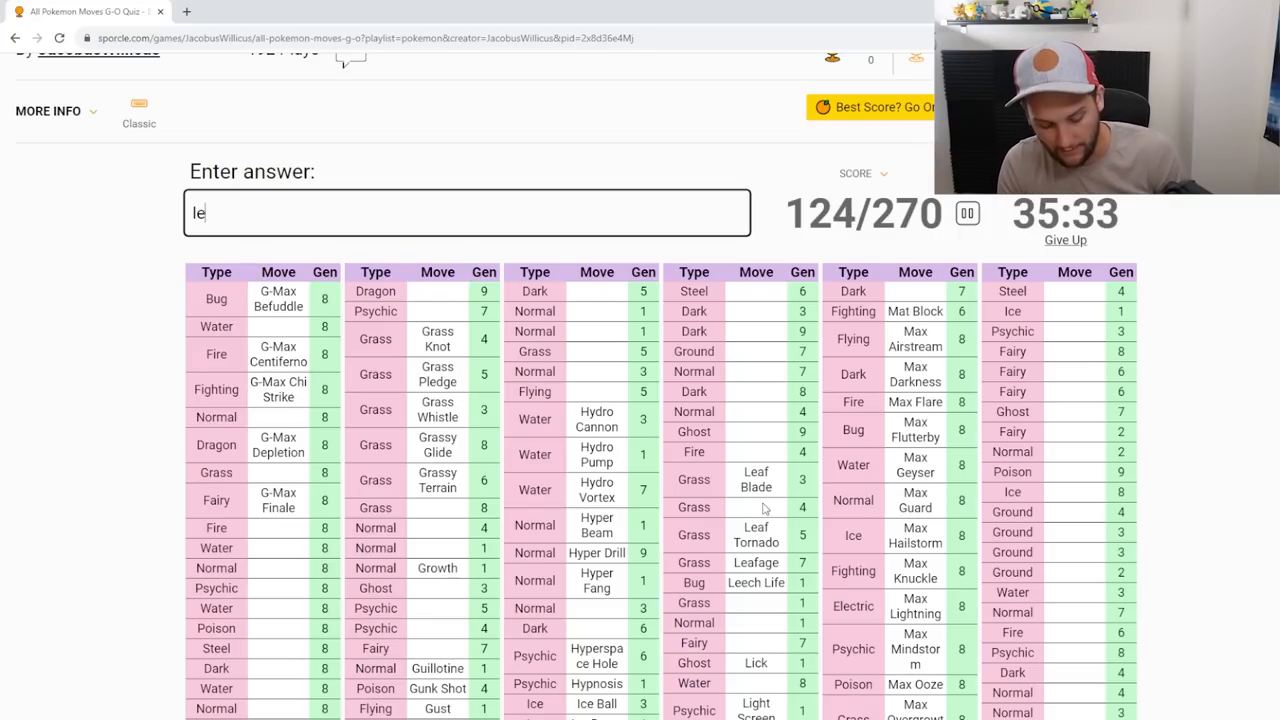
type("leech seed")
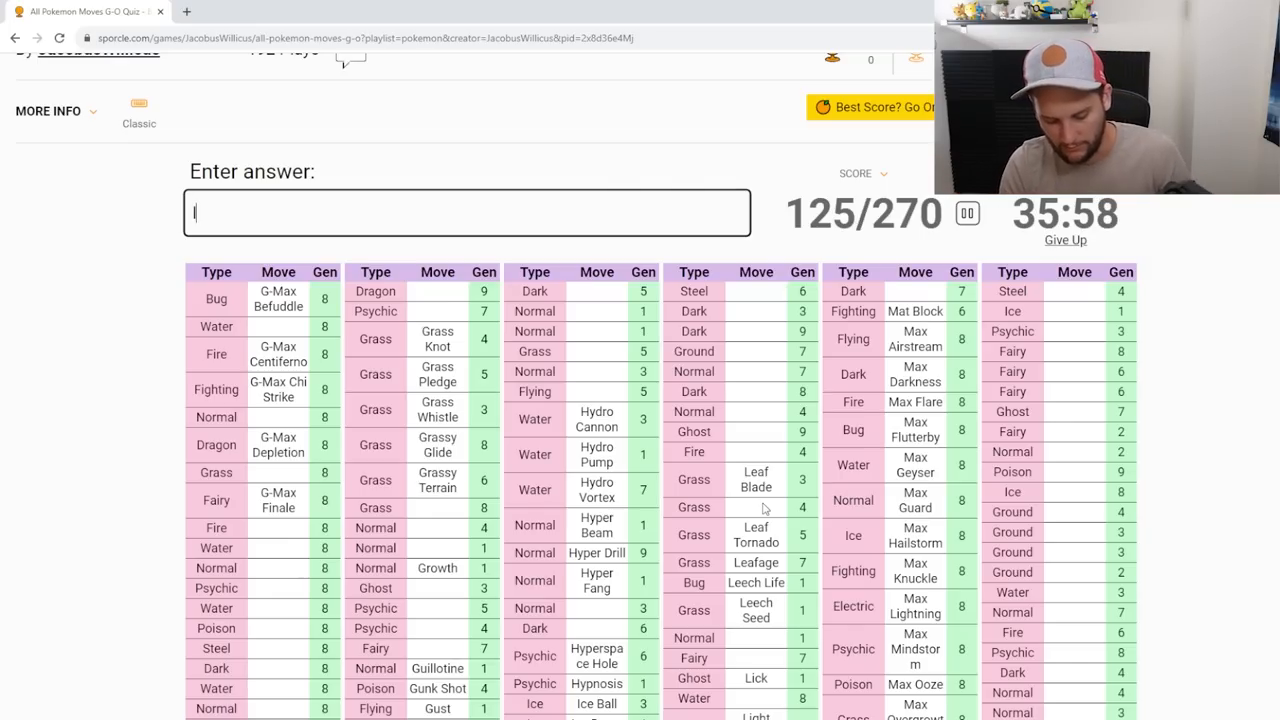
type("Leer")
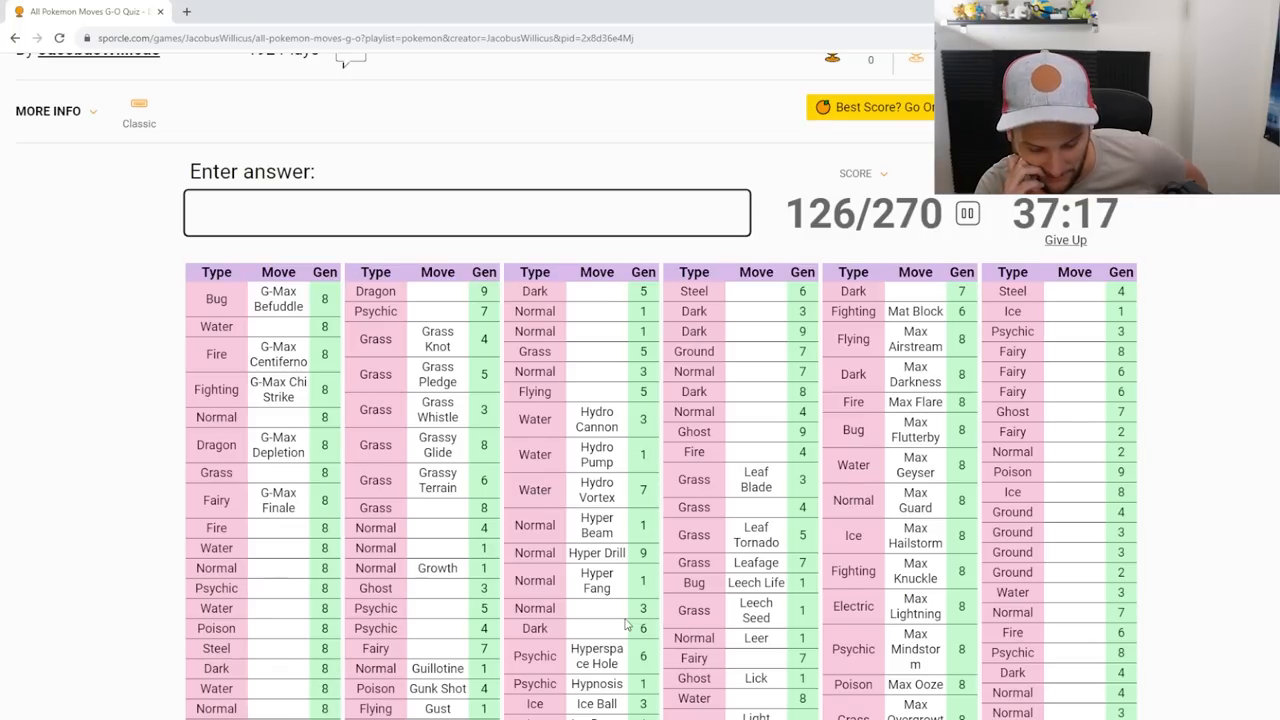
Step: Answer King's Shield, Kowtow Cleave, Mud Bomb and Muddy Water
type("king")
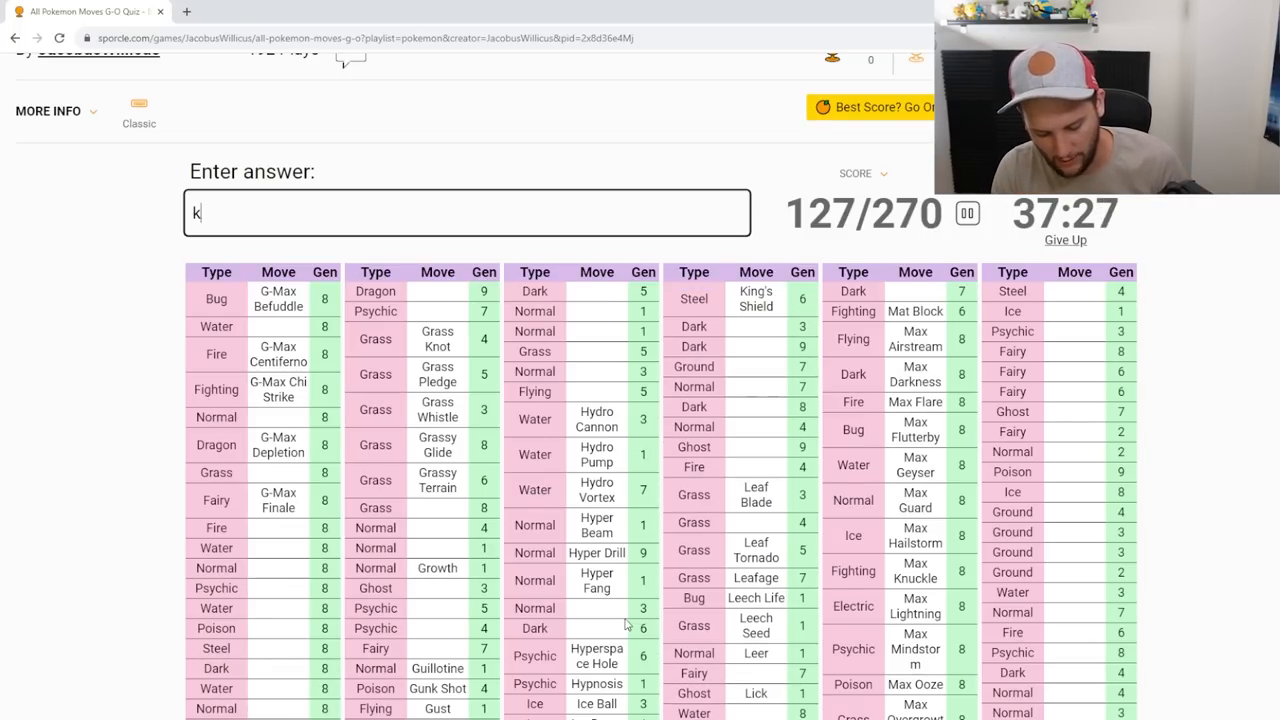
type("owtow k")
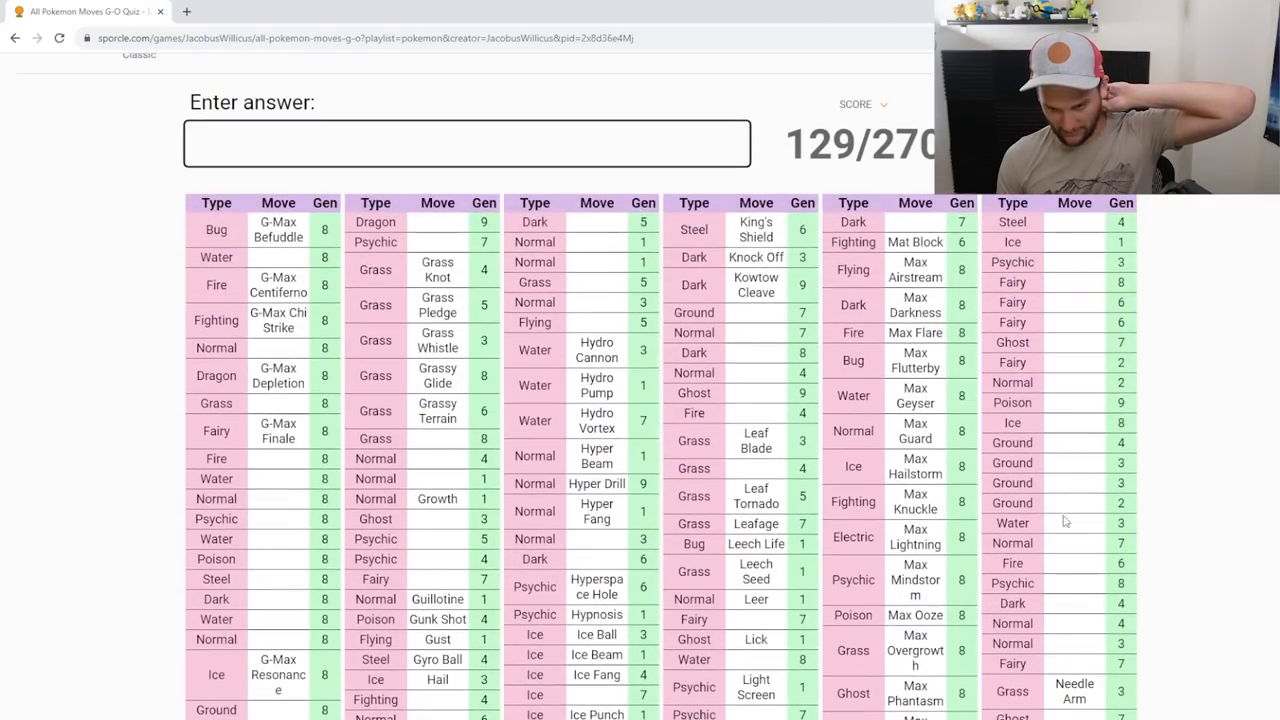
type("mud sp")
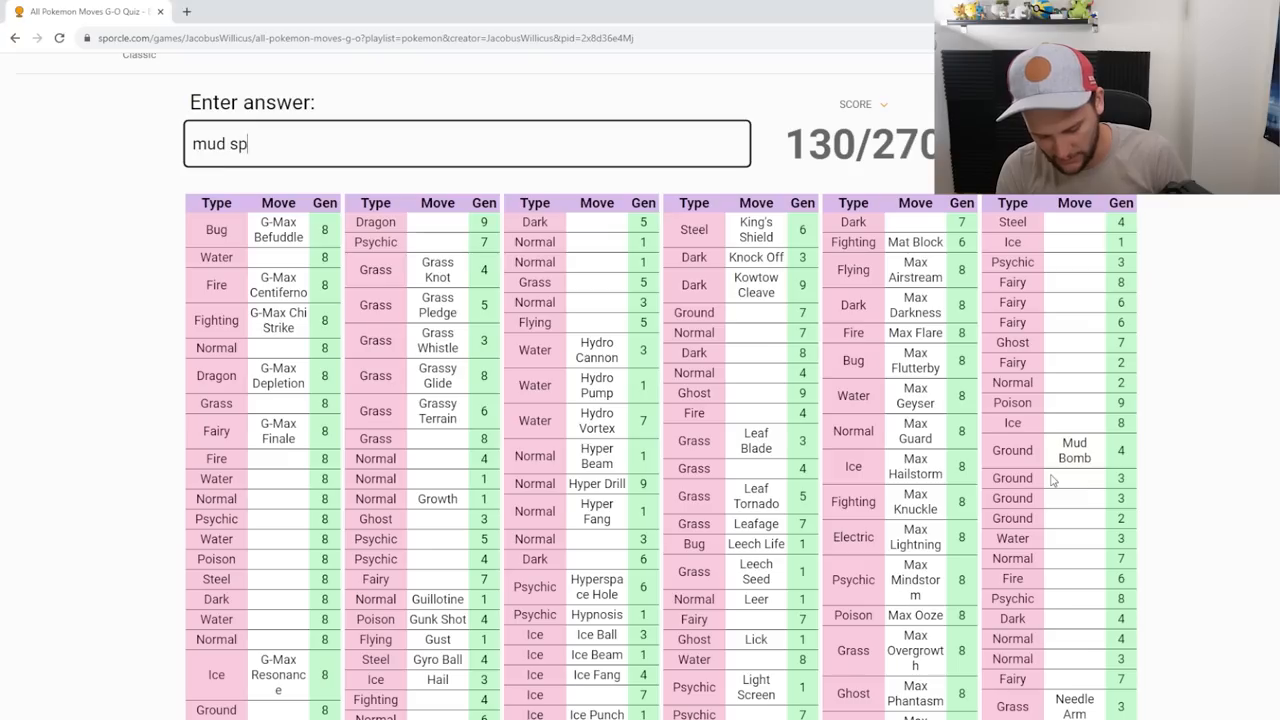
type("mud")
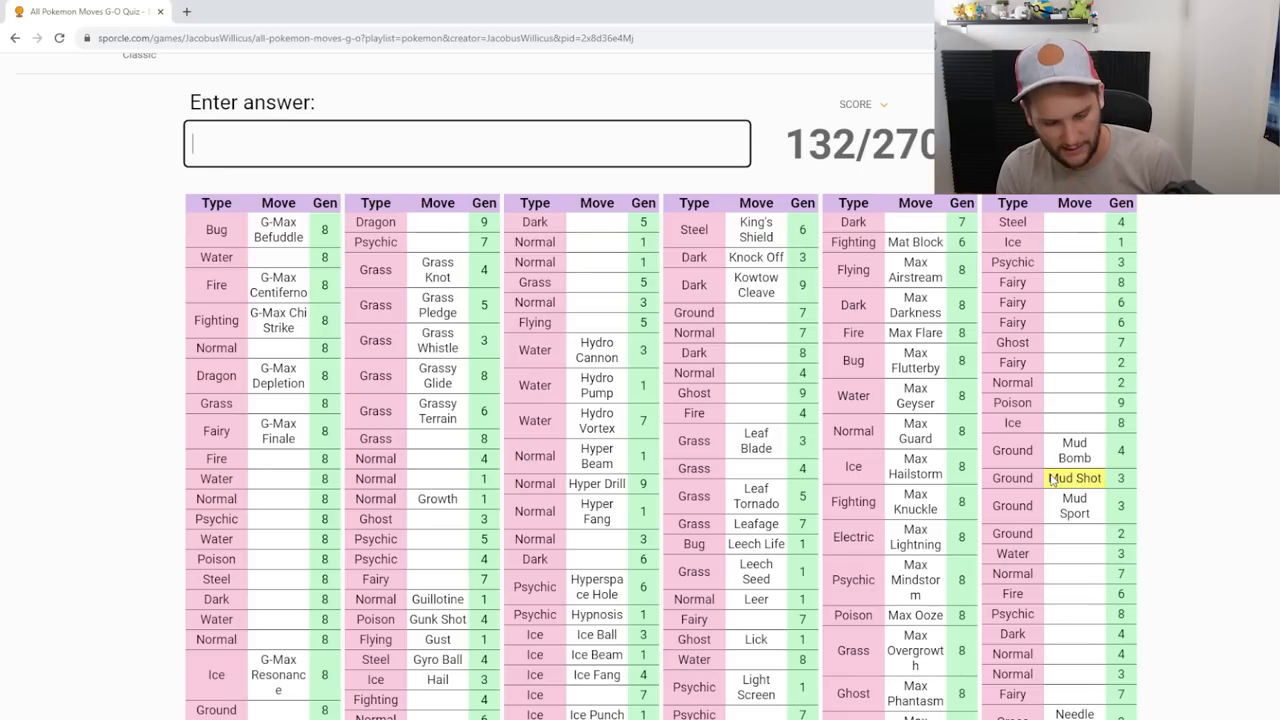
type("muddy watte")
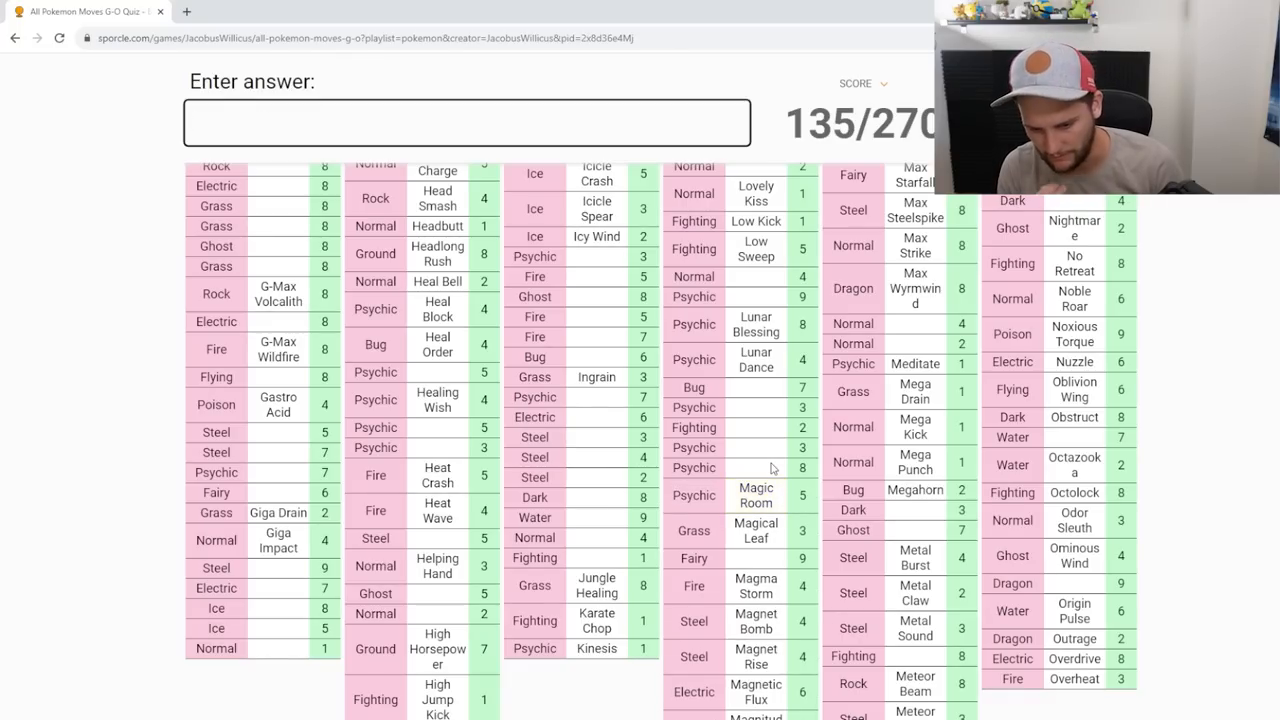
Step: Answer Mirror Move, Magic Powder and Mach Punch, reaching 142/270
type("mirror")
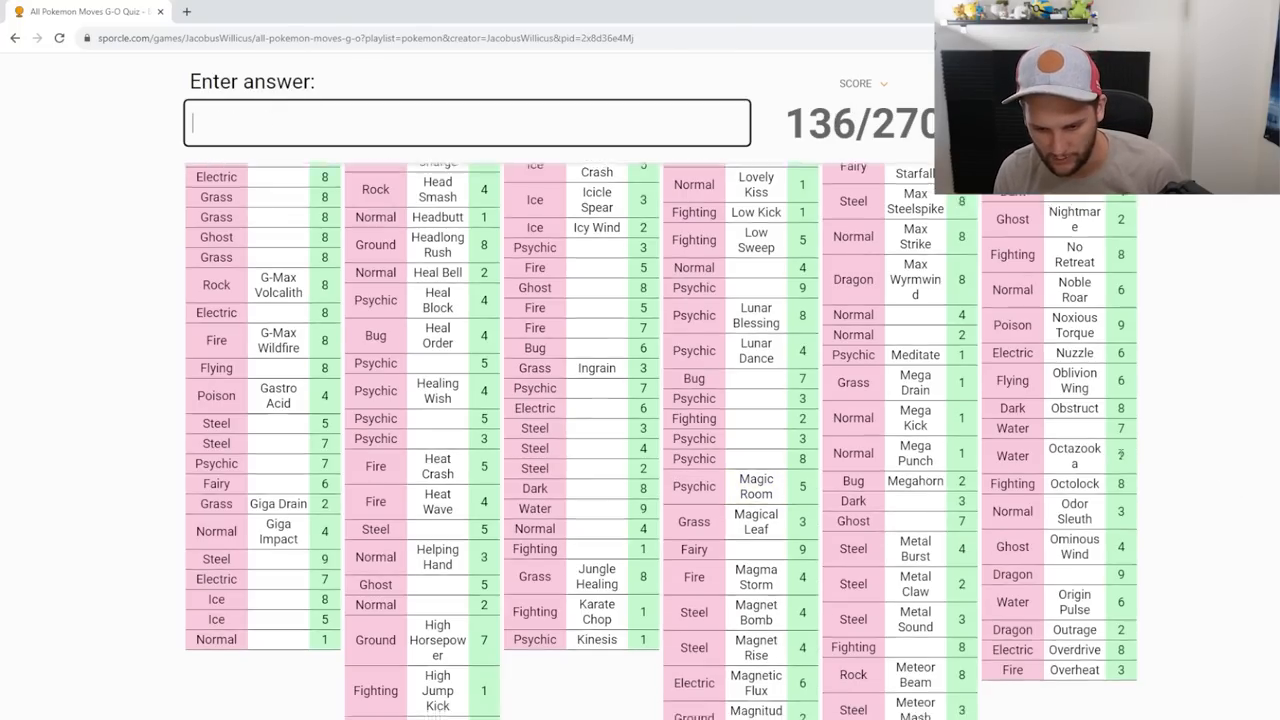
scroll("down", 3)
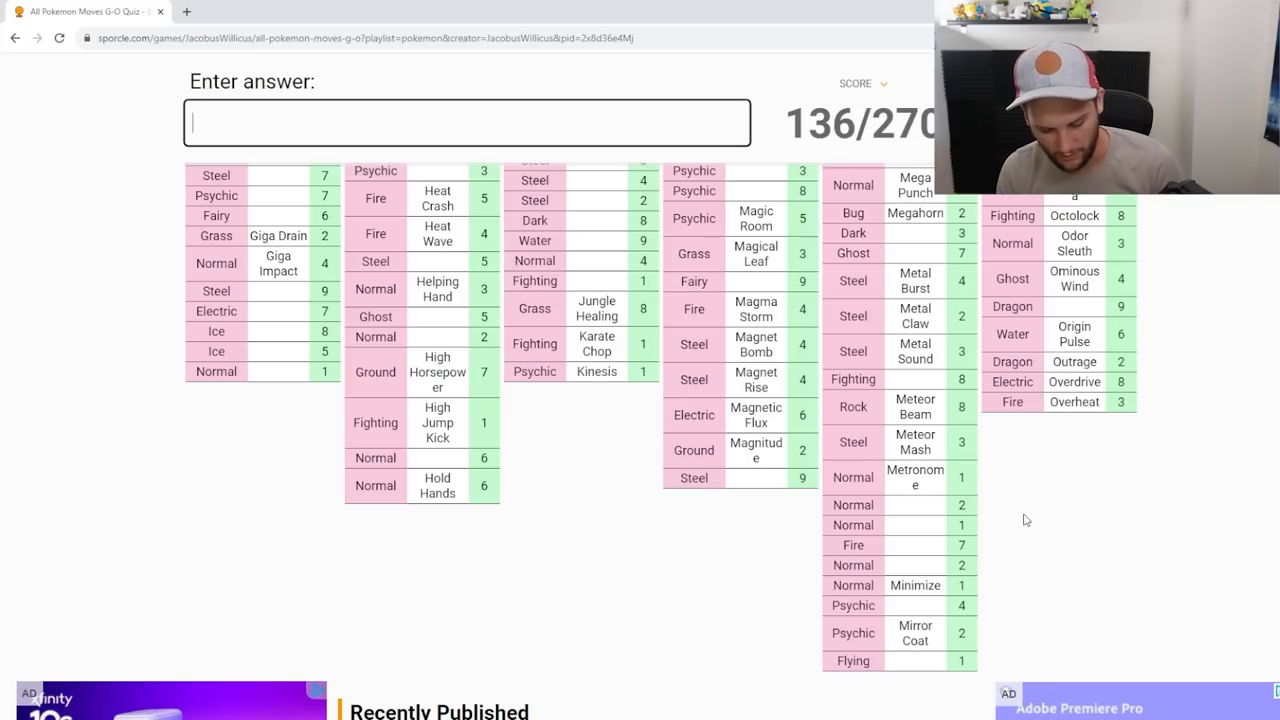
type("Mirror Move")
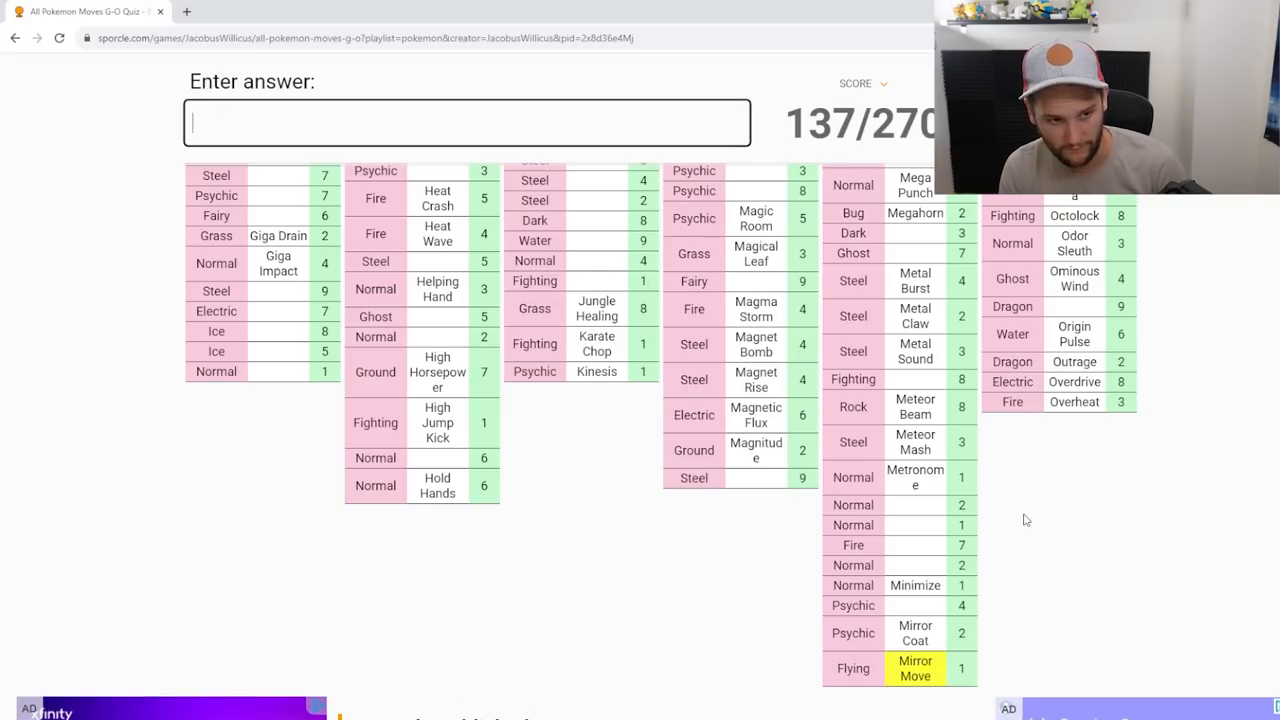
type("mirrot")
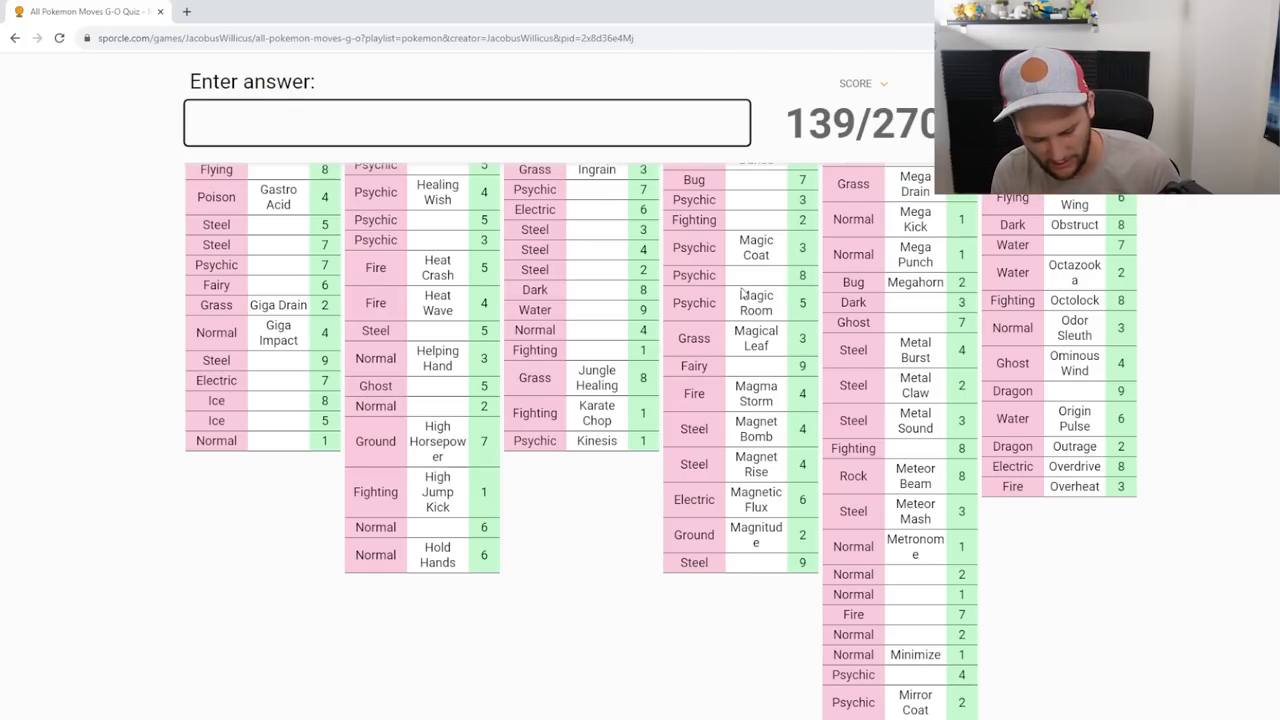
type("Magic Powder")
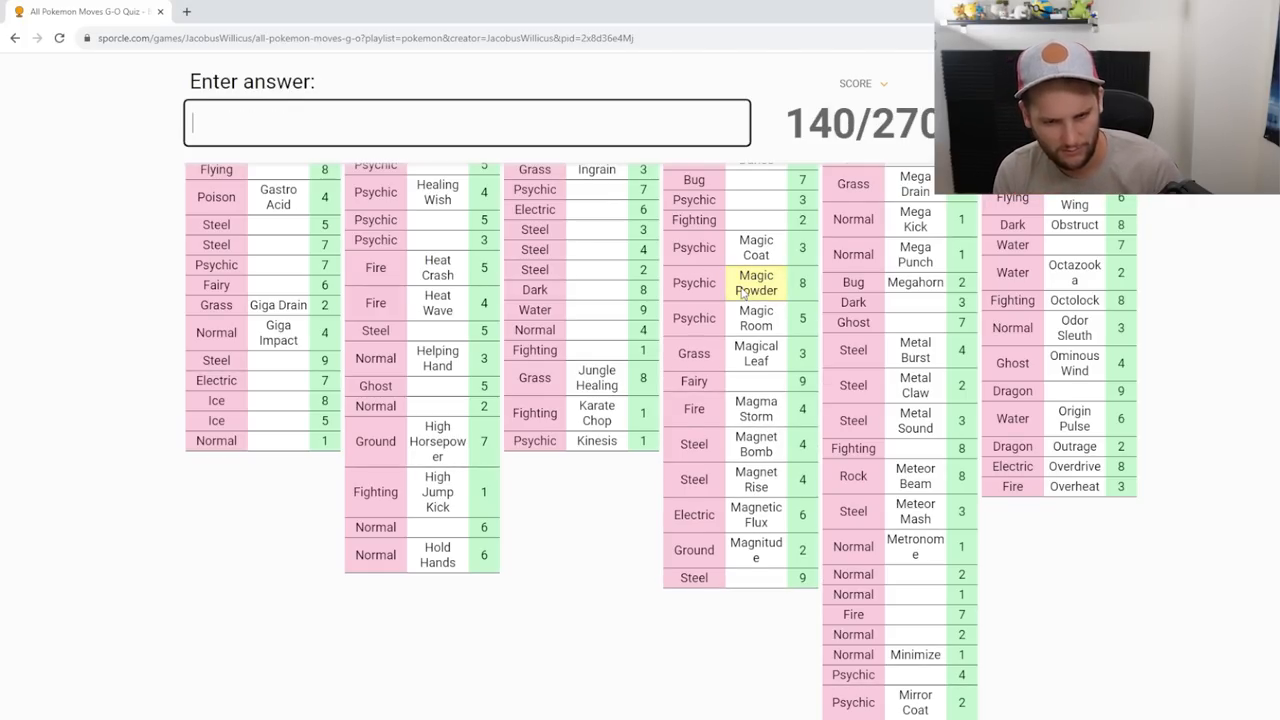
type("mach pu")
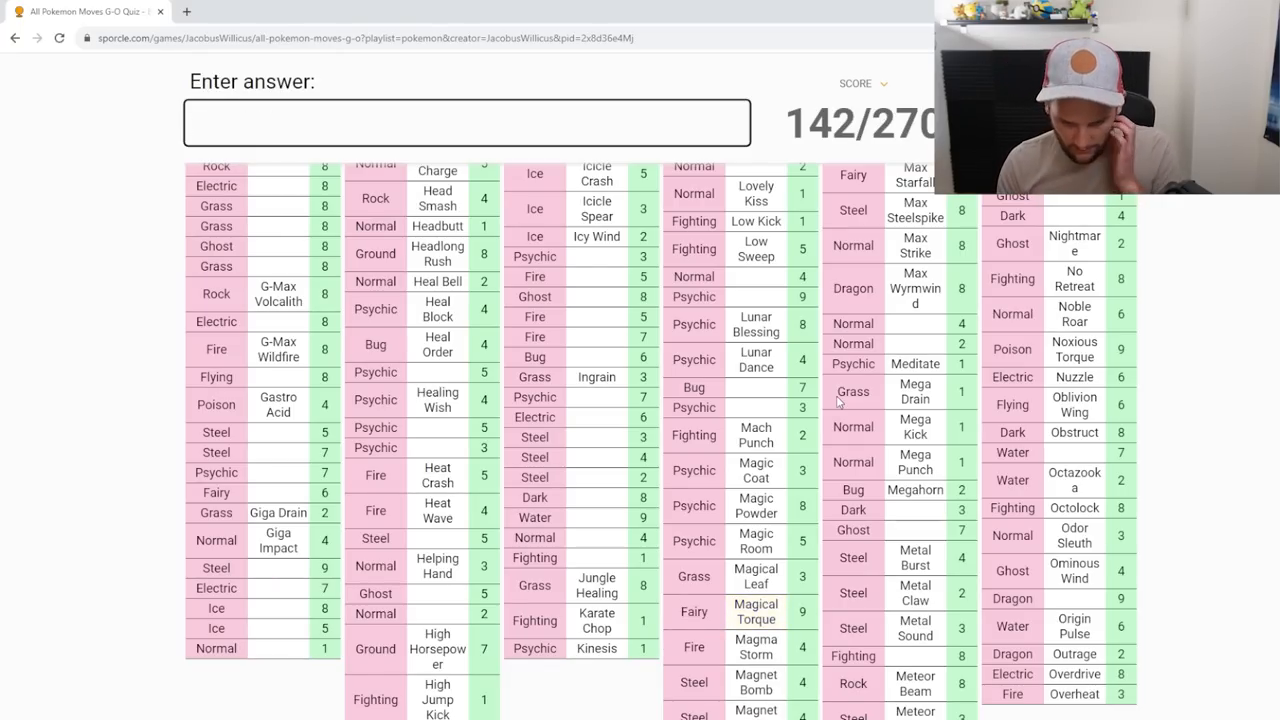
Step: Answer Mist, Misty Terrain, Night Daze and Moonlight moves, reaching 154/270
scroll("down", 3)
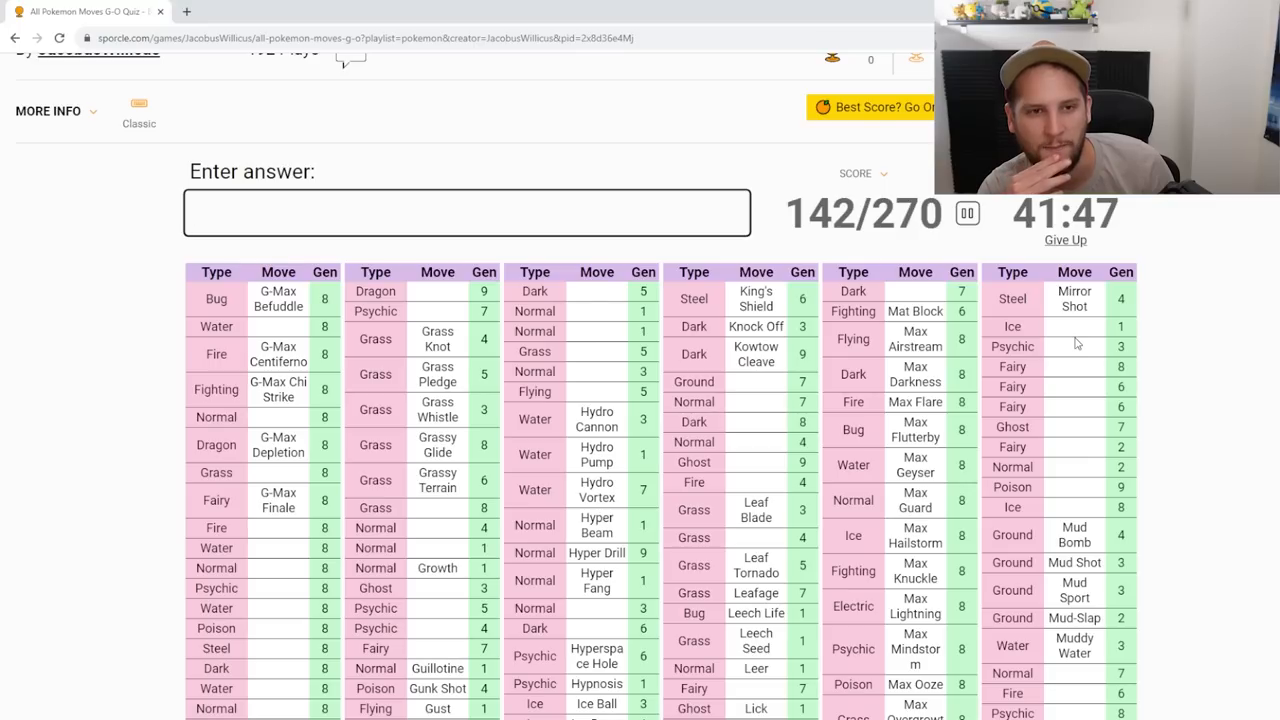
type("mis")
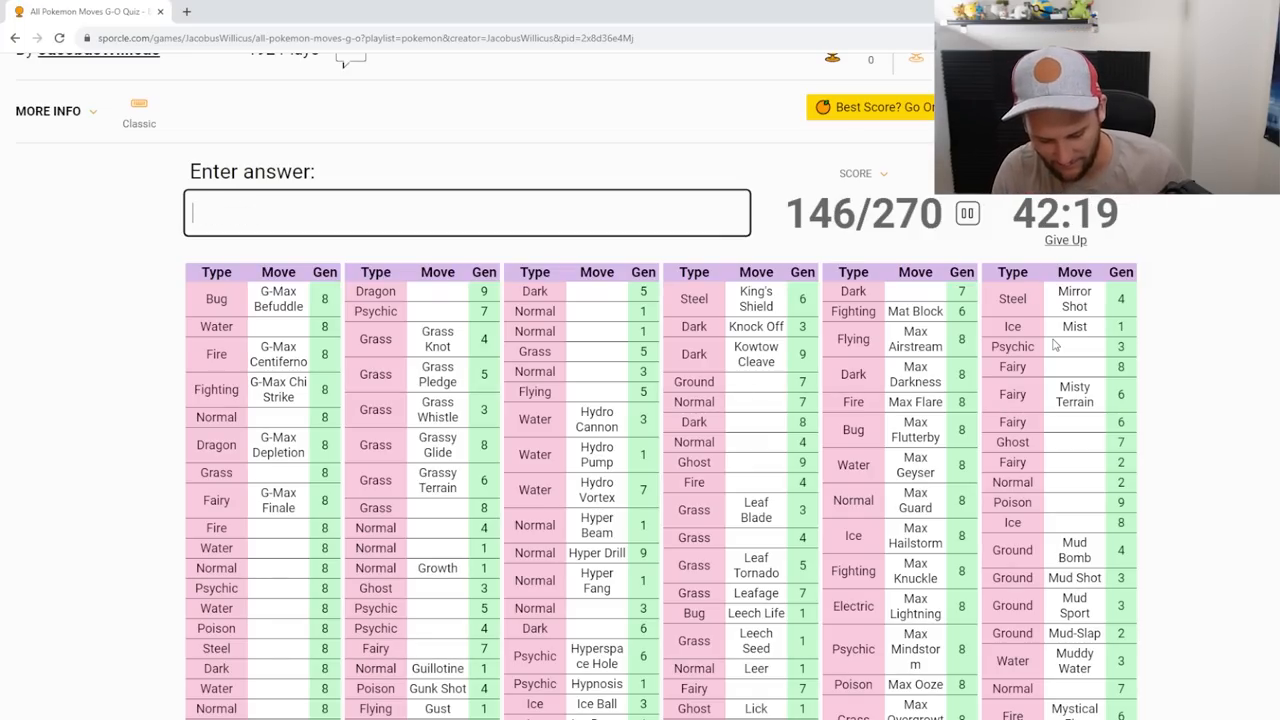
type("misty")
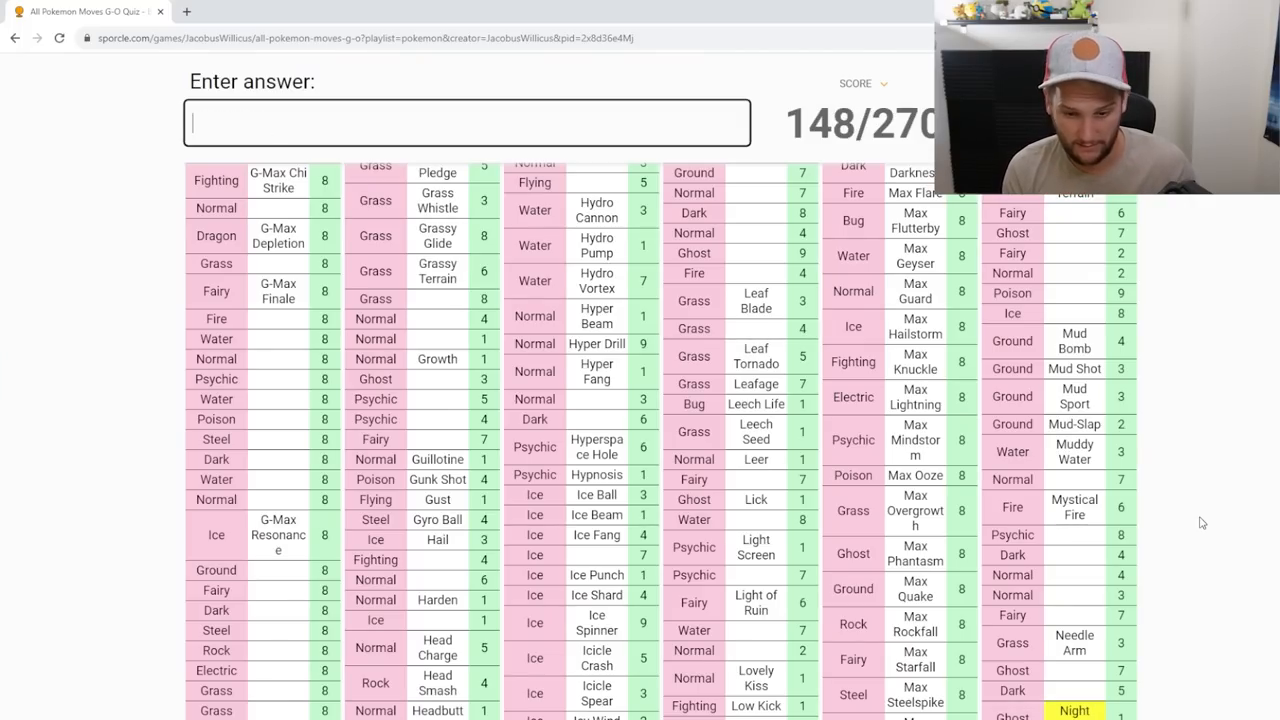
type("night")
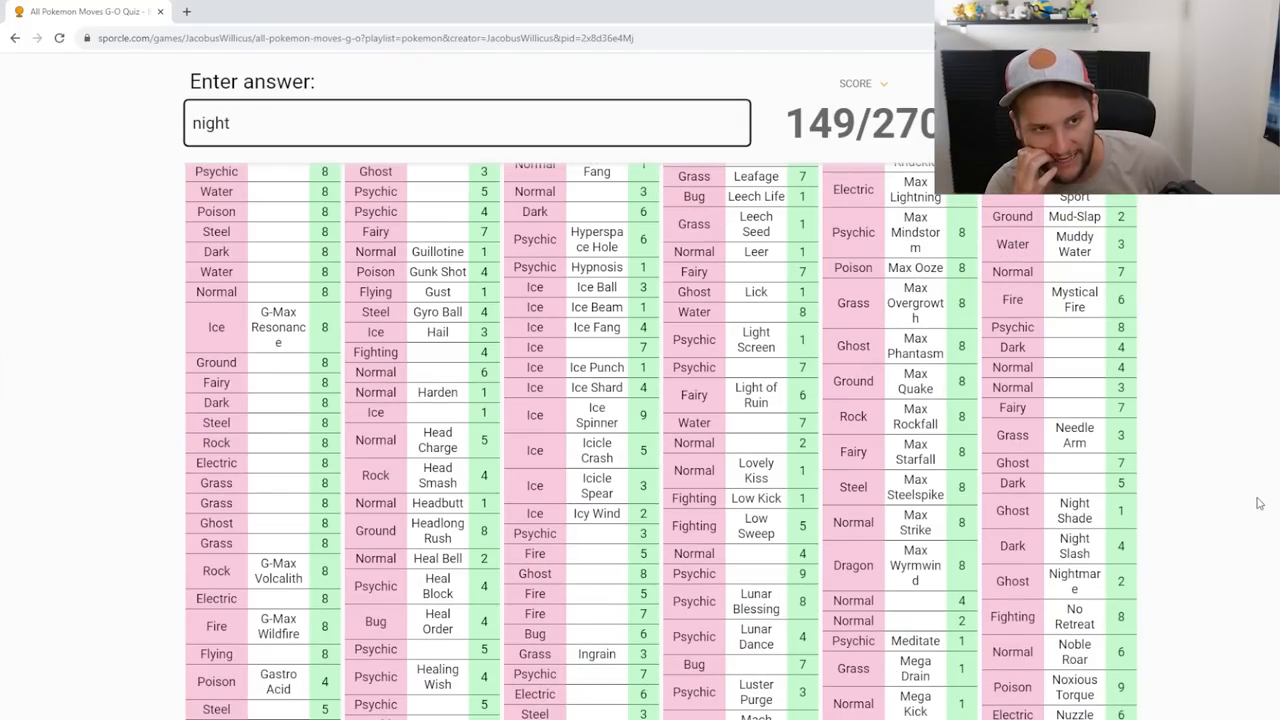
type("night")
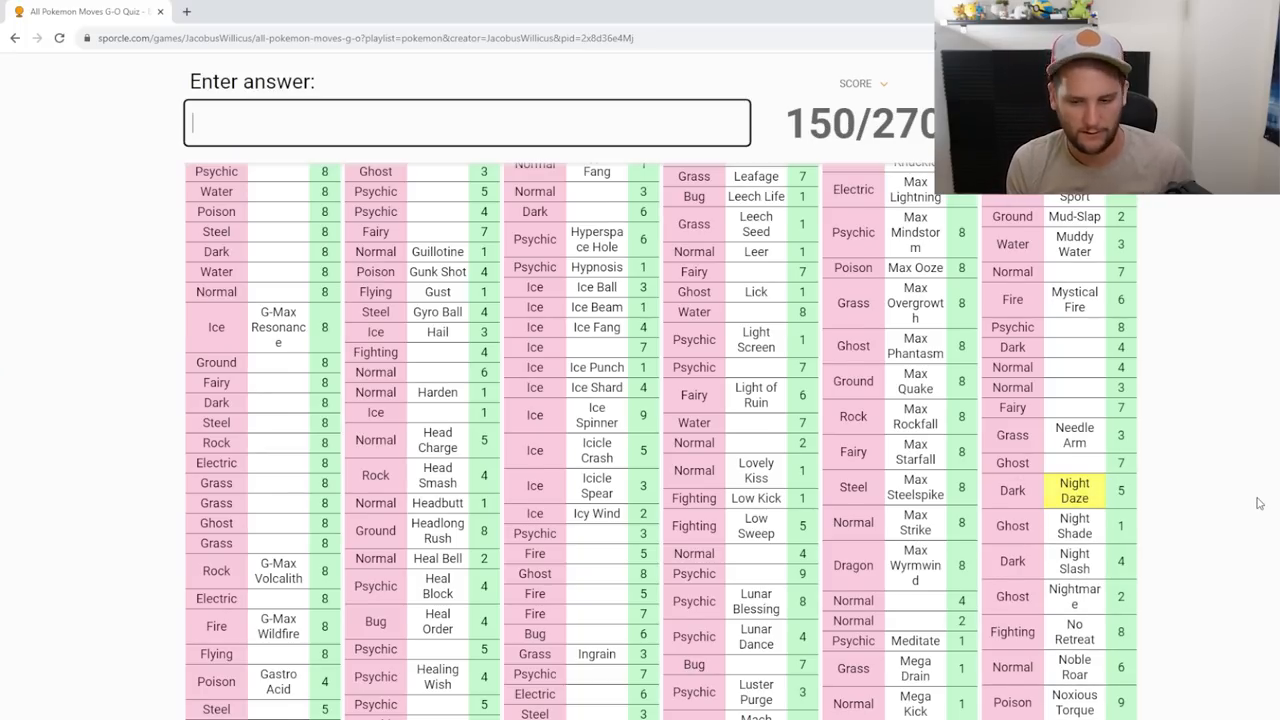
type("nigh")
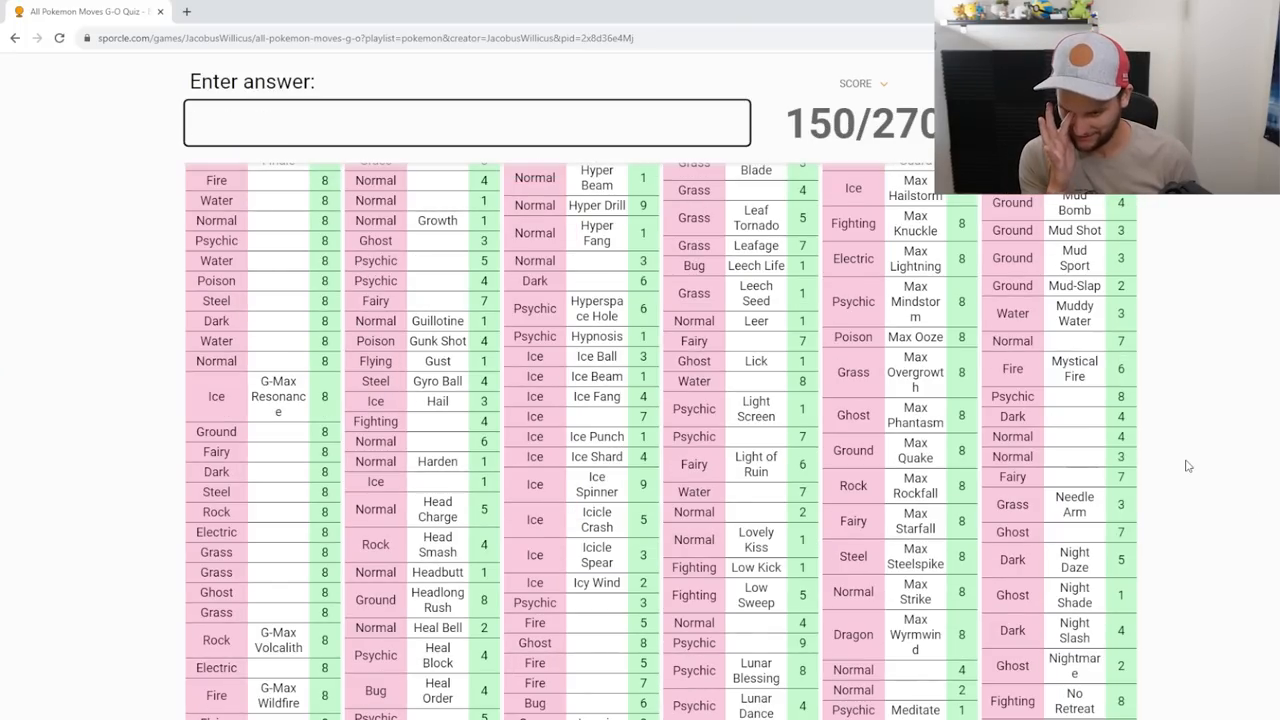
type("moonligh")
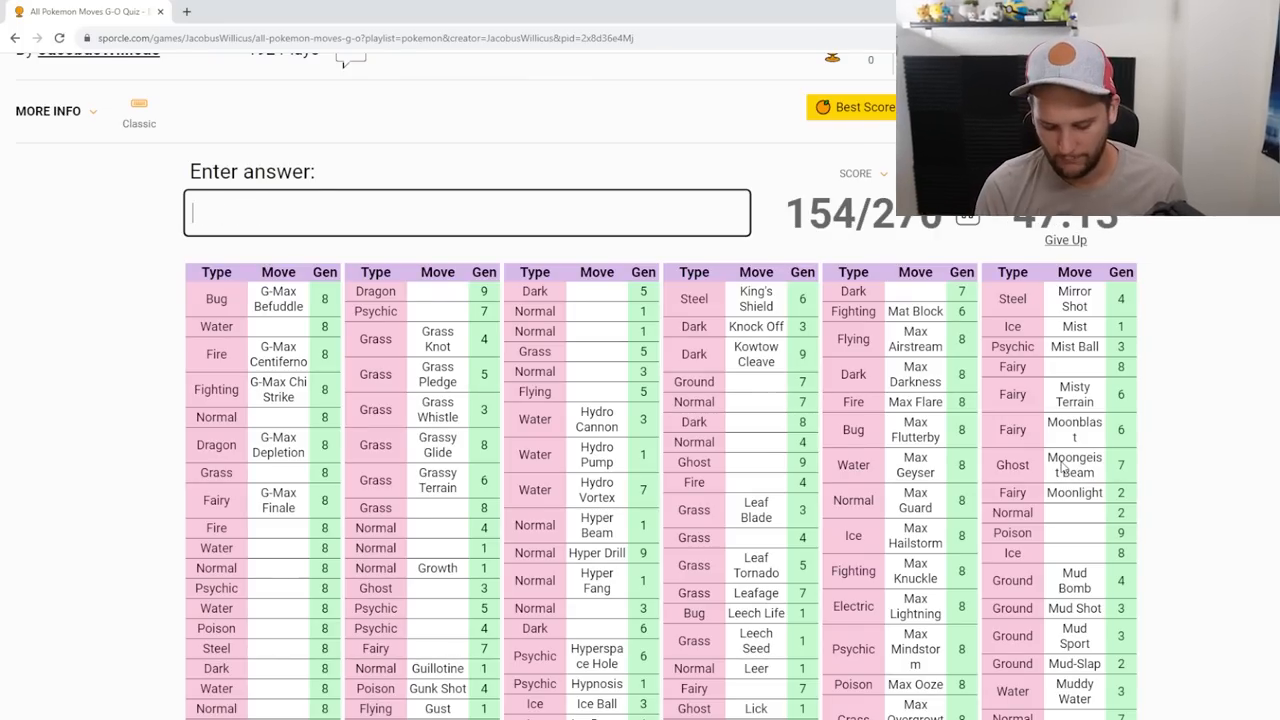
Step: Try Moon moves, then answer Mortal Spin for 155/270 and start a Glaive guess
type("moon")
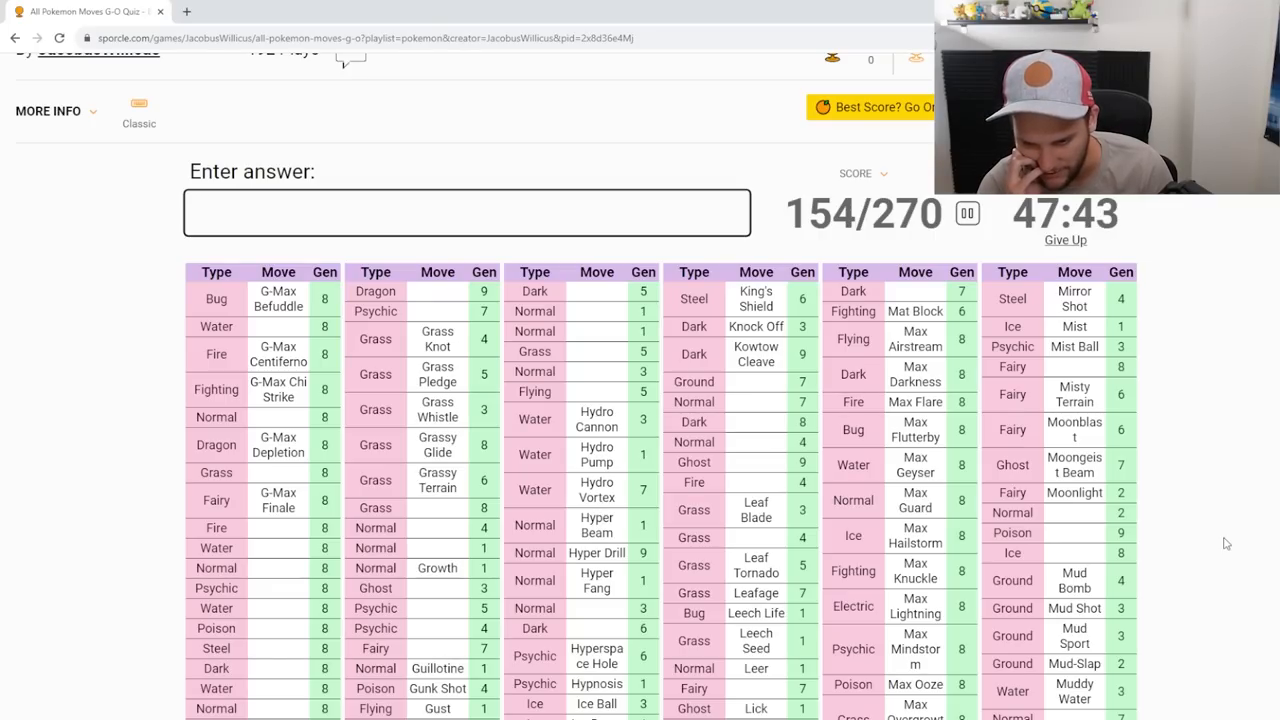
scroll("down", 3)
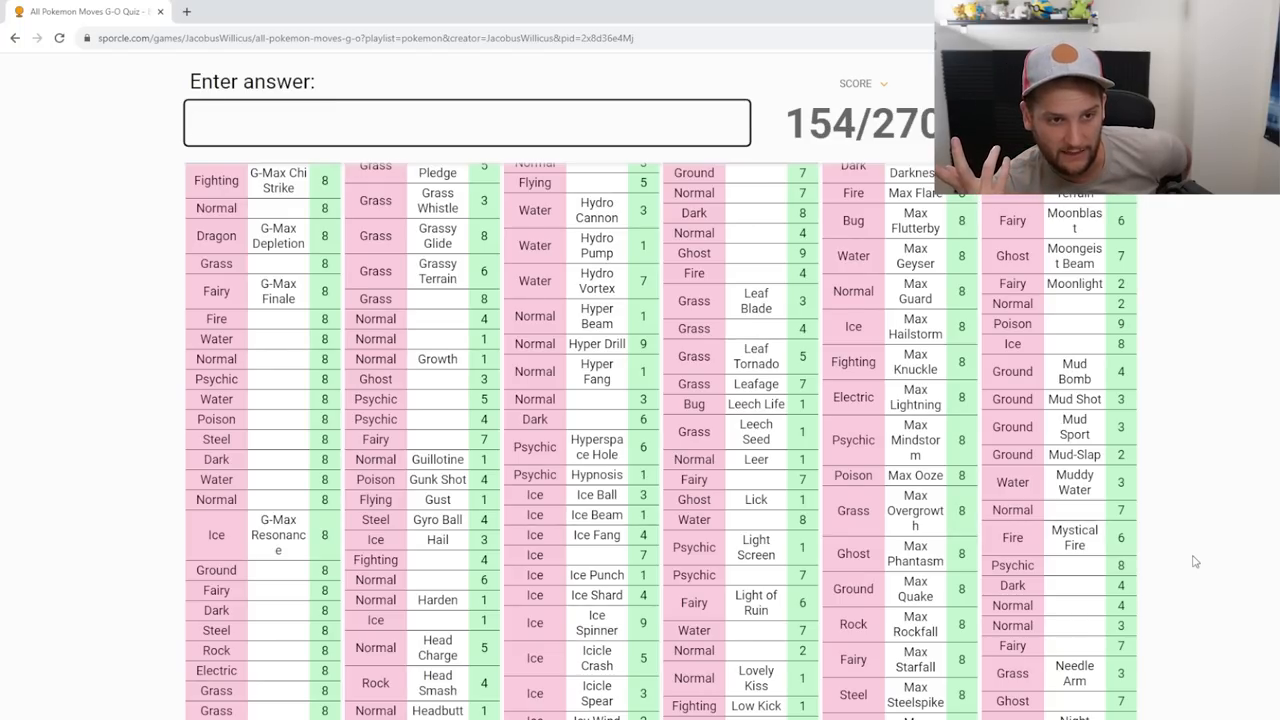
left_click(468, 122)
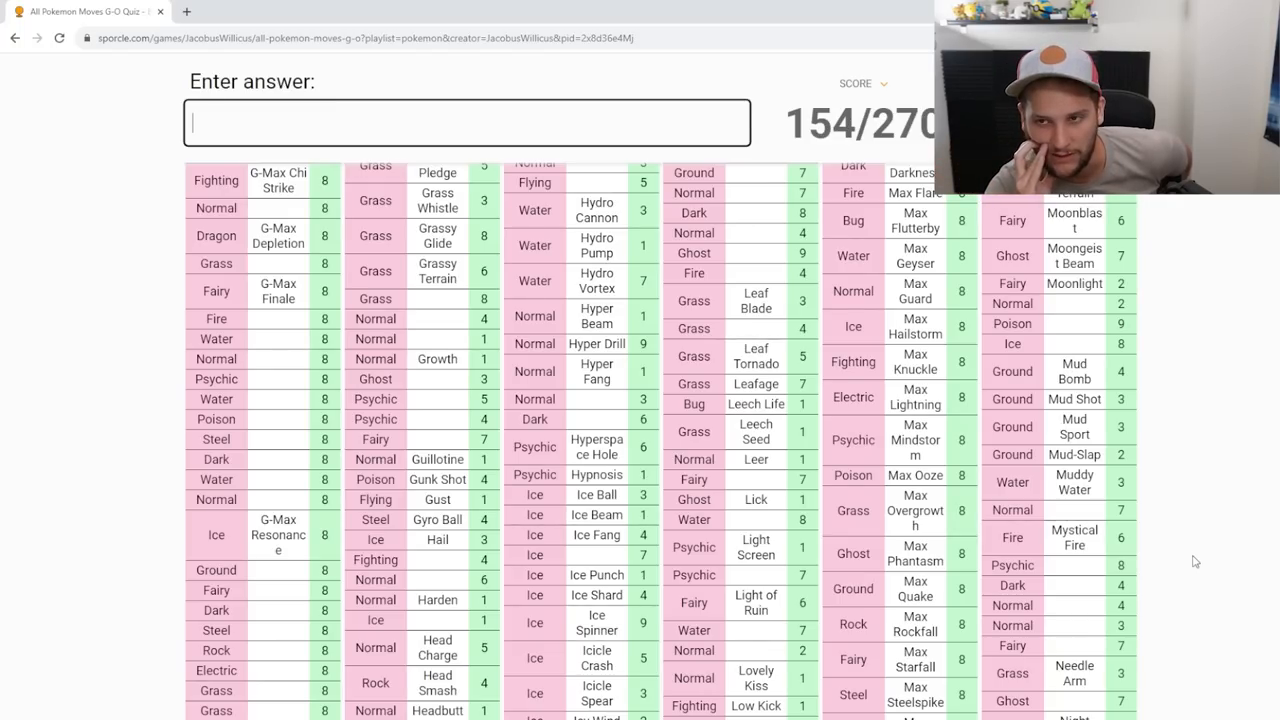
type("m")
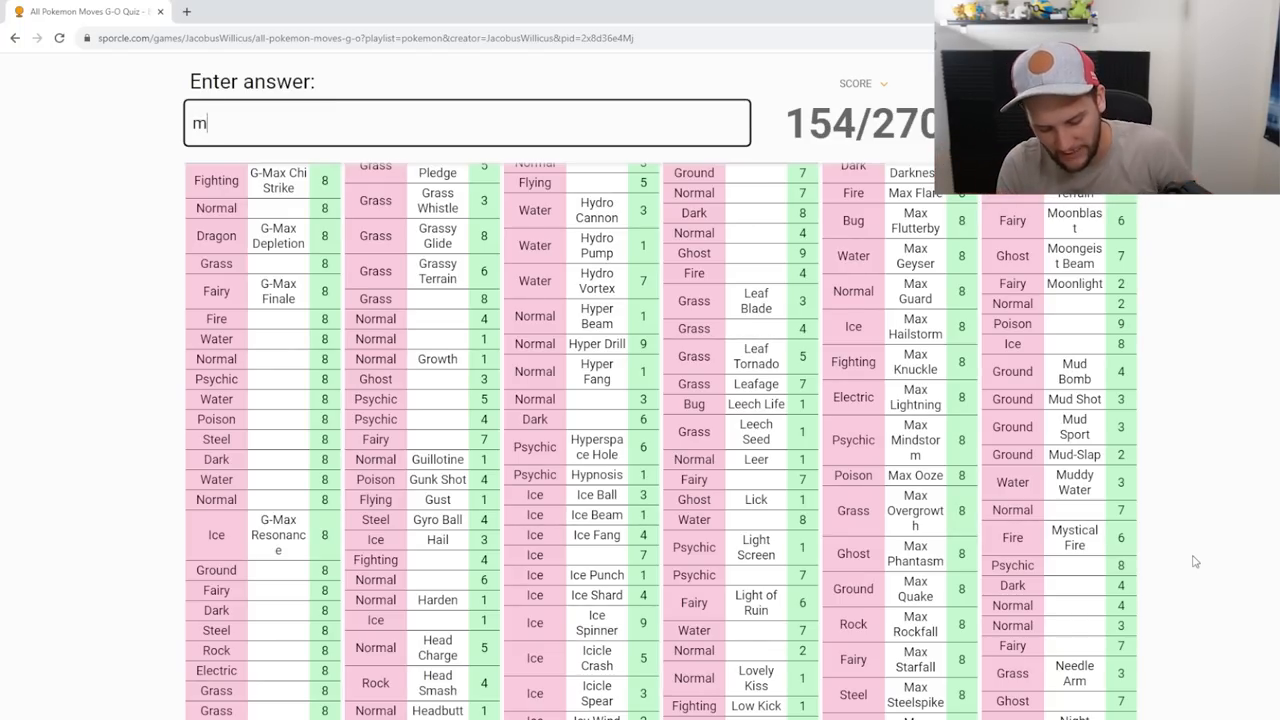
type("mortal spin")
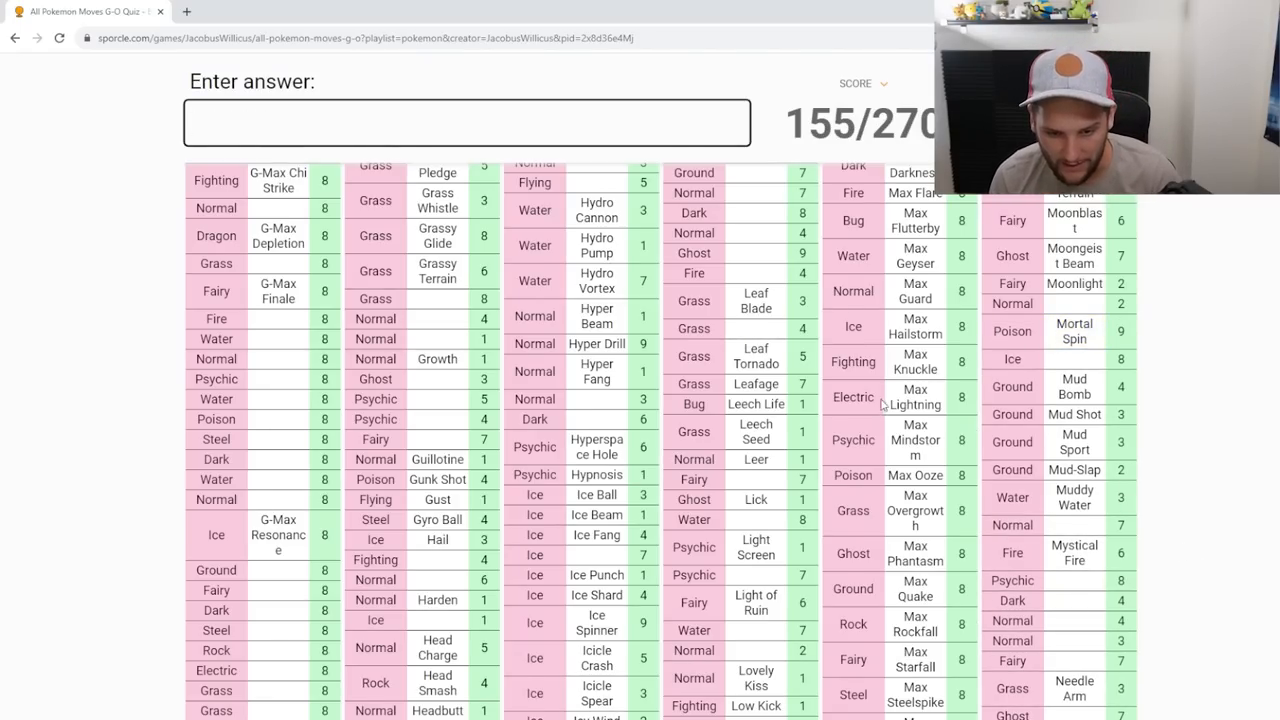
scroll("down", 3)
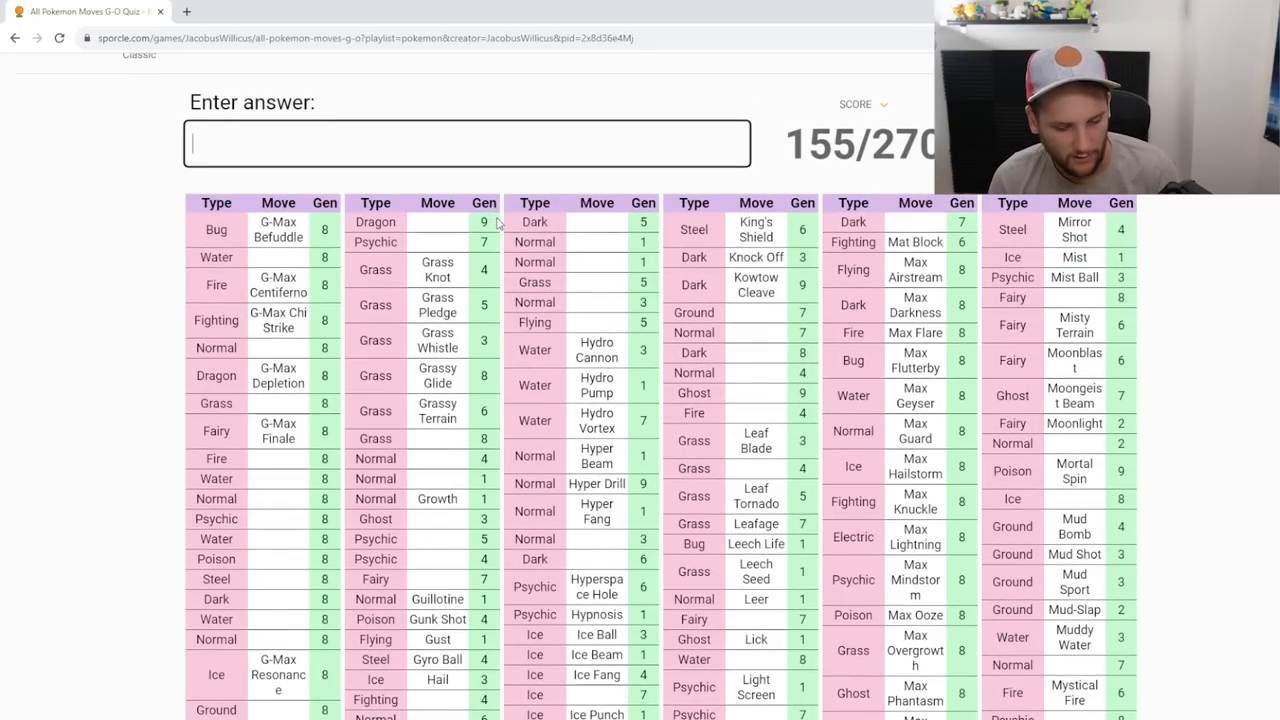
type("glave")
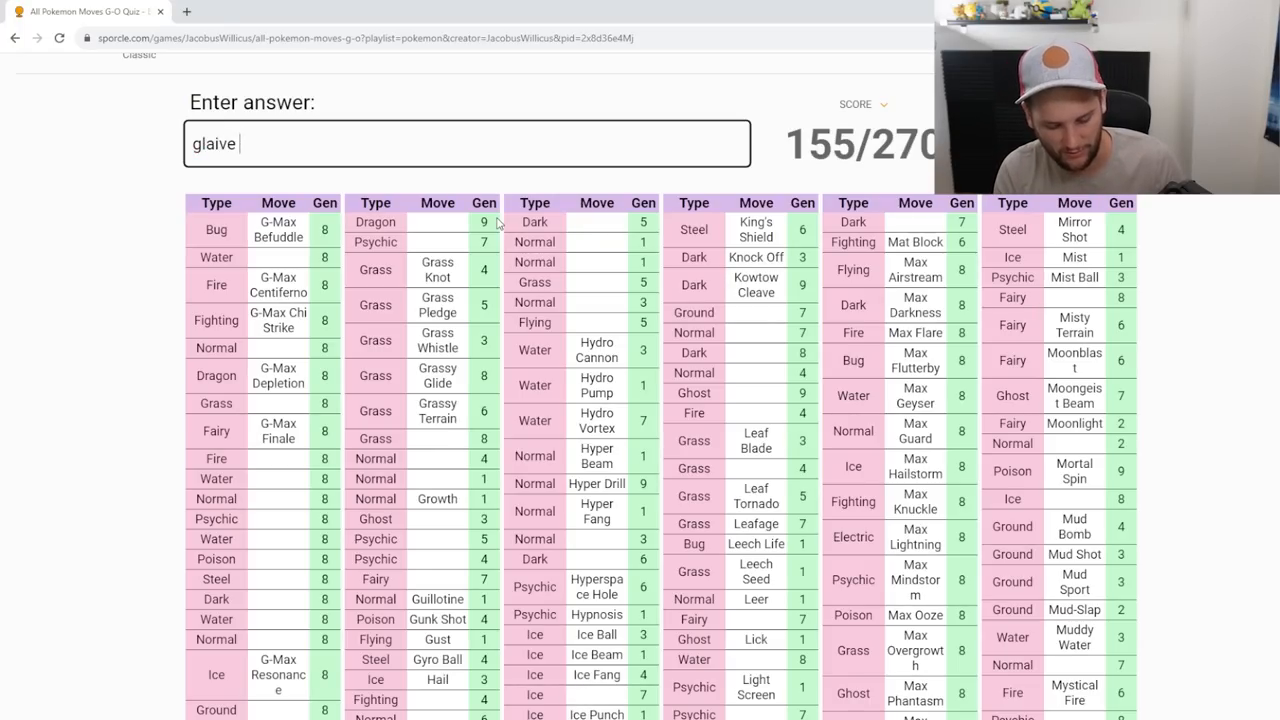
Step: Look up Glaive Rush on Bulbapedia via Google, return to the quiz and enter it
type("rush")
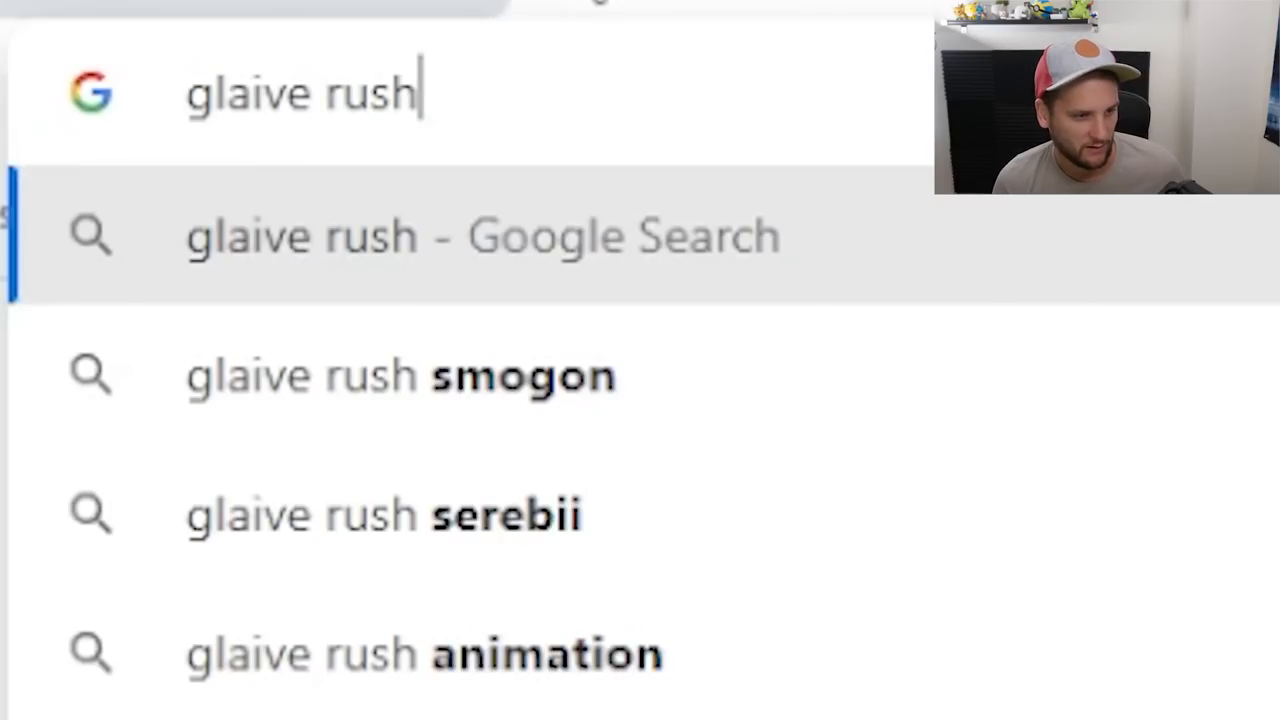
left_click(84, 12)
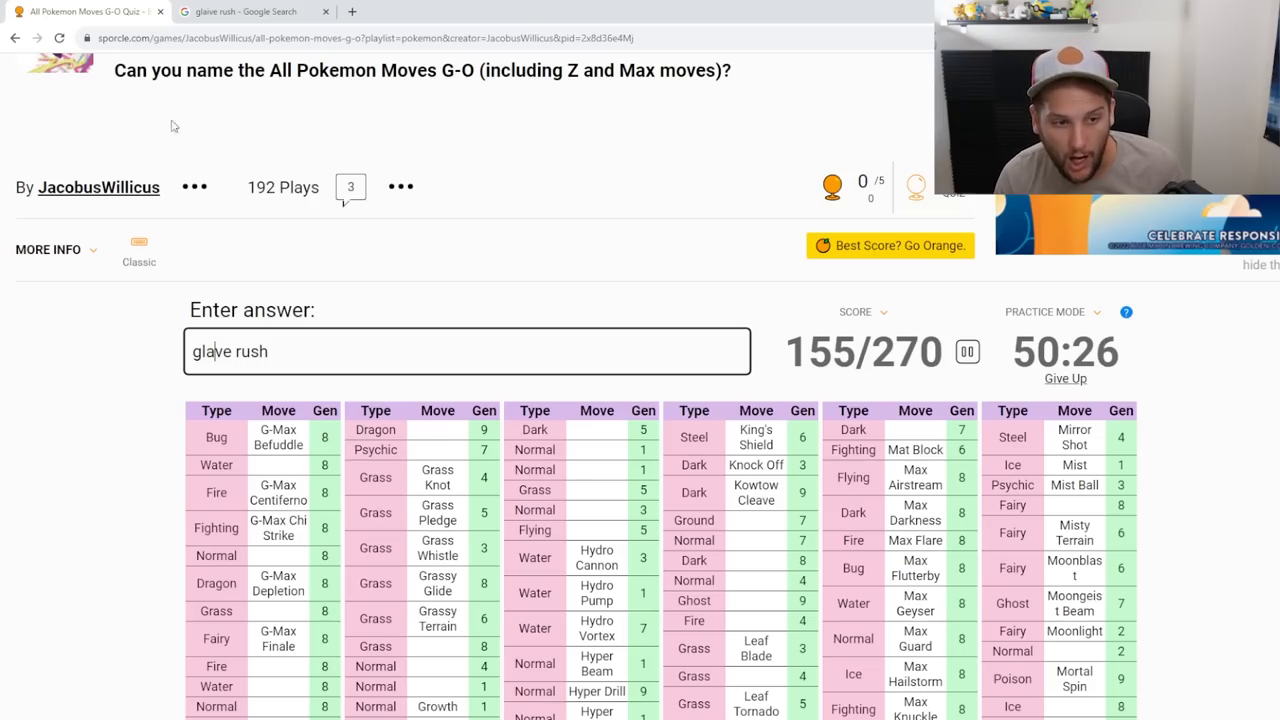
left_click(250, 12)
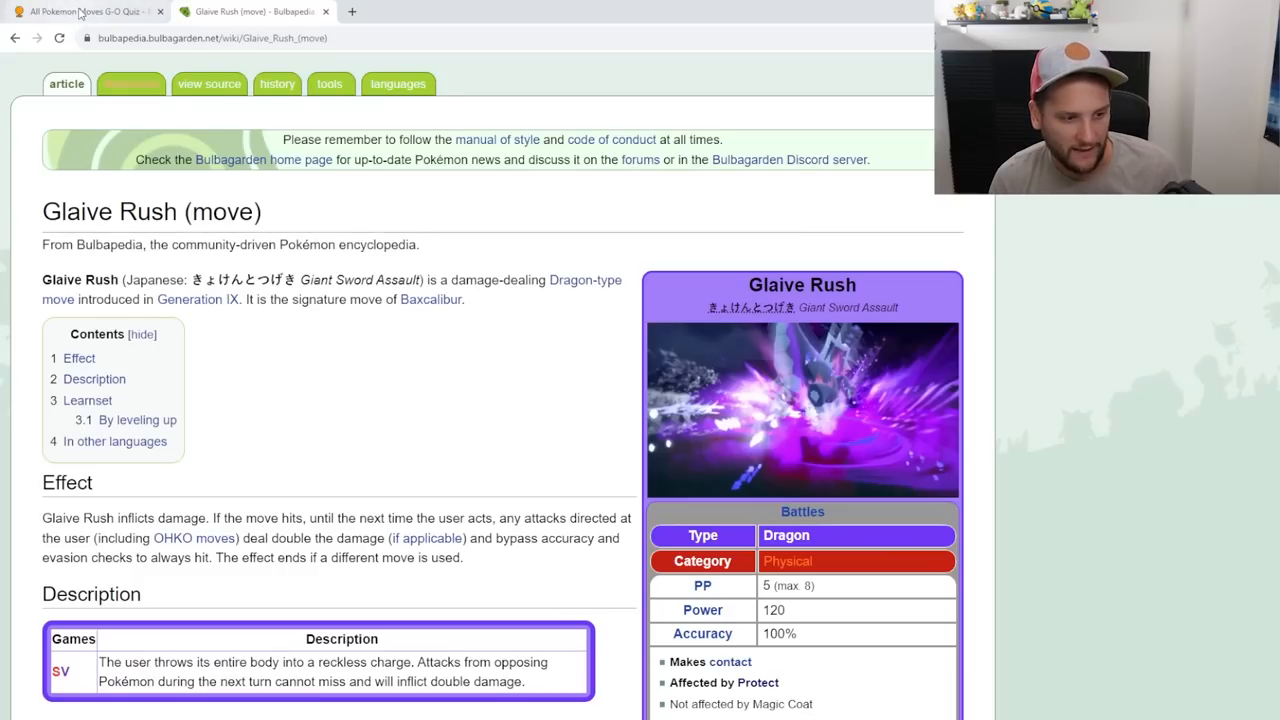
left_click(84, 12)
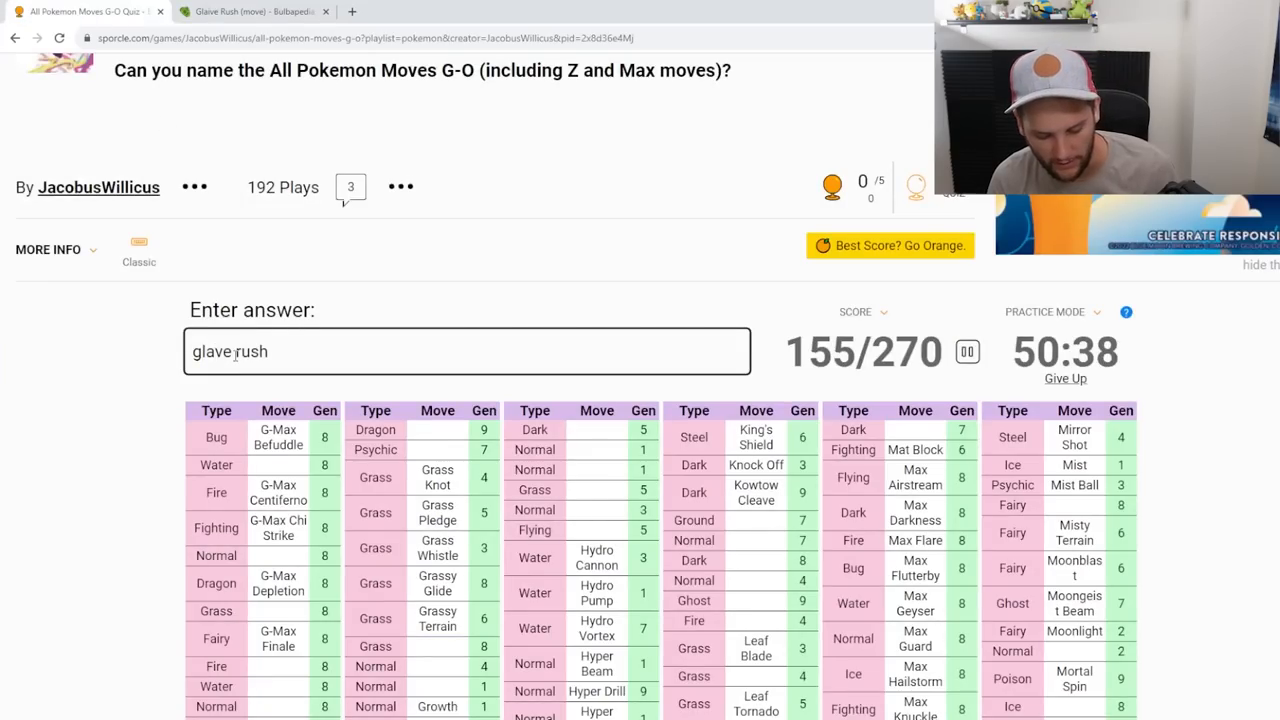
type("gave rush")
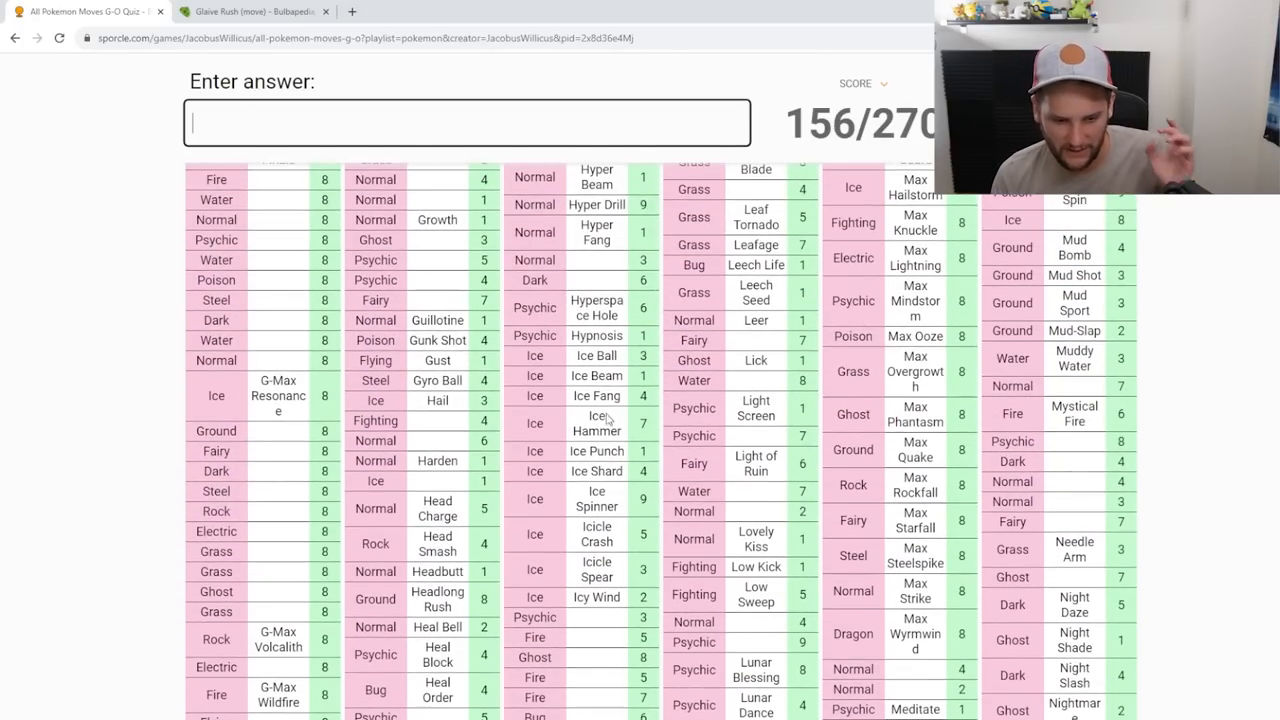
Step: Answer Gigaton Hammer and Jet Punch, bringing the score to 158/270
scroll("down", 3)
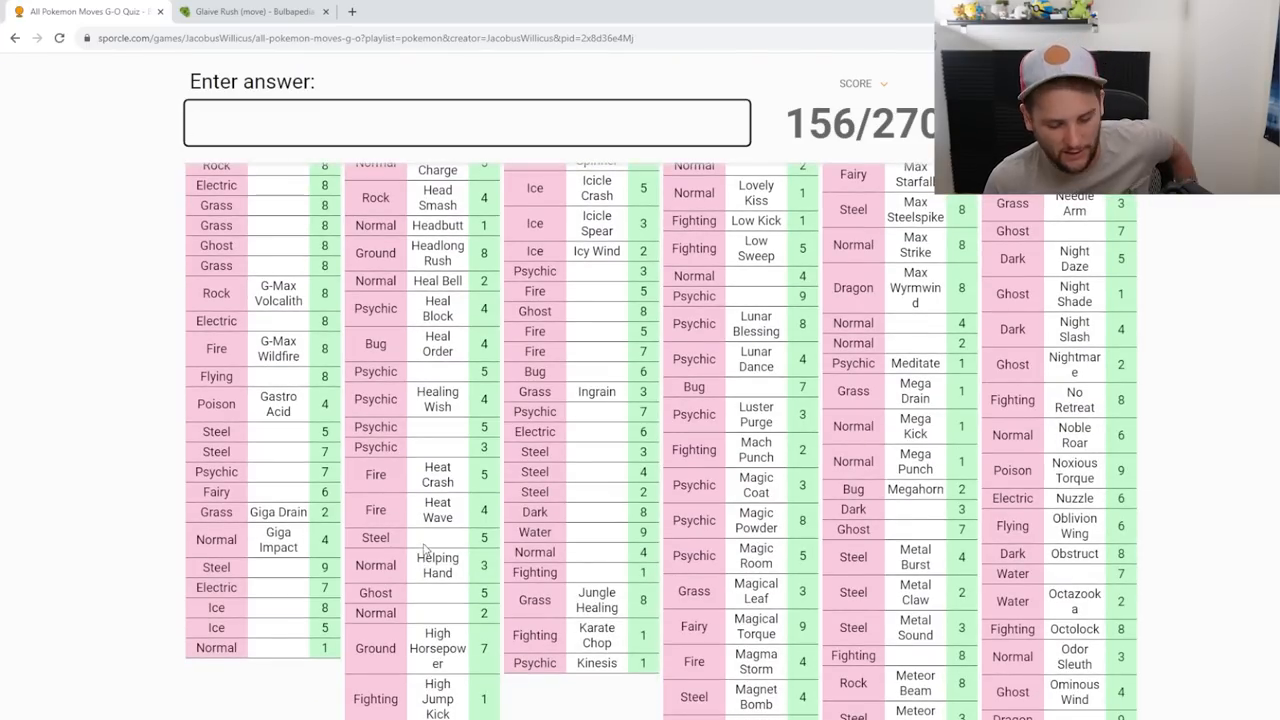
type("gigaton")
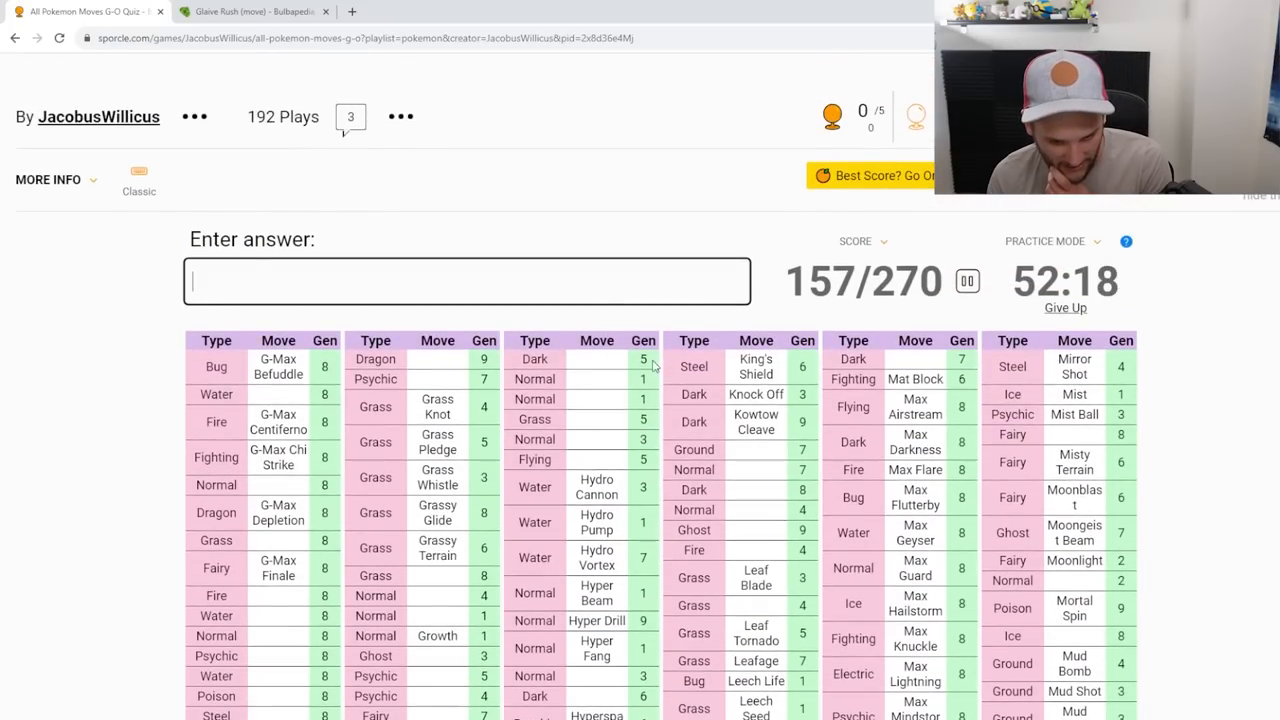
scroll("down", 3)
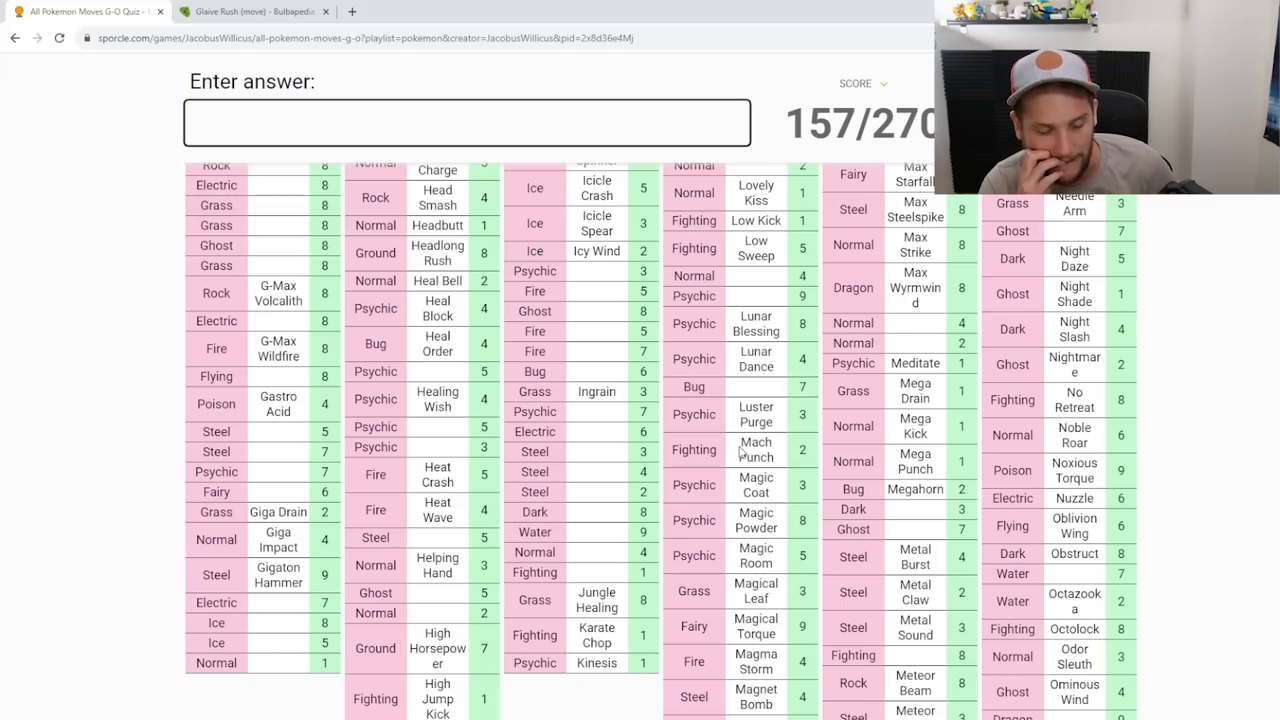
type("Jet Punch")
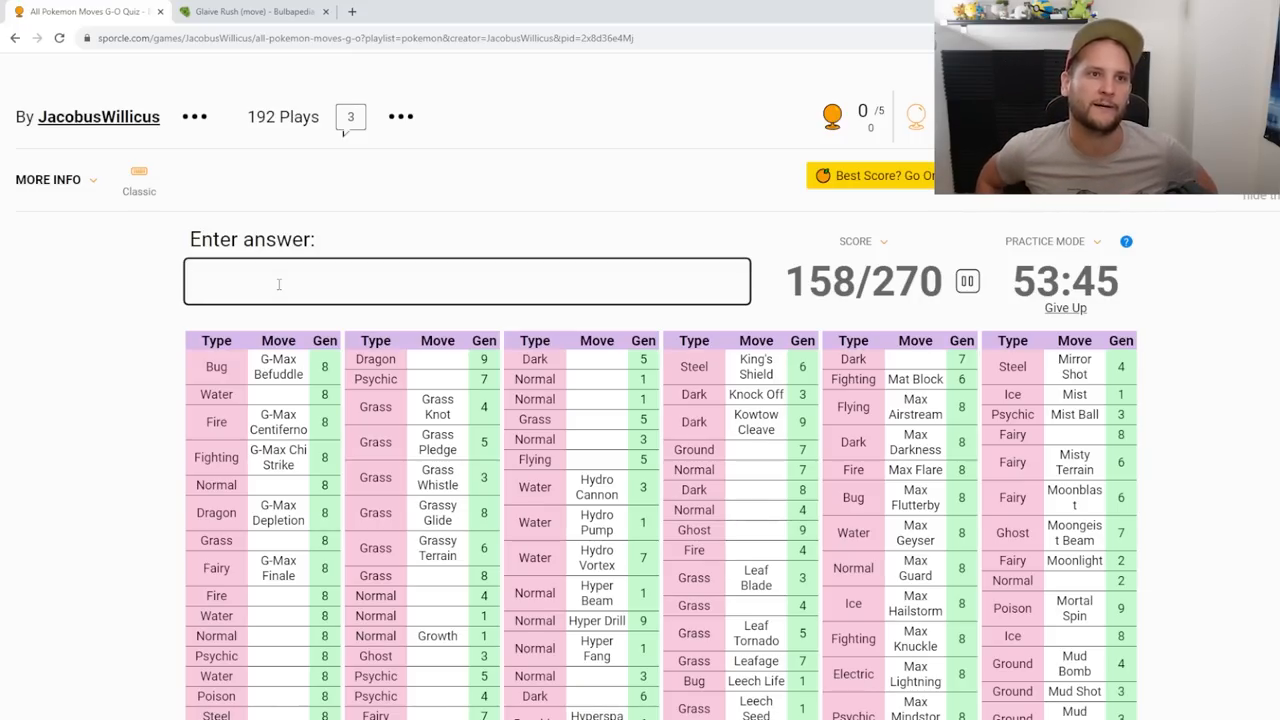
Step: Enter Last Resort, Lumina Crash, Iron Head, Iron Defense and Ion Deluge into the answer box
type("last res")
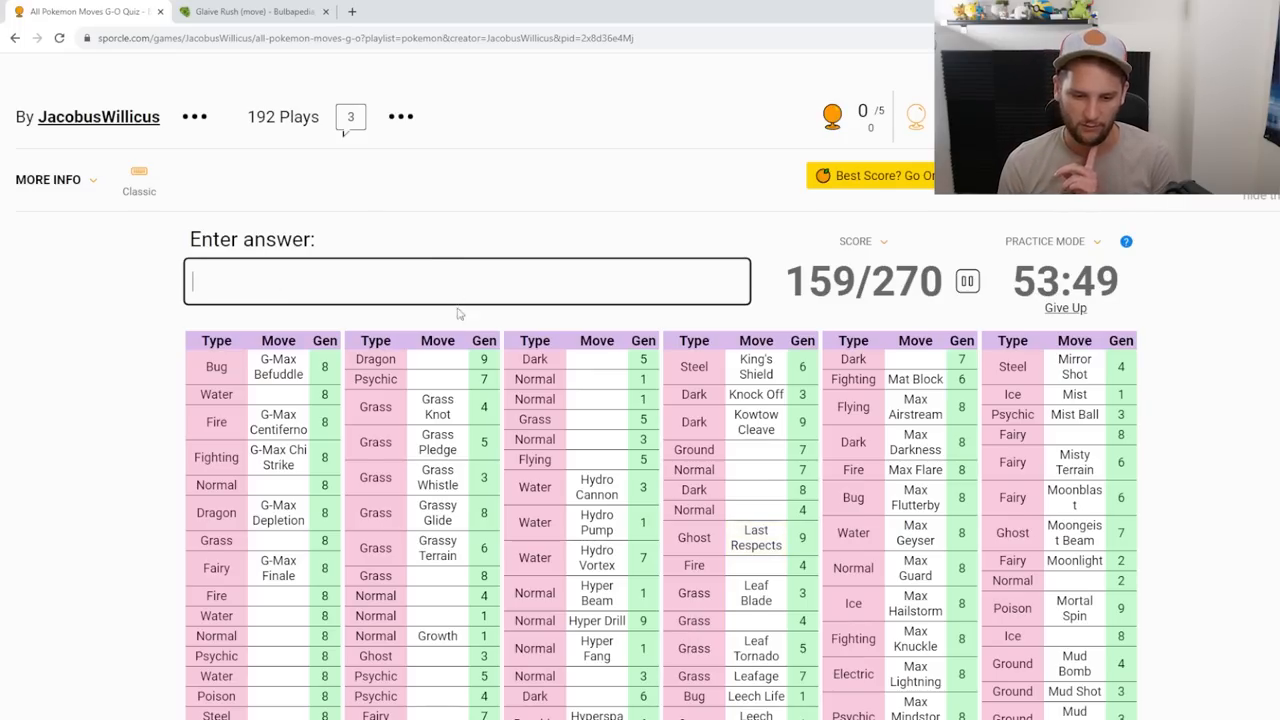
scroll("down", 3)
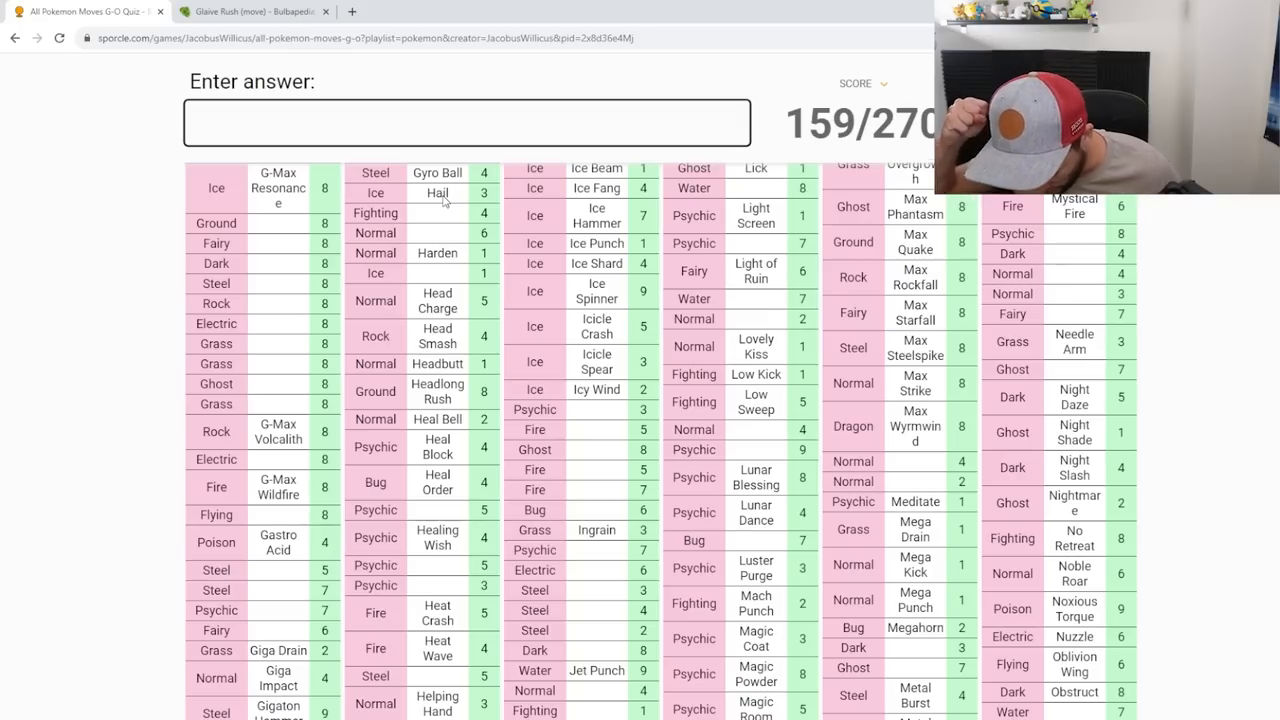
type("lumina")
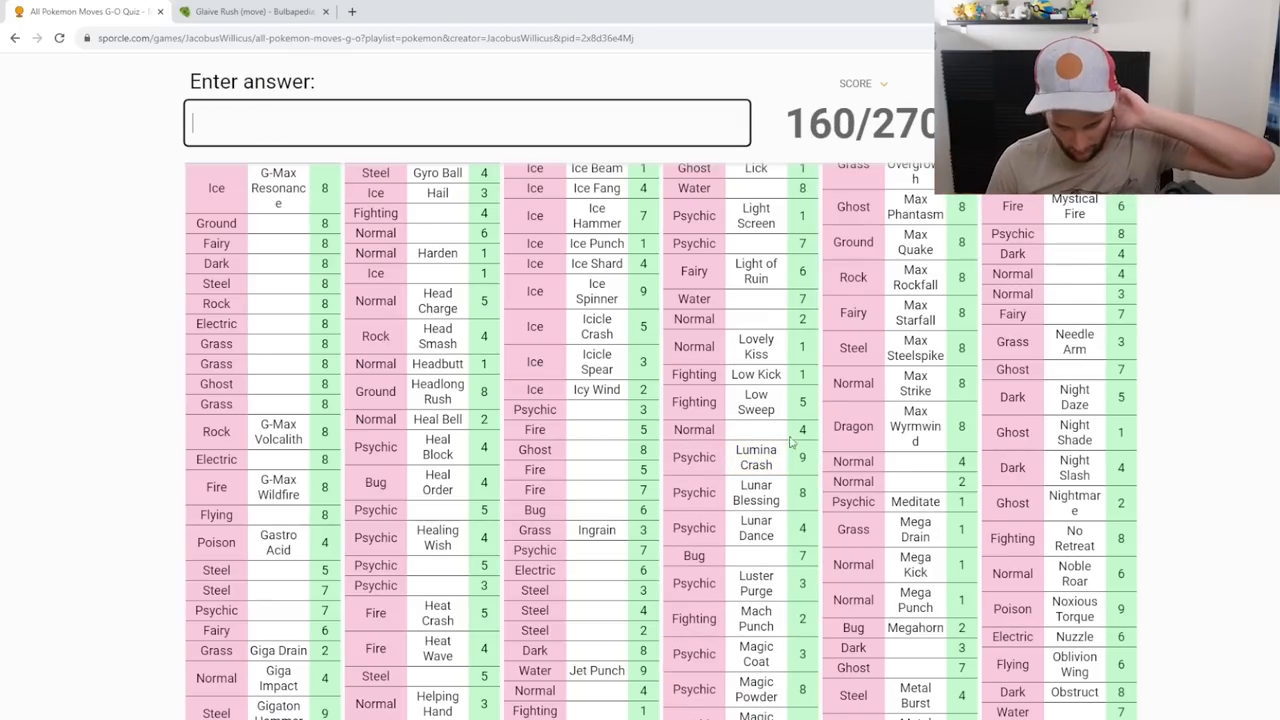
scroll("down", 3)
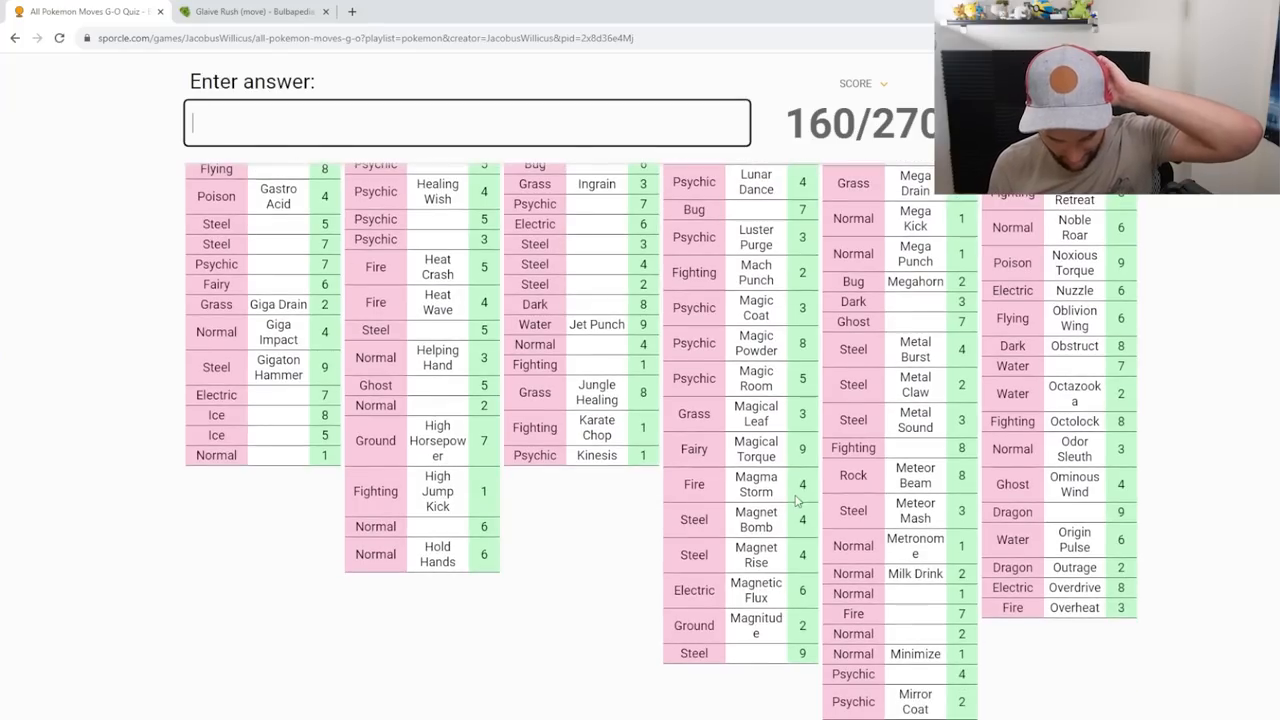
mouse_move(780, 664)
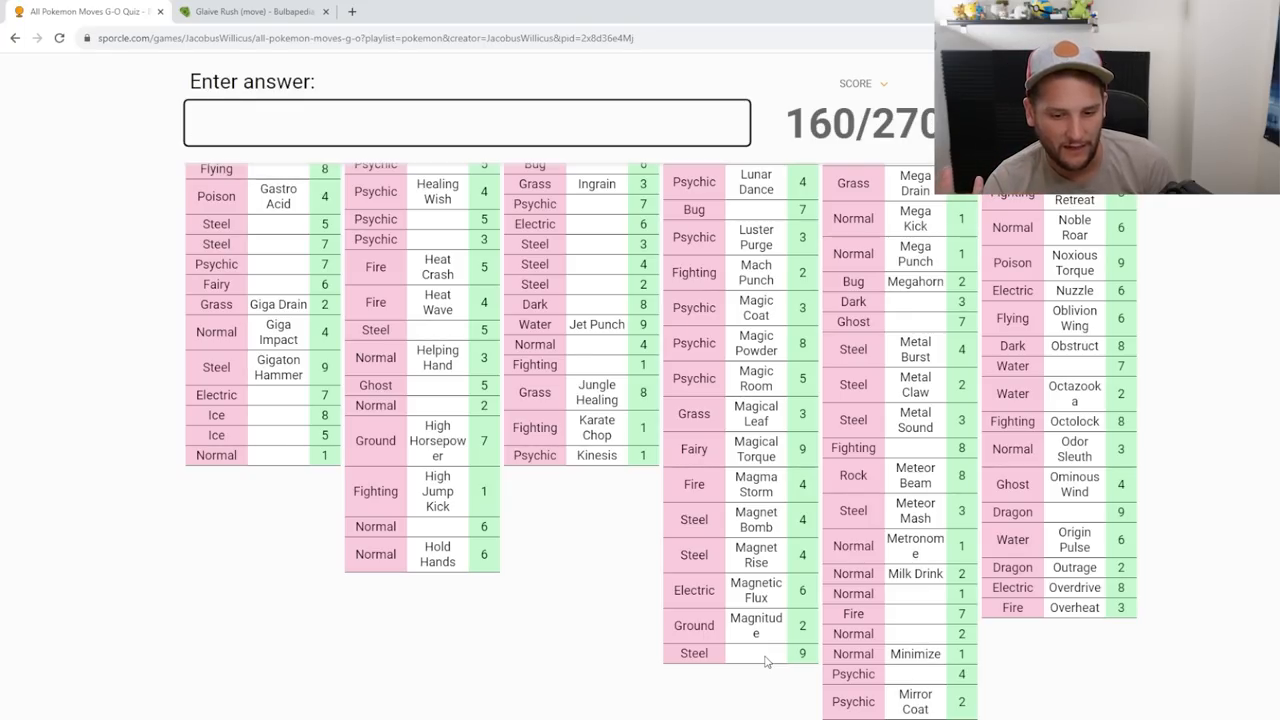
type("Iron Head")
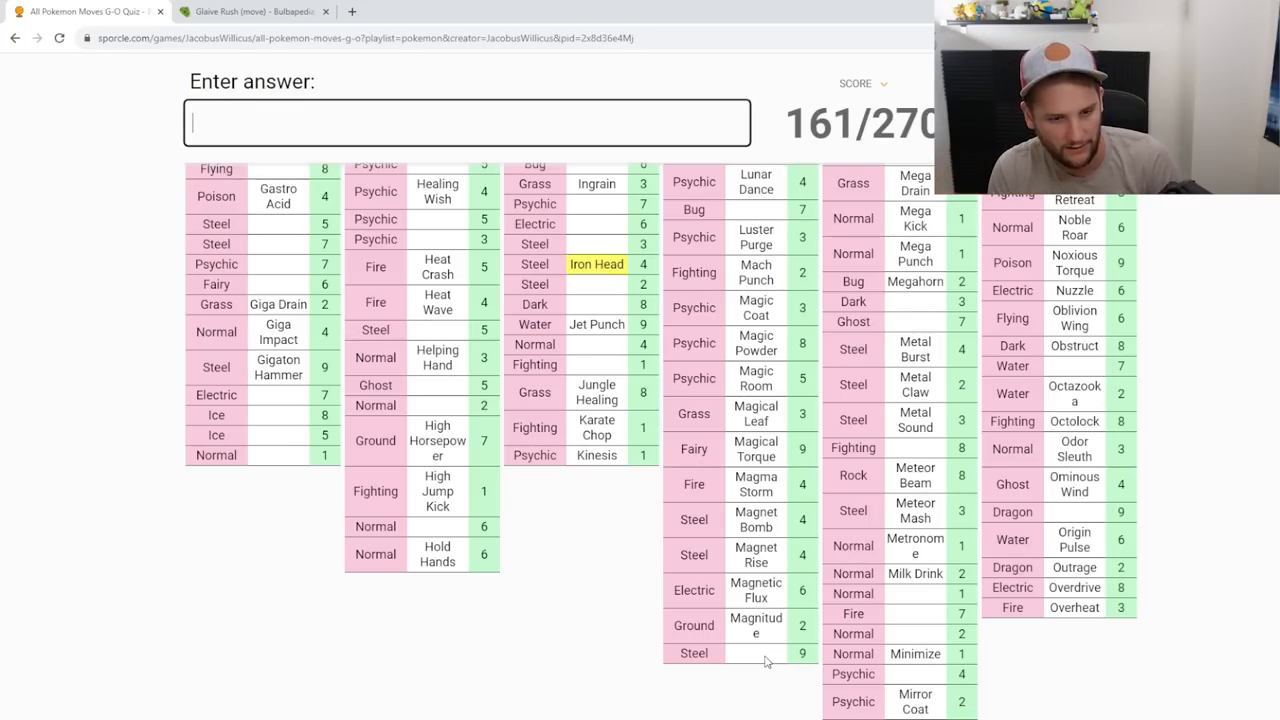
scroll("down", 3)
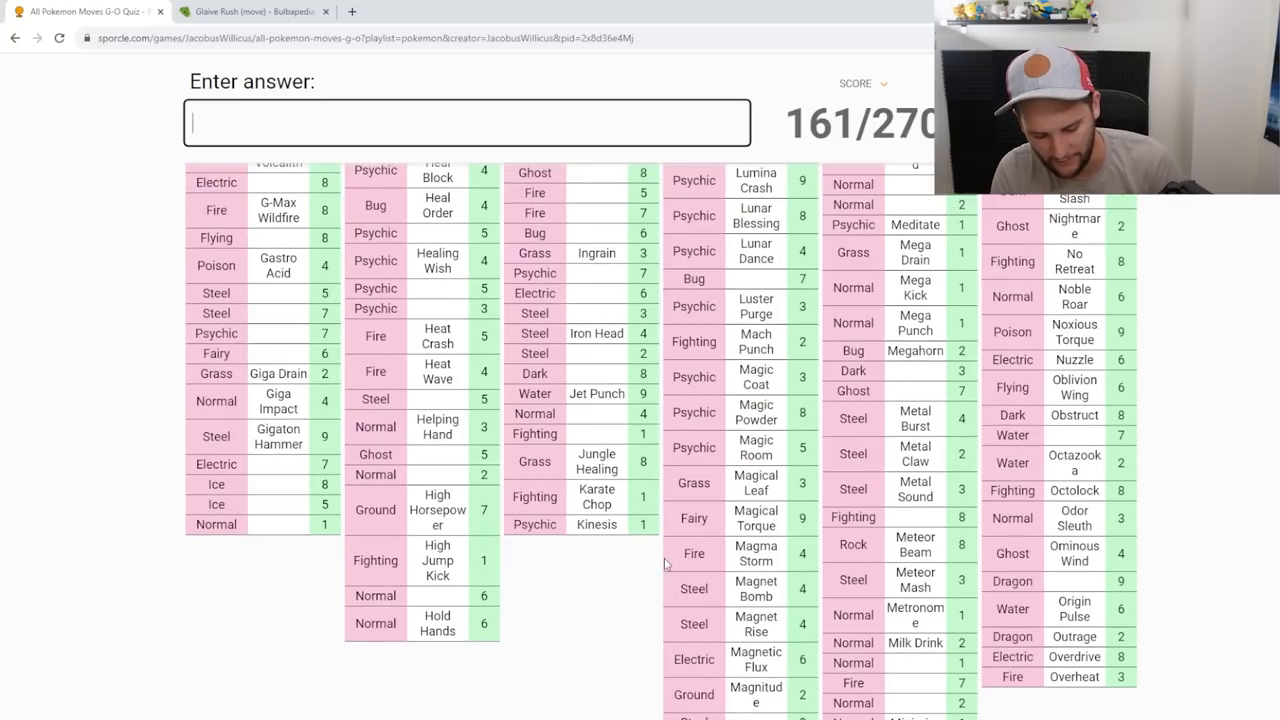
type("Iron Defense")
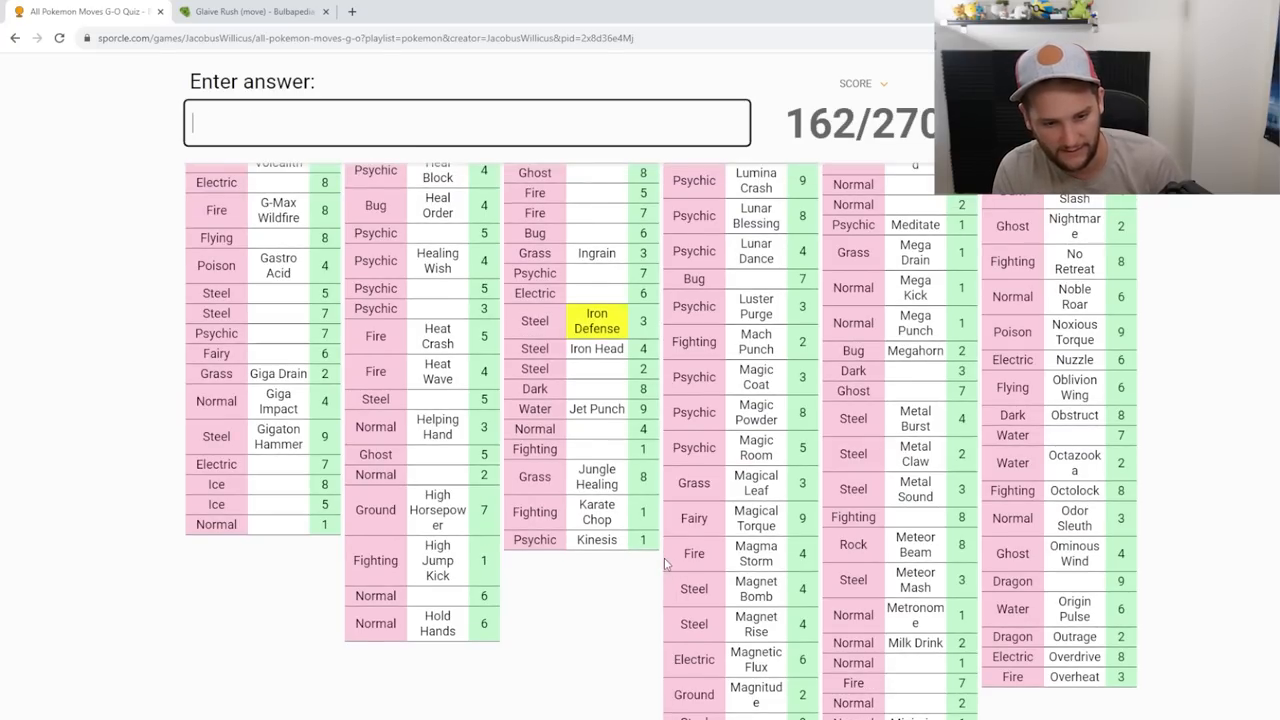
type("iron")
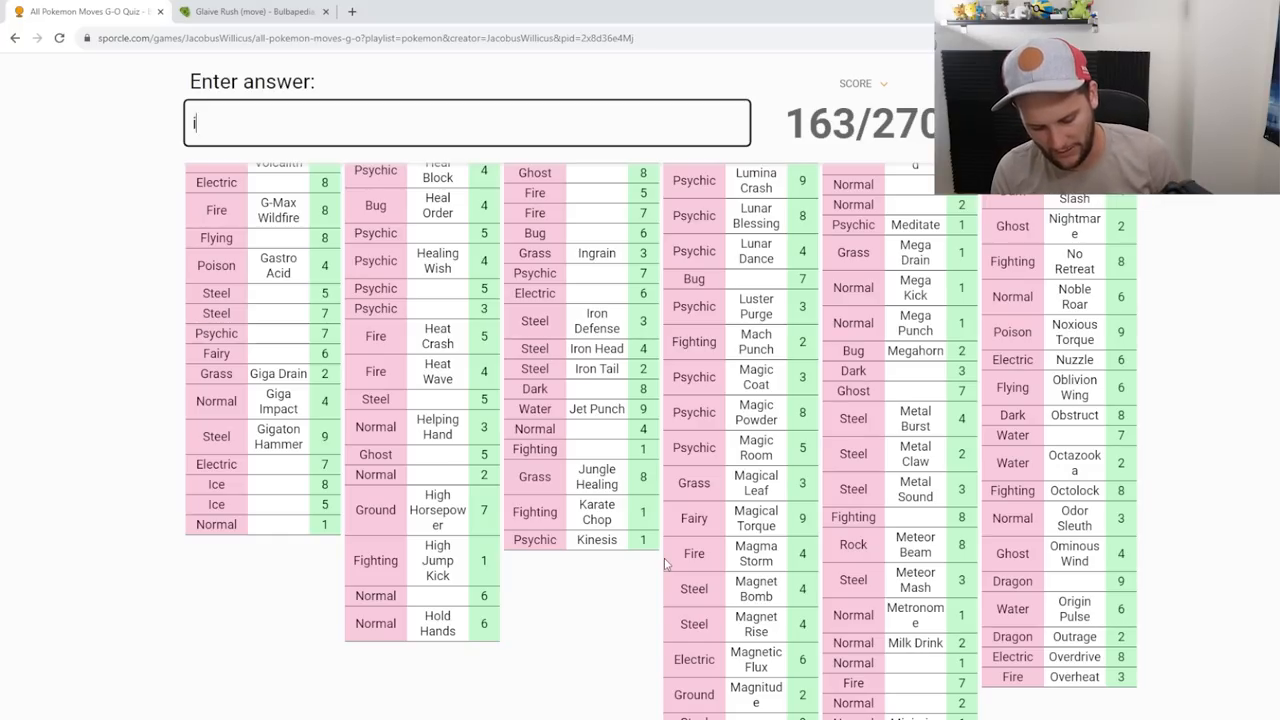
type("ion deluge")
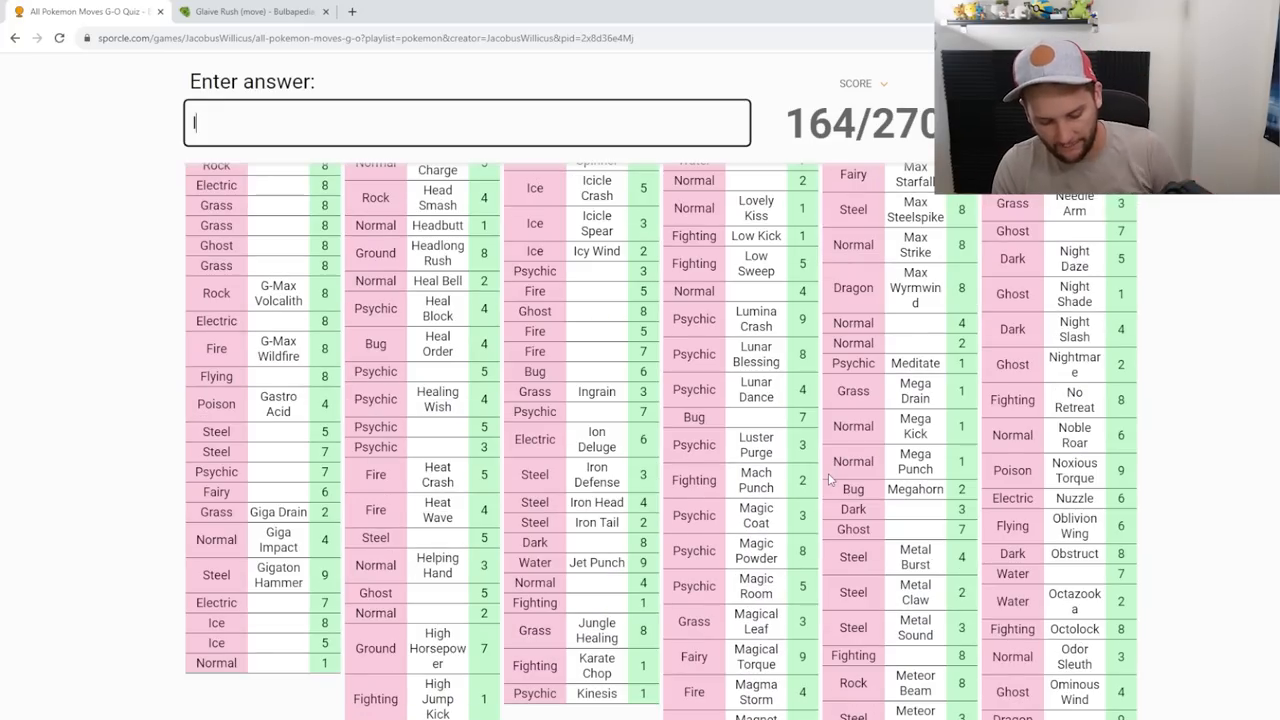
Step: Enter Light of Ruin, High Jump Kick and G-Max Cannonade, fixing a typo along the way
type("light of ruin")
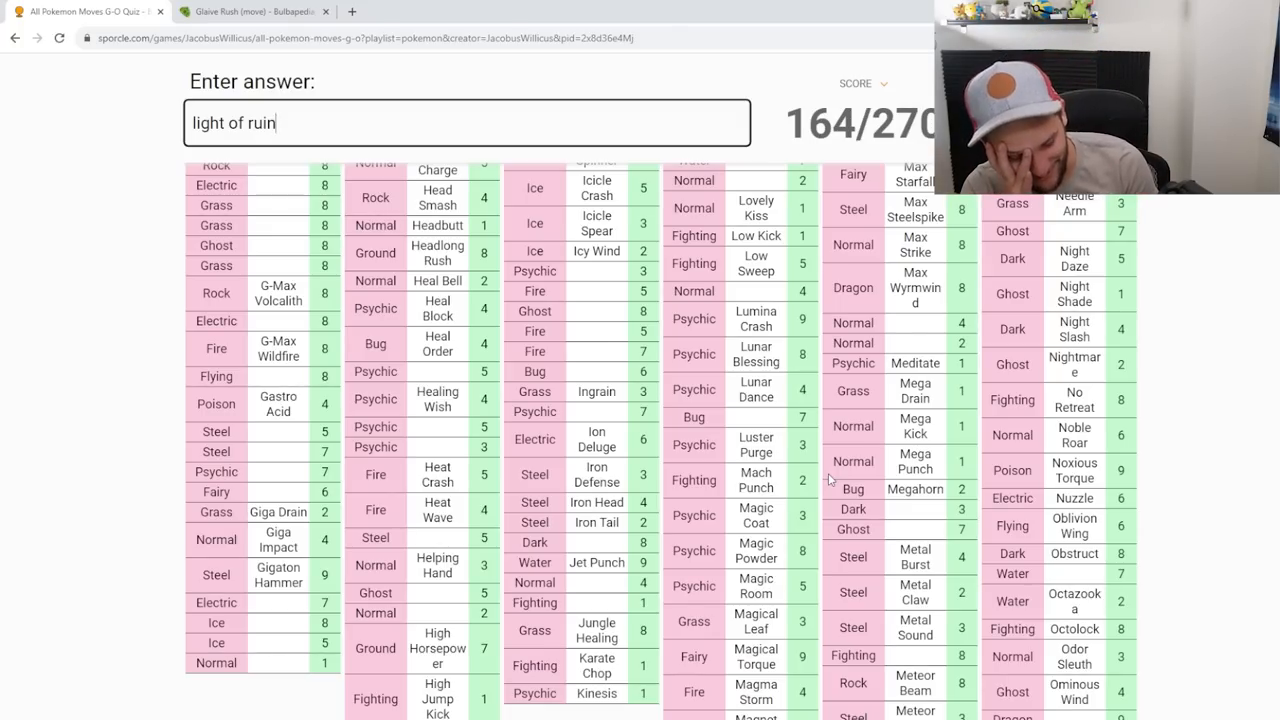
key("BackSpace")
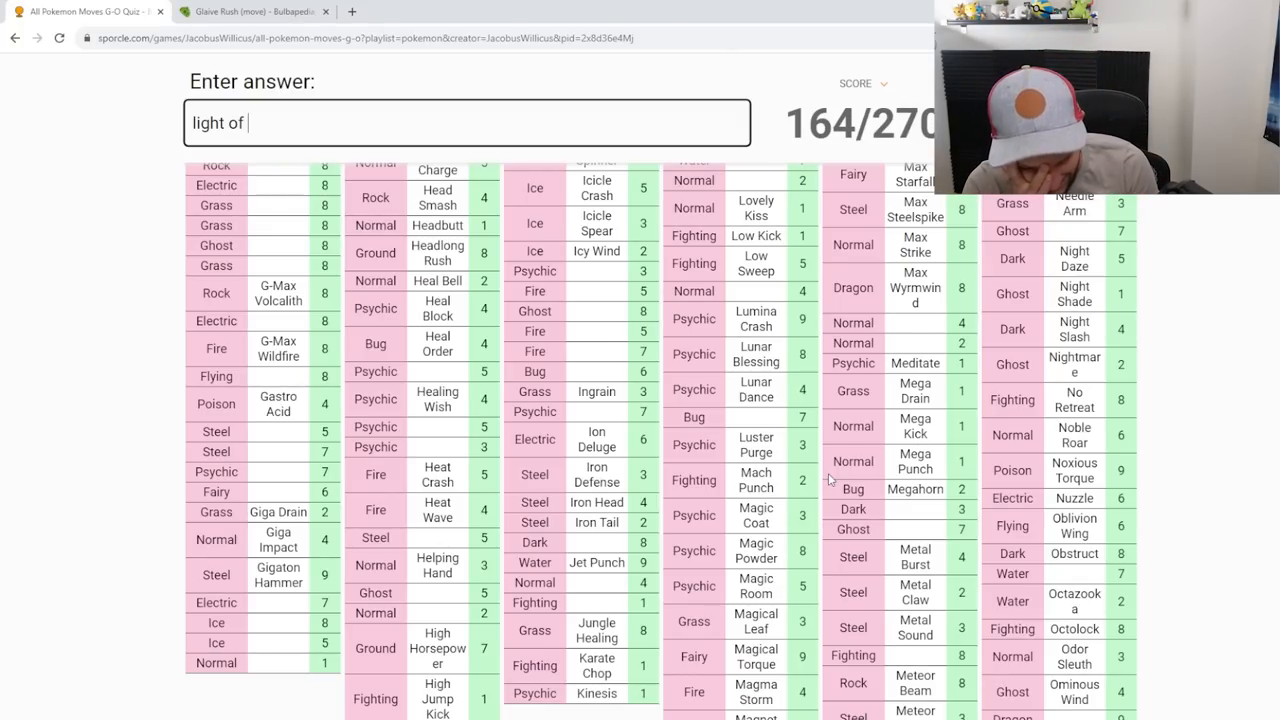
type("h")
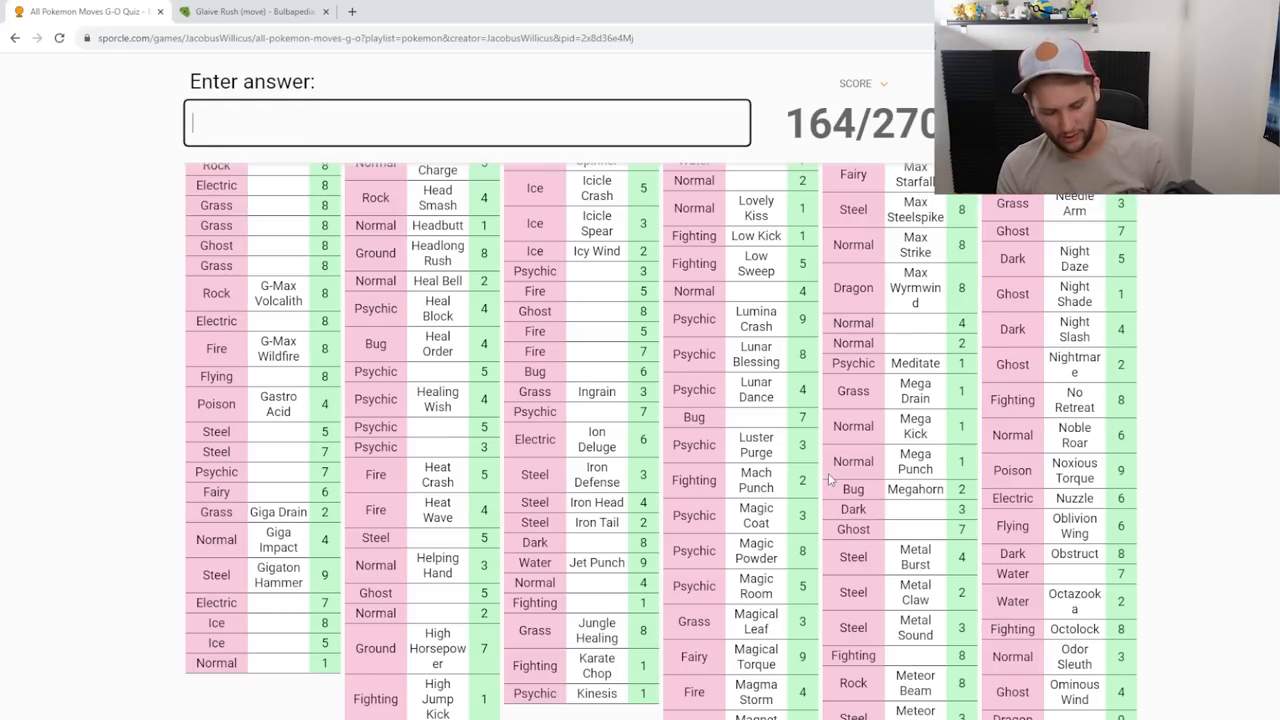
type("Jump Kick")
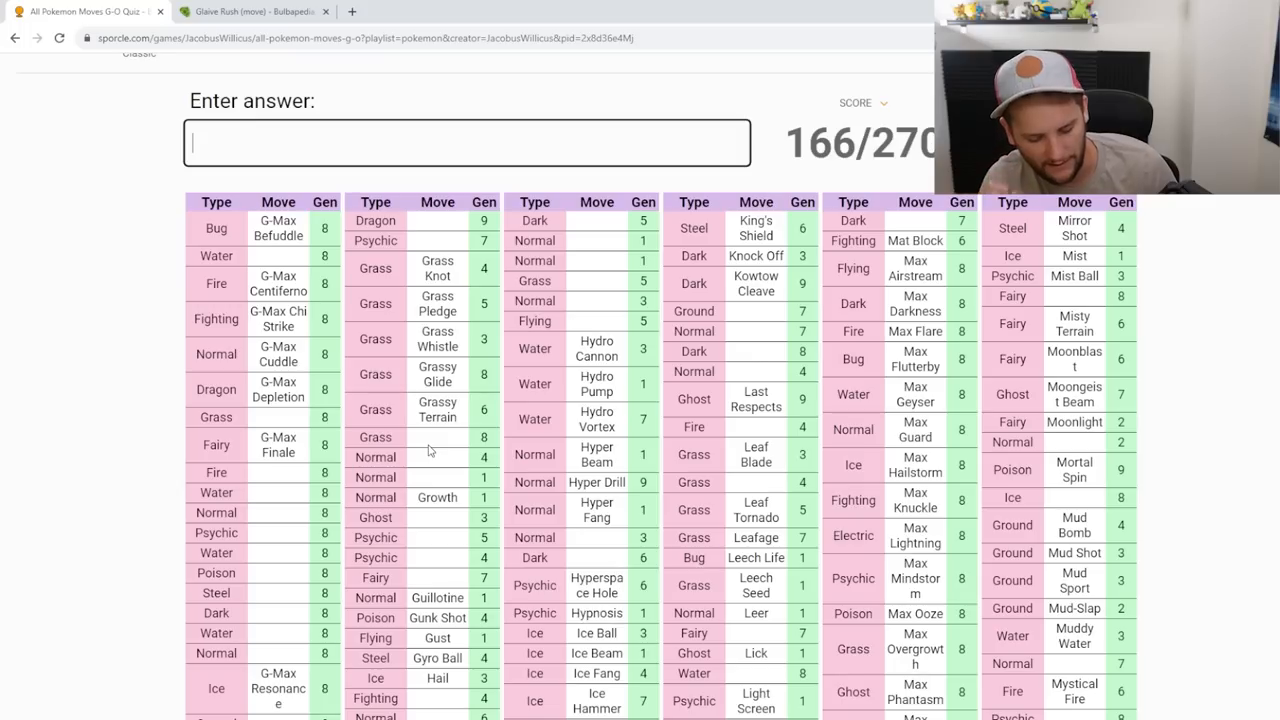
type("G-Max Cannonade")
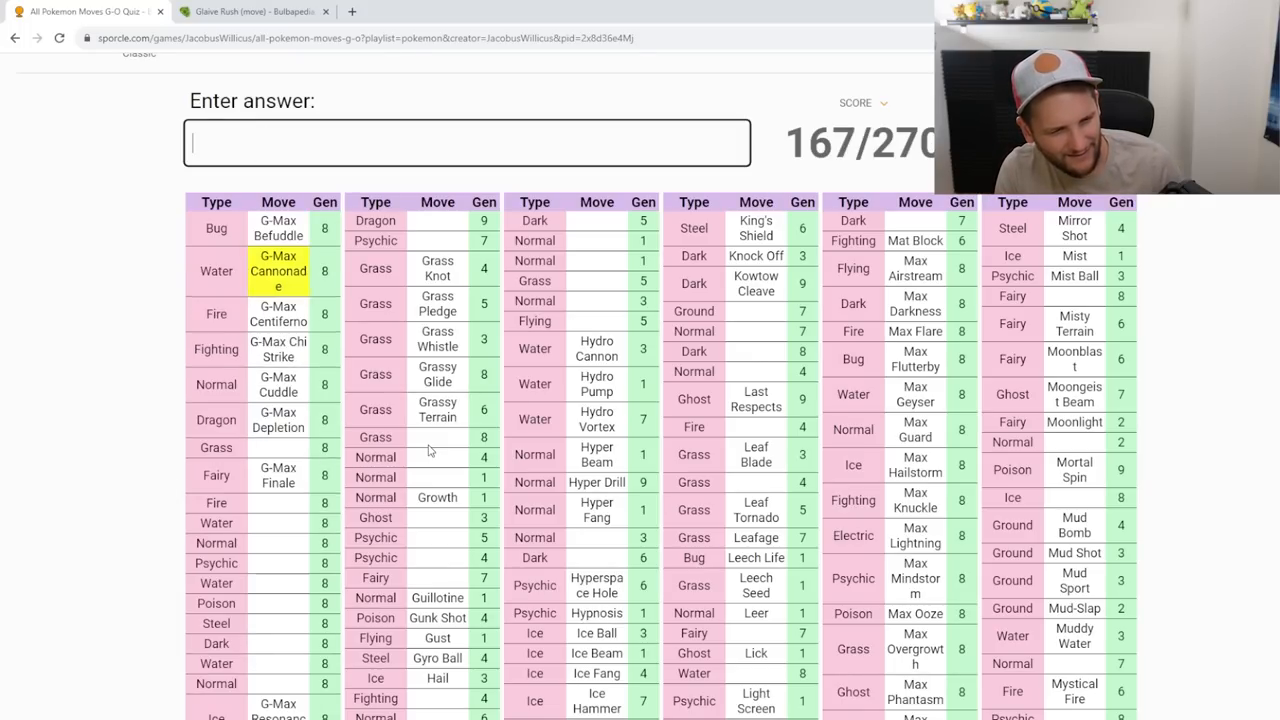
type("v")
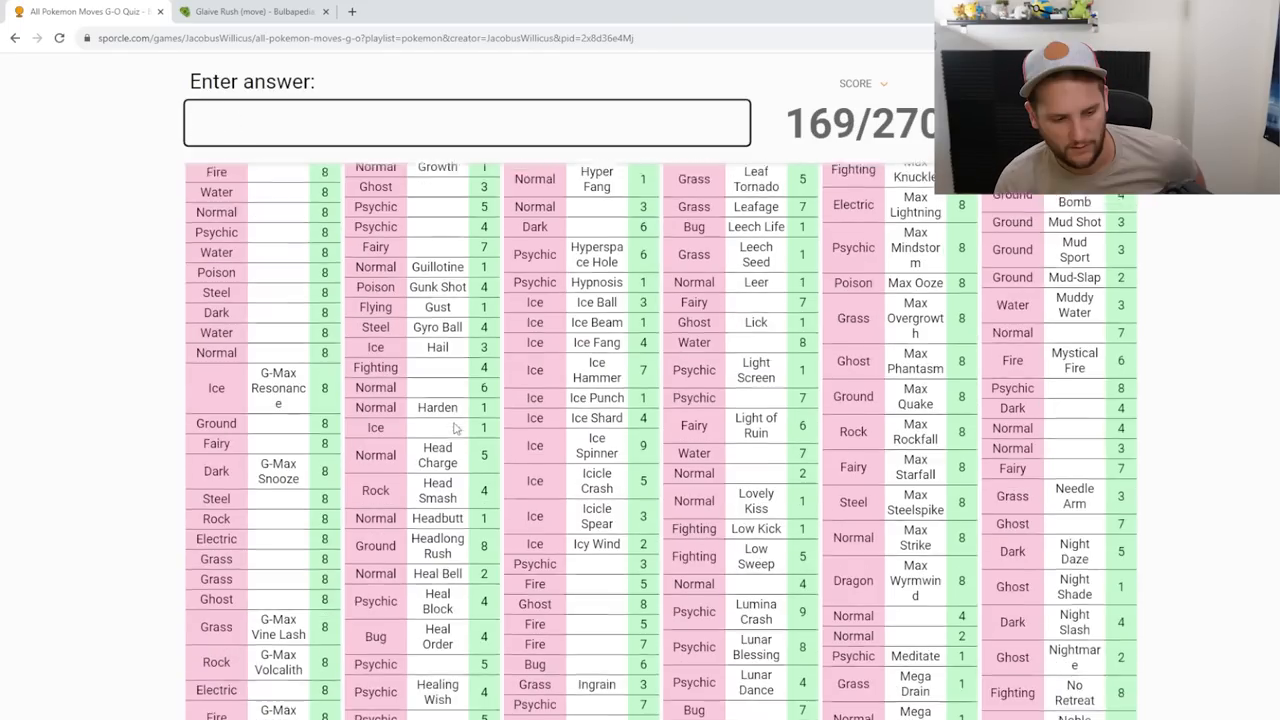
scroll("down", 3)
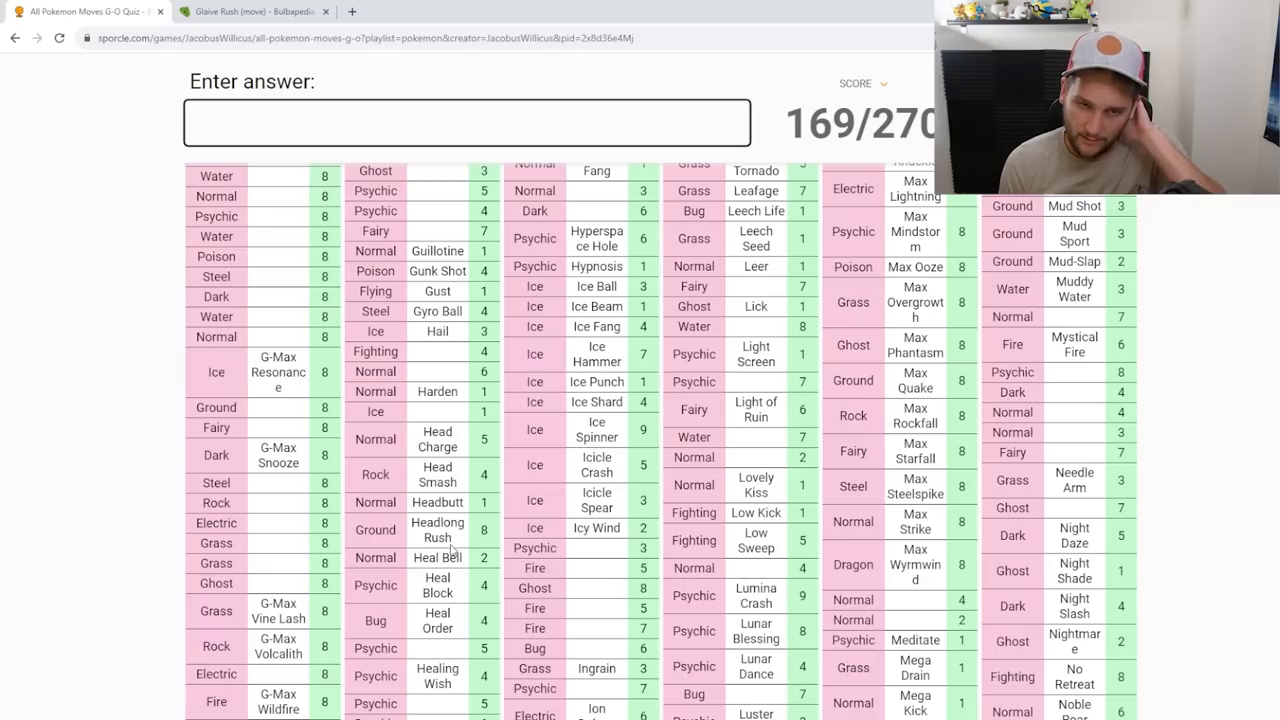
Step: Try Grav and Grudge guesses, clear the half-typed answer and refocus the answer box
type("grav")
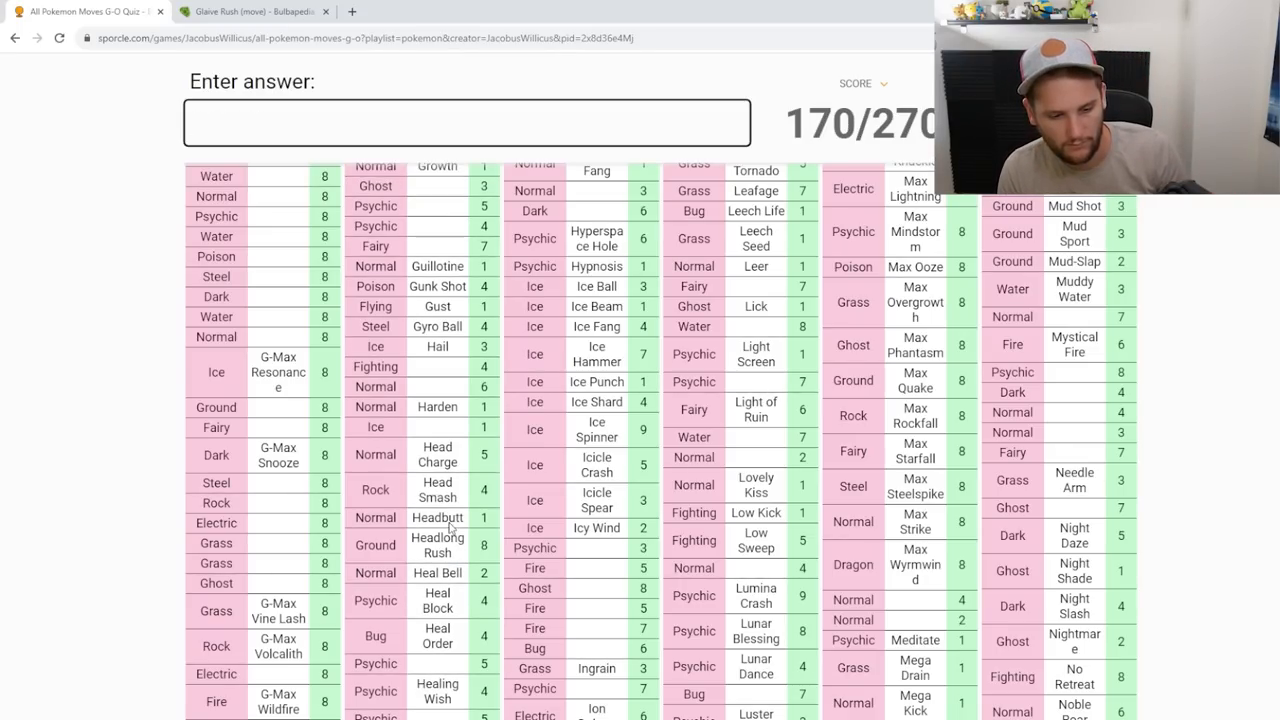
type("gra")
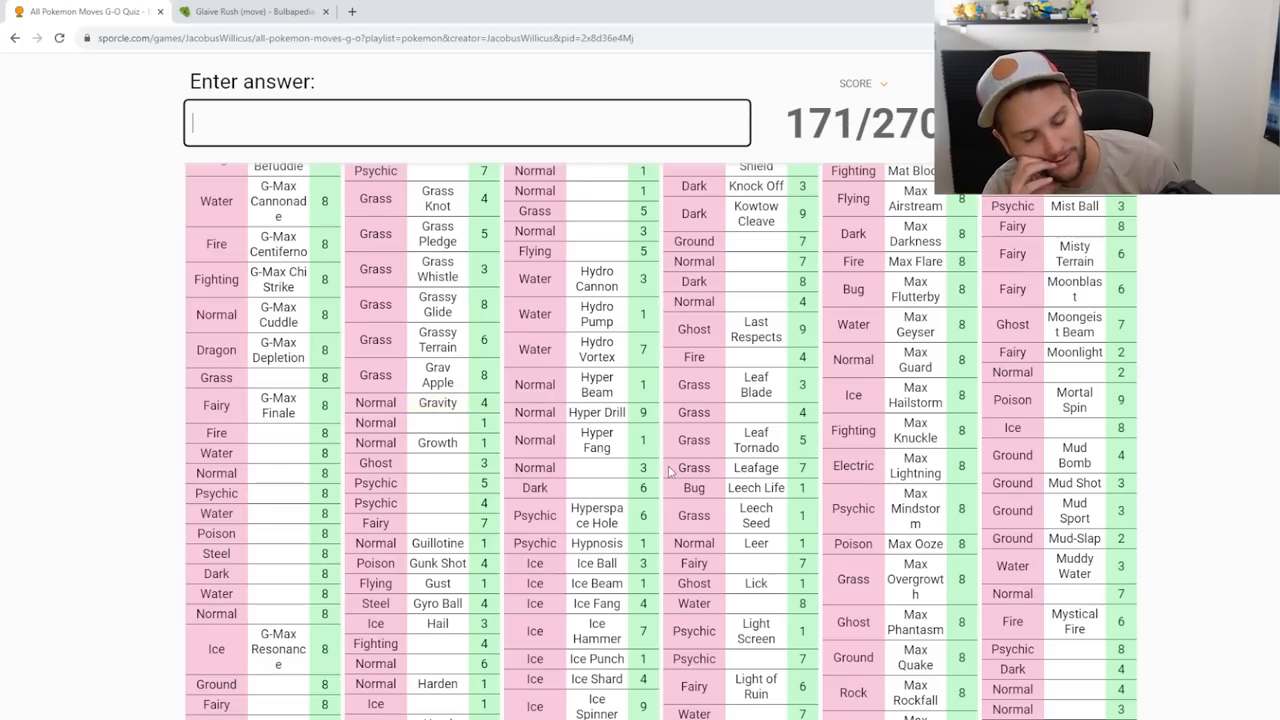
type("grud")
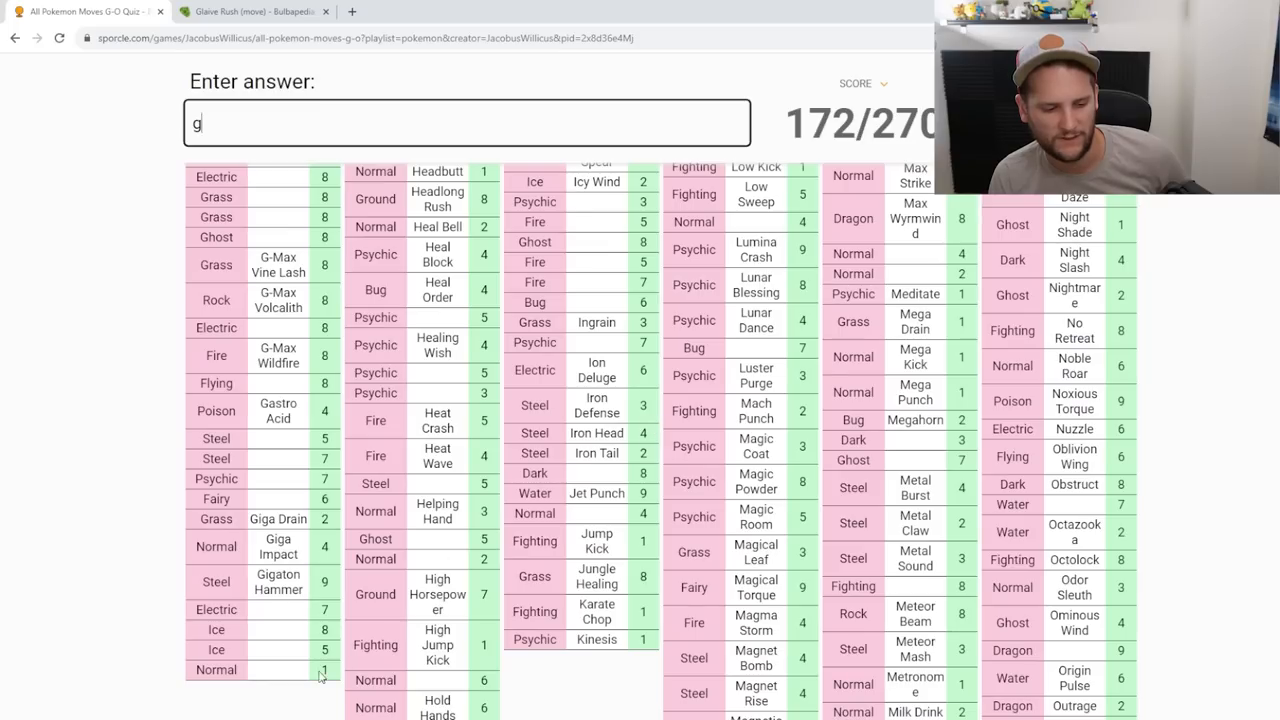
mouse_move(318, 676)
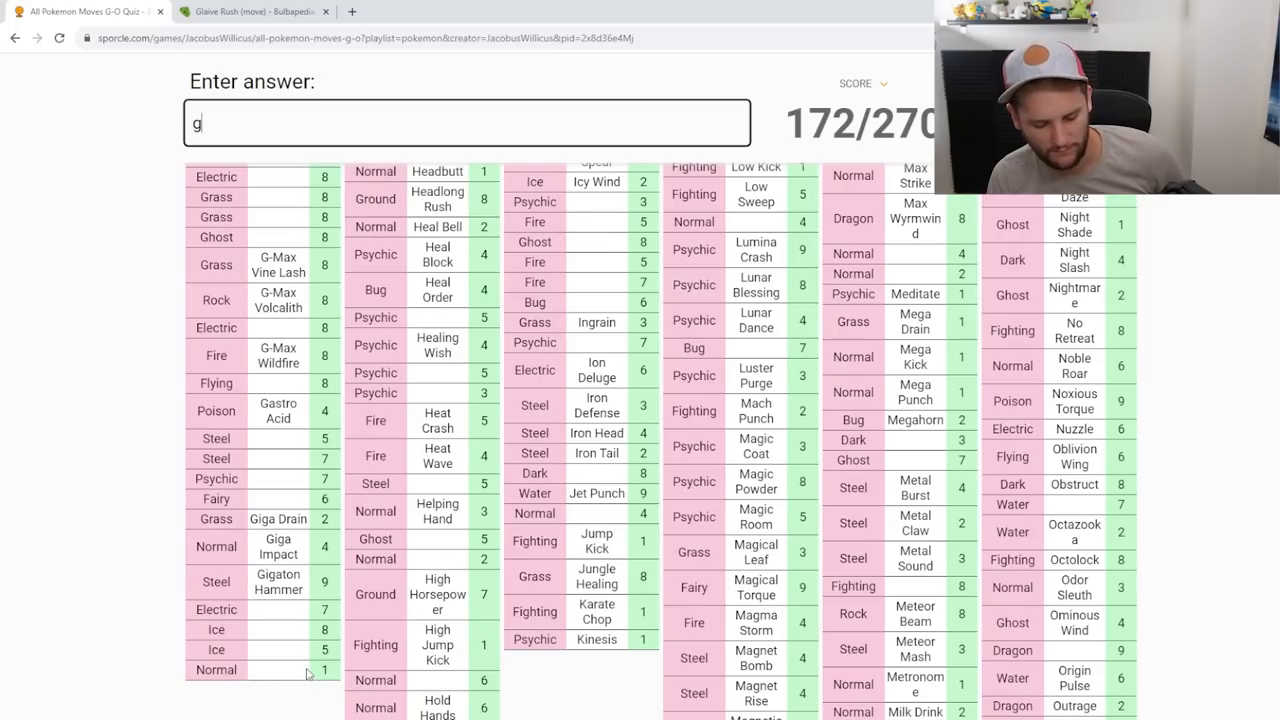
key("enter")
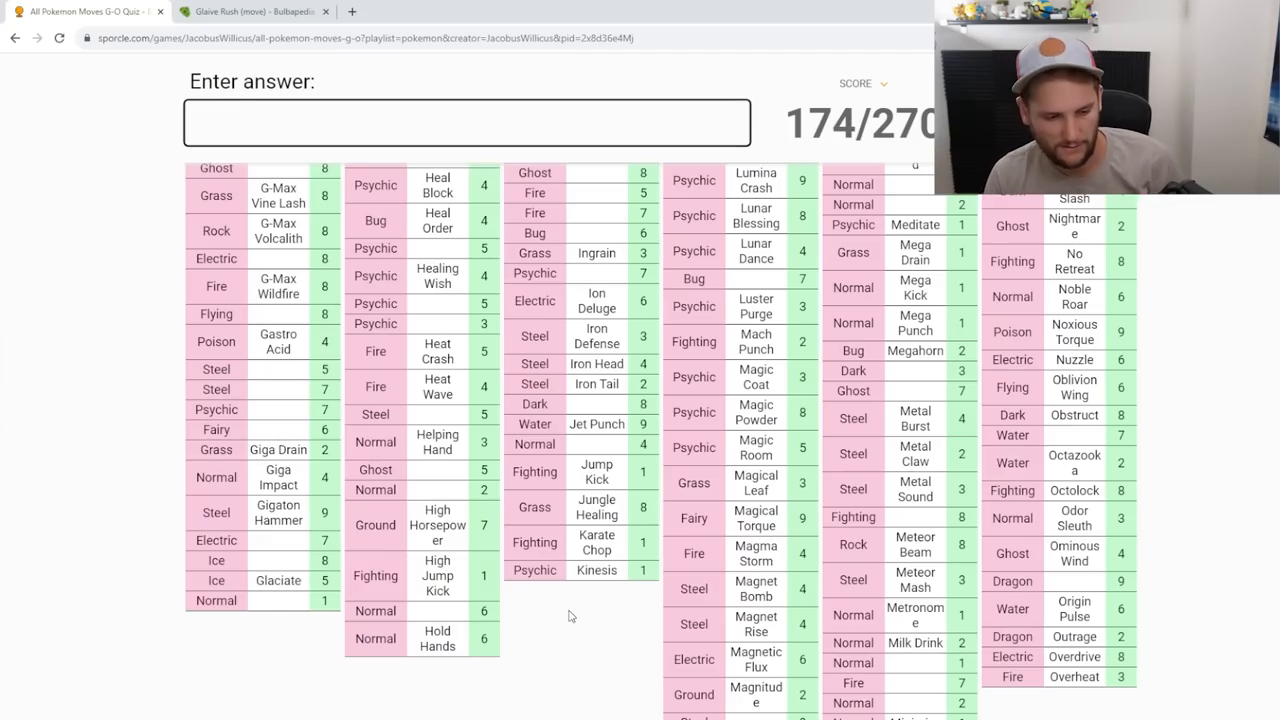
mouse_move(288, 620)
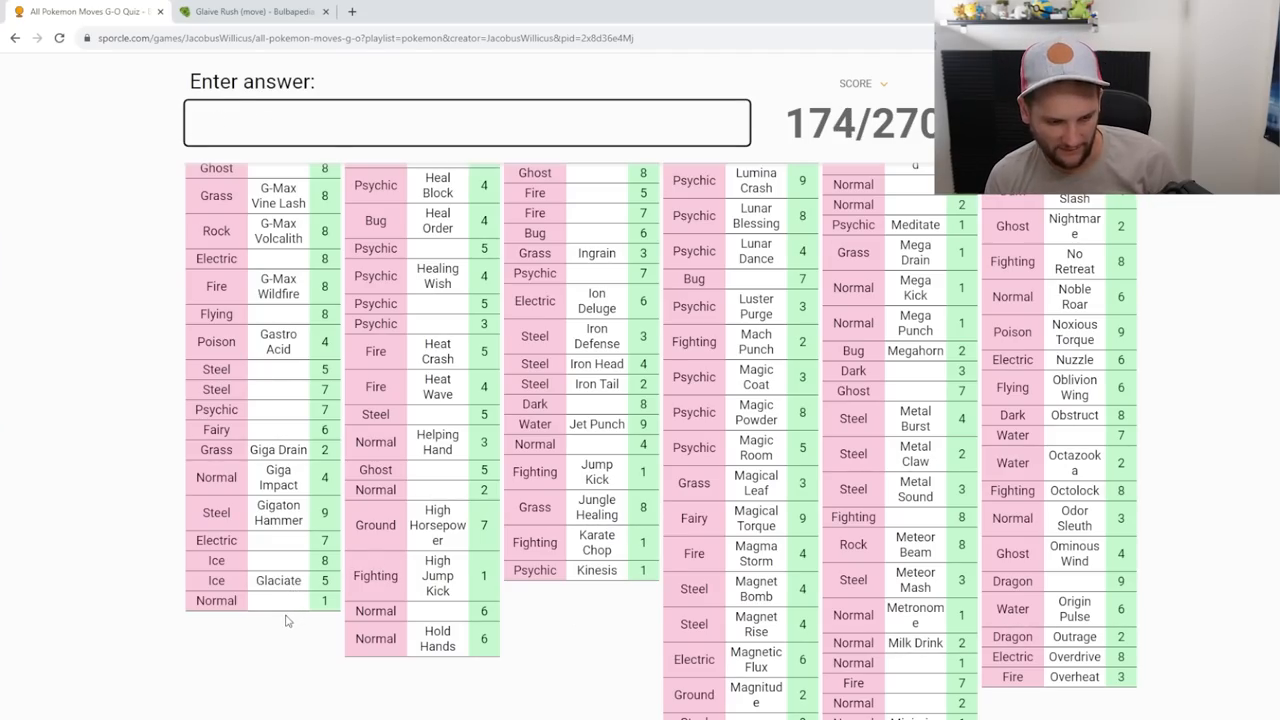
left_click(464, 122)
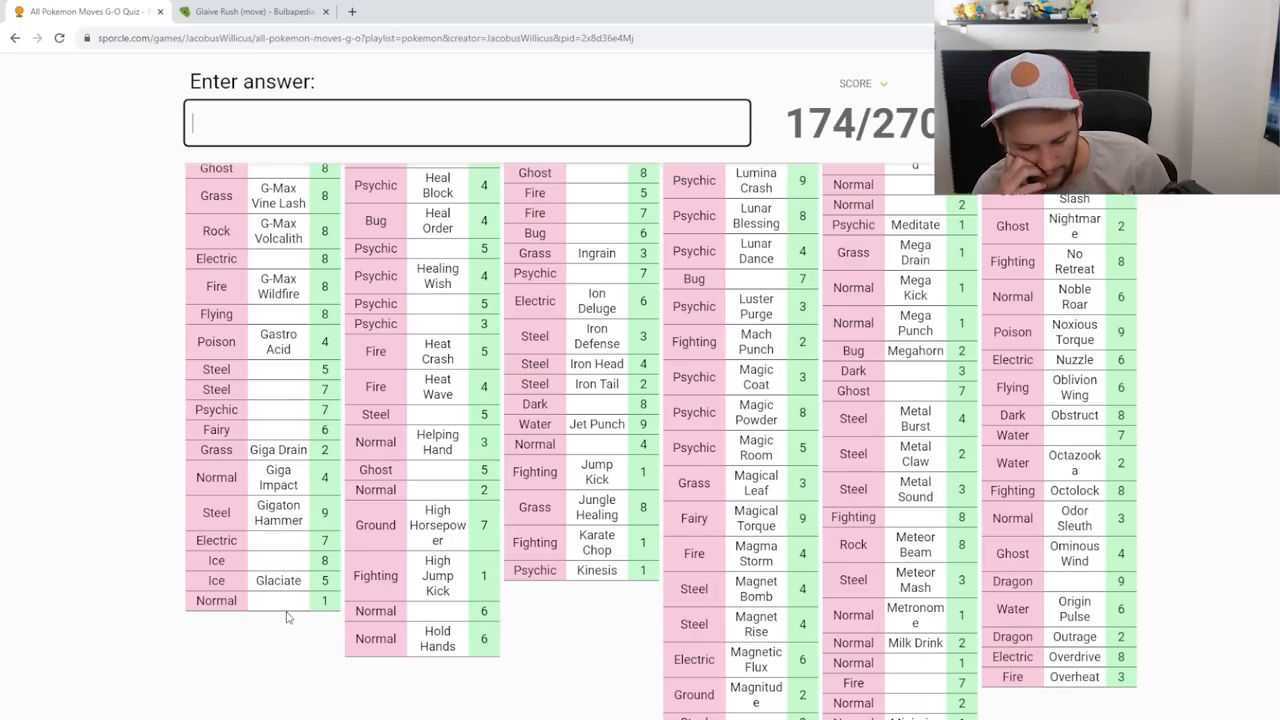
Step: Enter Glare, Gear Grind, Gear Shift and G-Max Drum Solo into the answer box
type("gl")
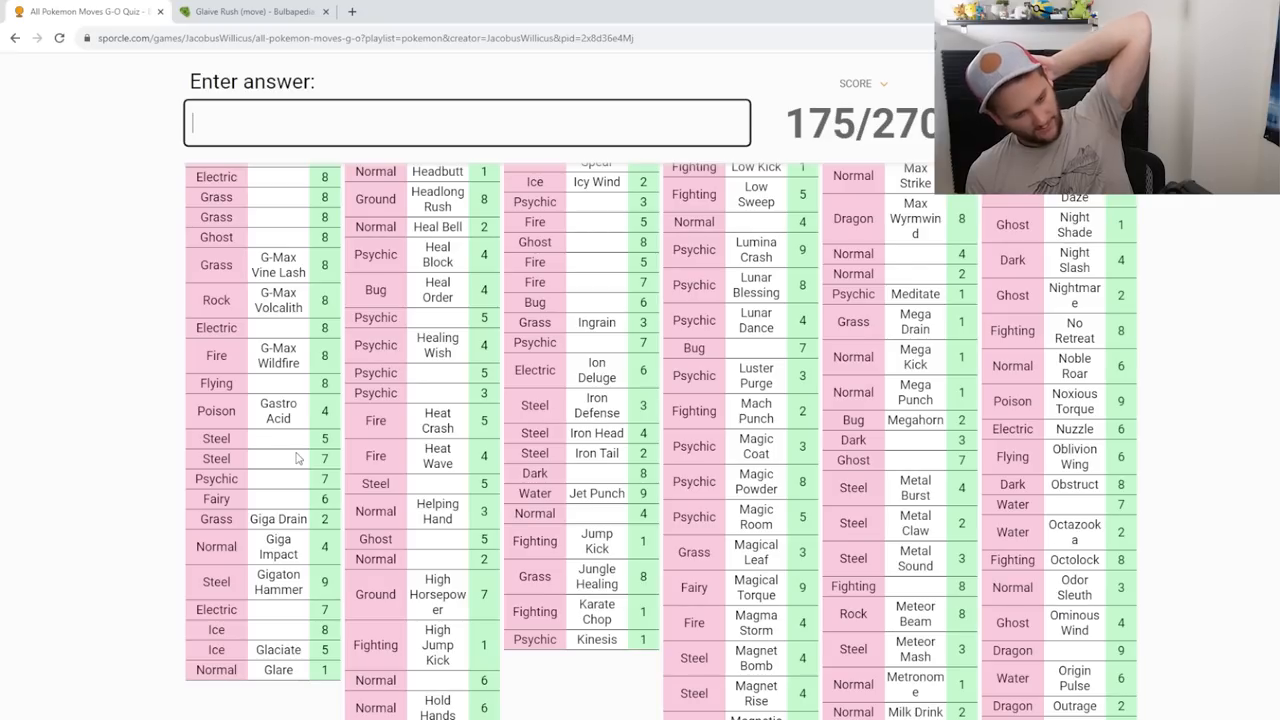
type("gear")
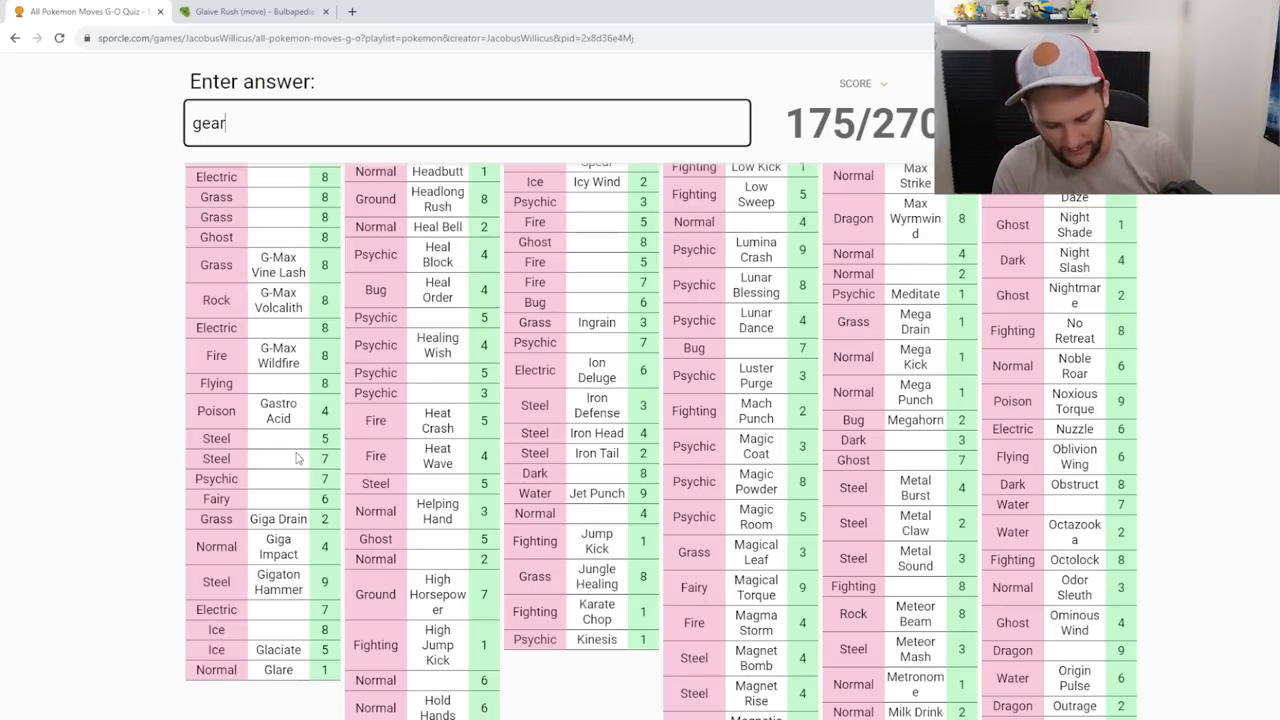
type("shift")
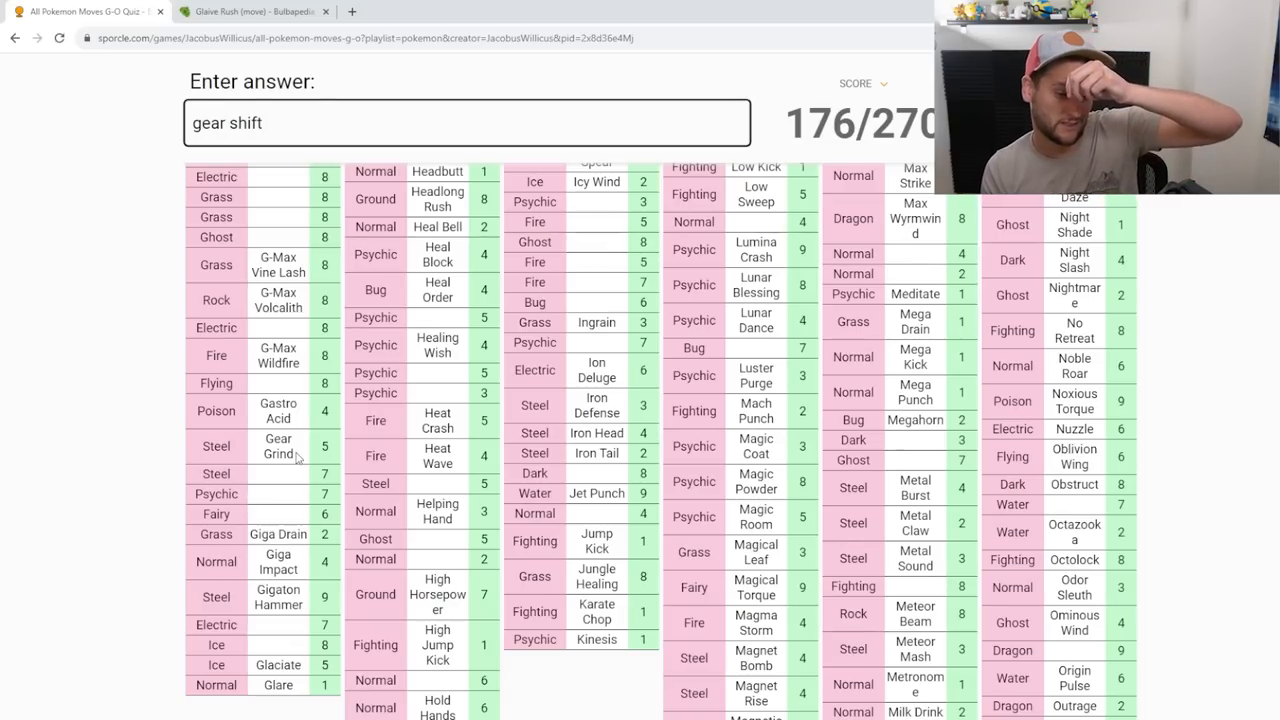
type("dru")
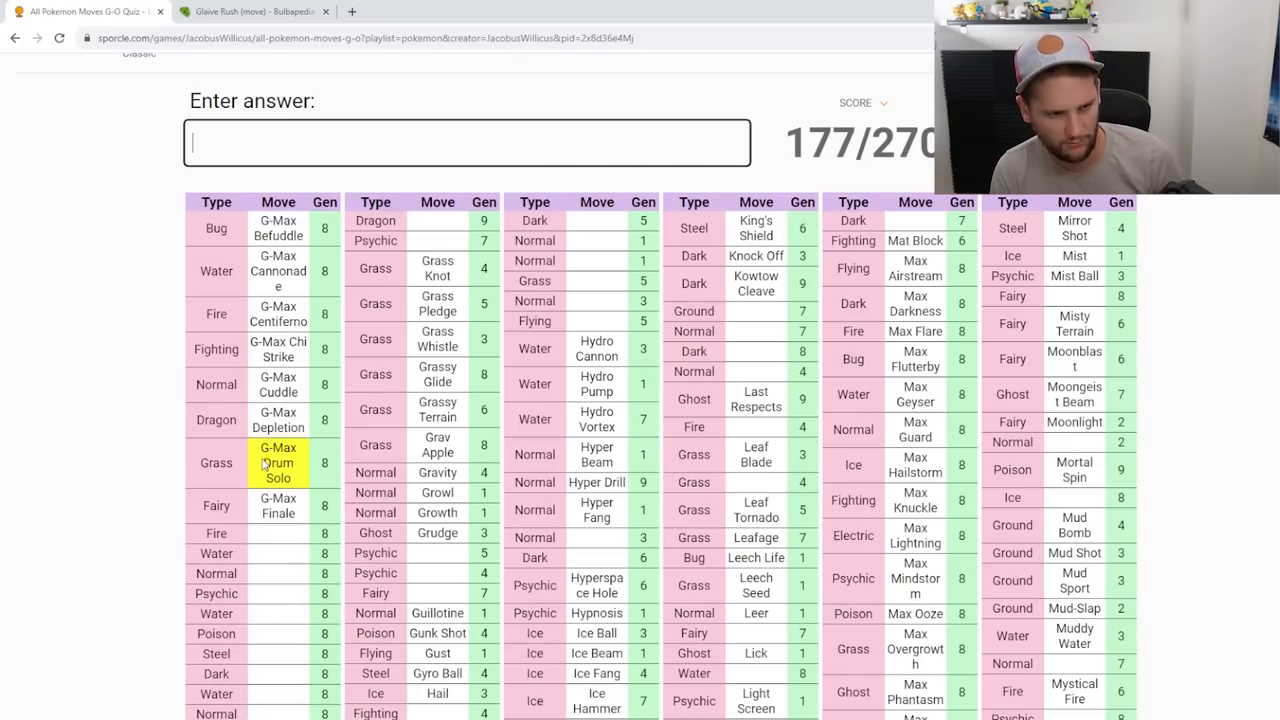
type("p")
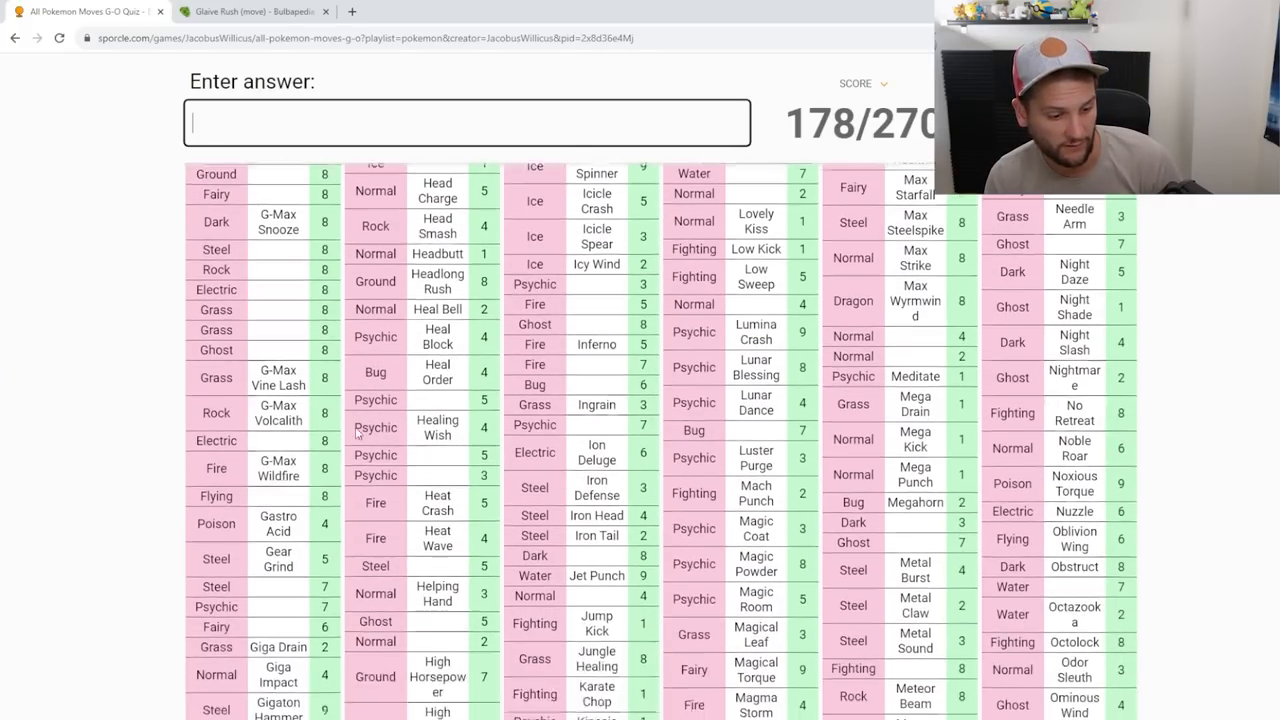
scroll("down", 3)
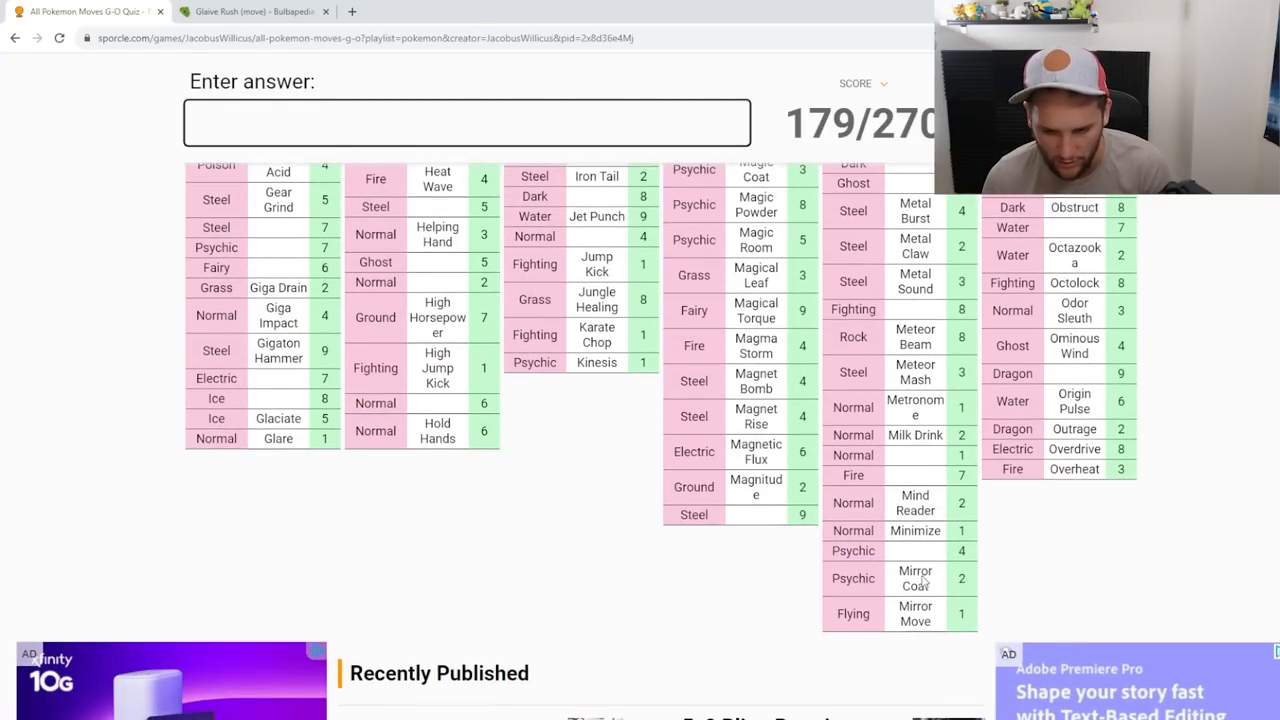
Step: Attempt Mind-related guesses such as Mind Blown, then clear the rejected guess
type("mi")
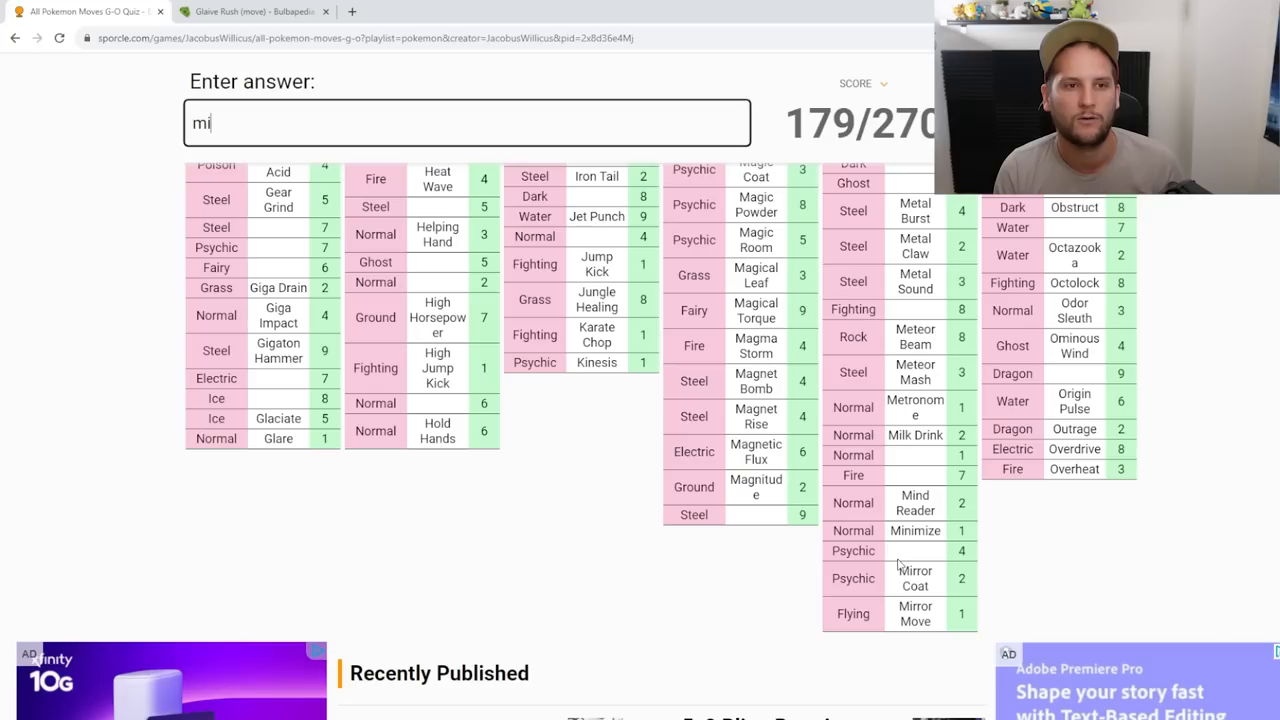
type("ind")
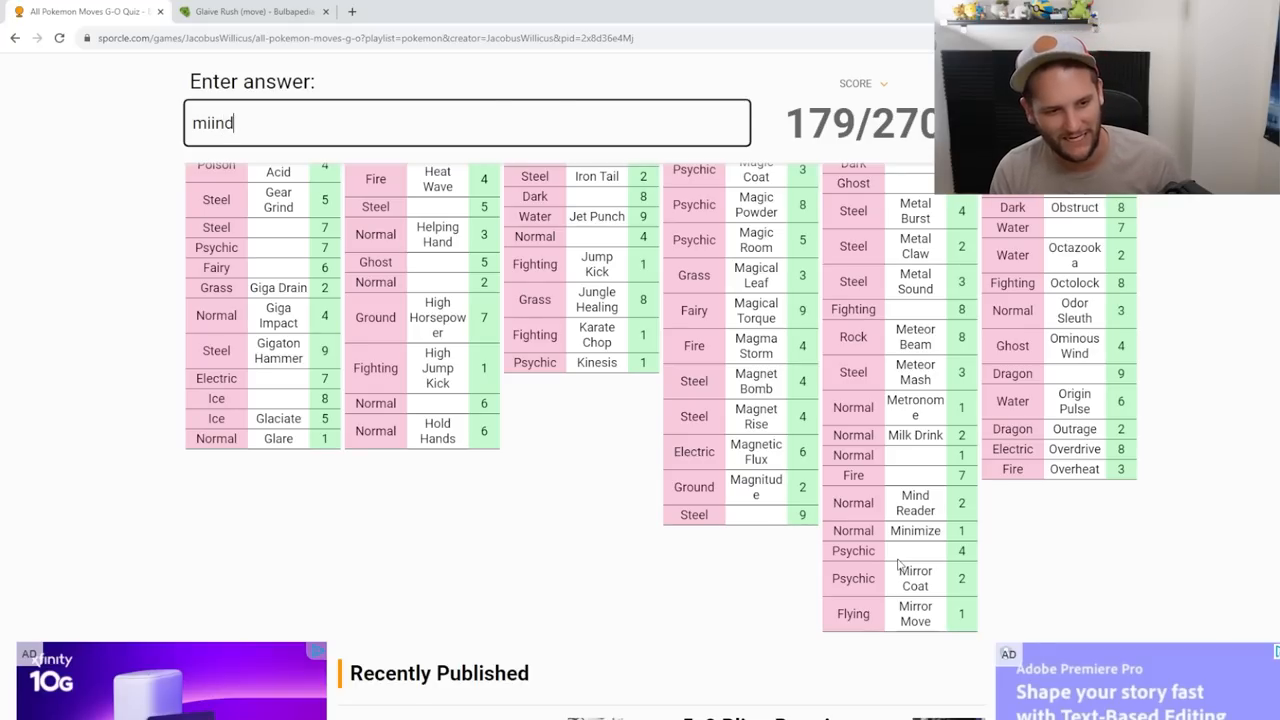
type("mind bl")
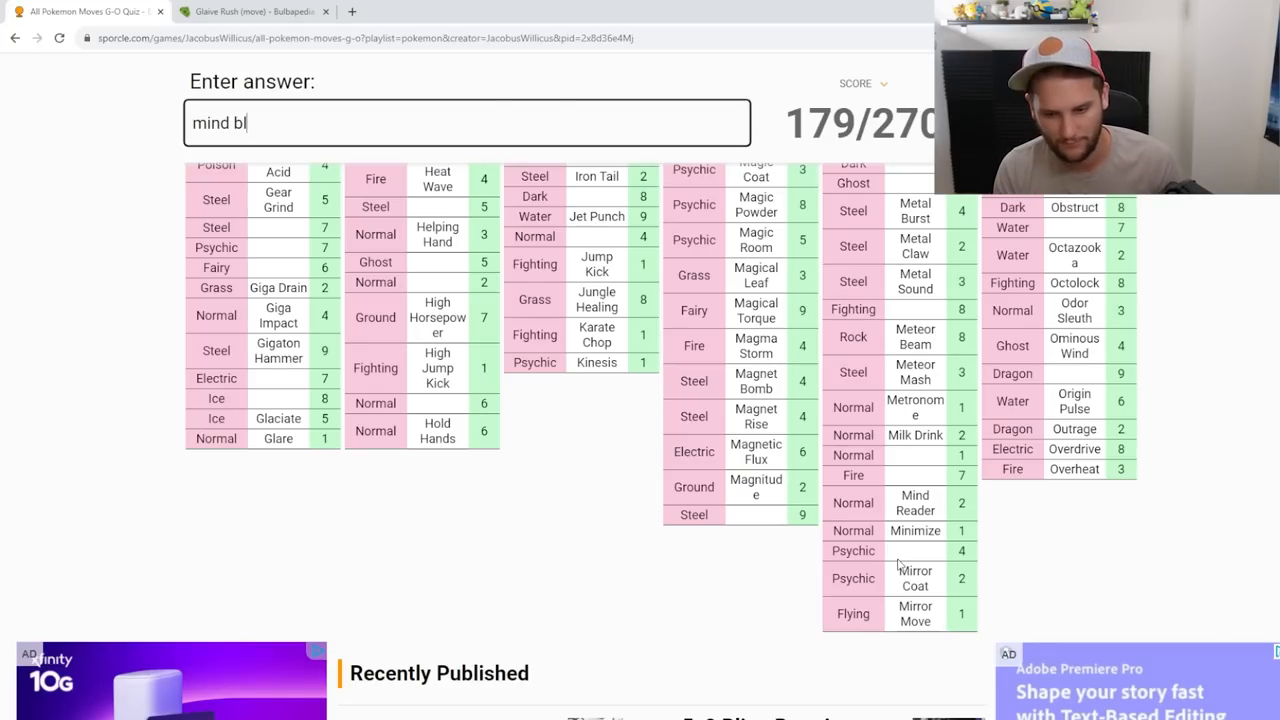
key("Enter")
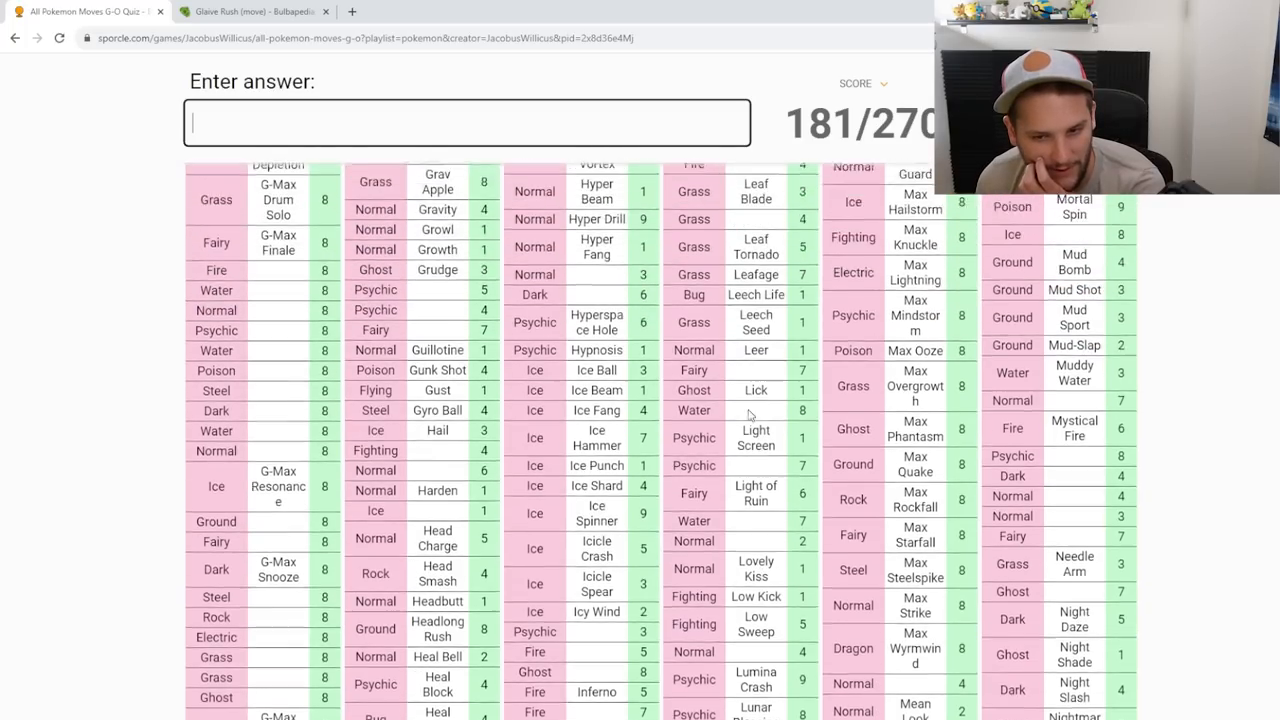
scroll("up", 3)
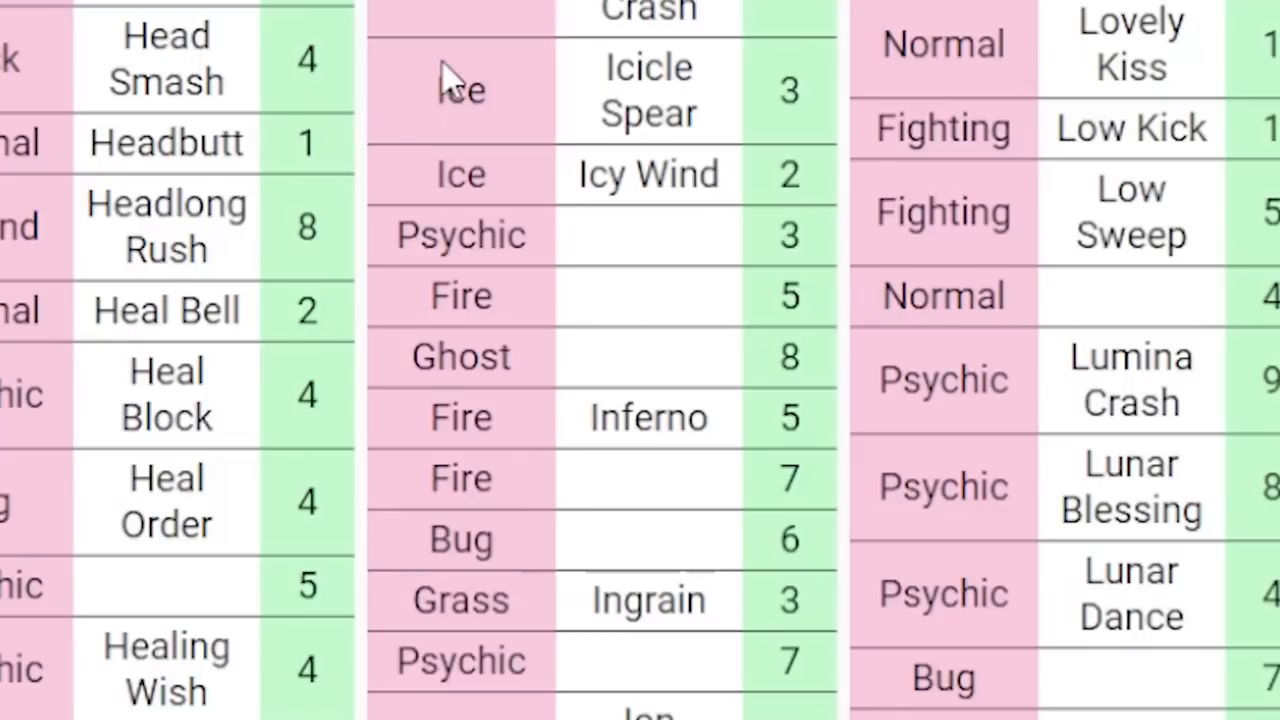
mouse_move(410, 360)
type("inferno flame")
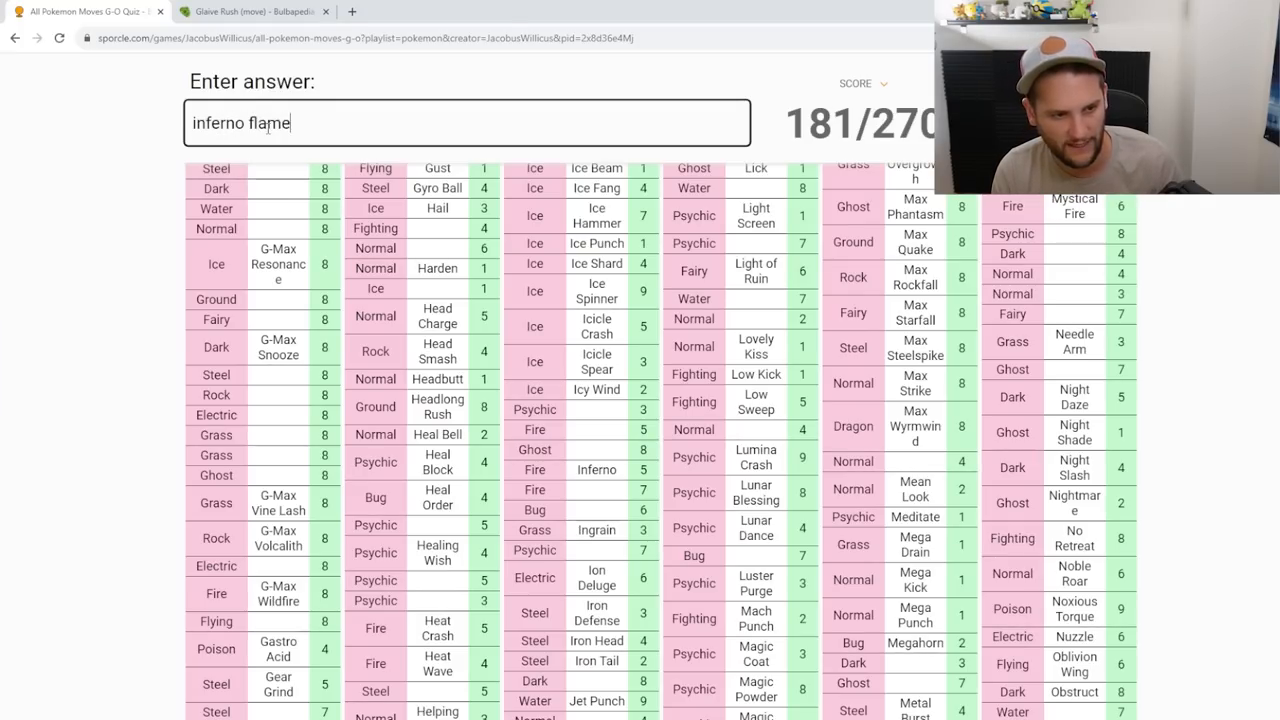
Step: Erase the wrong guess and enter Inferno Overdrive, Infestation, a kinesis move and Haze/Hammer Arm
key("Backspace")
type("incine")
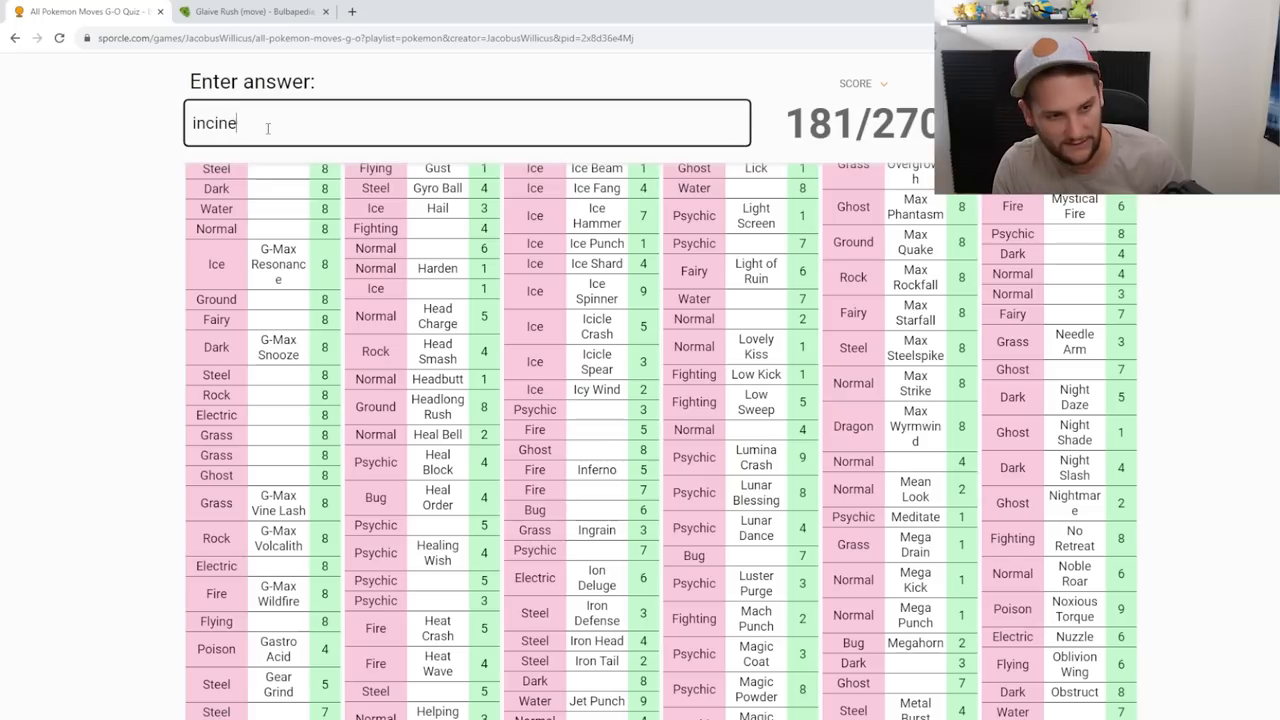
type("infer")
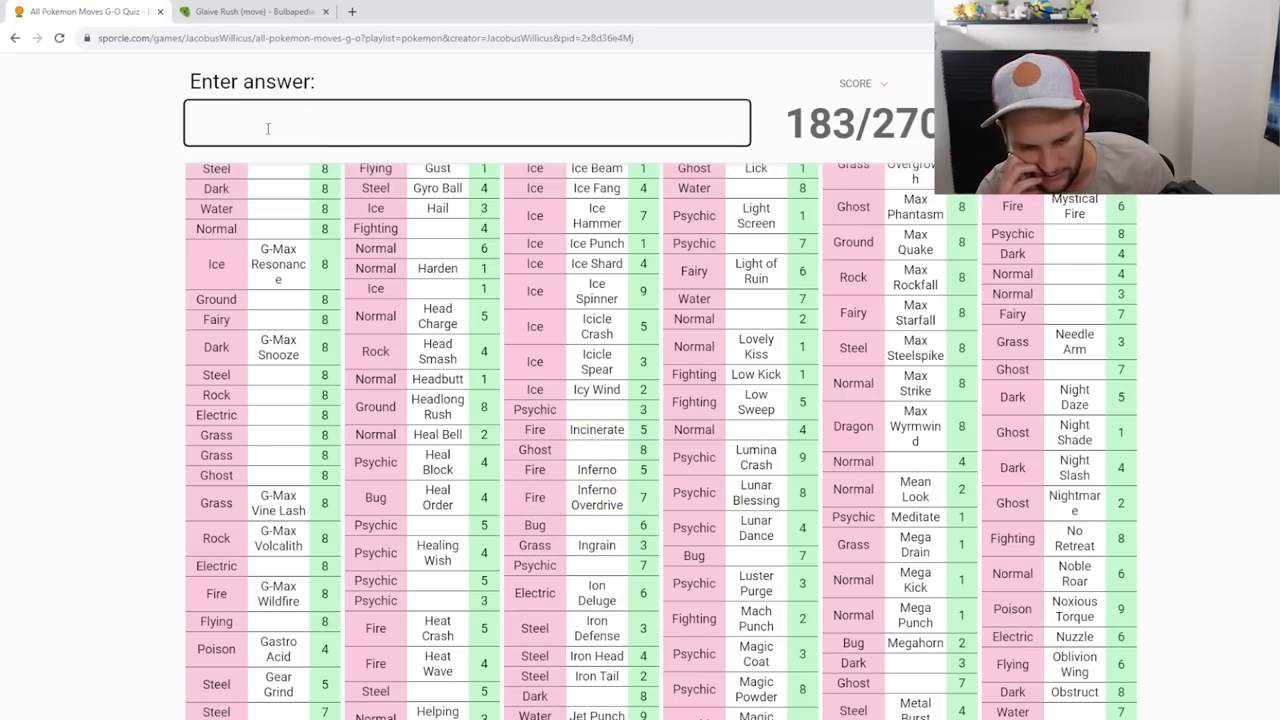
type("infe")
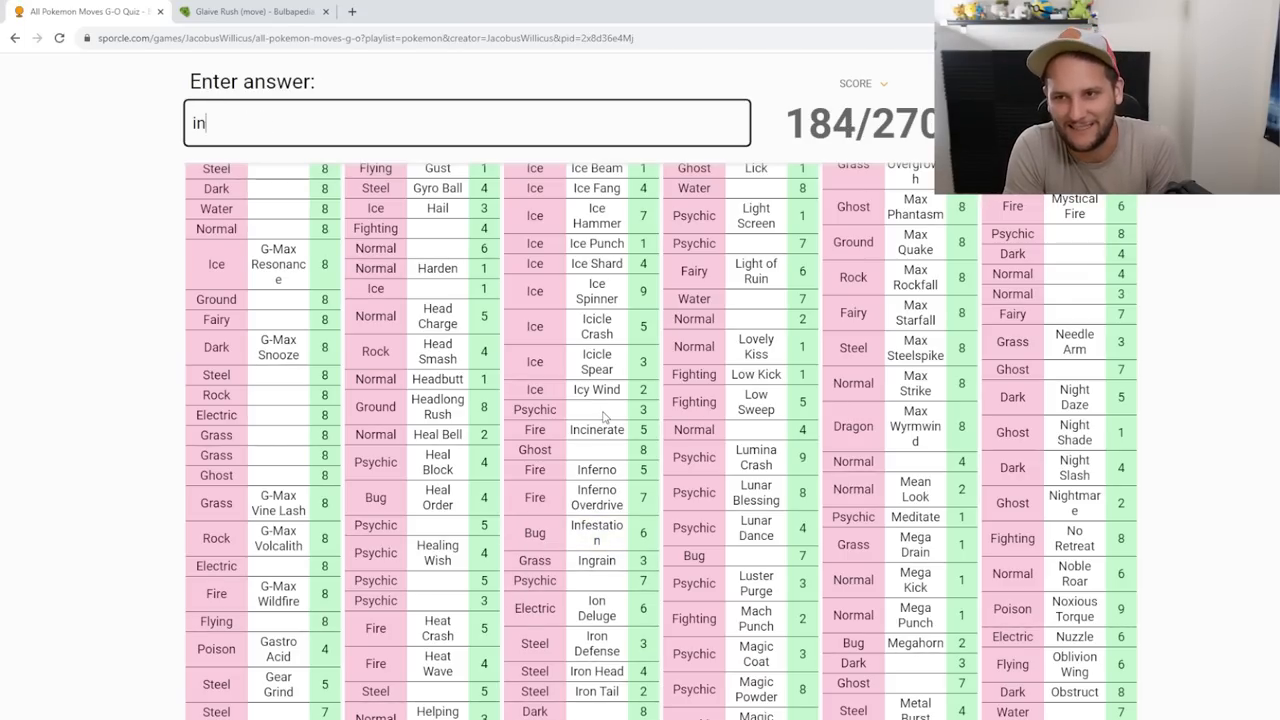
key("backspace")
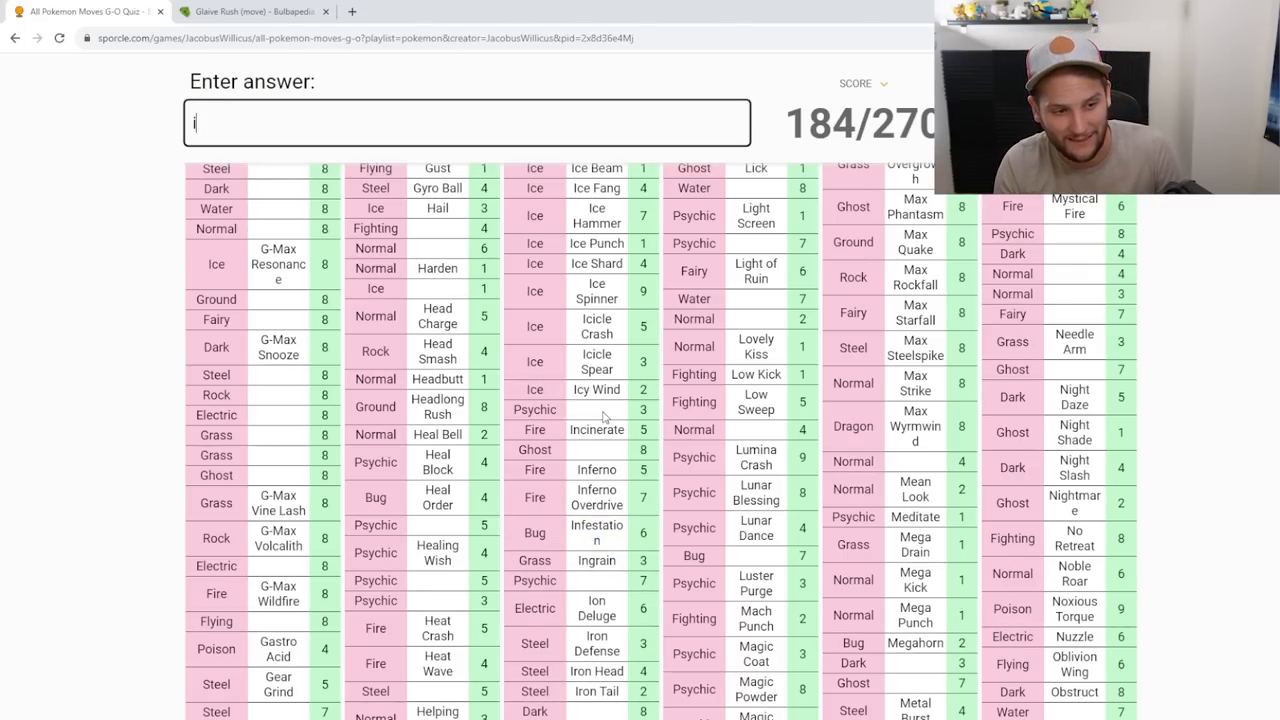
type("kinesi")
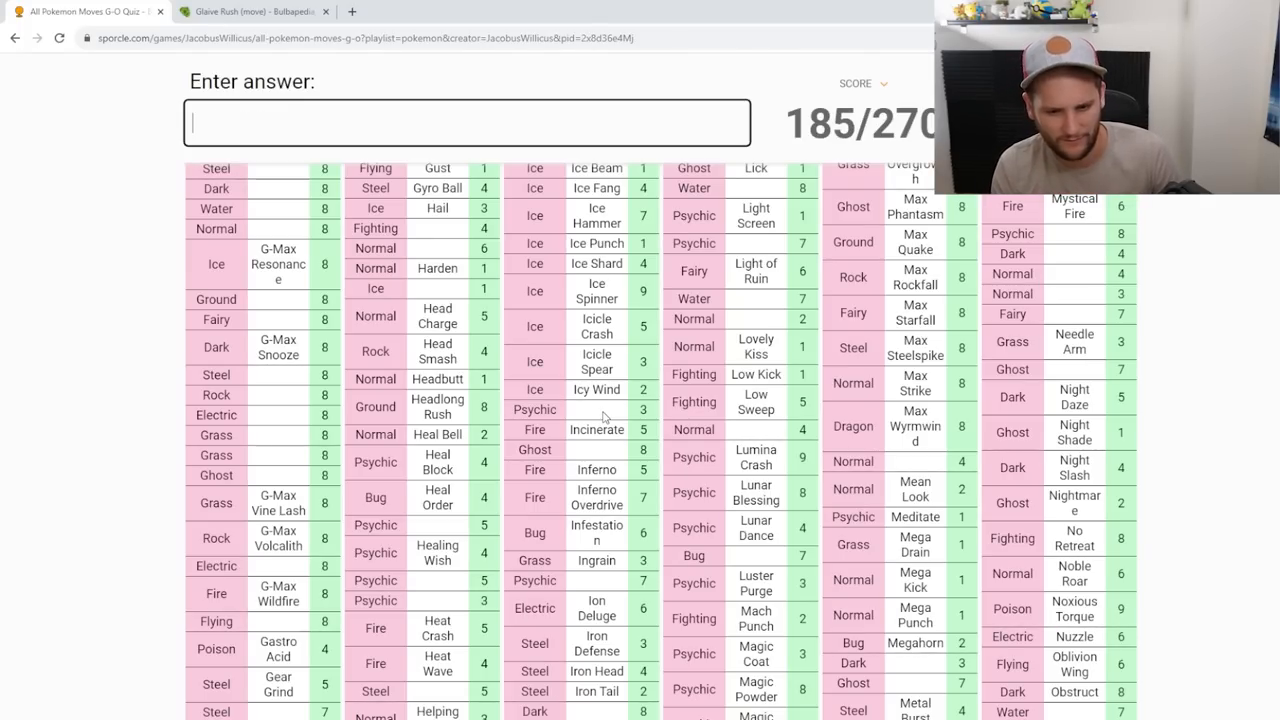
scroll("down", 3)
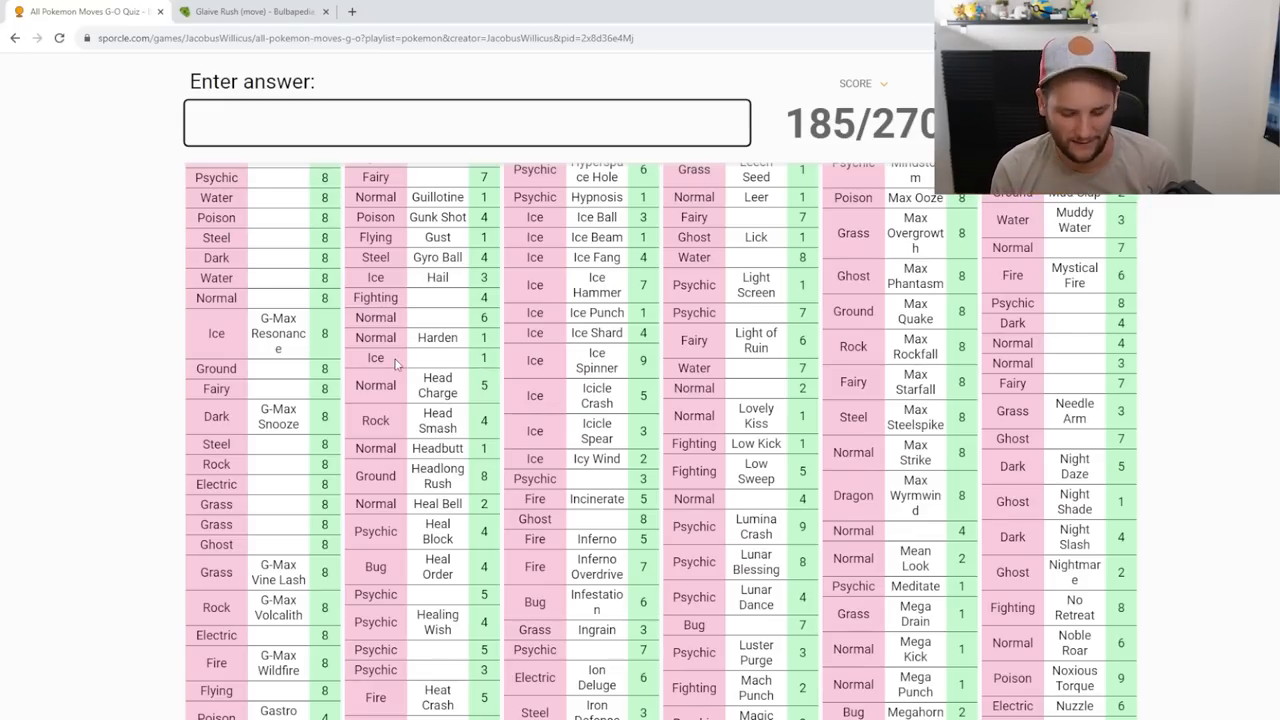
type("ha")
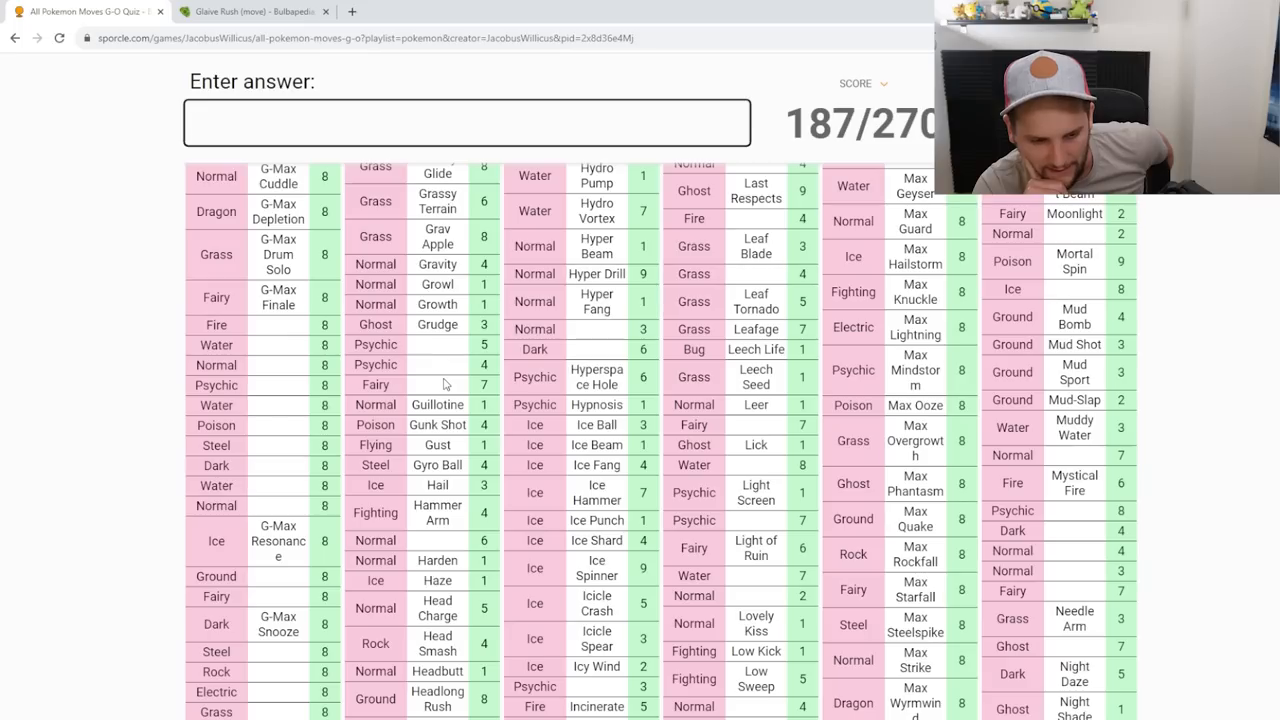
type("guard spli")
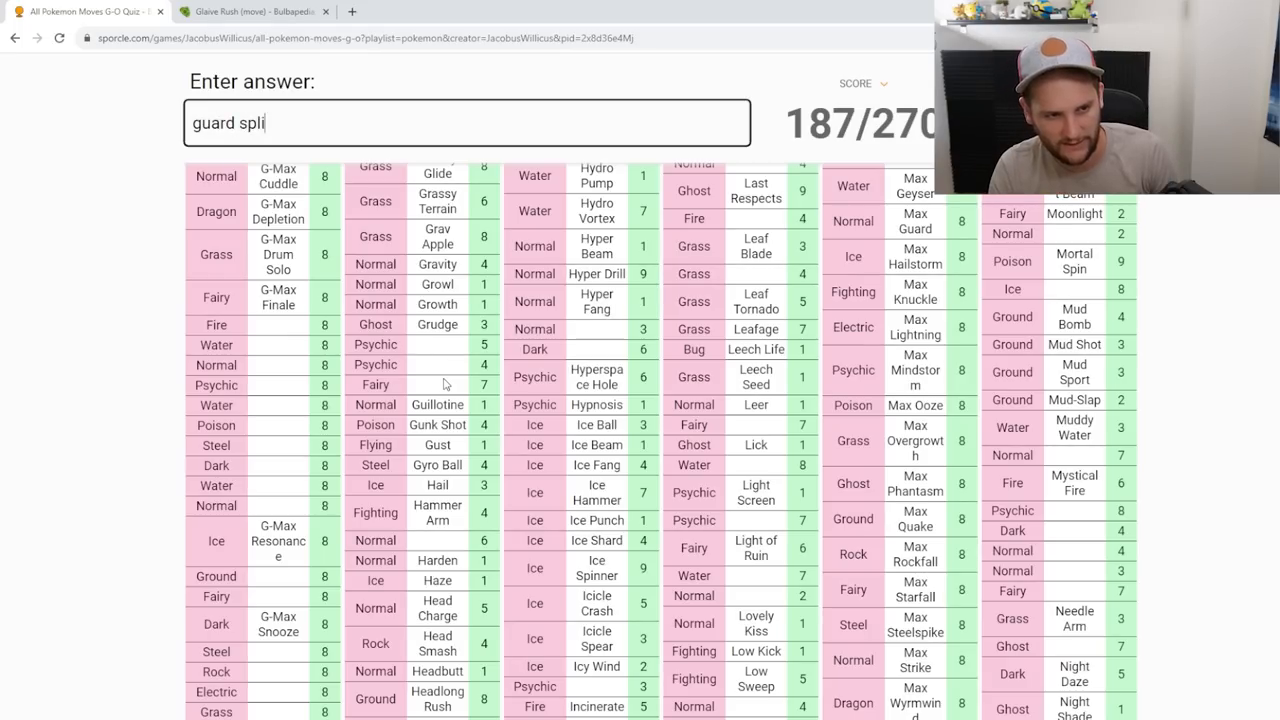
type("gaurd swa")
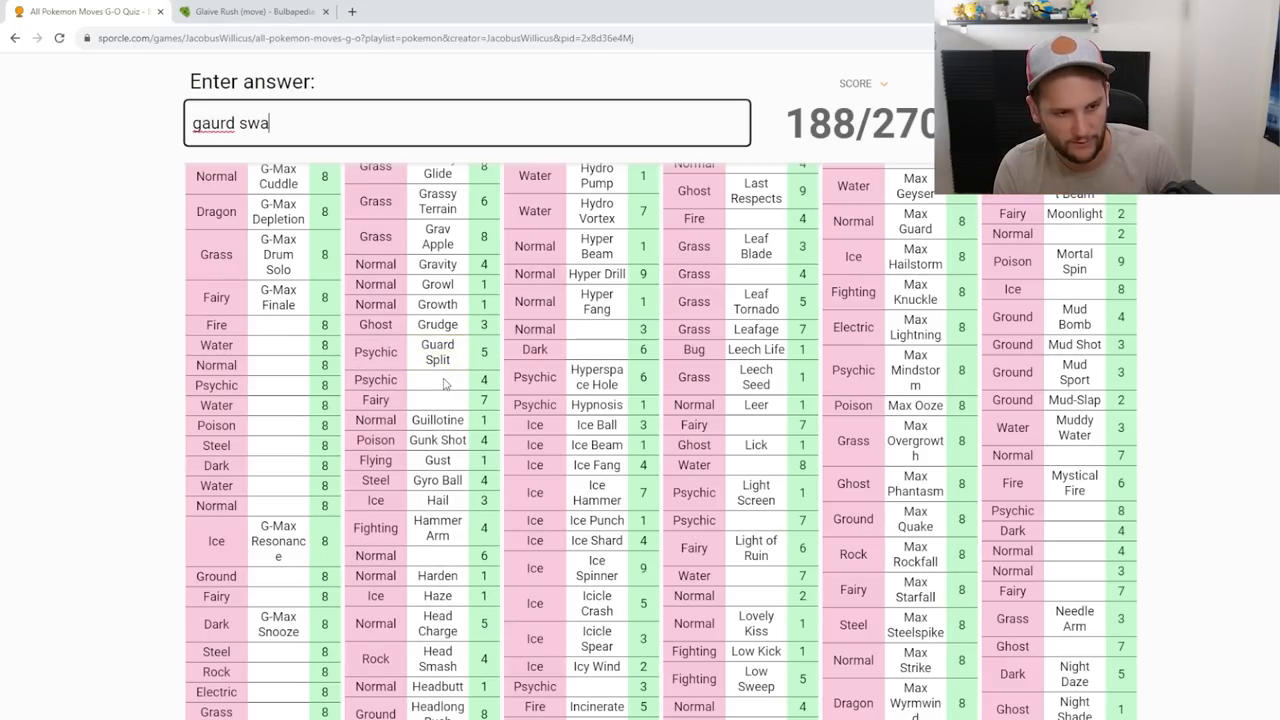
key("enter")
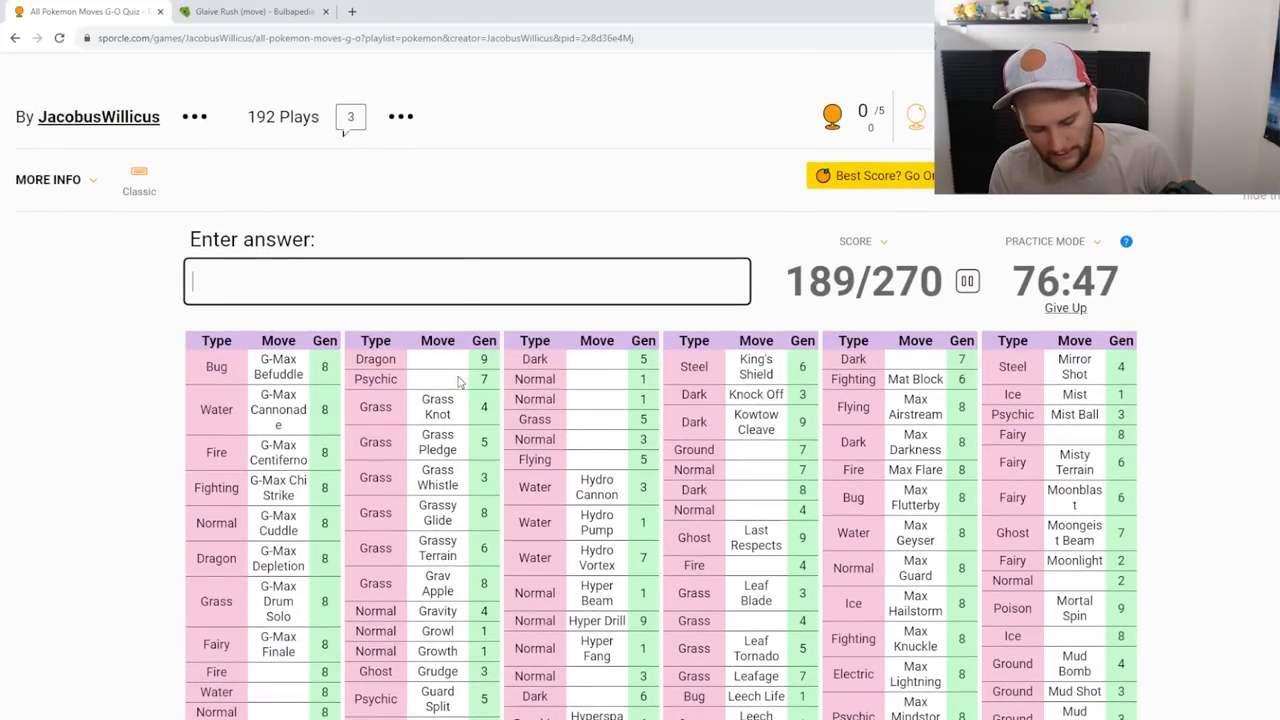
type("glittz")
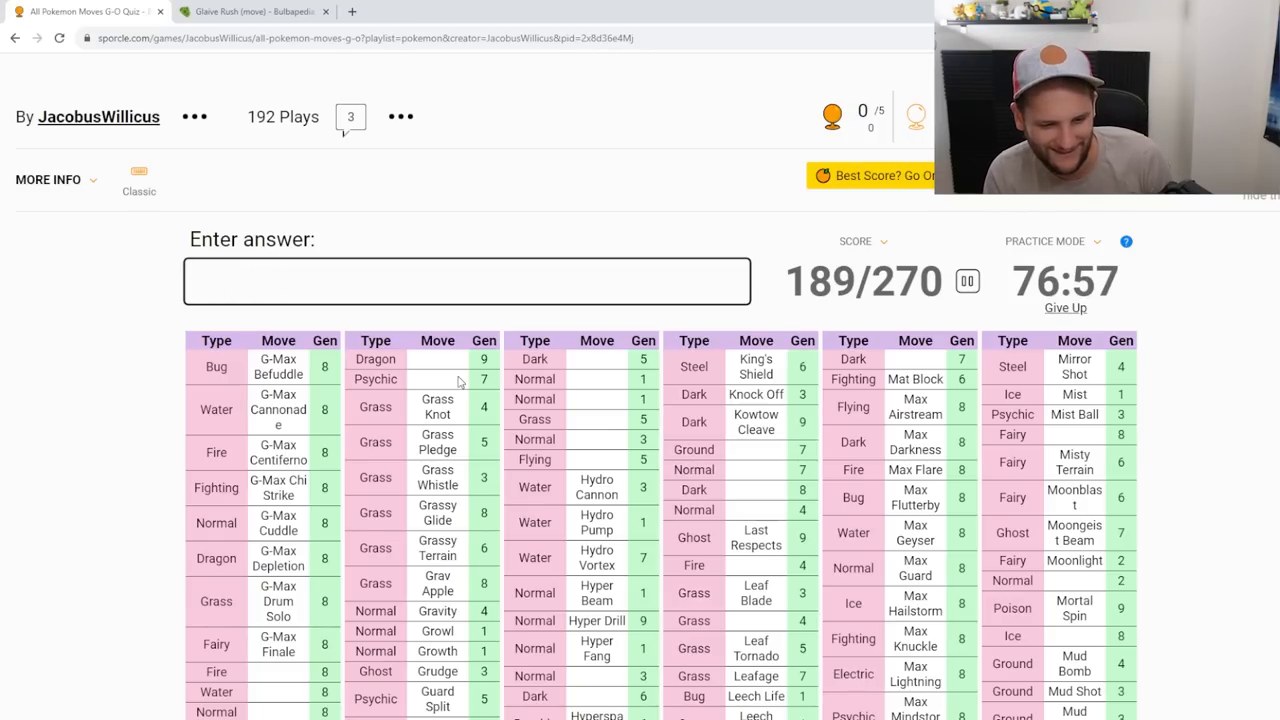
scroll("down", 3)
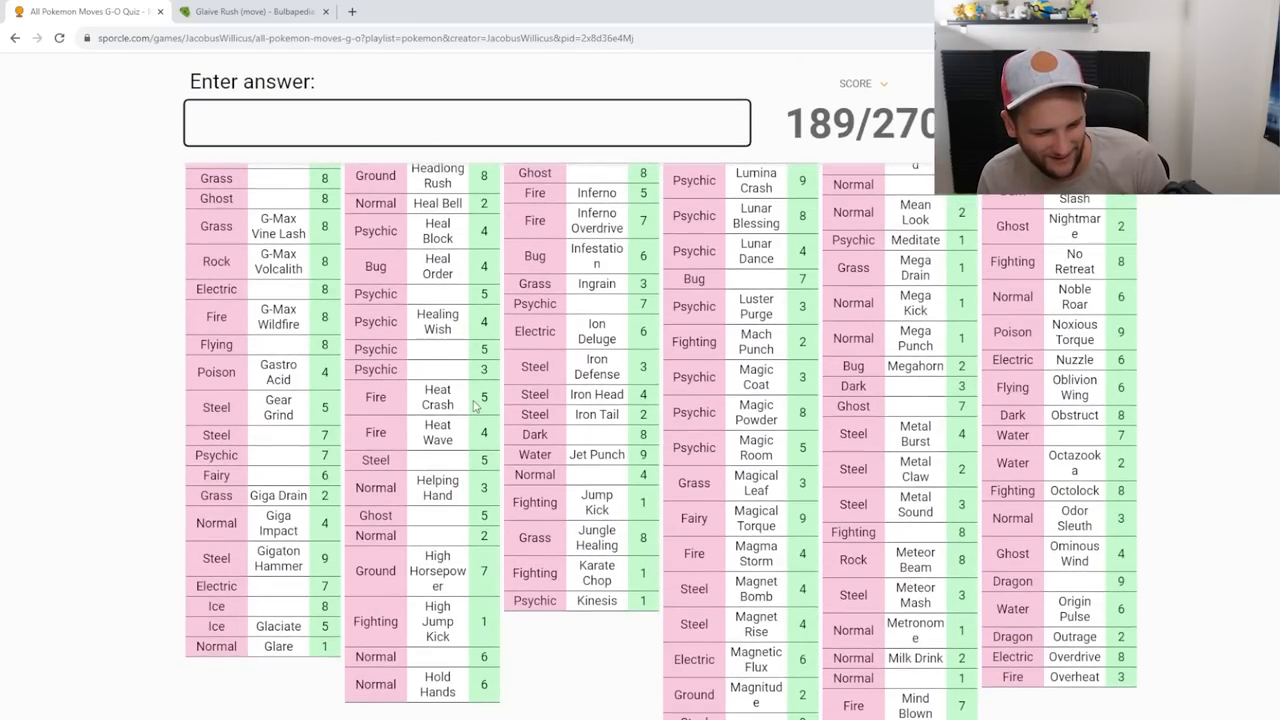
type("glizzy gl")
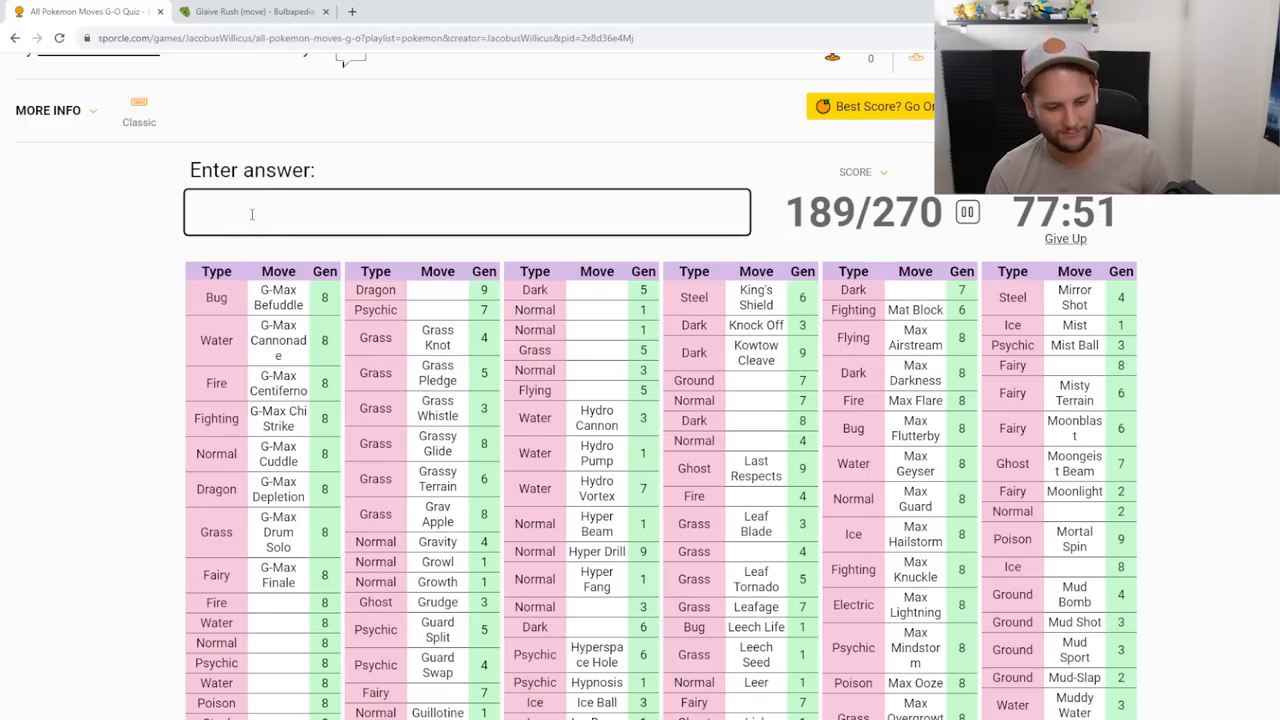
Step: Enter Horn moves, Hone Claws, Hurricane, Laser Focus and a Nature move
scroll("down", 3)
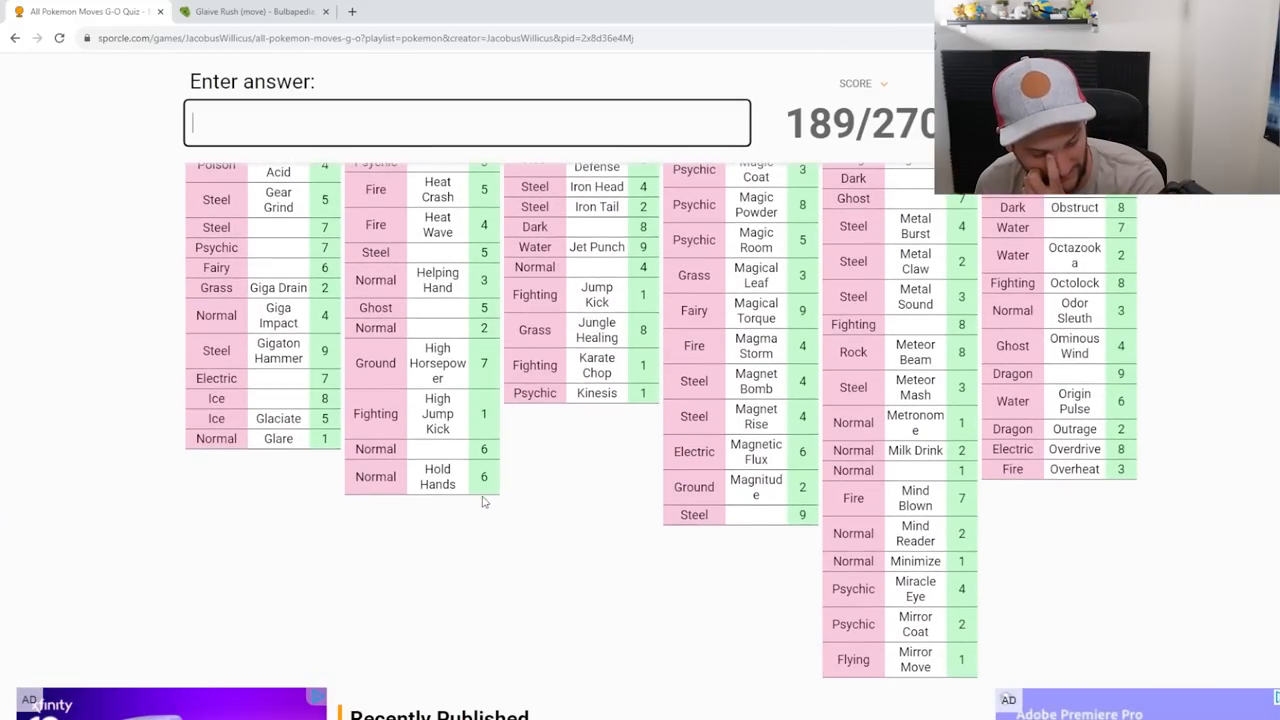
type("h")
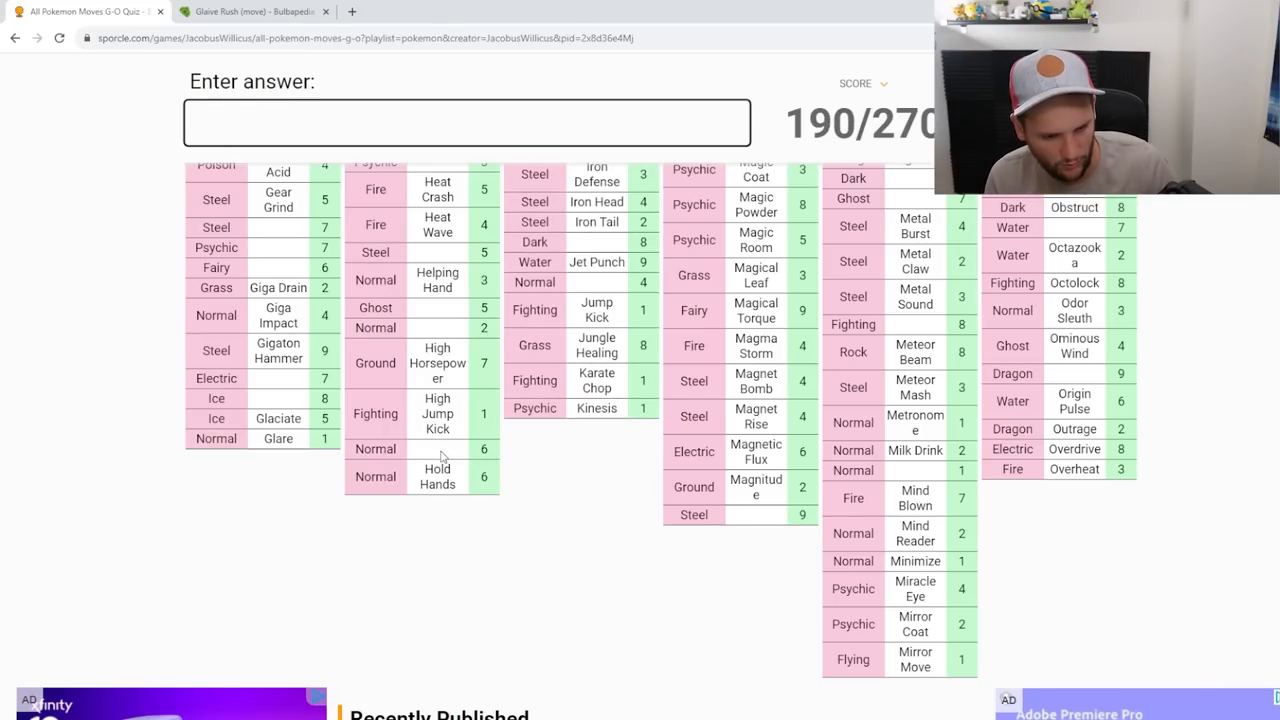
type("horn")
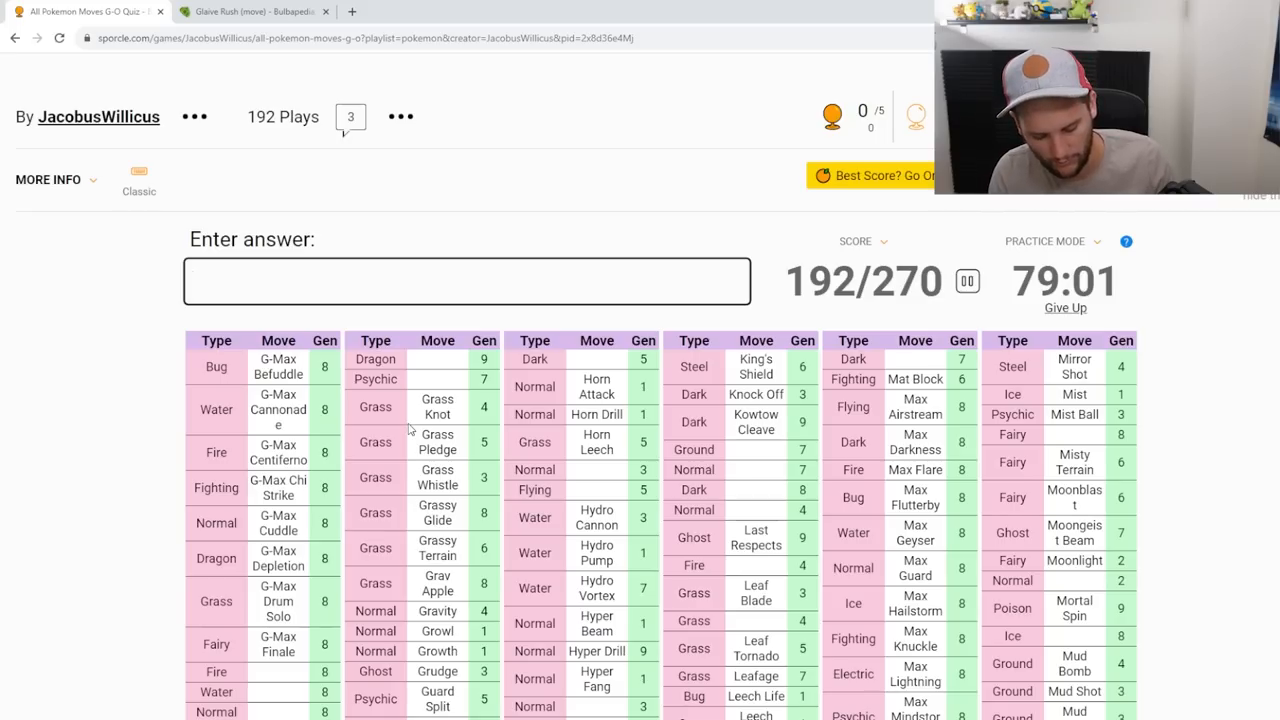
type("Hone Claws")
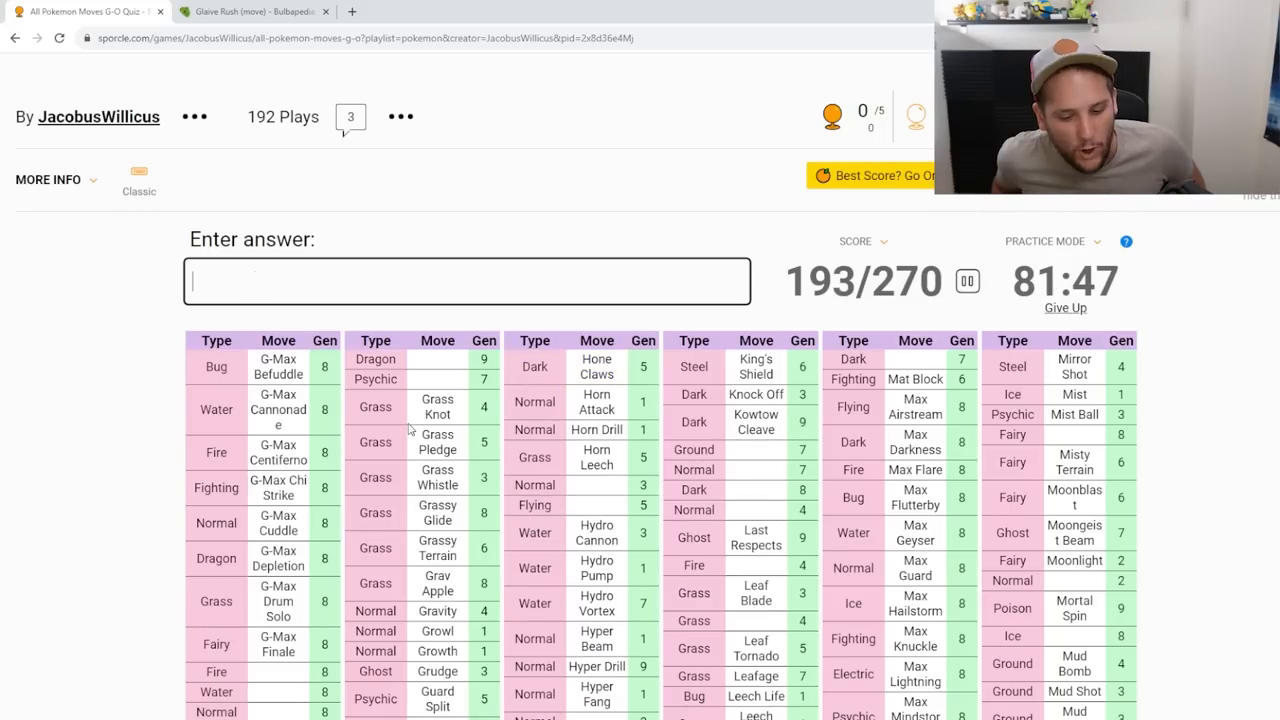
type("Hurricane")
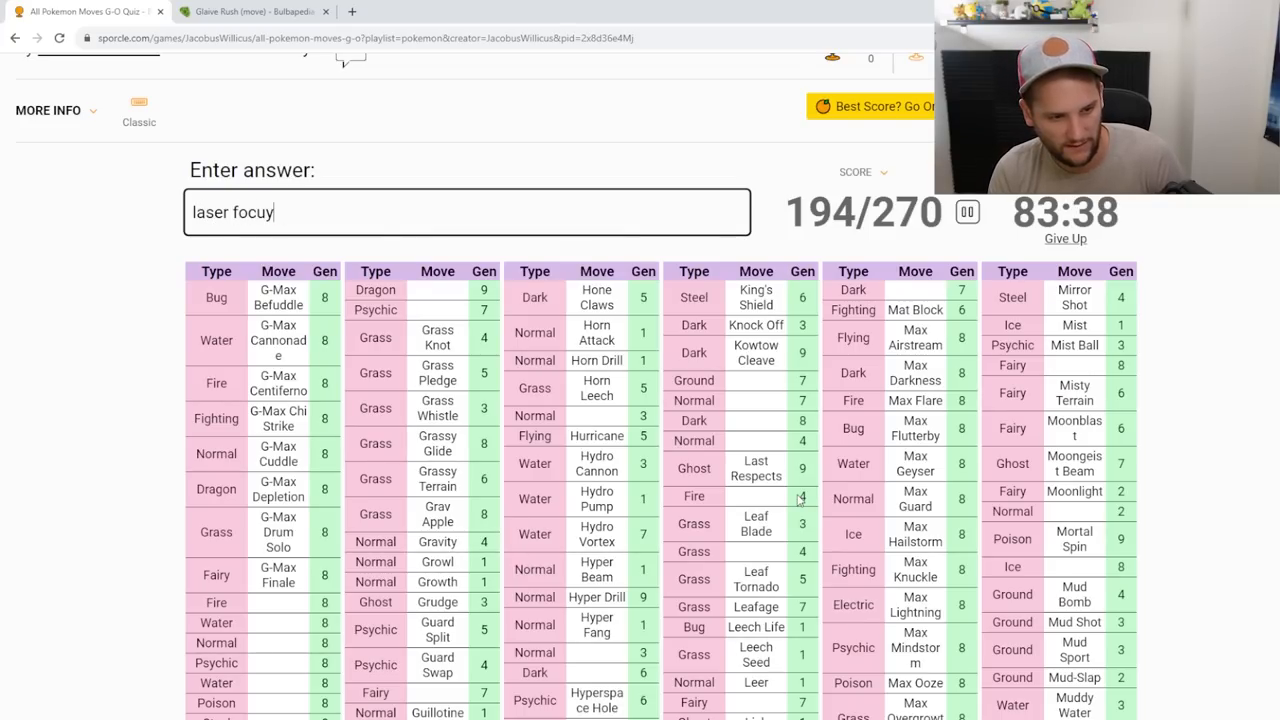
key("enter")
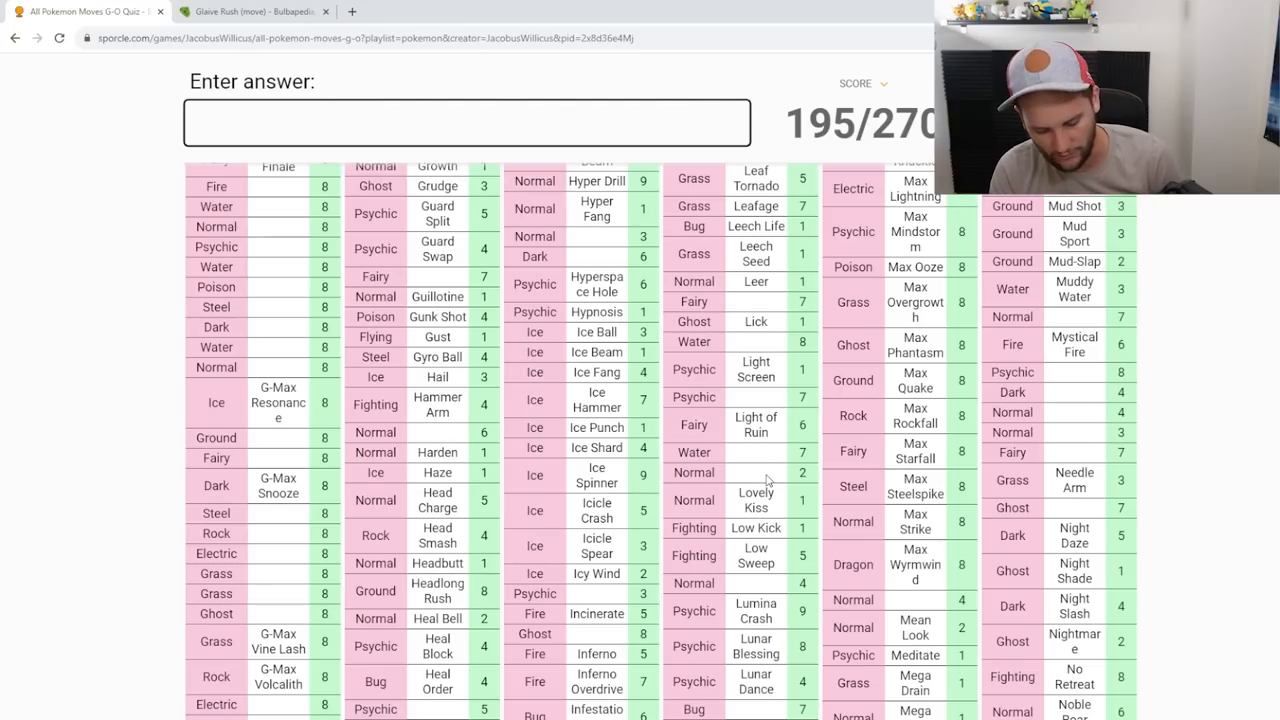
type("nat")
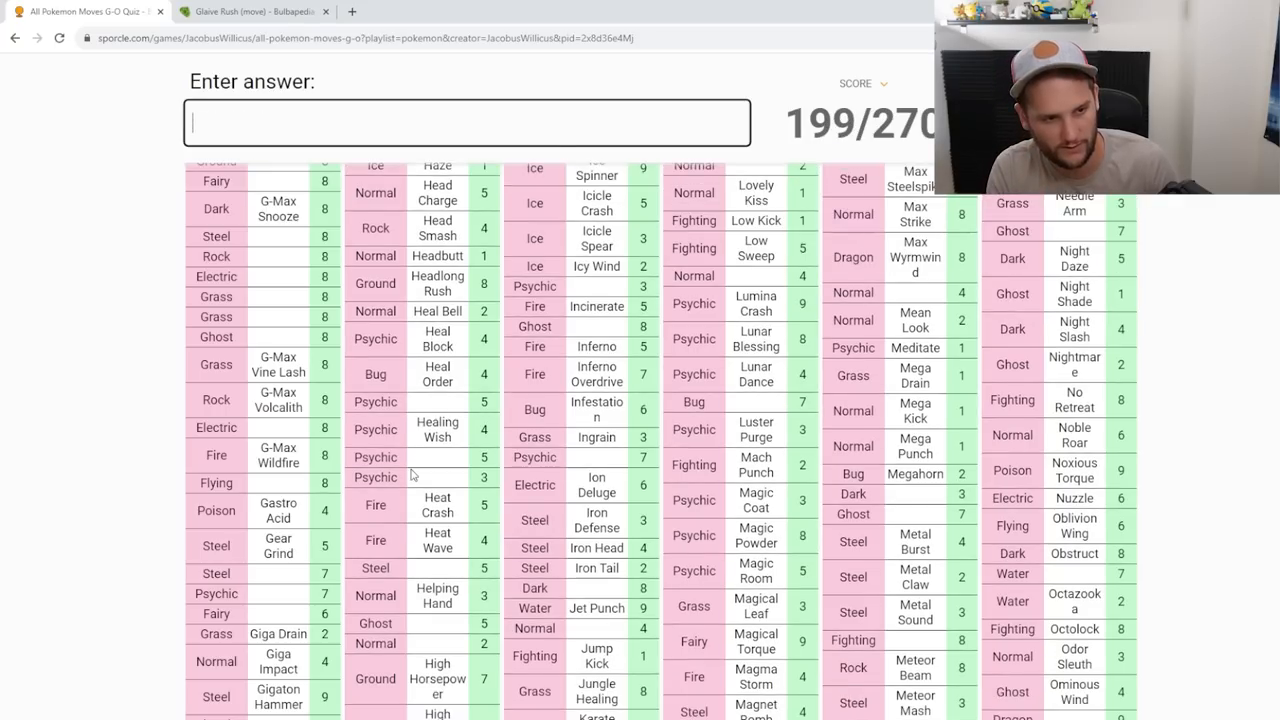
Step: Enter a Lu- move, G-Max Steelsurge and G-Max Replenish
scroll("down", 3)
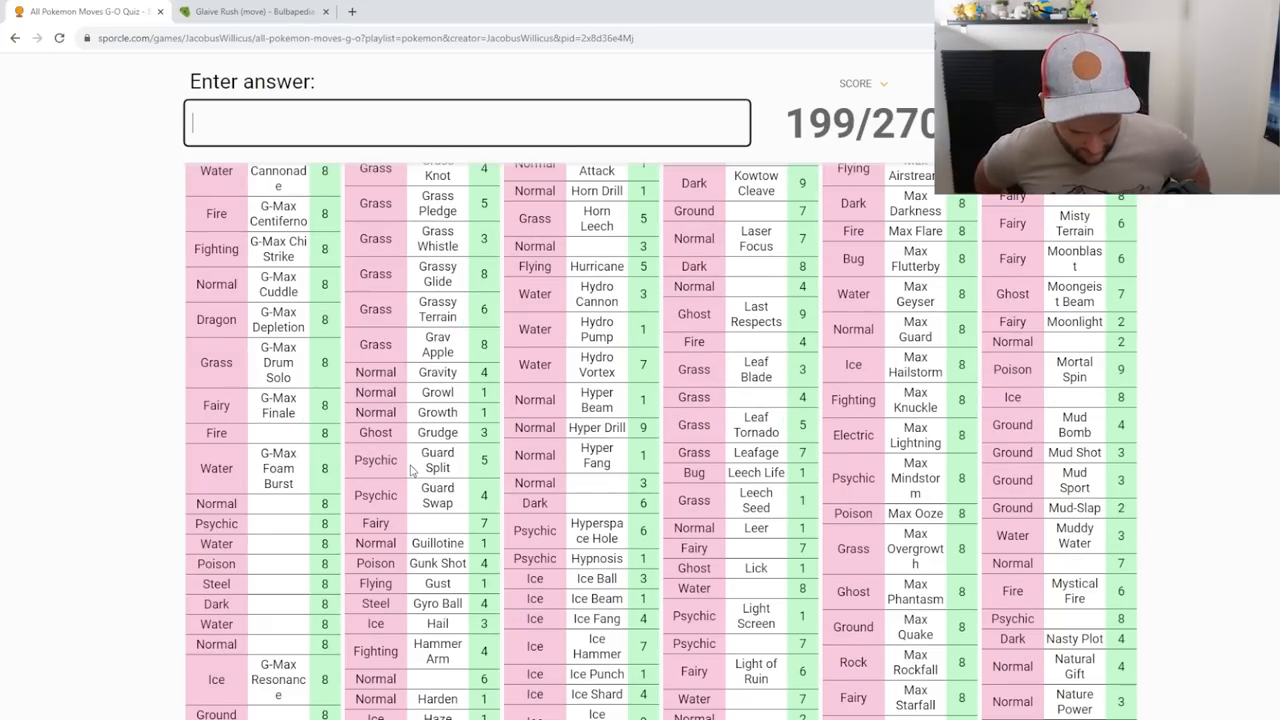
type("lu")
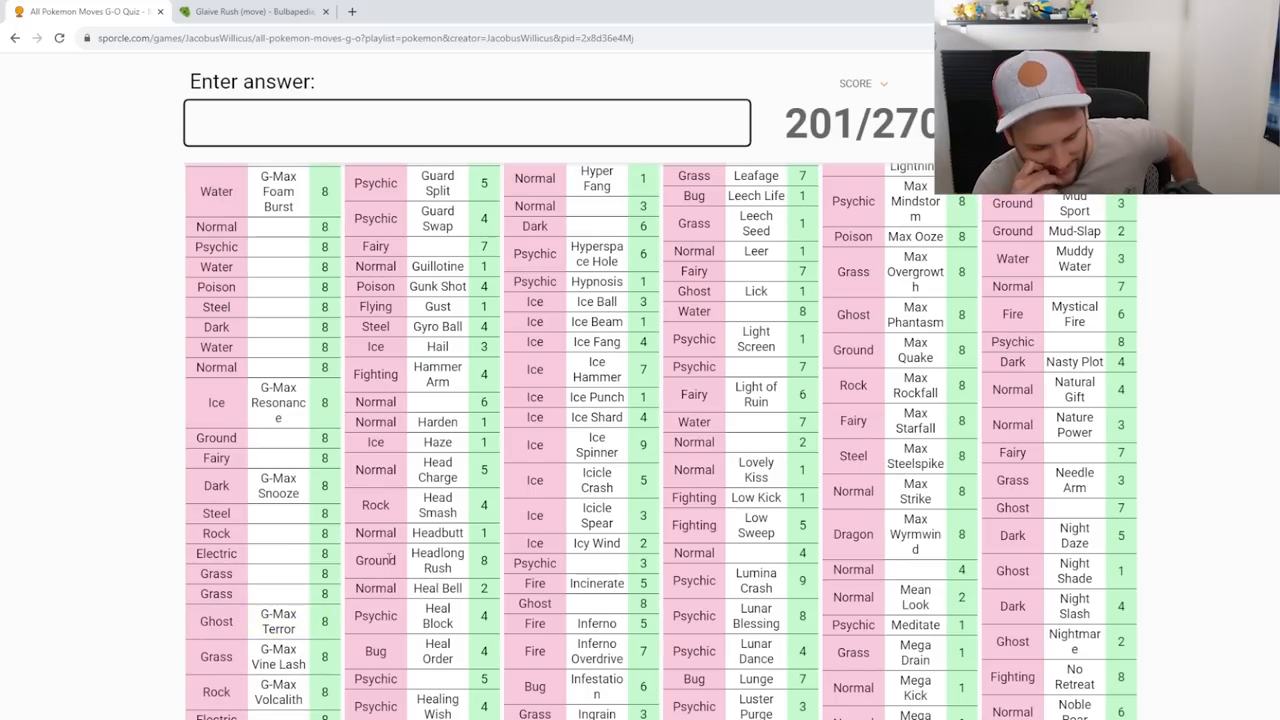
type("steels")
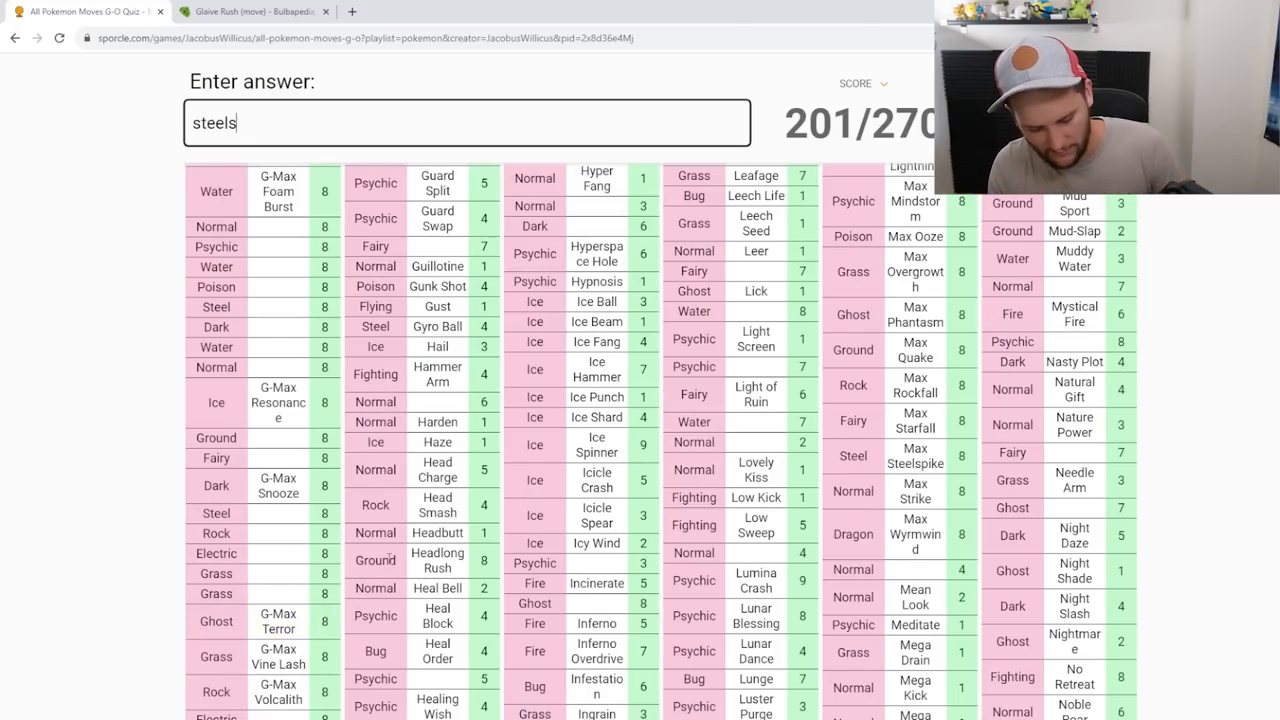
key("enter")
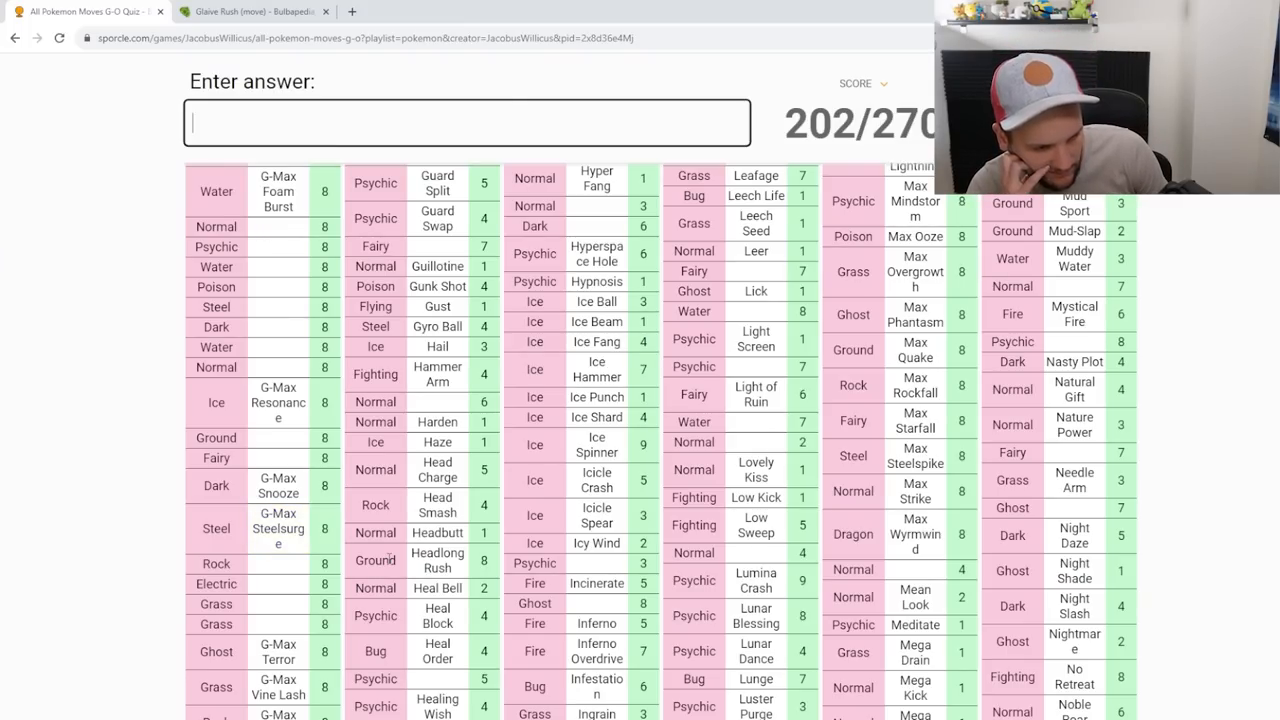
type("g-max replenish")
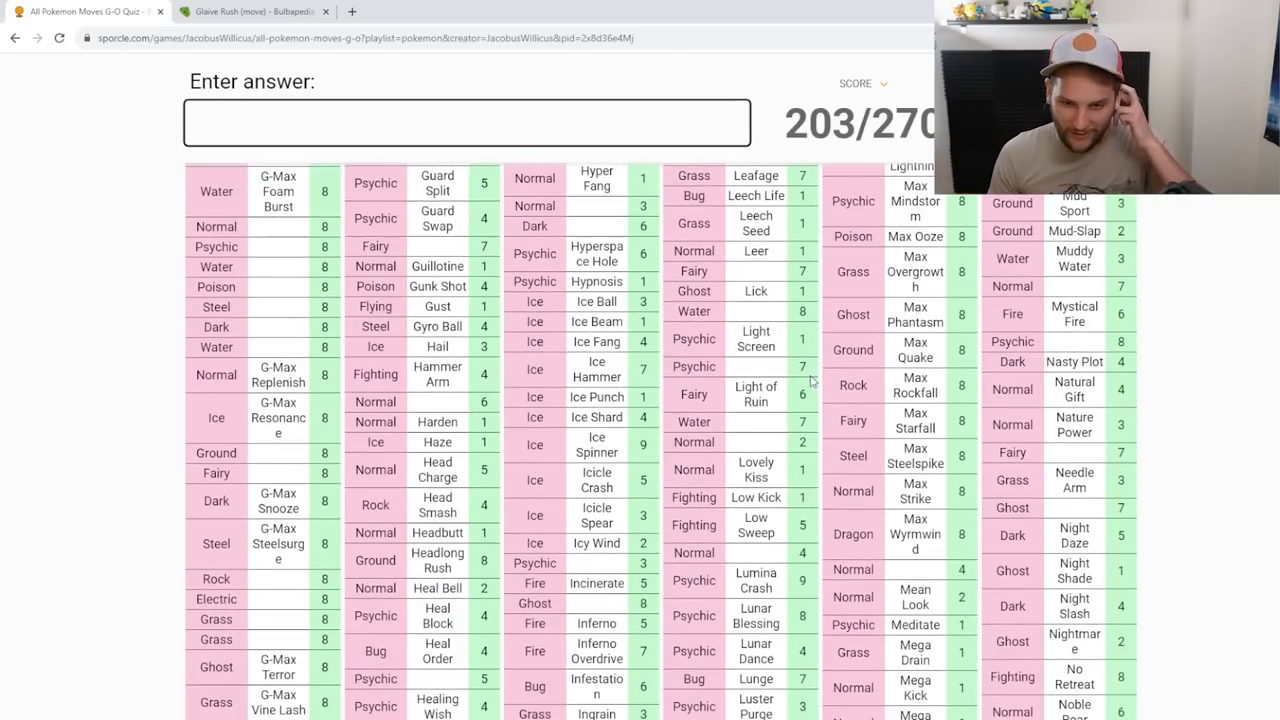
Step: Correct the mistyped Heavy Slam, refocus the answer box and try Infe- as the quiz ends at 205/270
type("heavy s;am,")
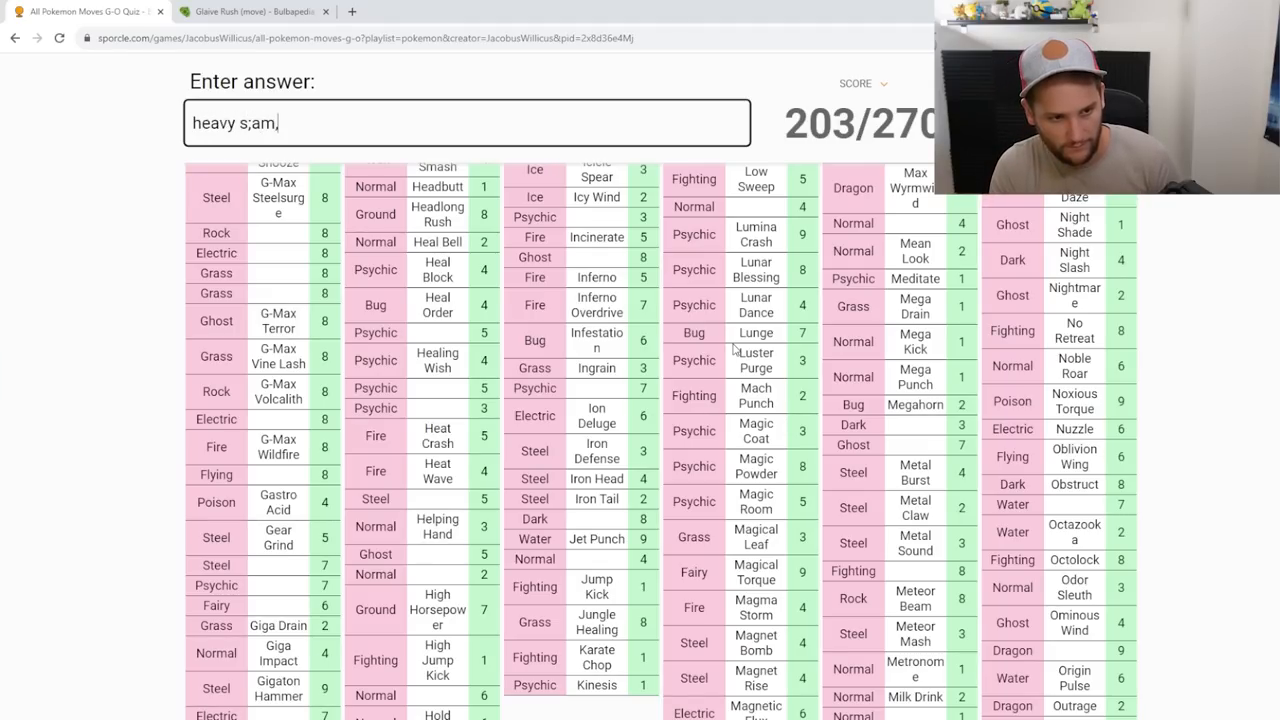
key("enter")
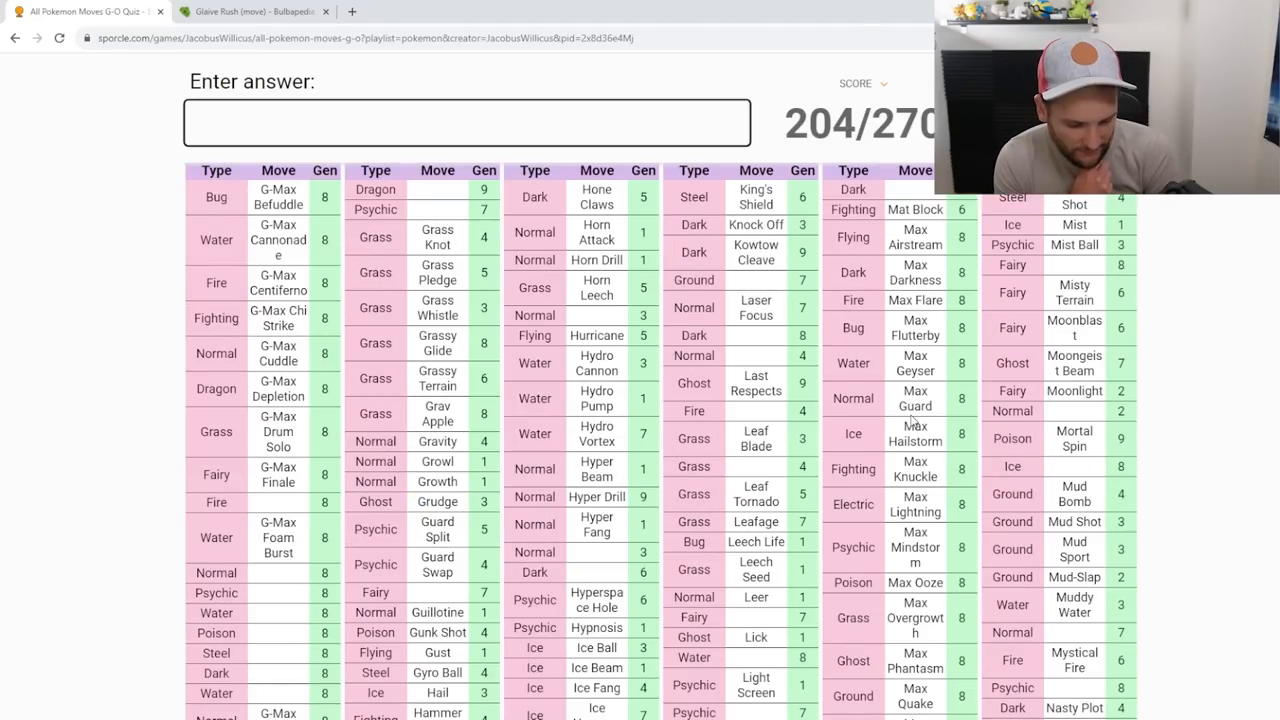
left_click(468, 122)
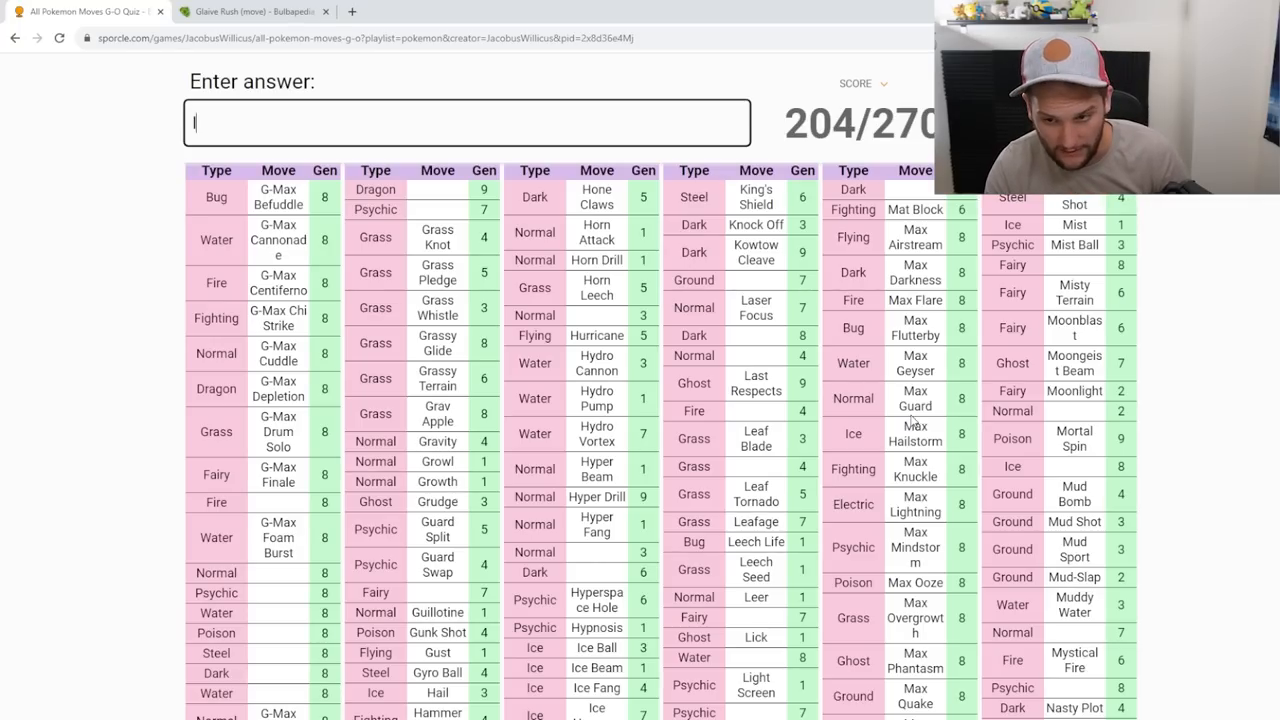
type("infe")
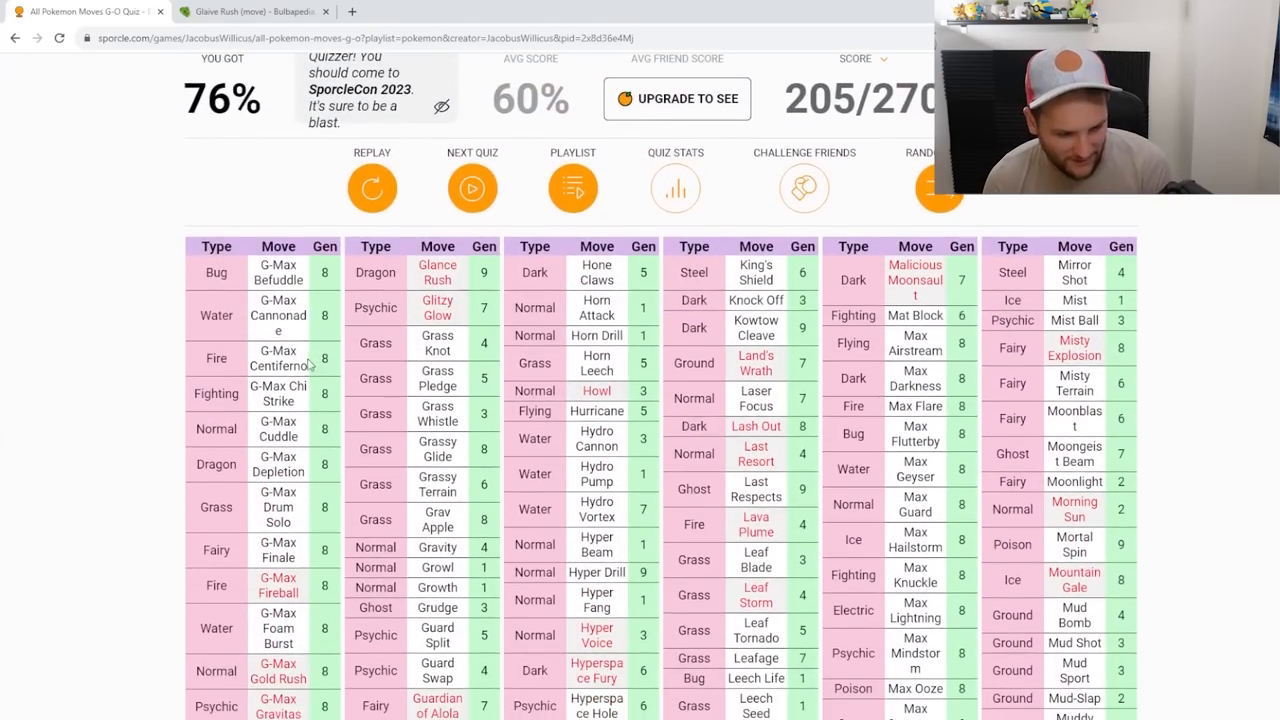
scroll("down", 3)
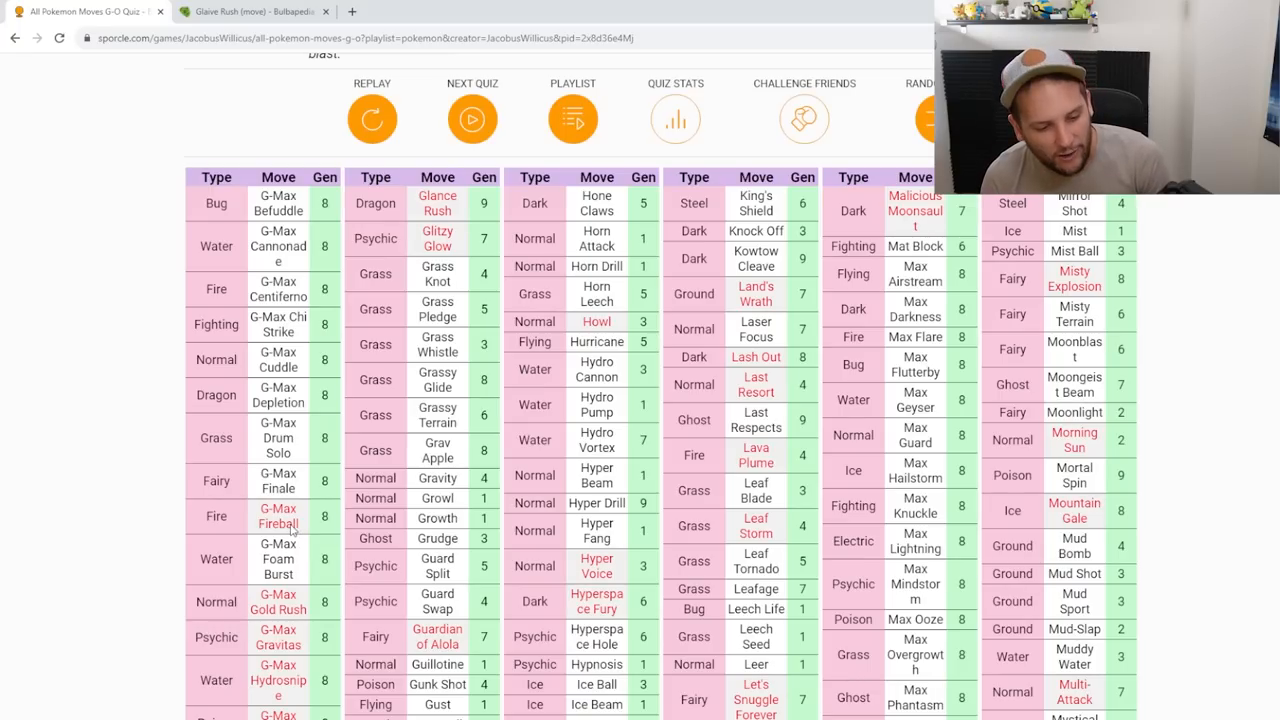
scroll("down", 3)
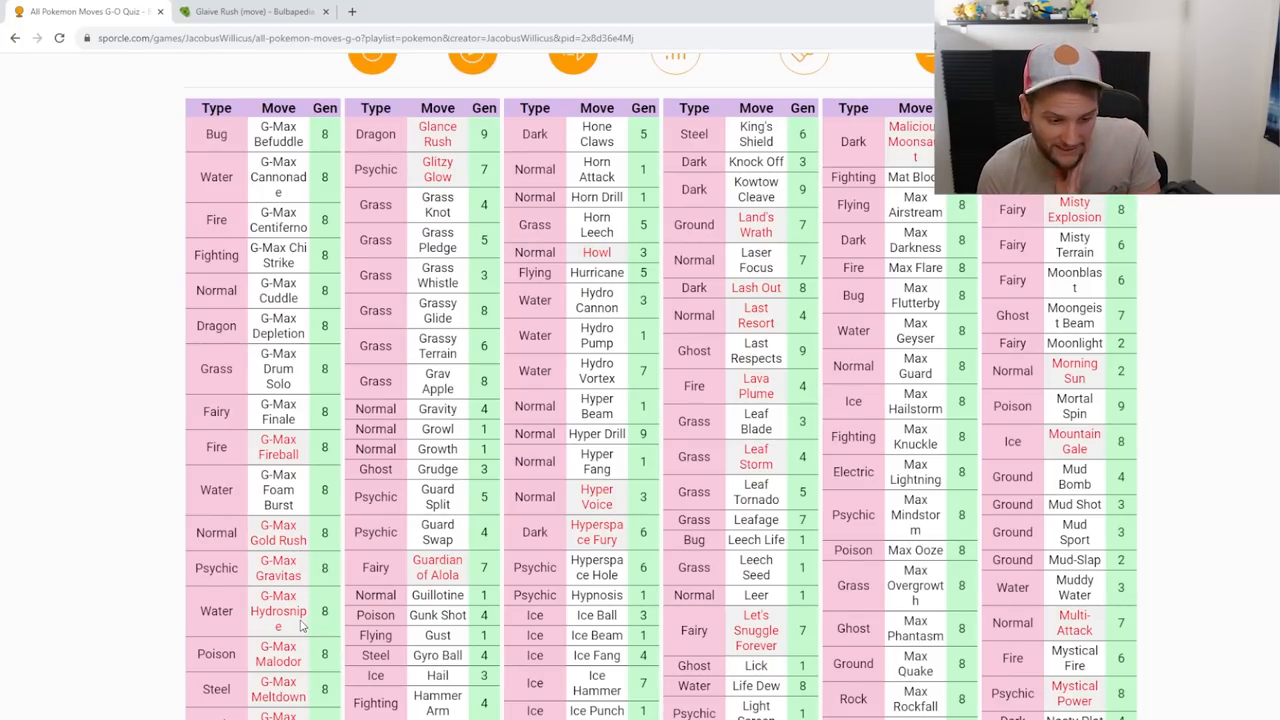
scroll("down", 3)
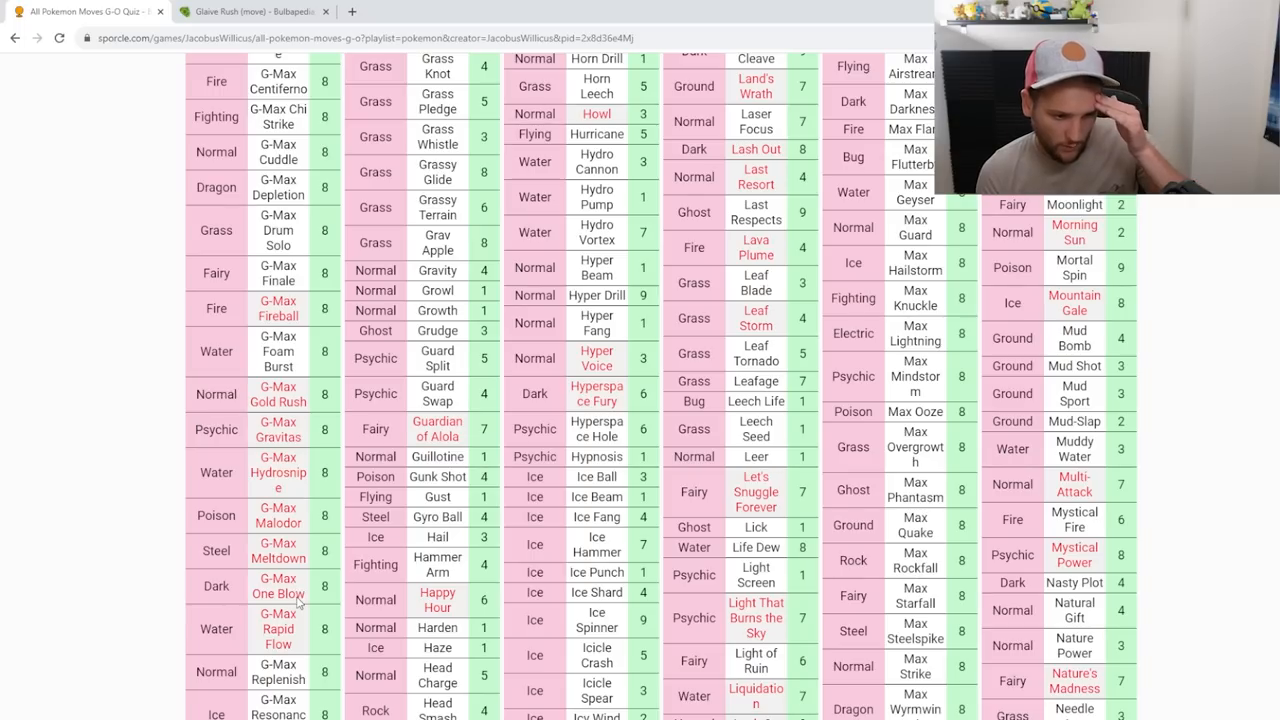
mouse_move(296, 624)
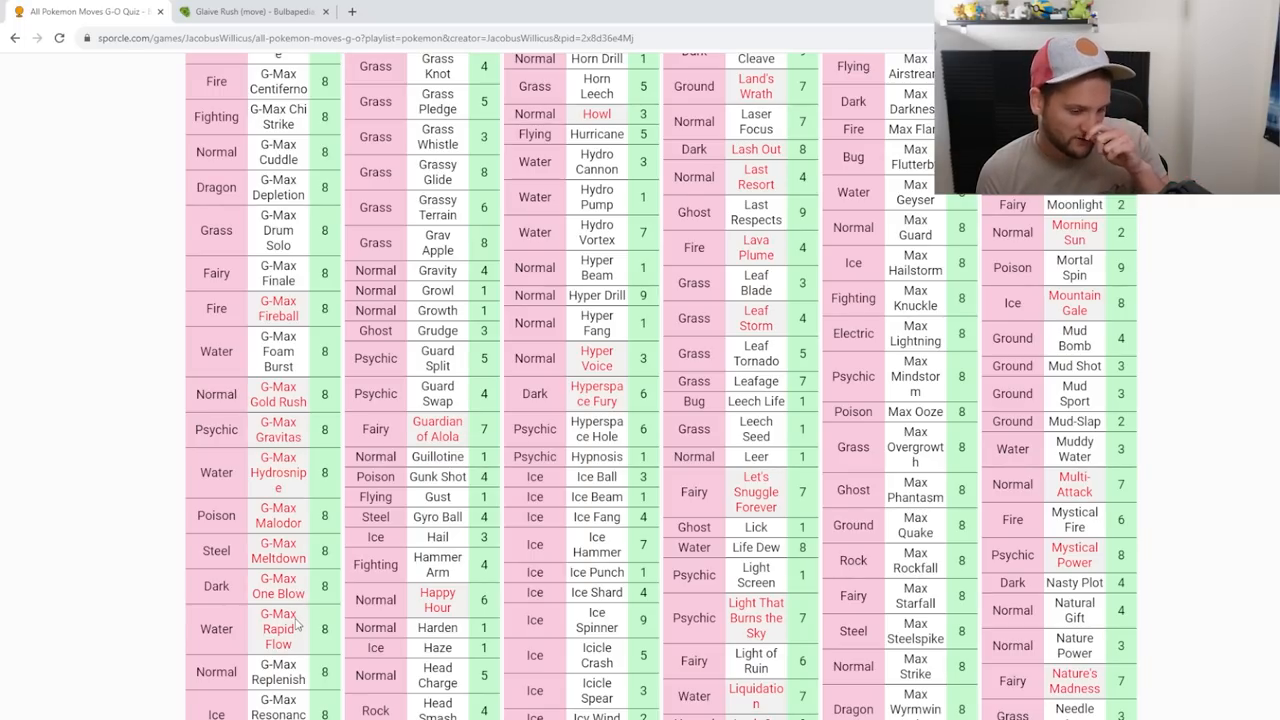
scroll("down", 3)
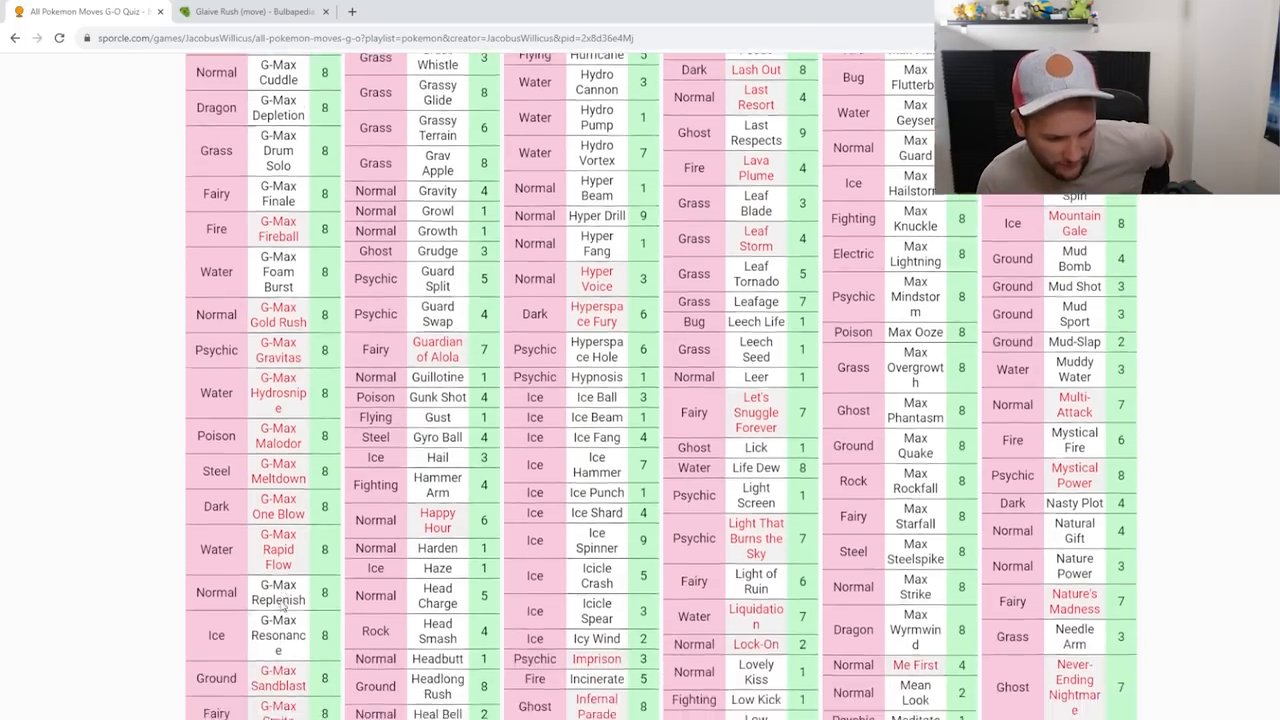
scroll("down", 3)
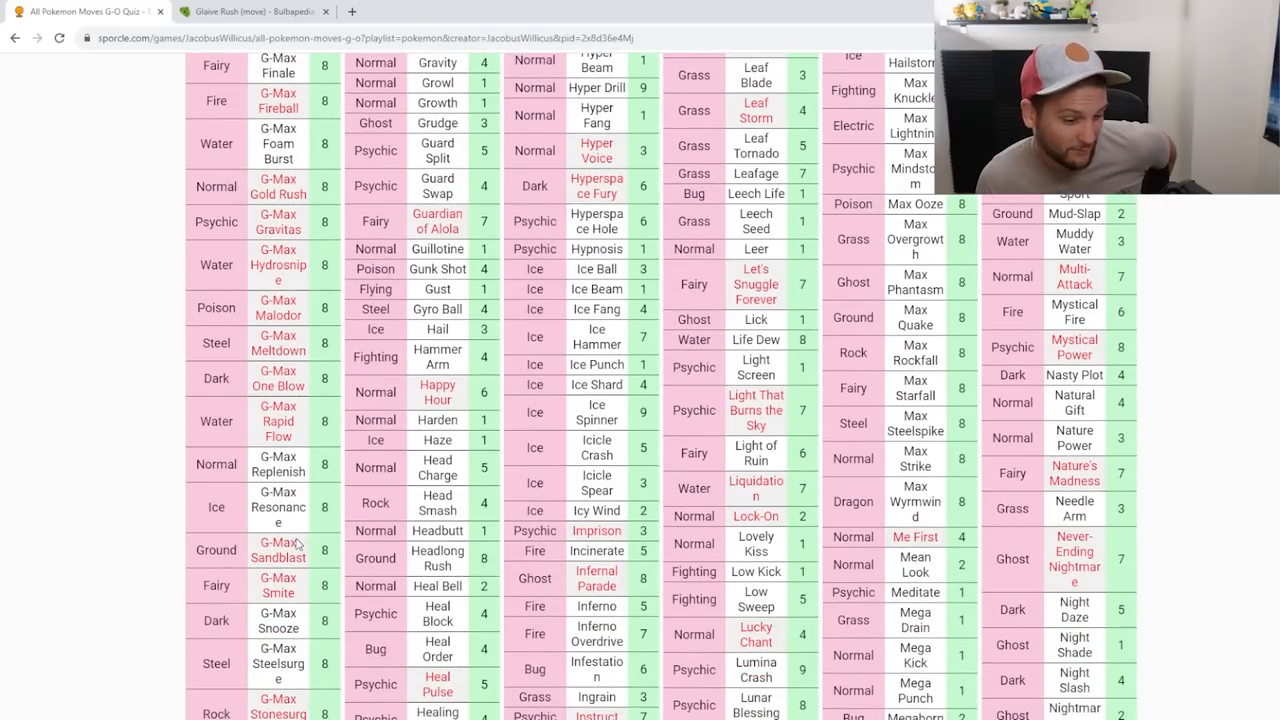
mouse_move(294, 608)
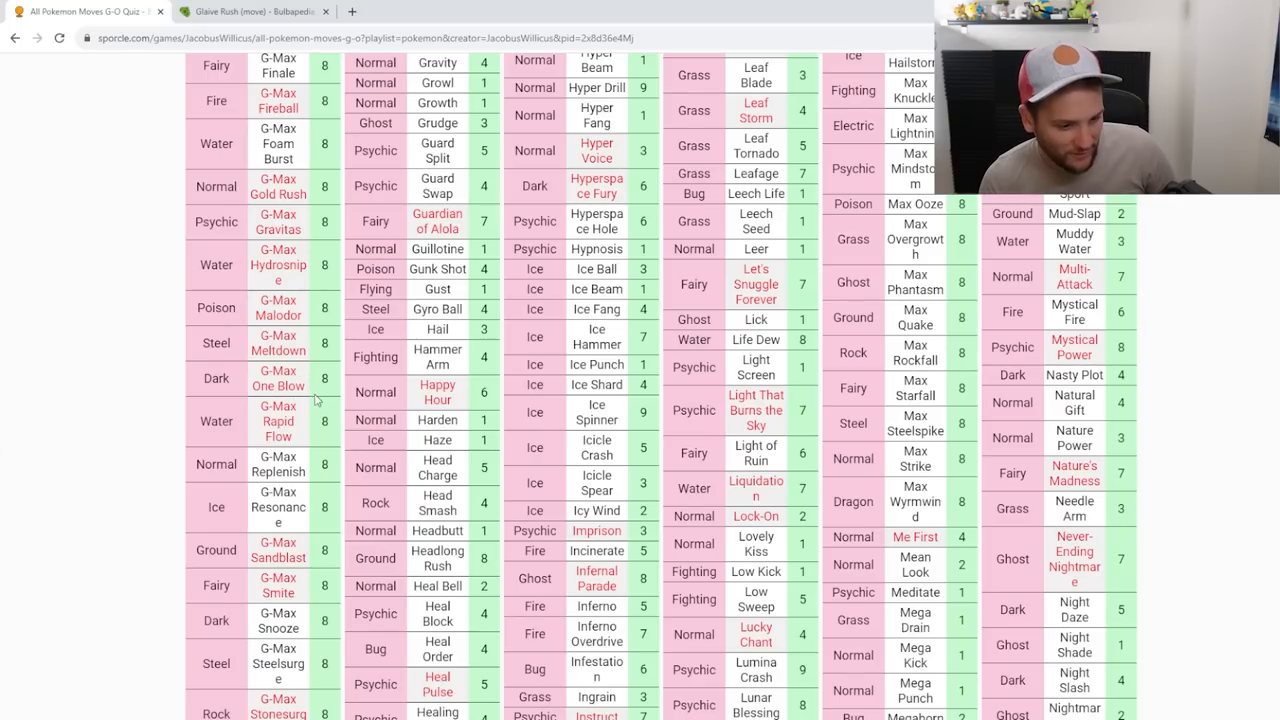
scroll("down", 3)
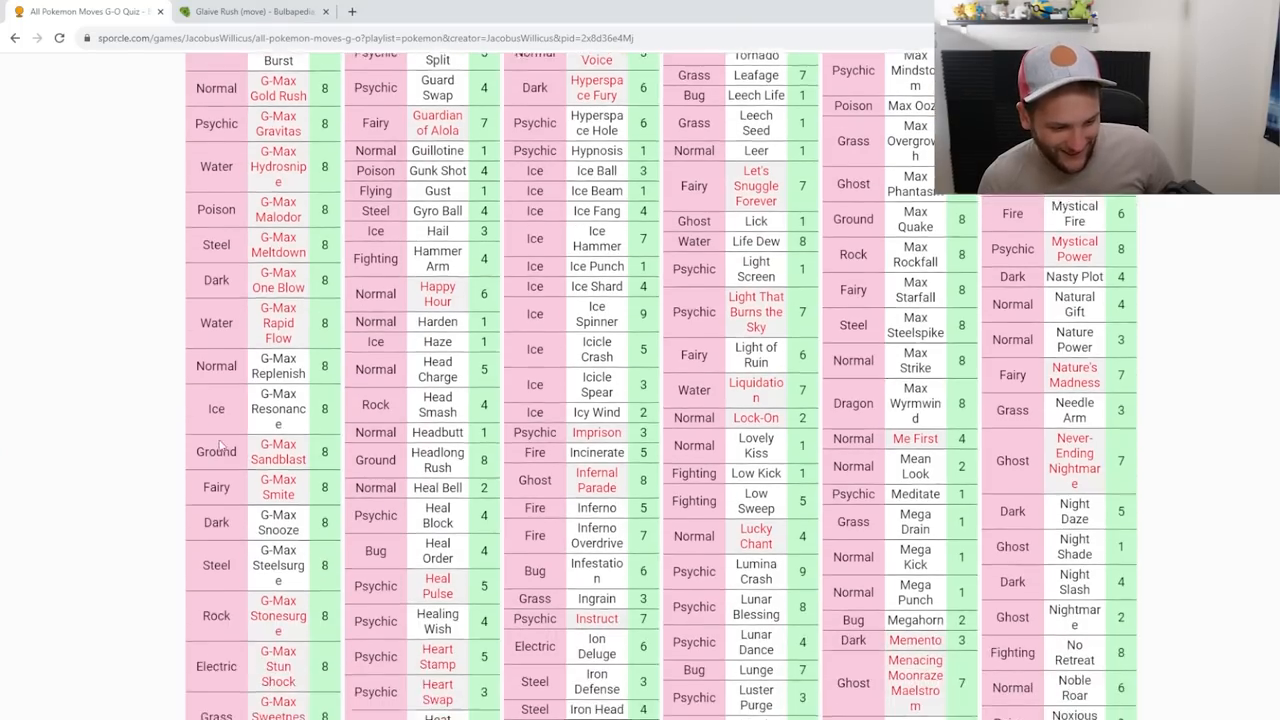
scroll("down", 3)
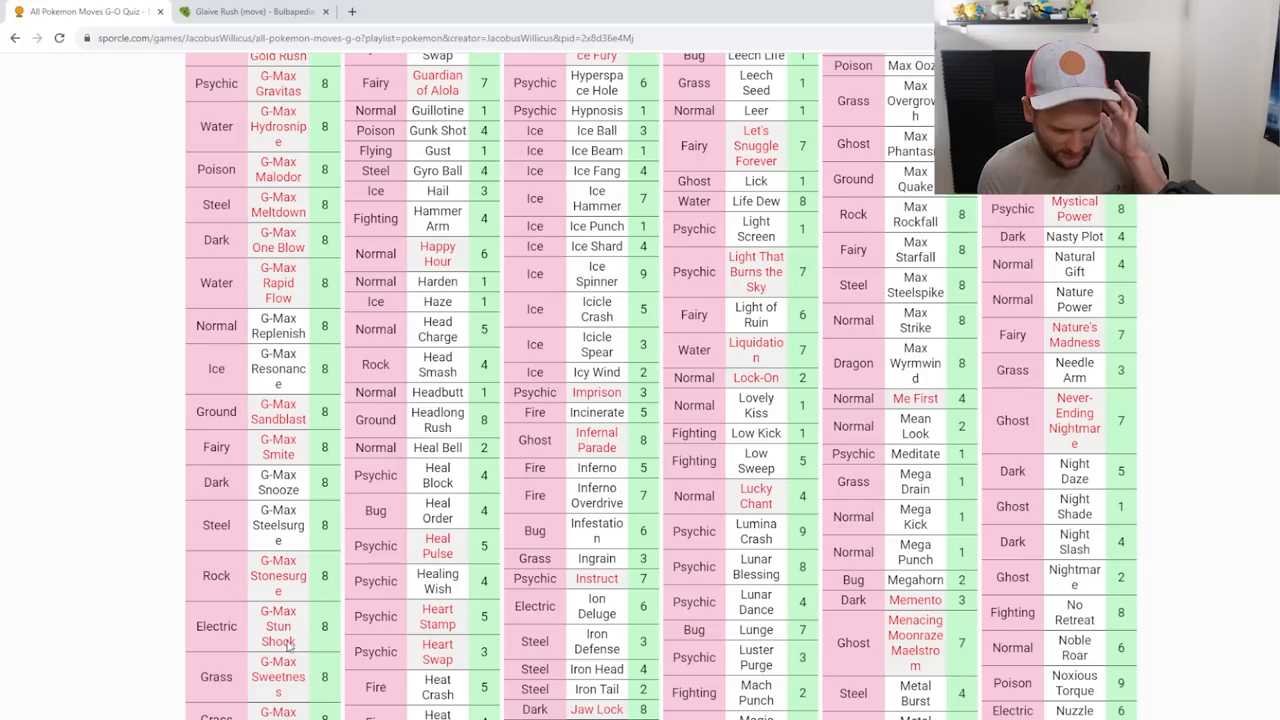
scroll("down", 3)
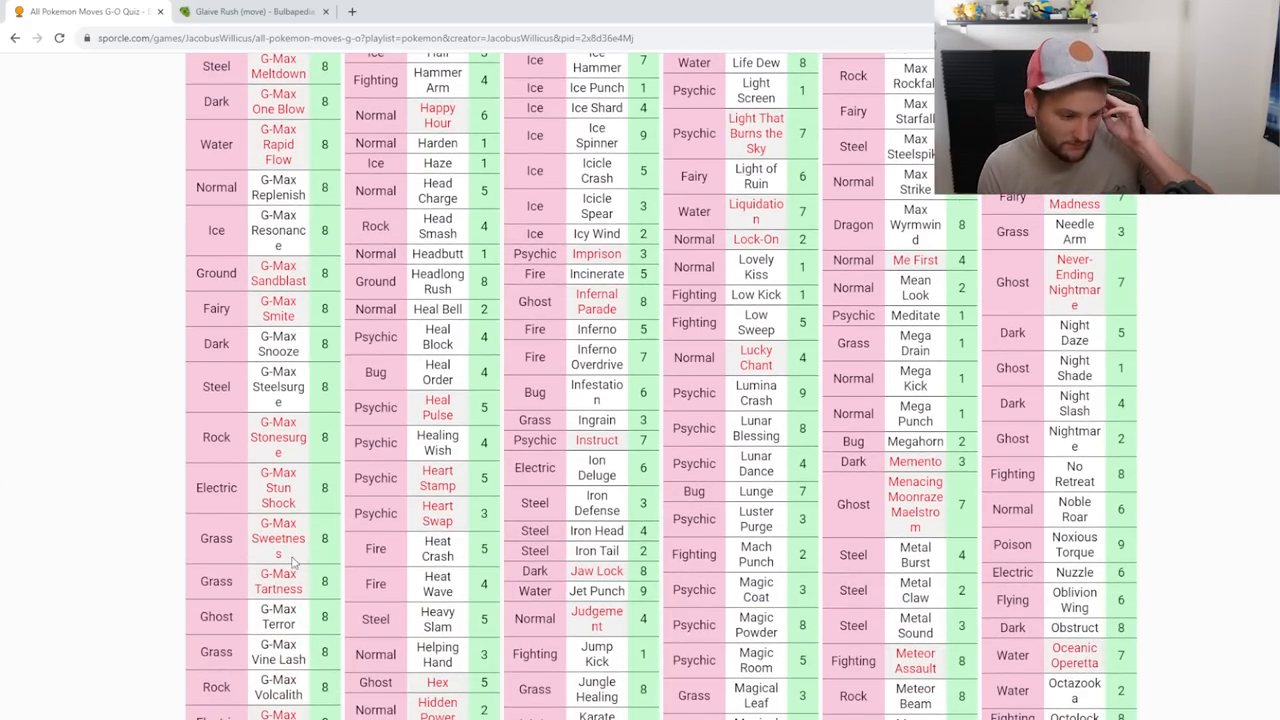
scroll("down", 3)
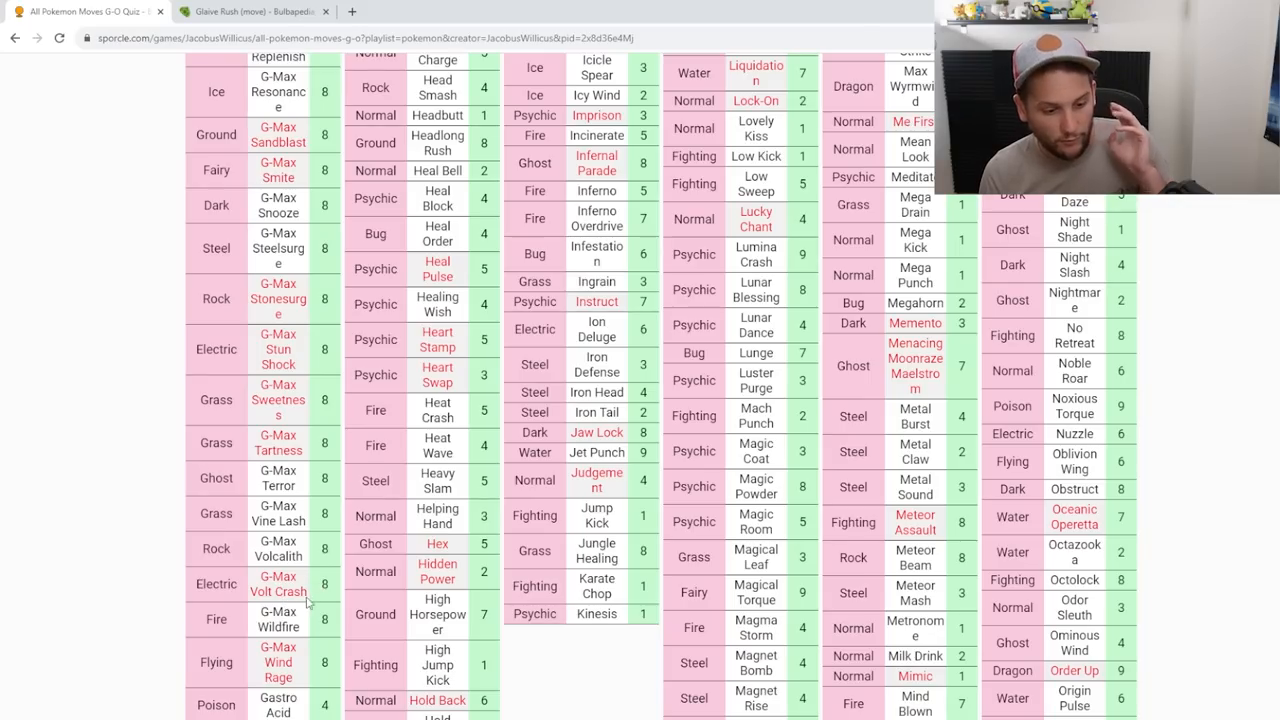
scroll("down", 3)
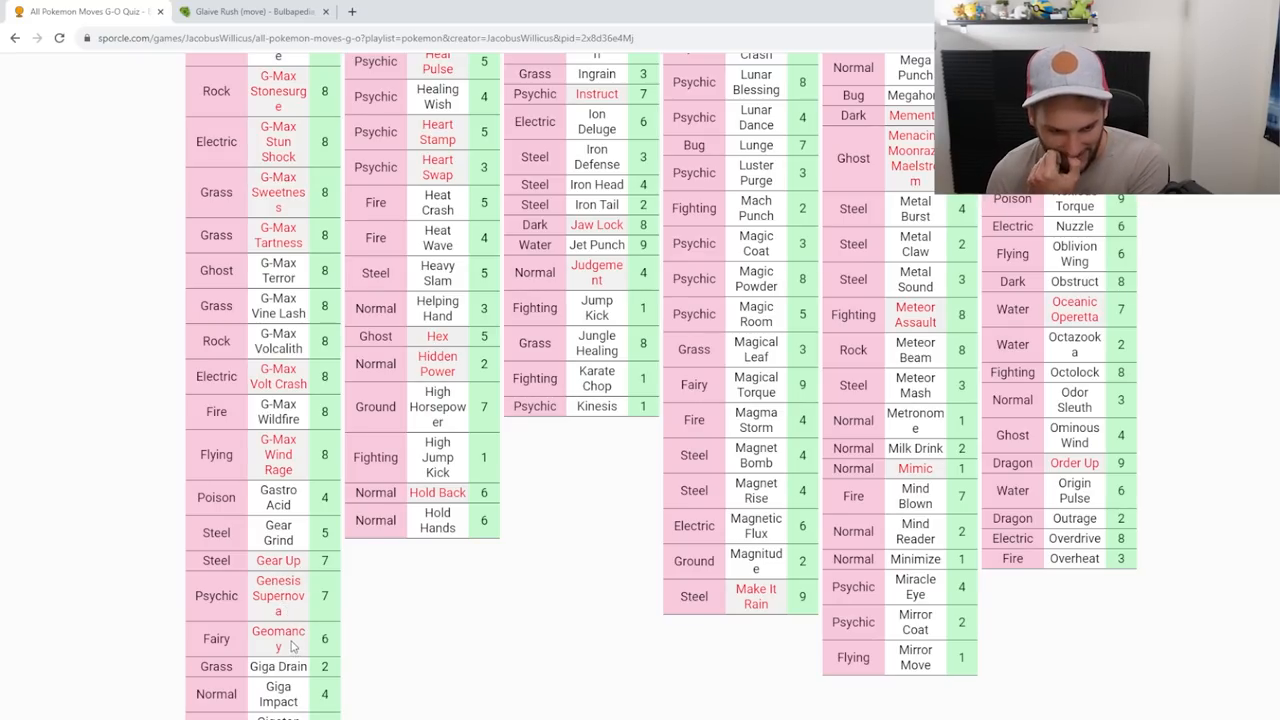
scroll("down", 3)
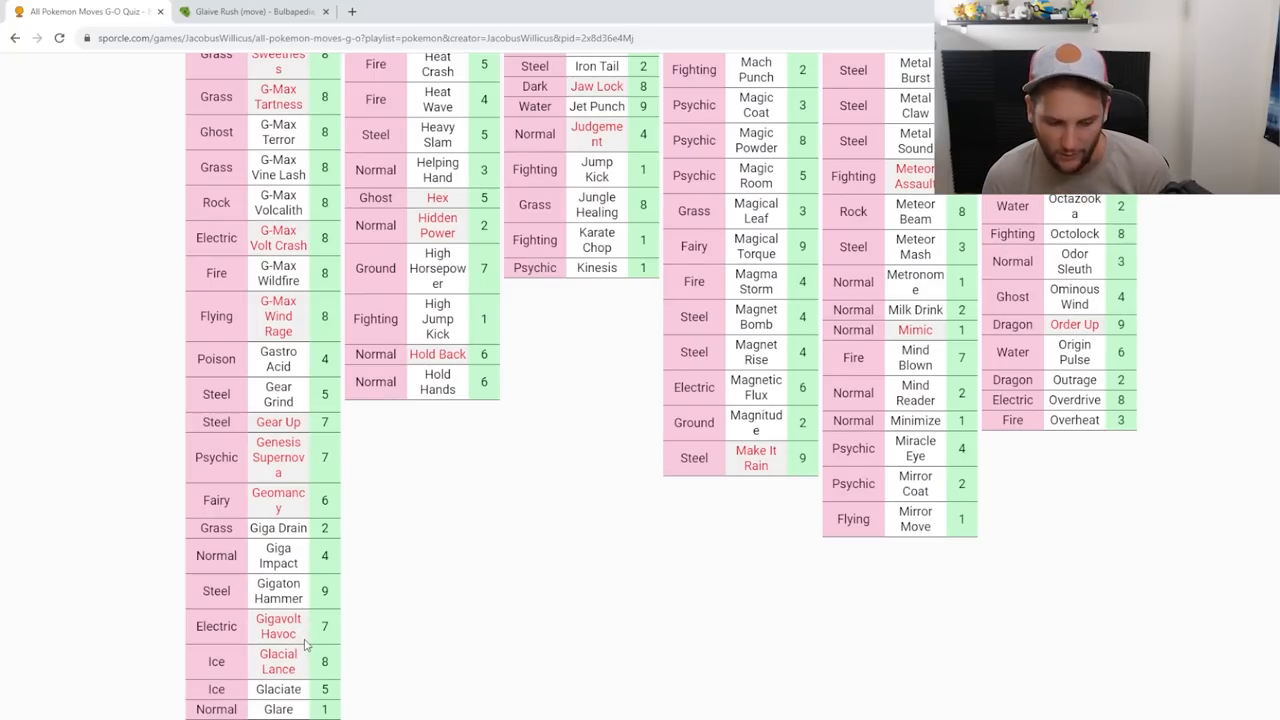
scroll("down", 3)
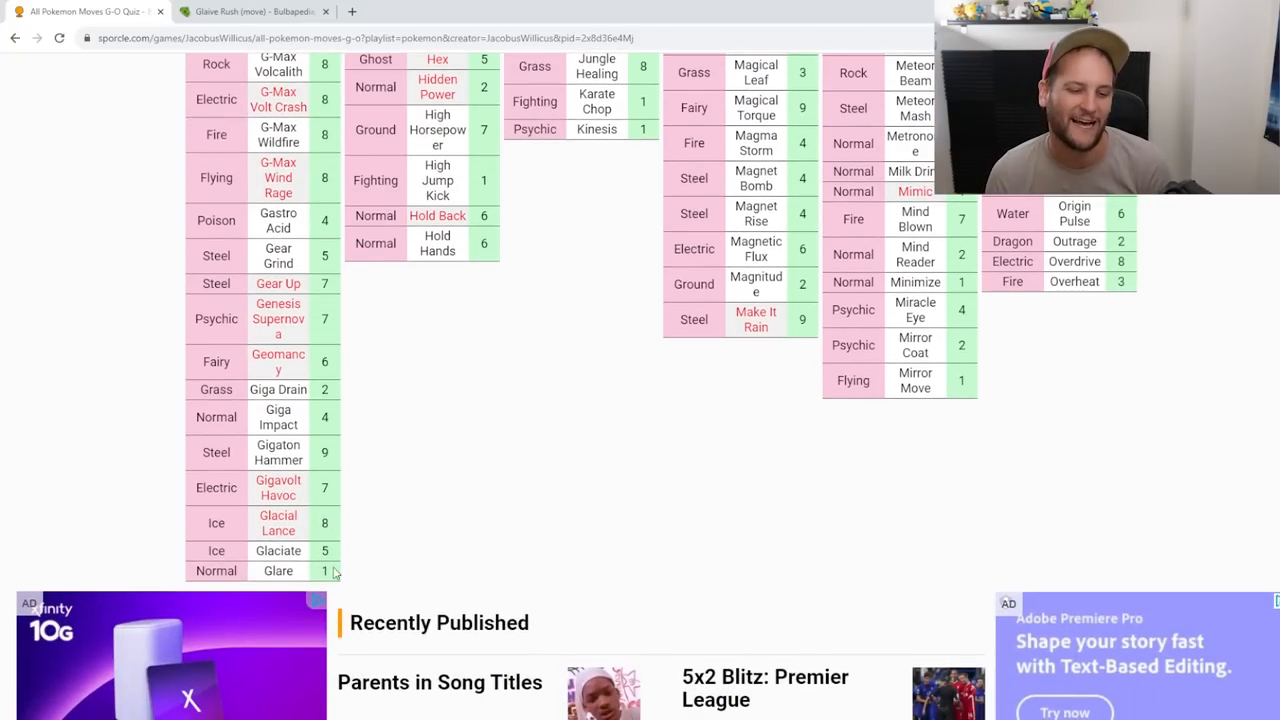
scroll("down", 3)
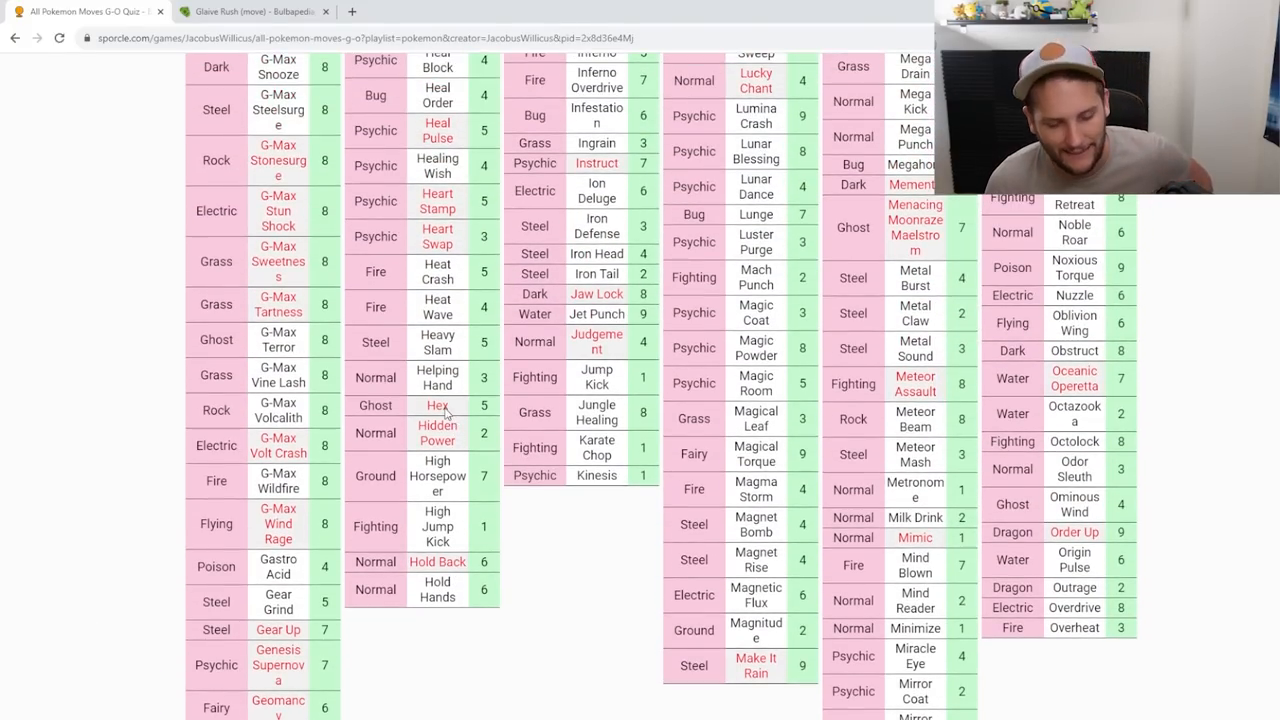
scroll("down", 3)
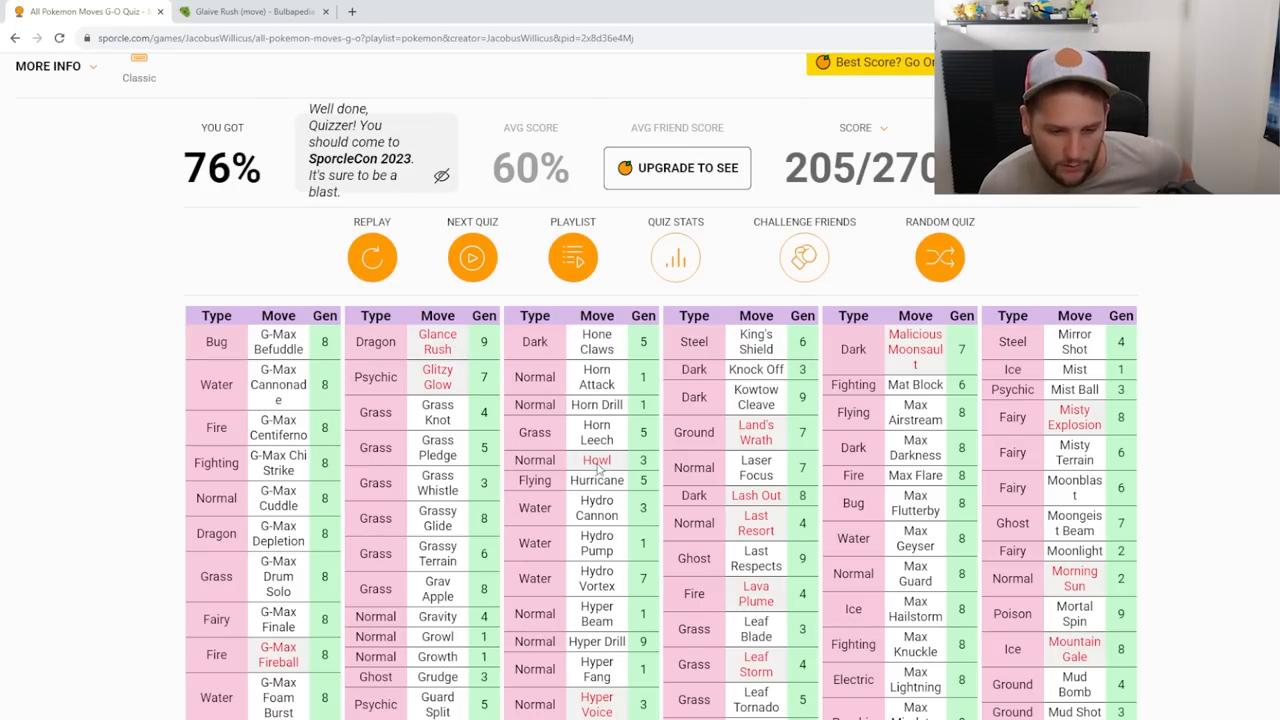
scroll("down", 3)
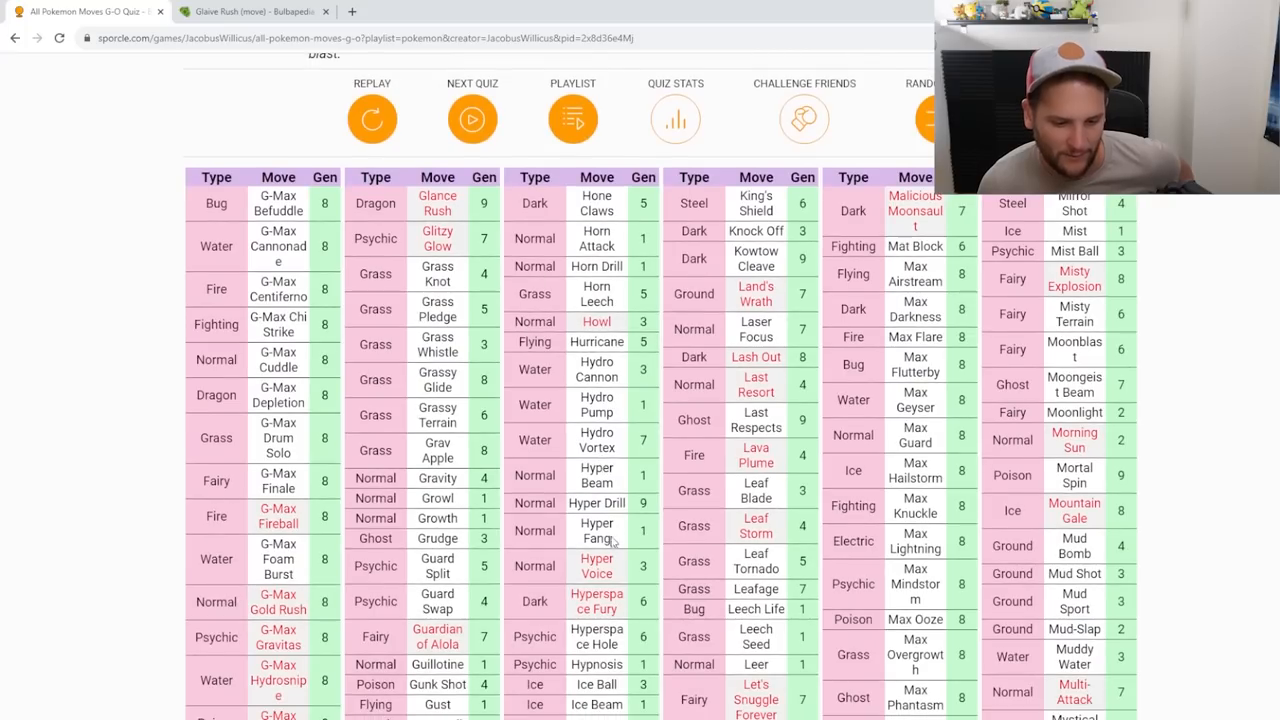
scroll("down", 3)
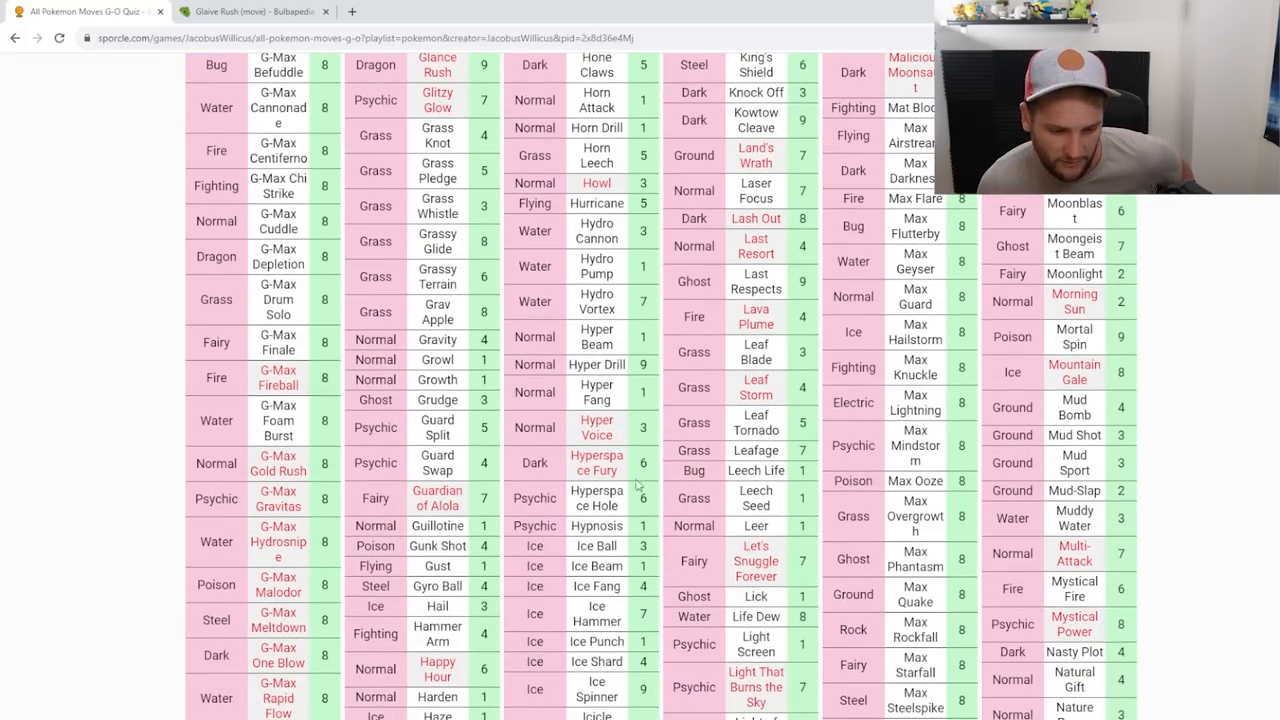
scroll("down", 3)
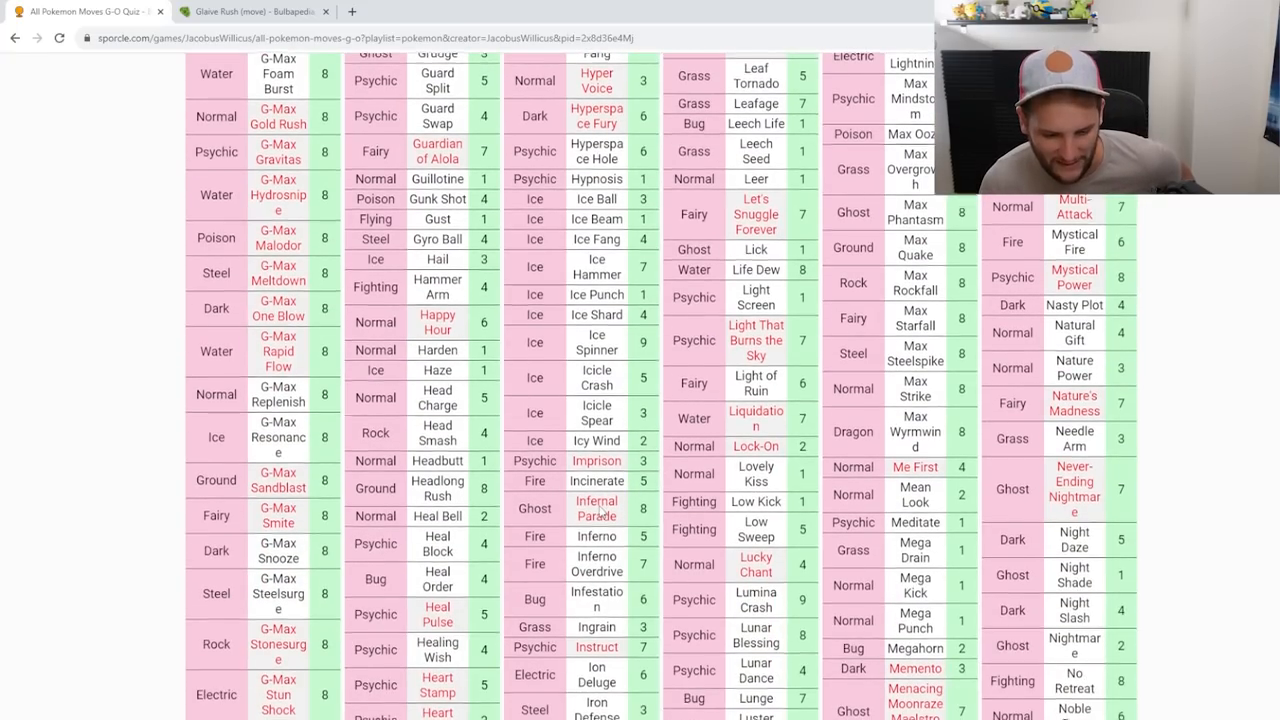
scroll("down", 3)
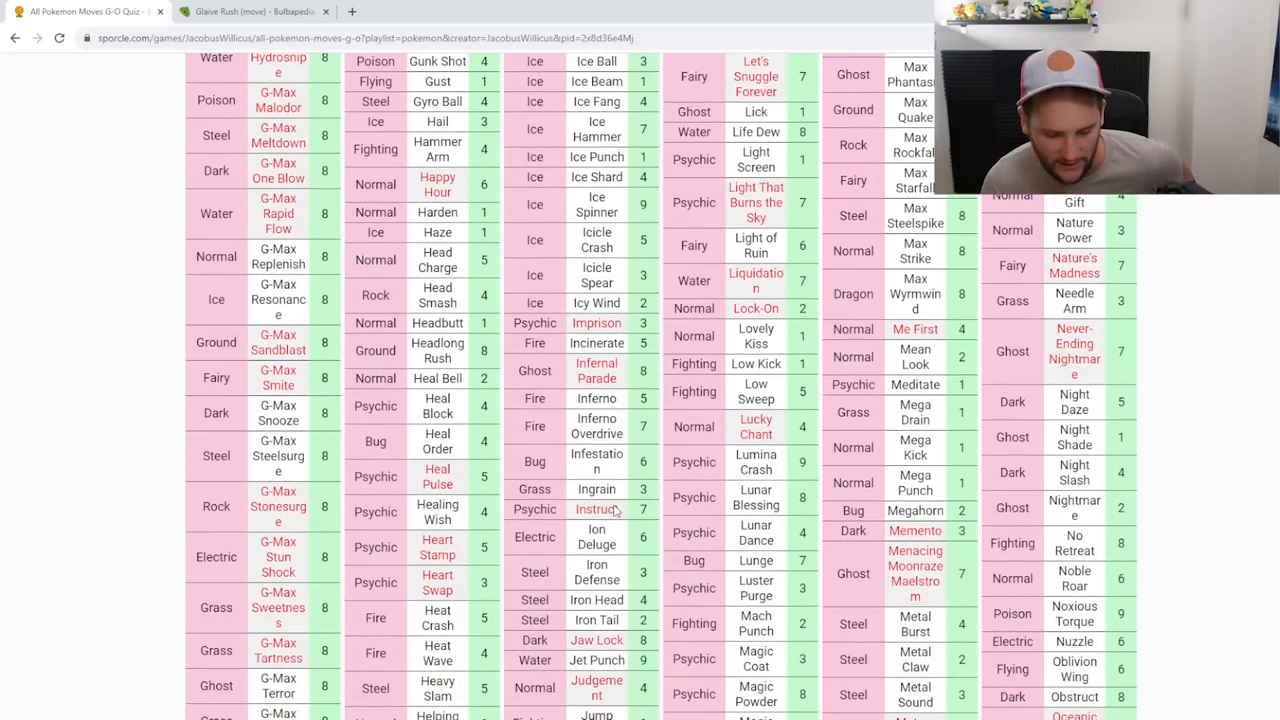
scroll("down", 3)
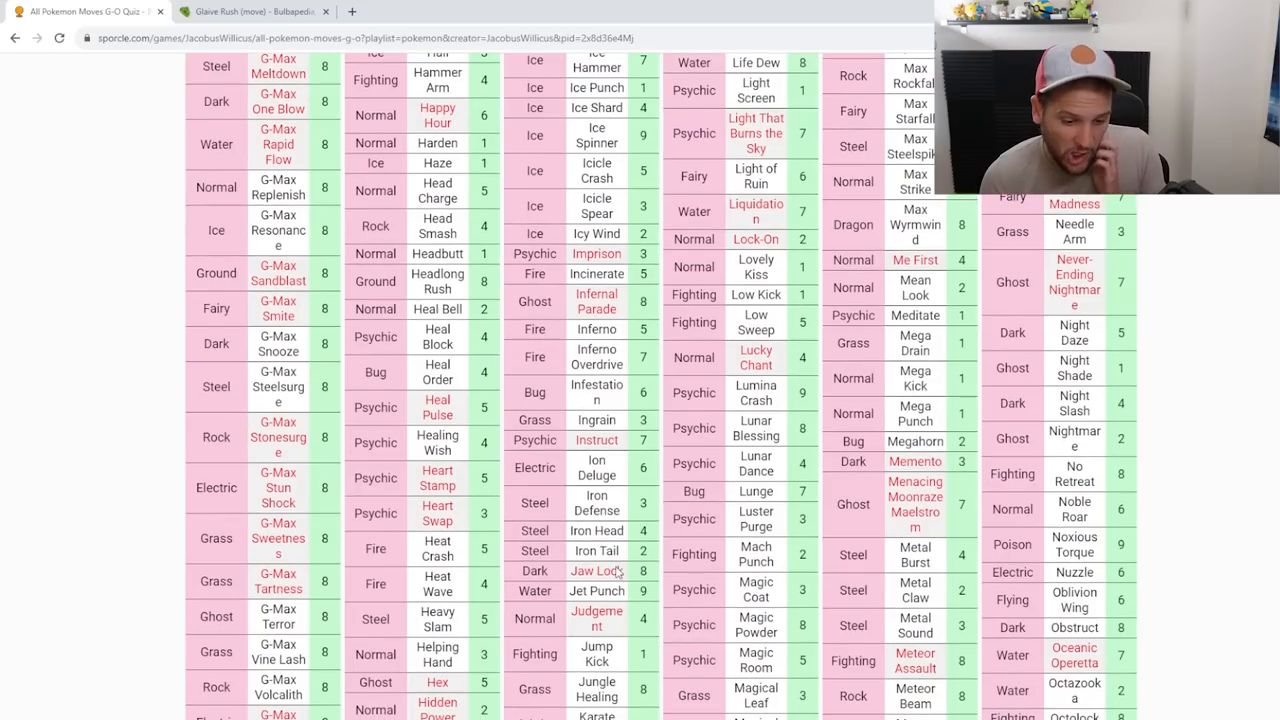
scroll("down", 3)
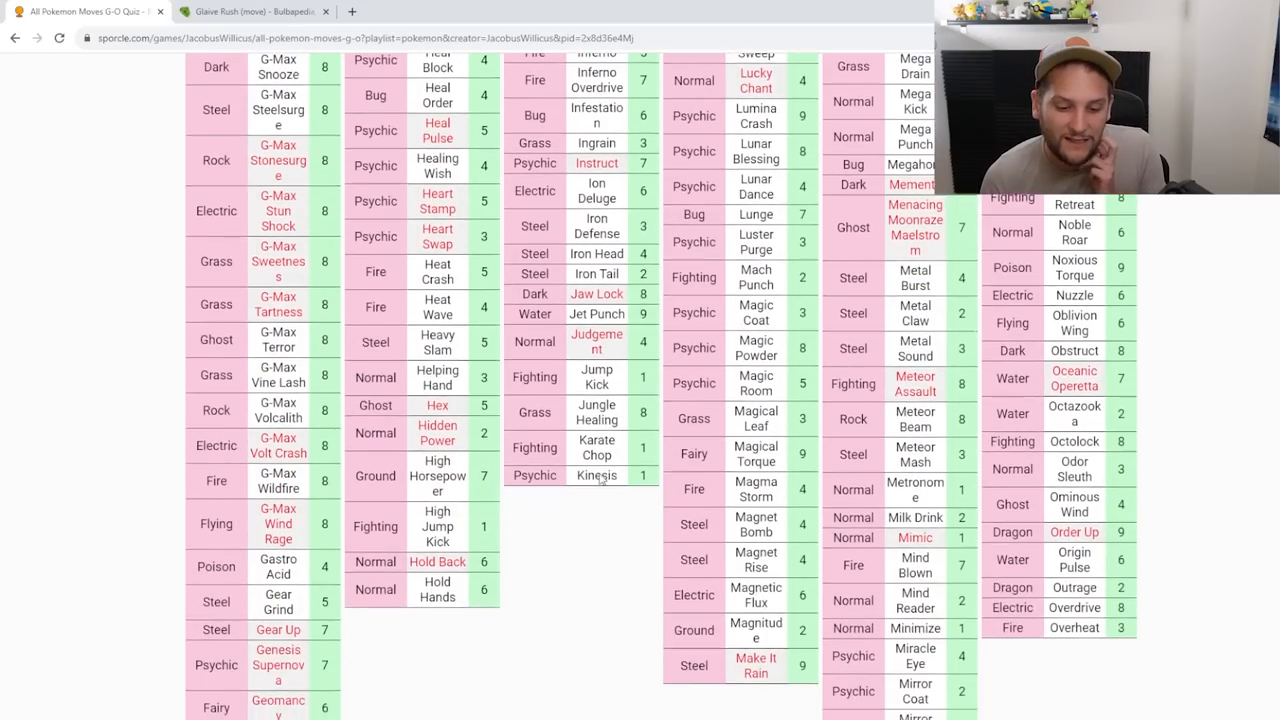
scroll("down", 3)
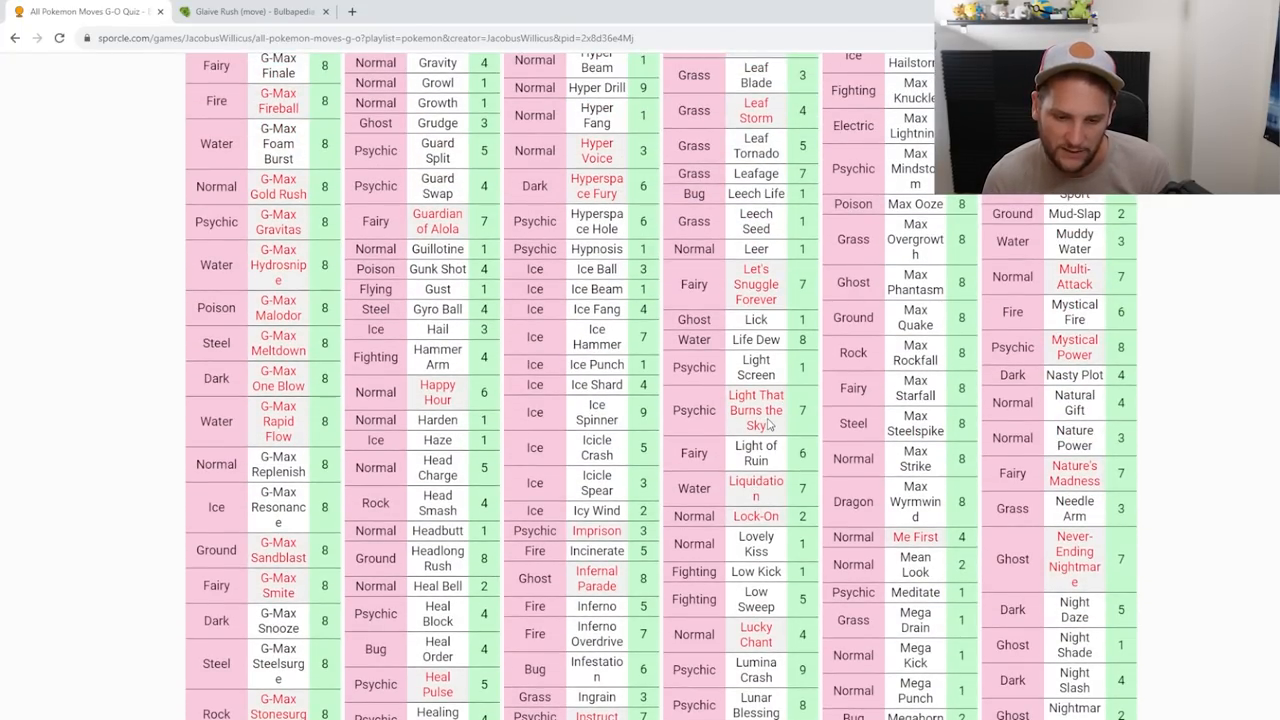
scroll("down", 3)
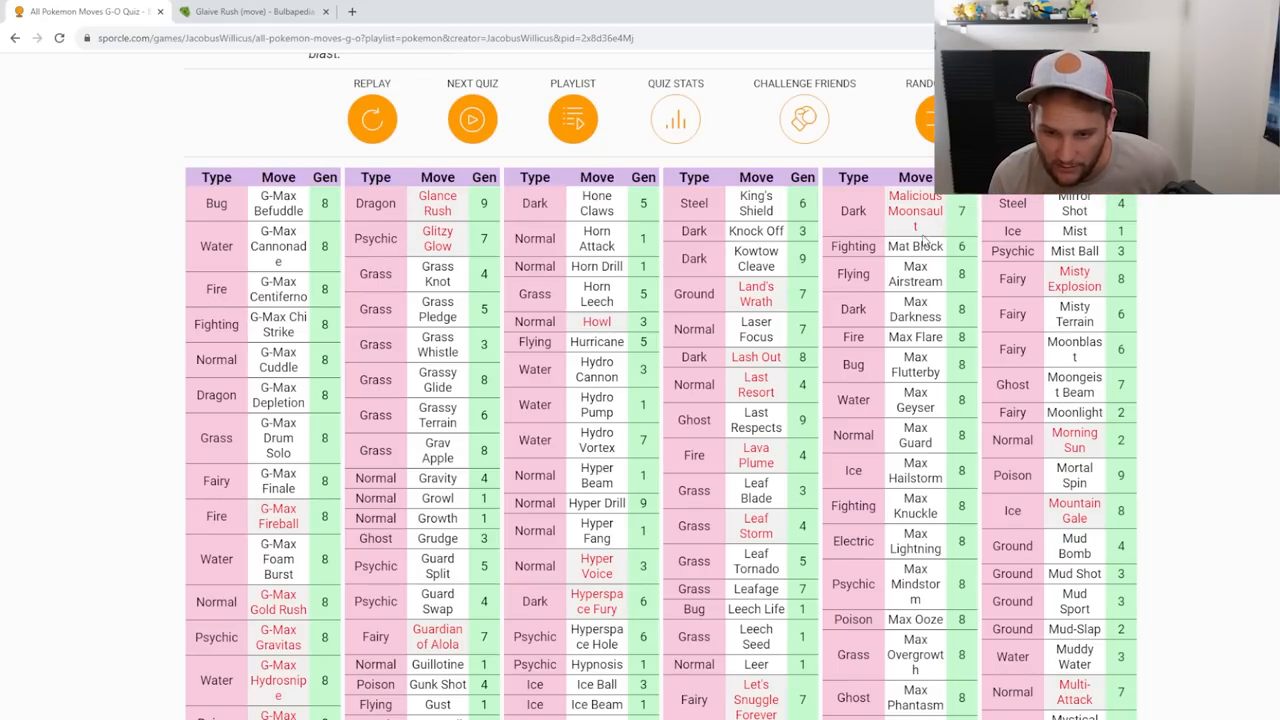
scroll("down", 3)
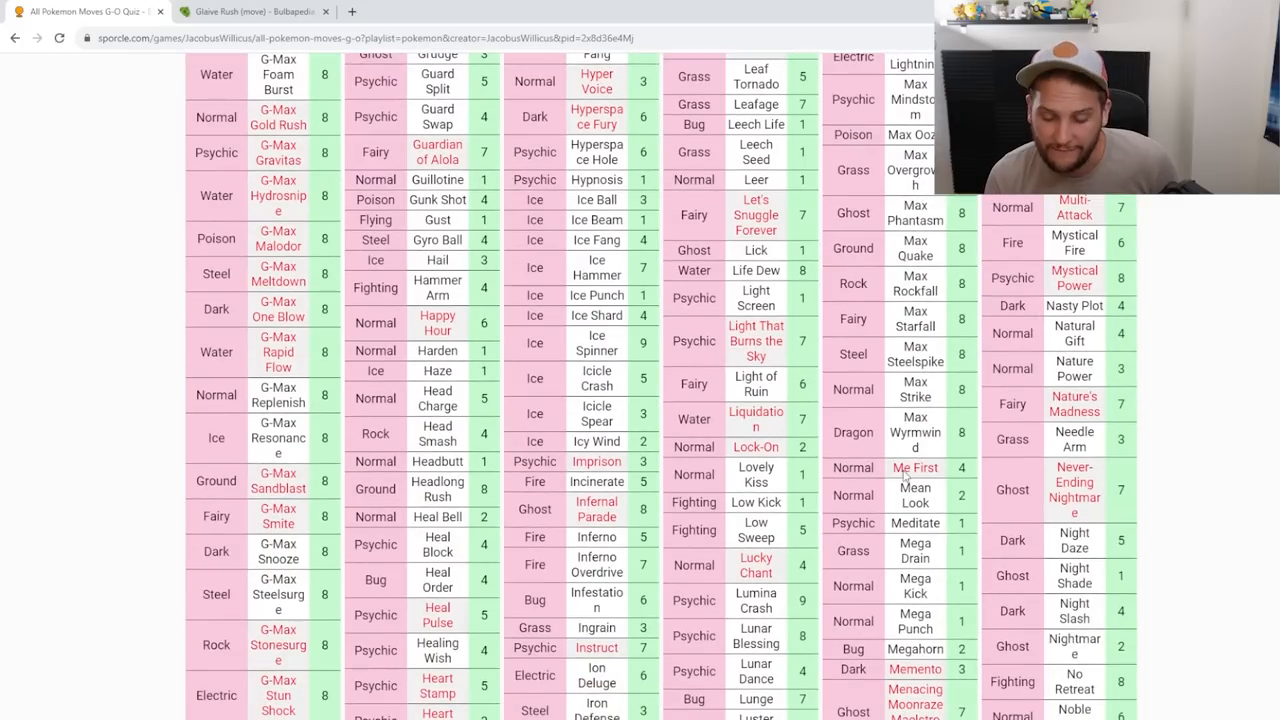
scroll("down", 3)
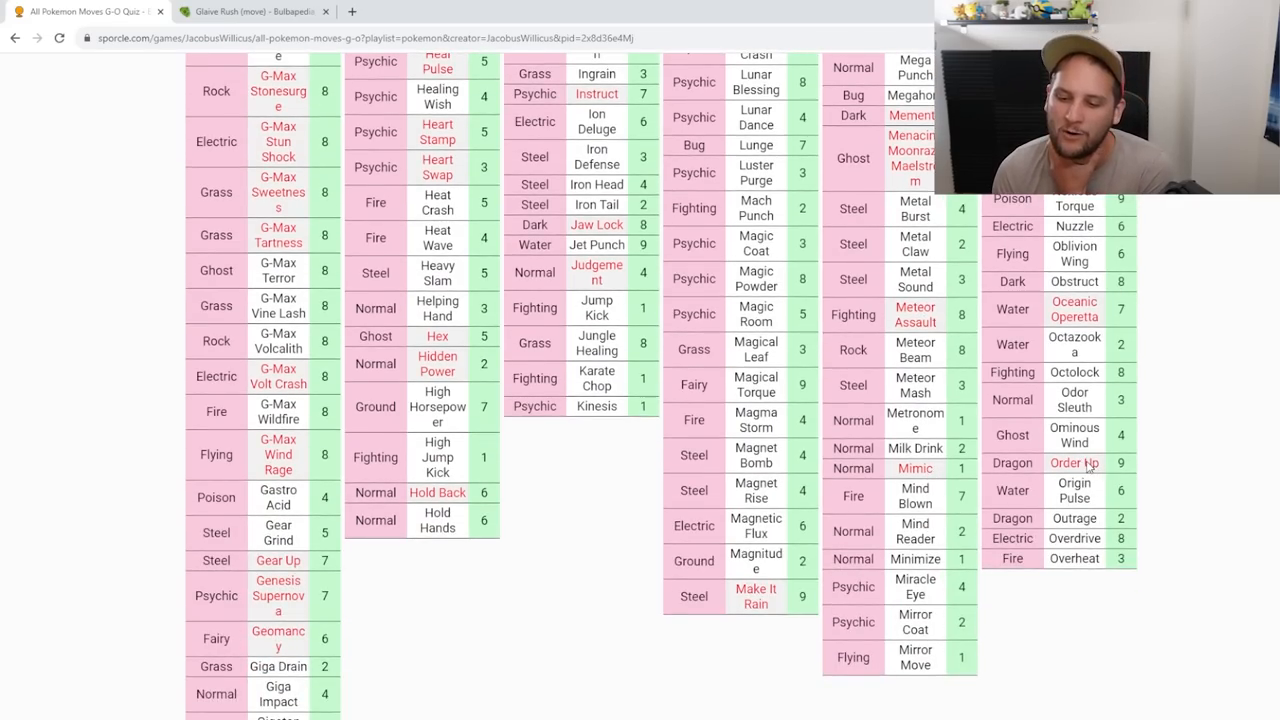
scroll("down", 3)
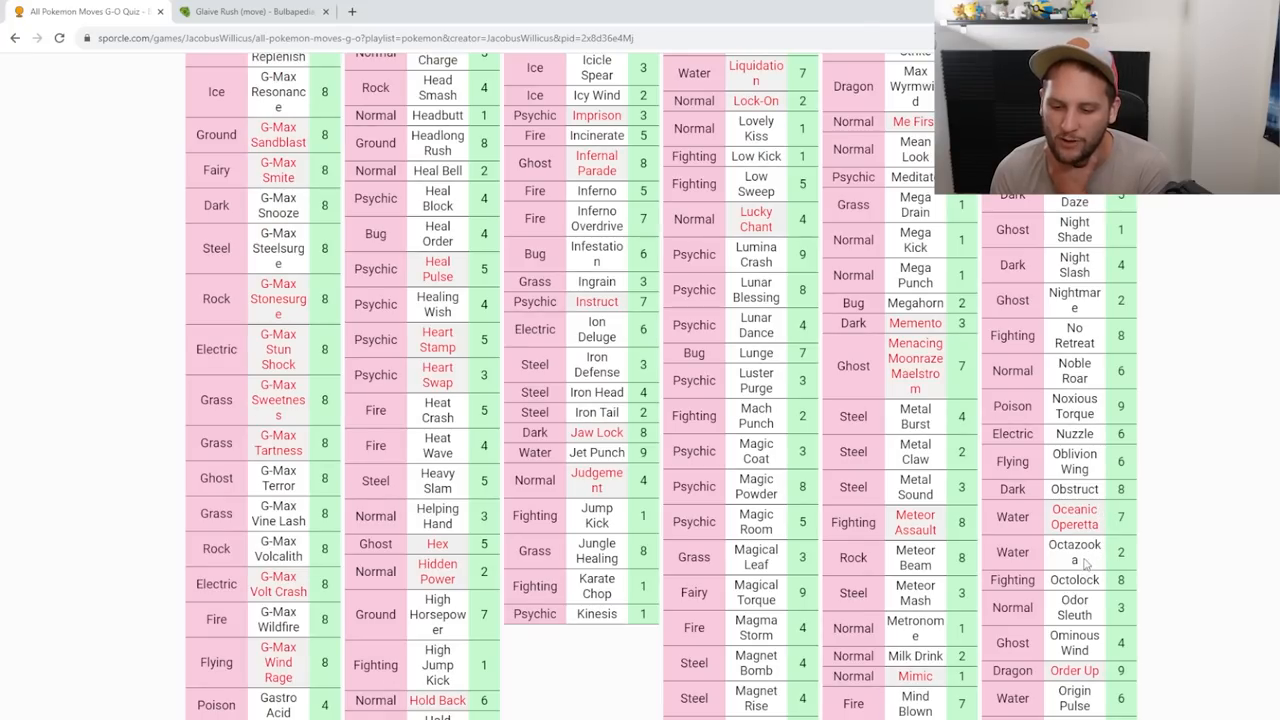
scroll("down", 3)
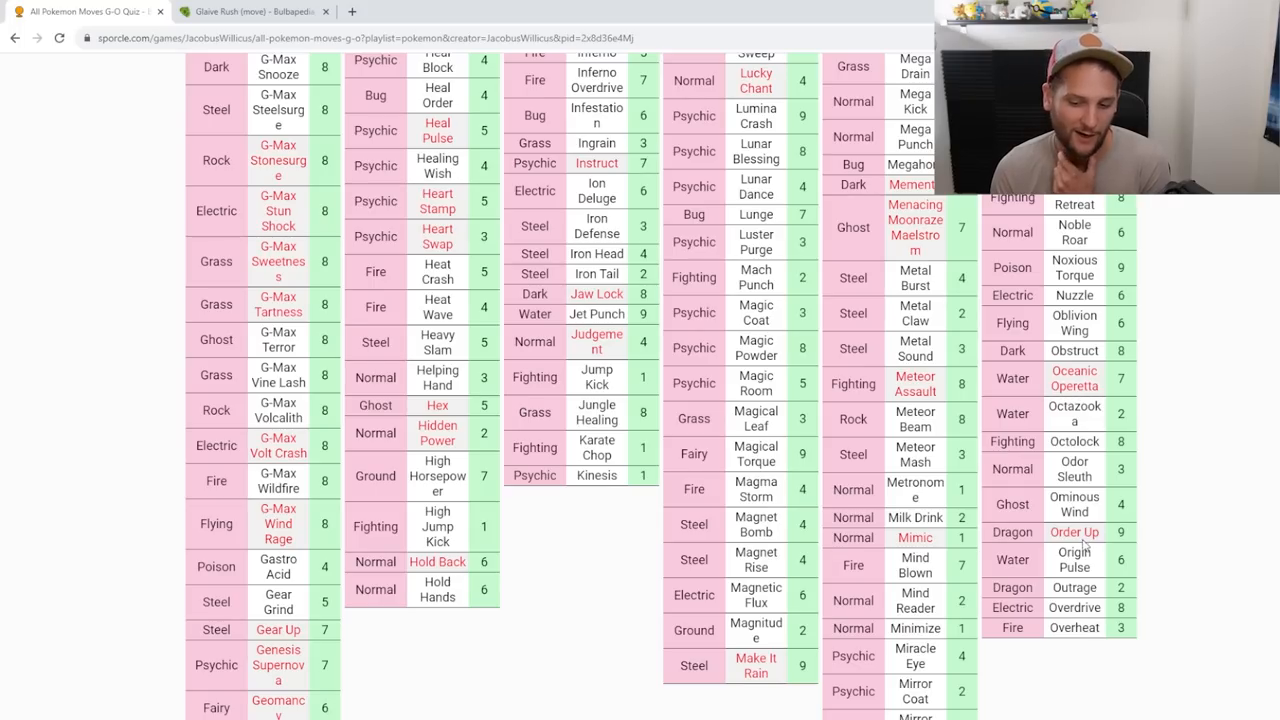
scroll("down", 3)
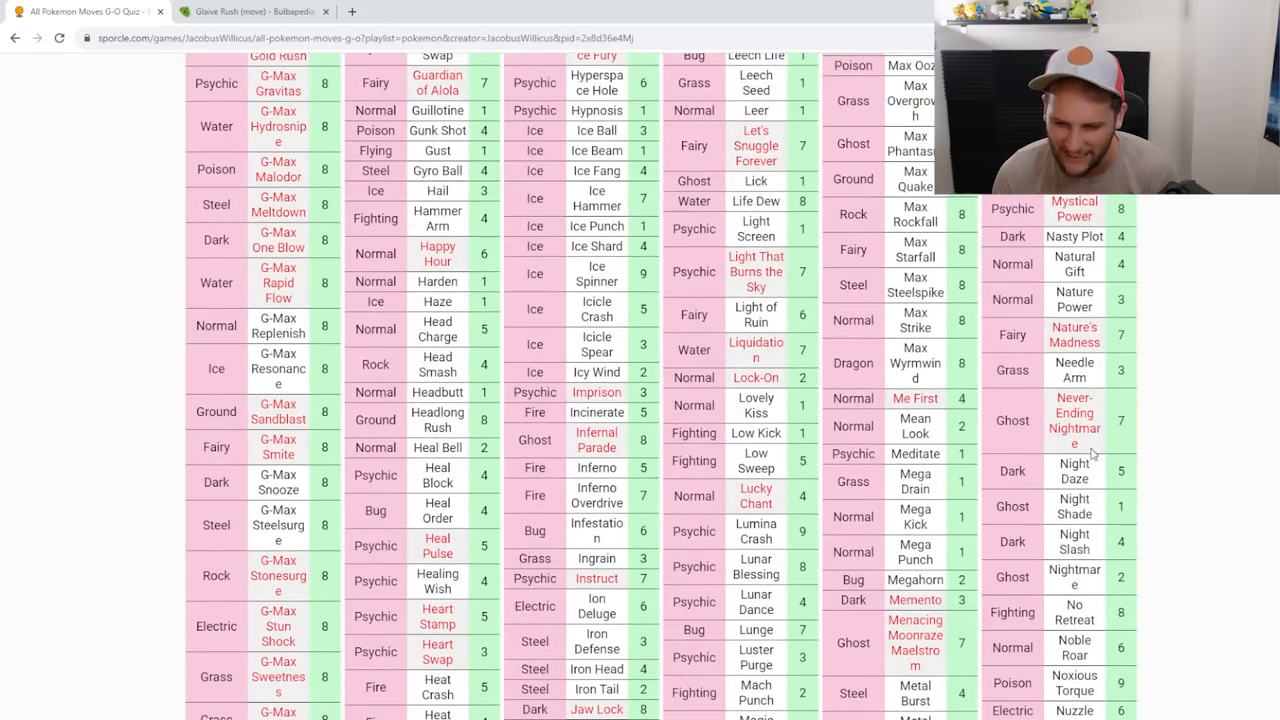
scroll("down", 3)
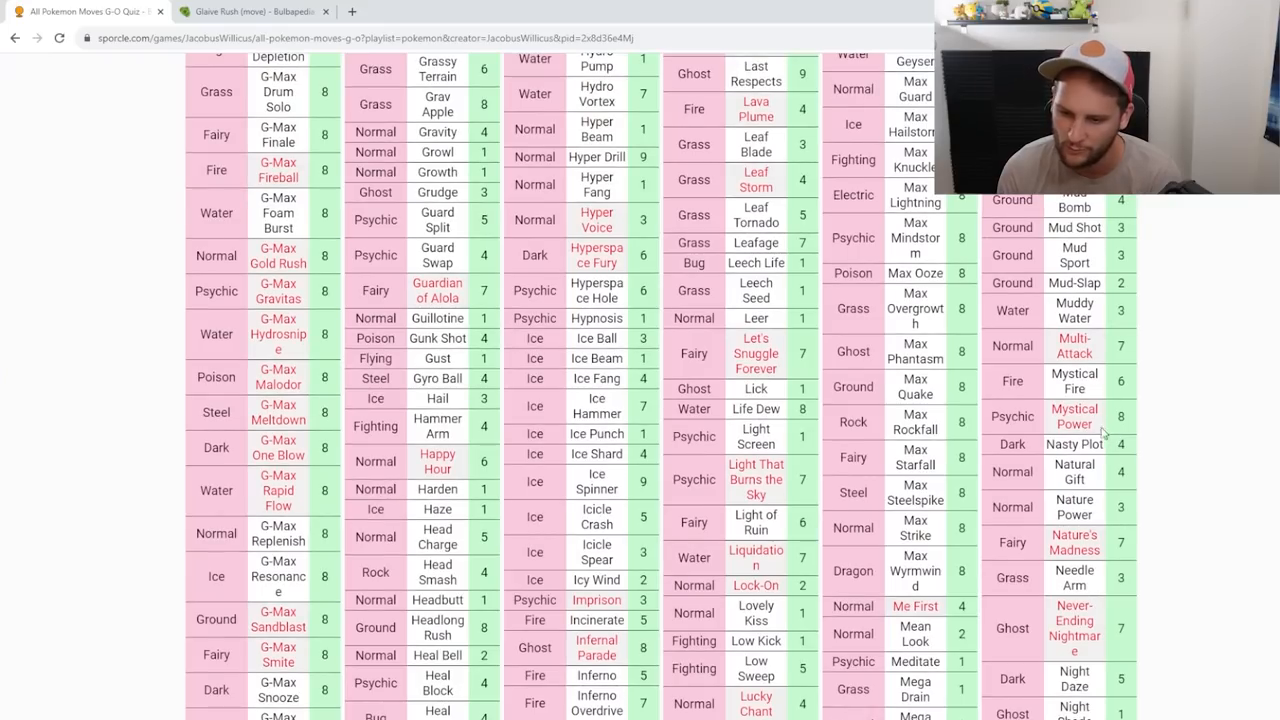
scroll("down", 3)
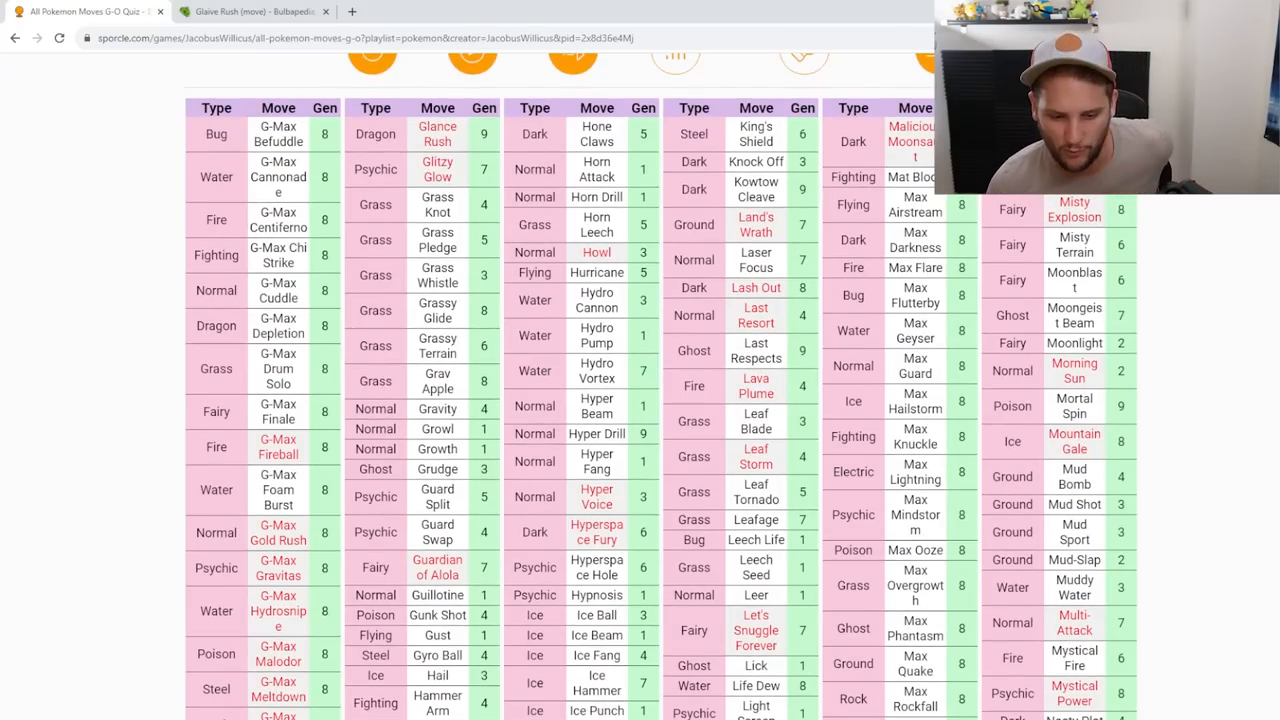
scroll("down", 3)
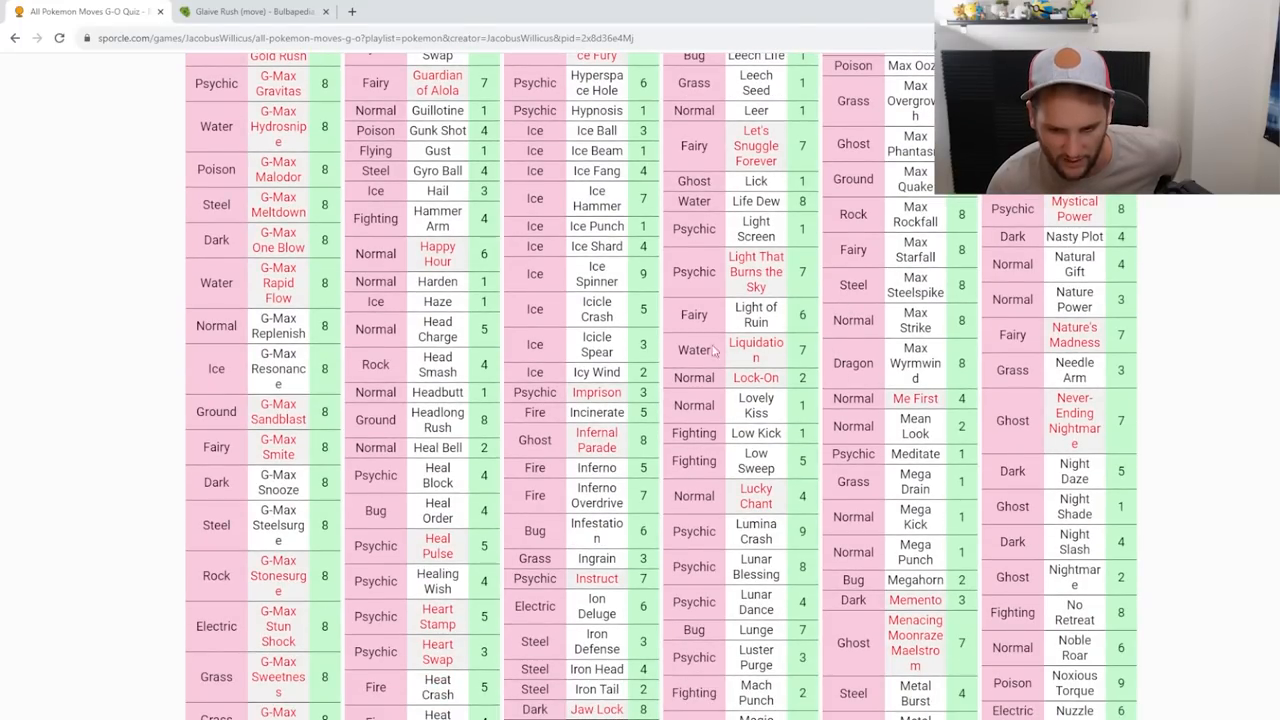
scroll("down", 3)
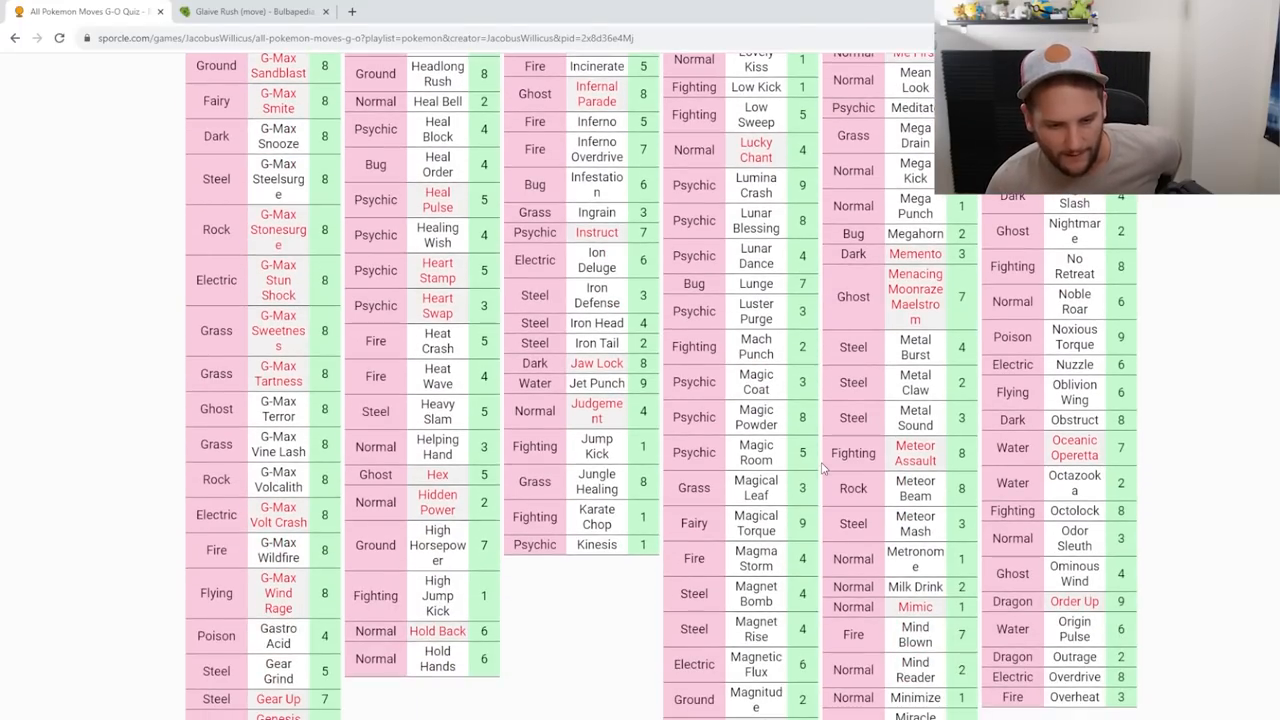
scroll("down", 3)
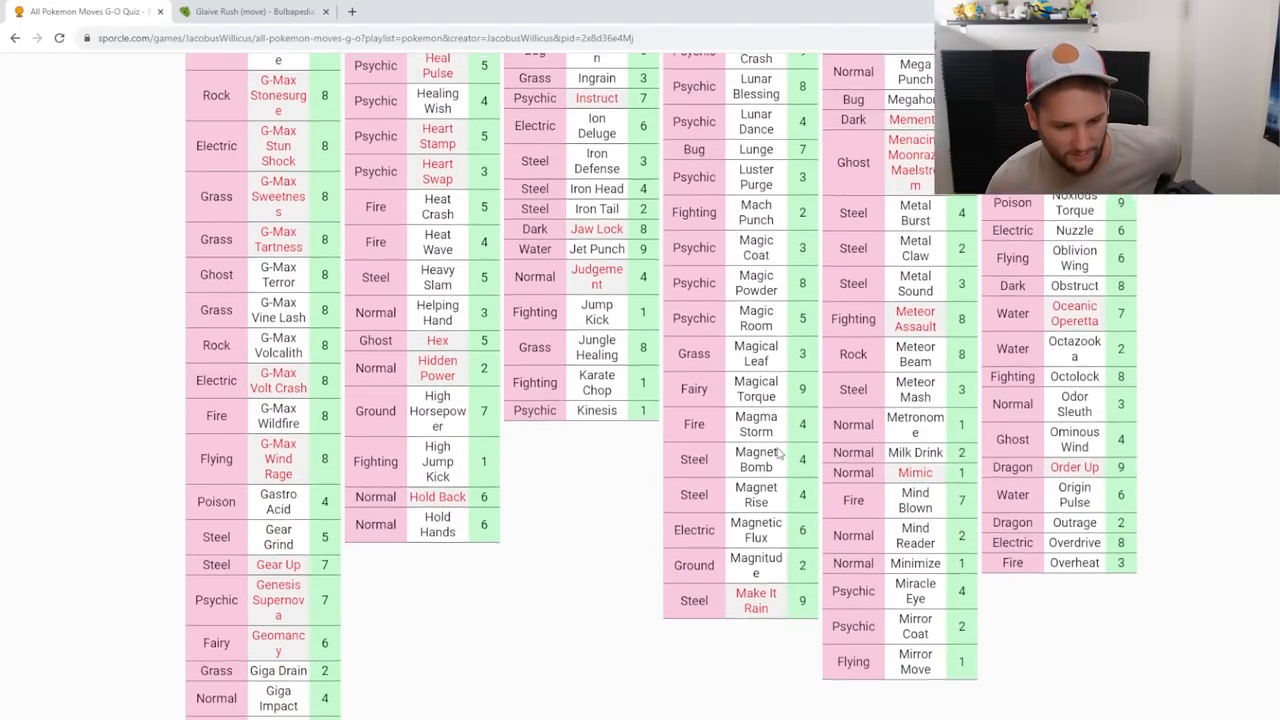